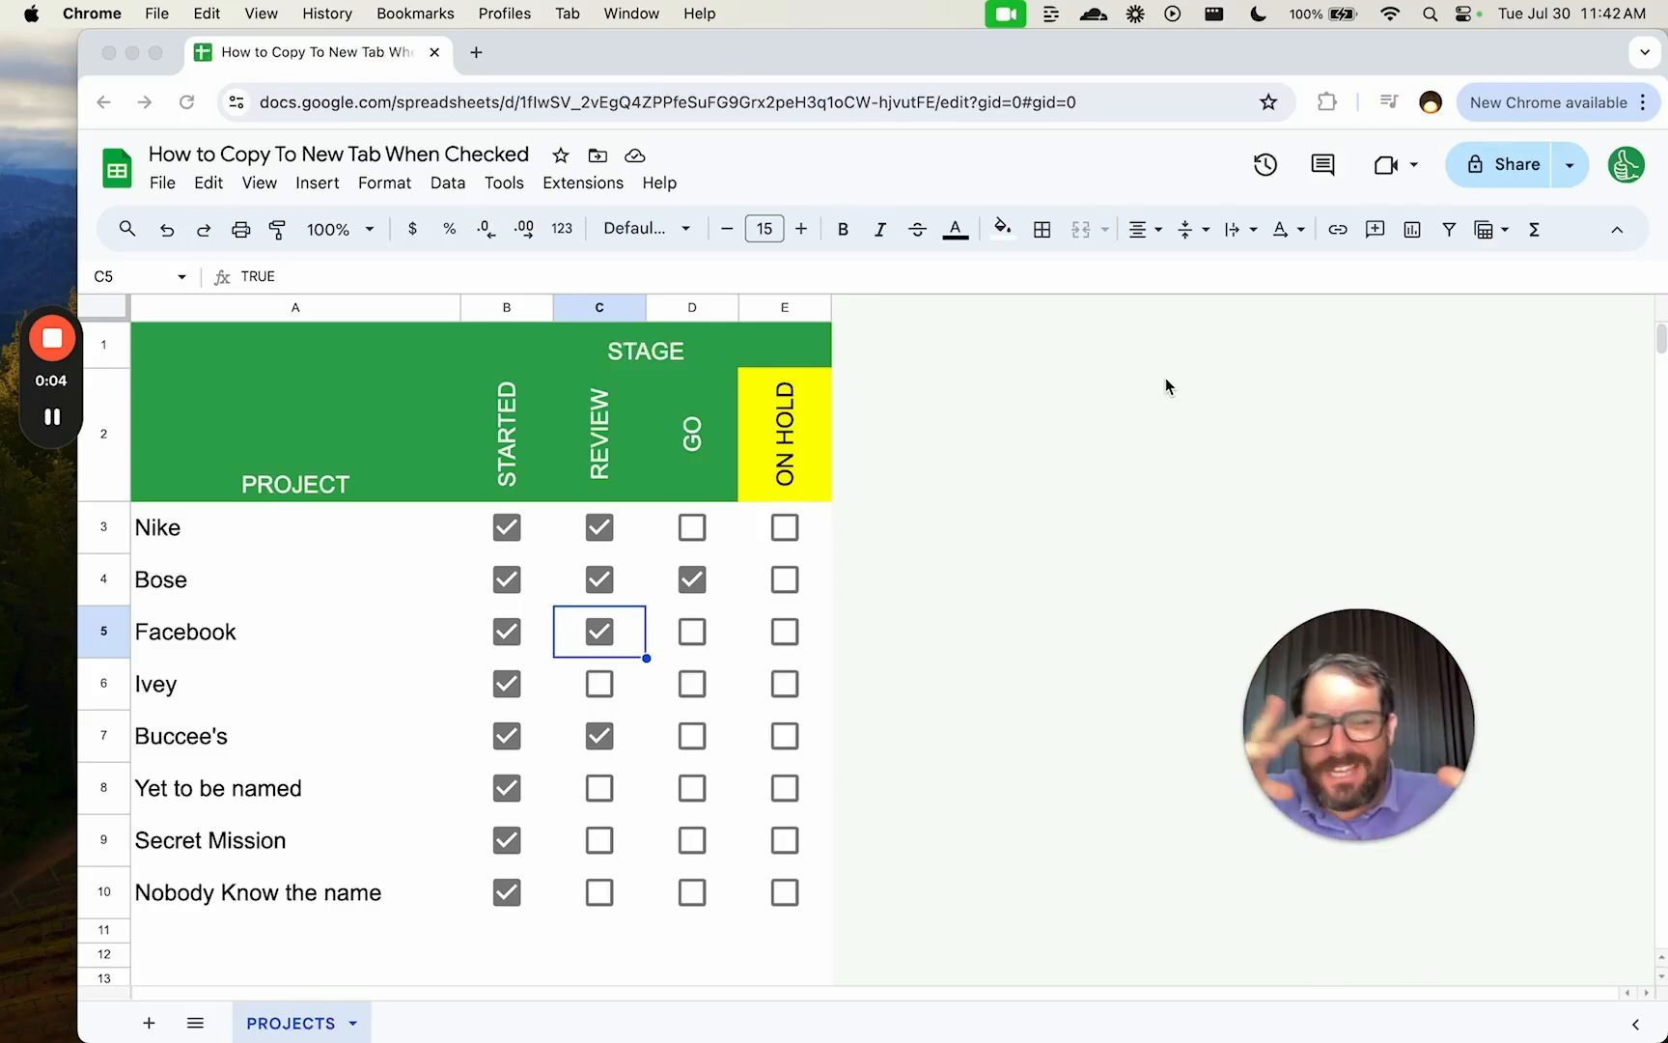
{"action": "mouse_move", "coordinate": [353, 576]}
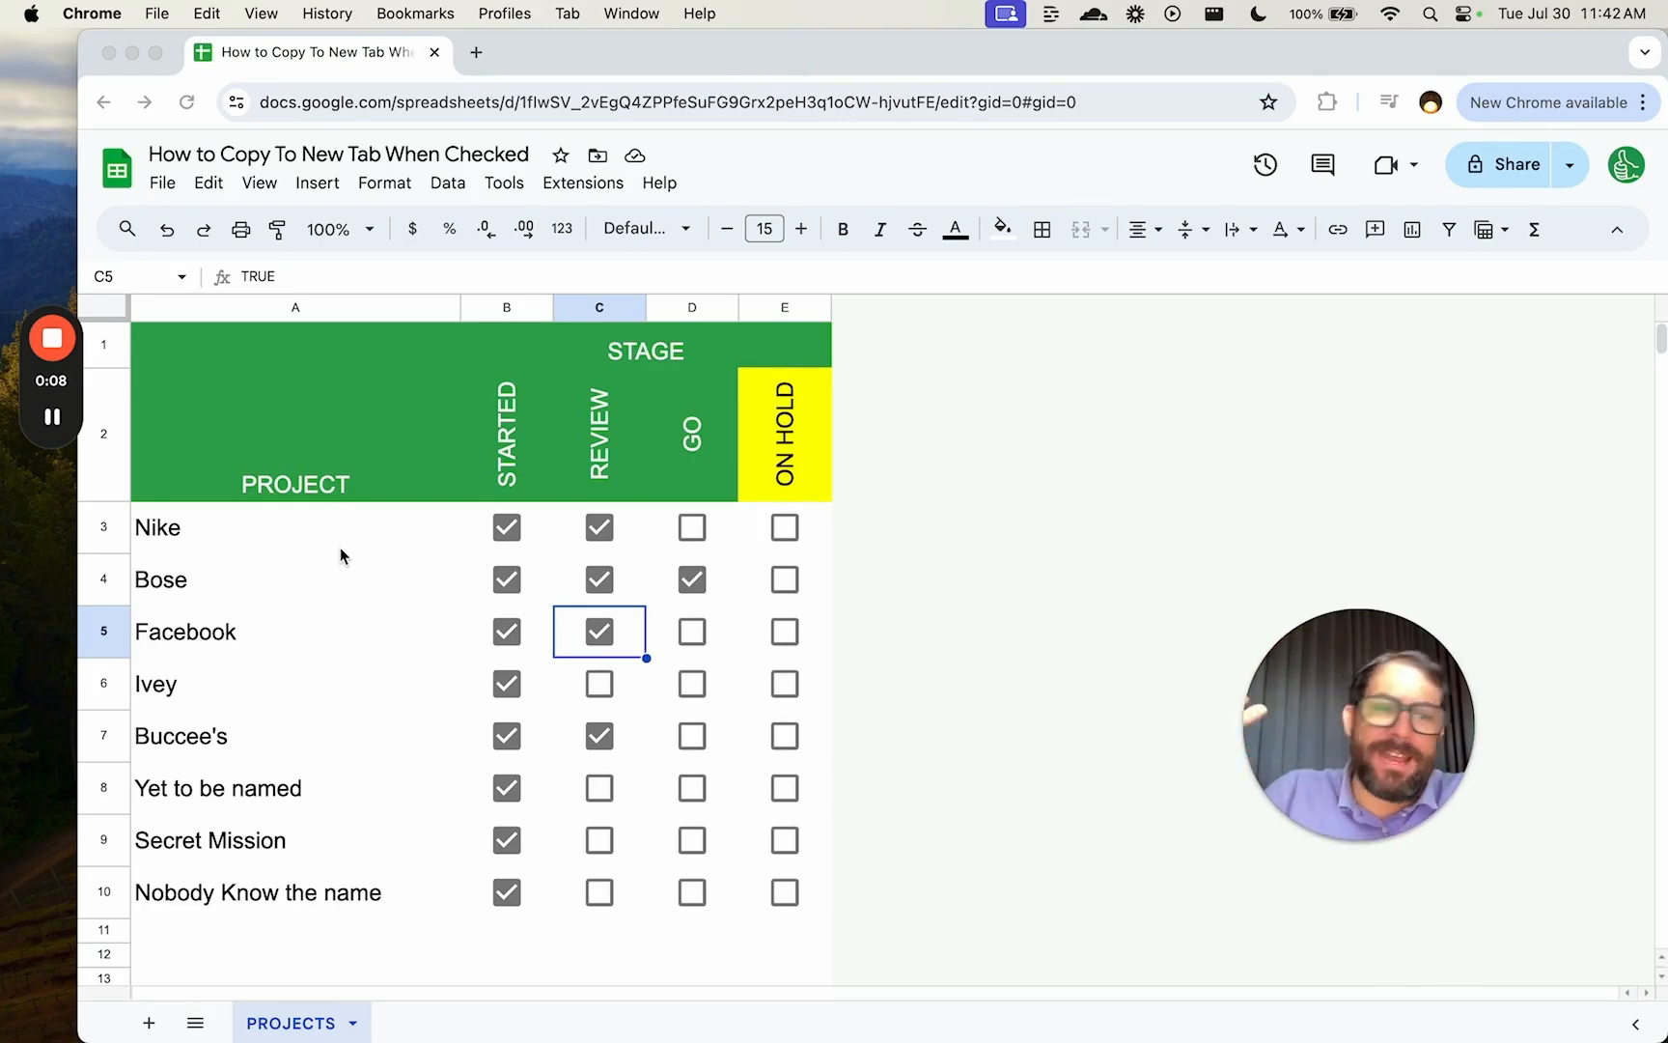
{"action": "mouse_move", "coordinate": [380, 546]}
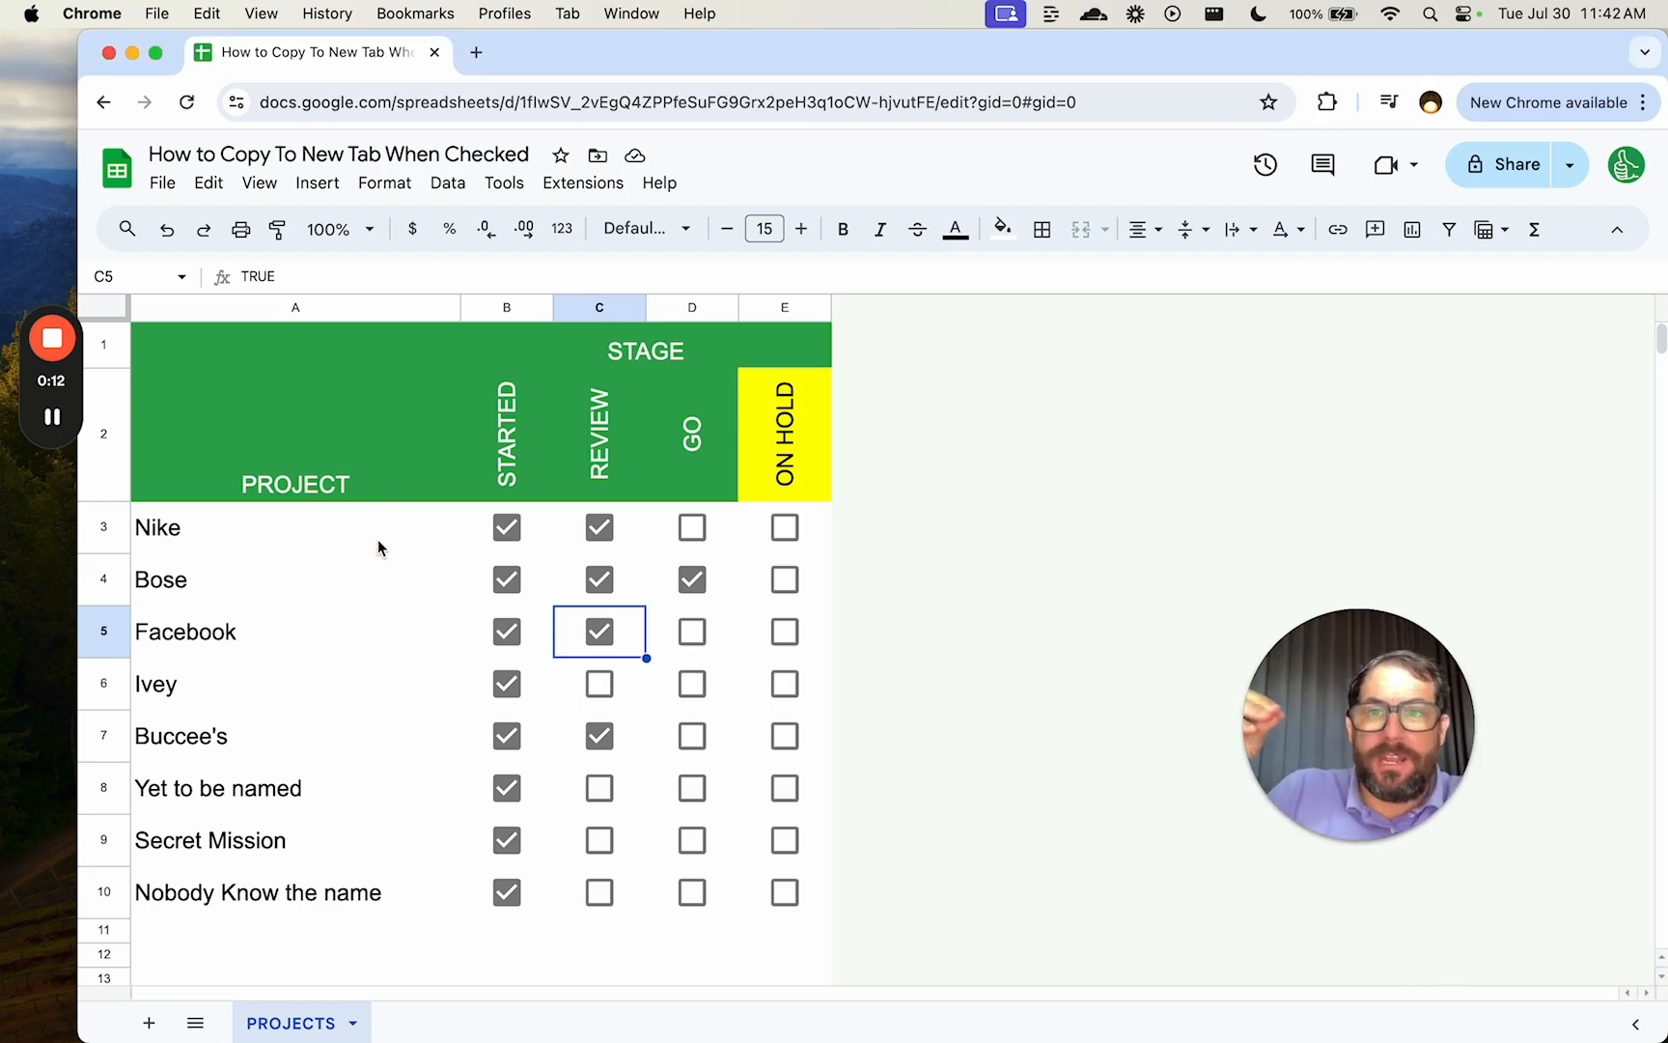
Duplicate the PROJECTS sheet and name the copy ON HOLD.
{"action": "left_click", "coordinate": [296, 527]}
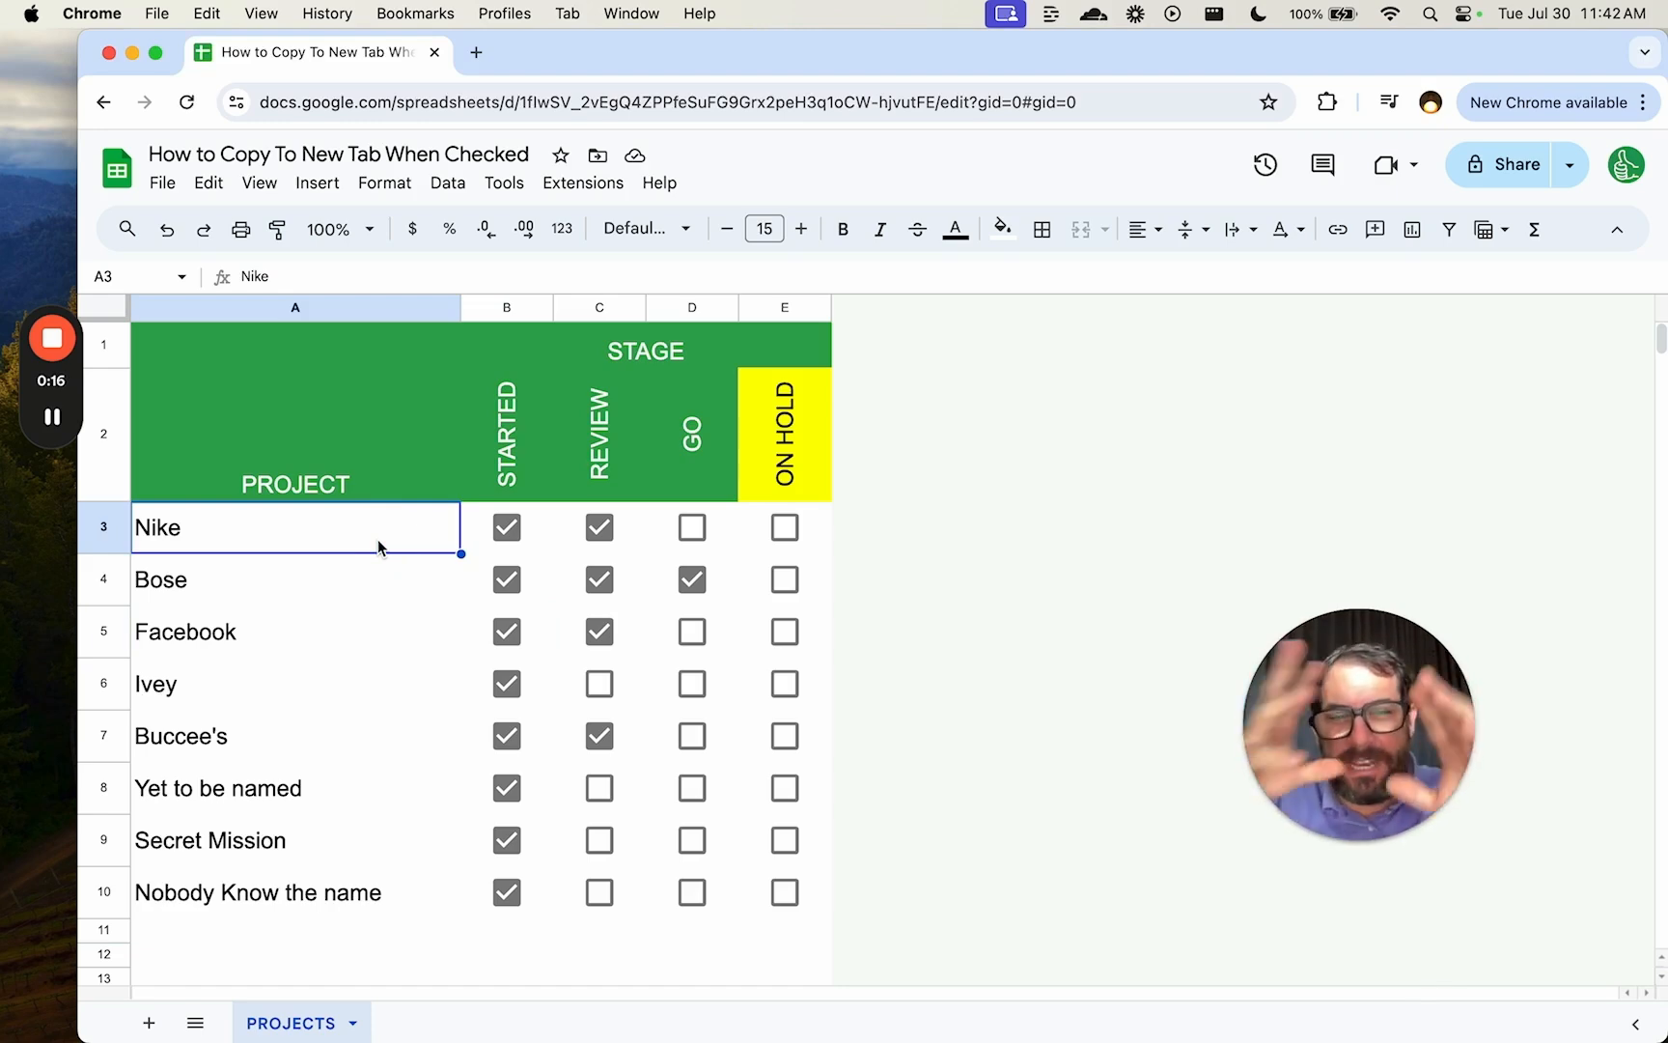
{"action": "mouse_move", "coordinate": [357, 653]}
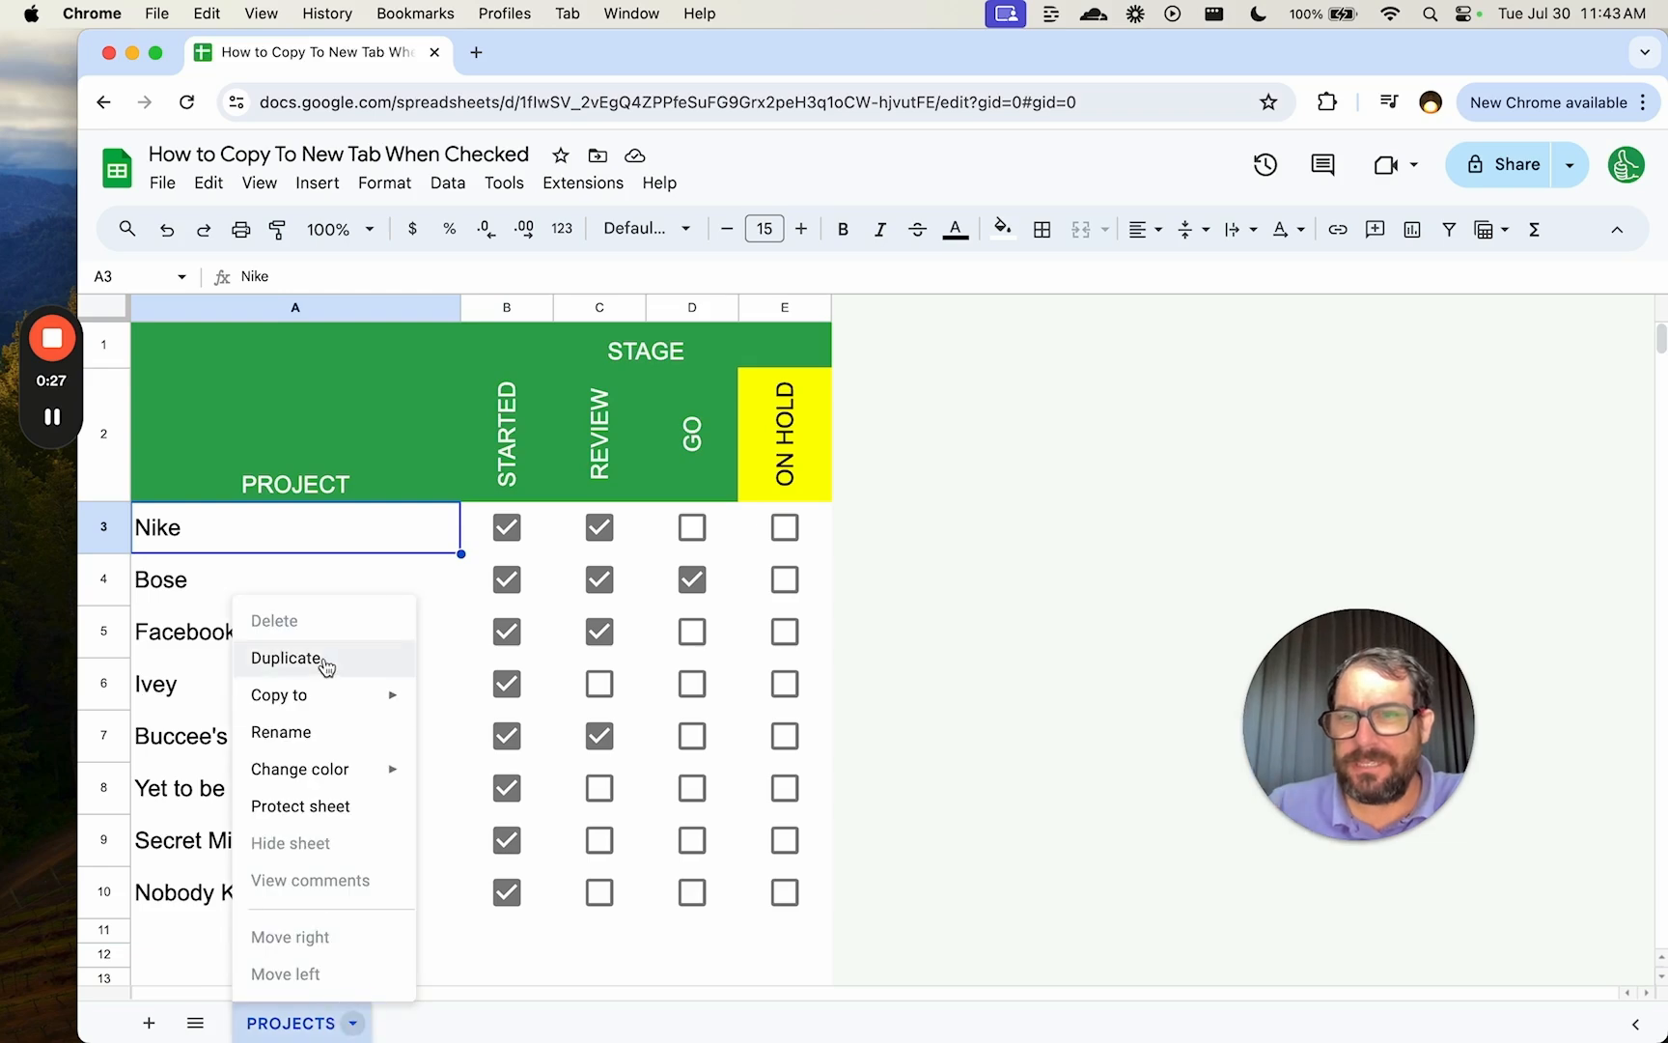
{"action": "left_click", "coordinate": [288, 659]}
{"action": "type", "text": "ON HO"}
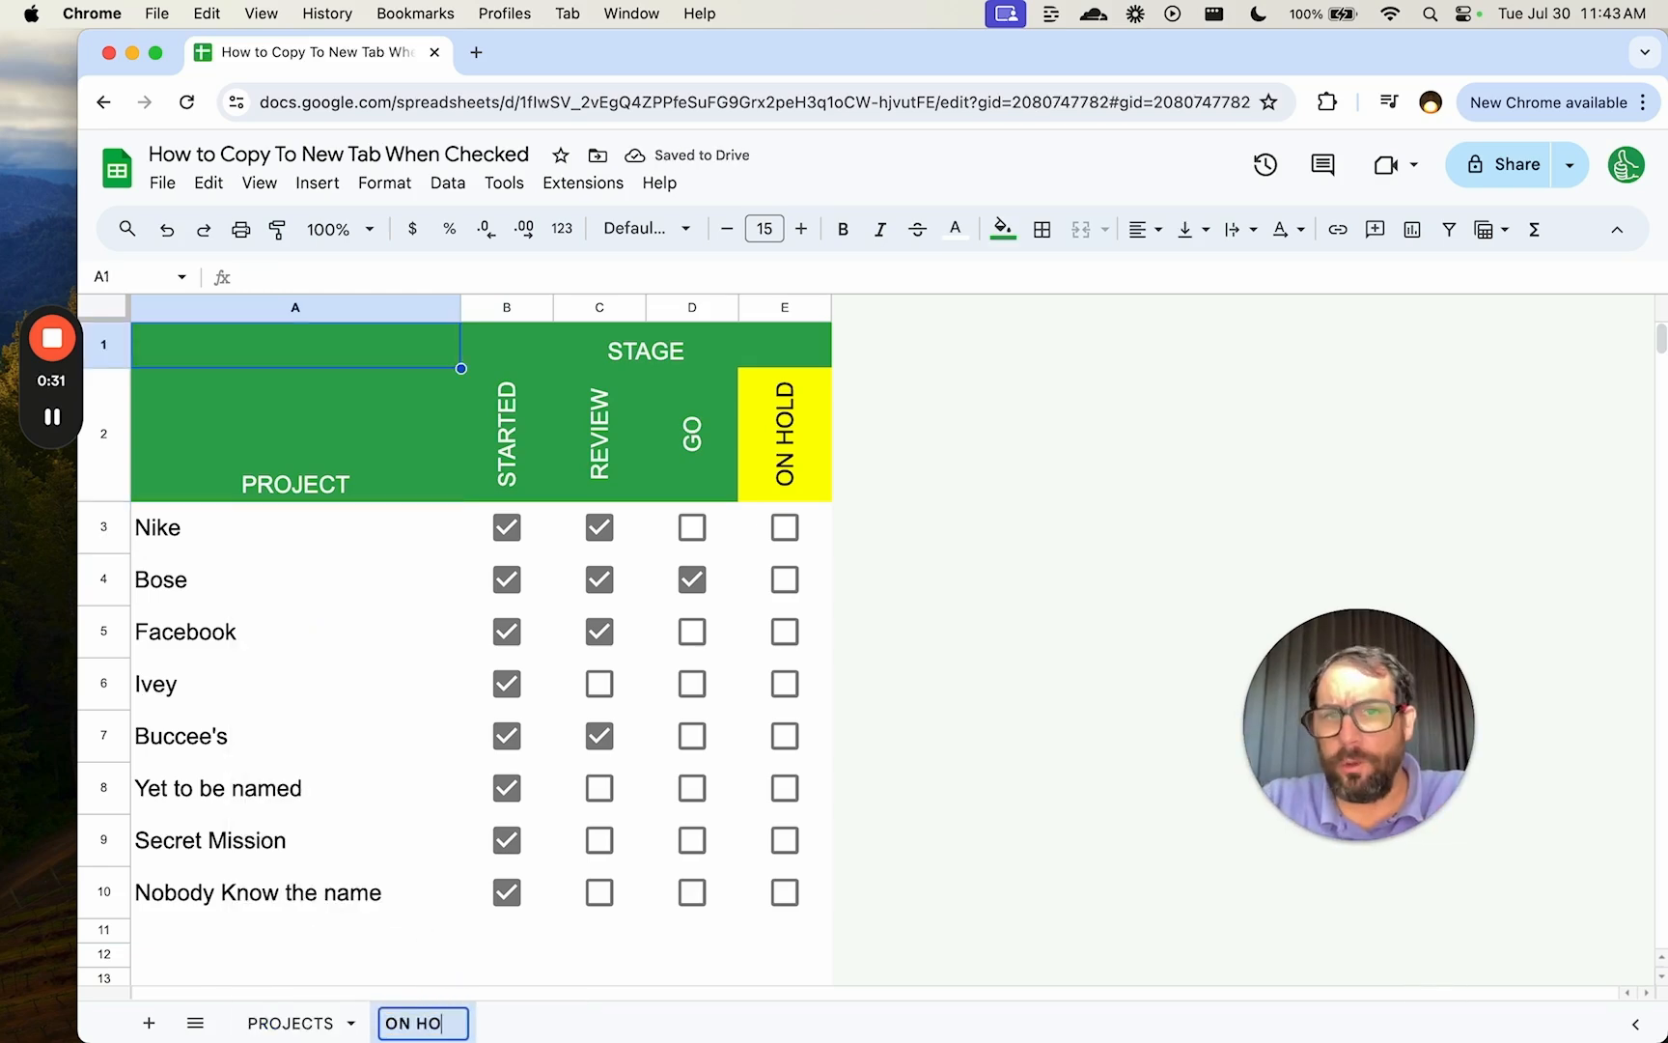
{"action": "key", "text": "Return"}
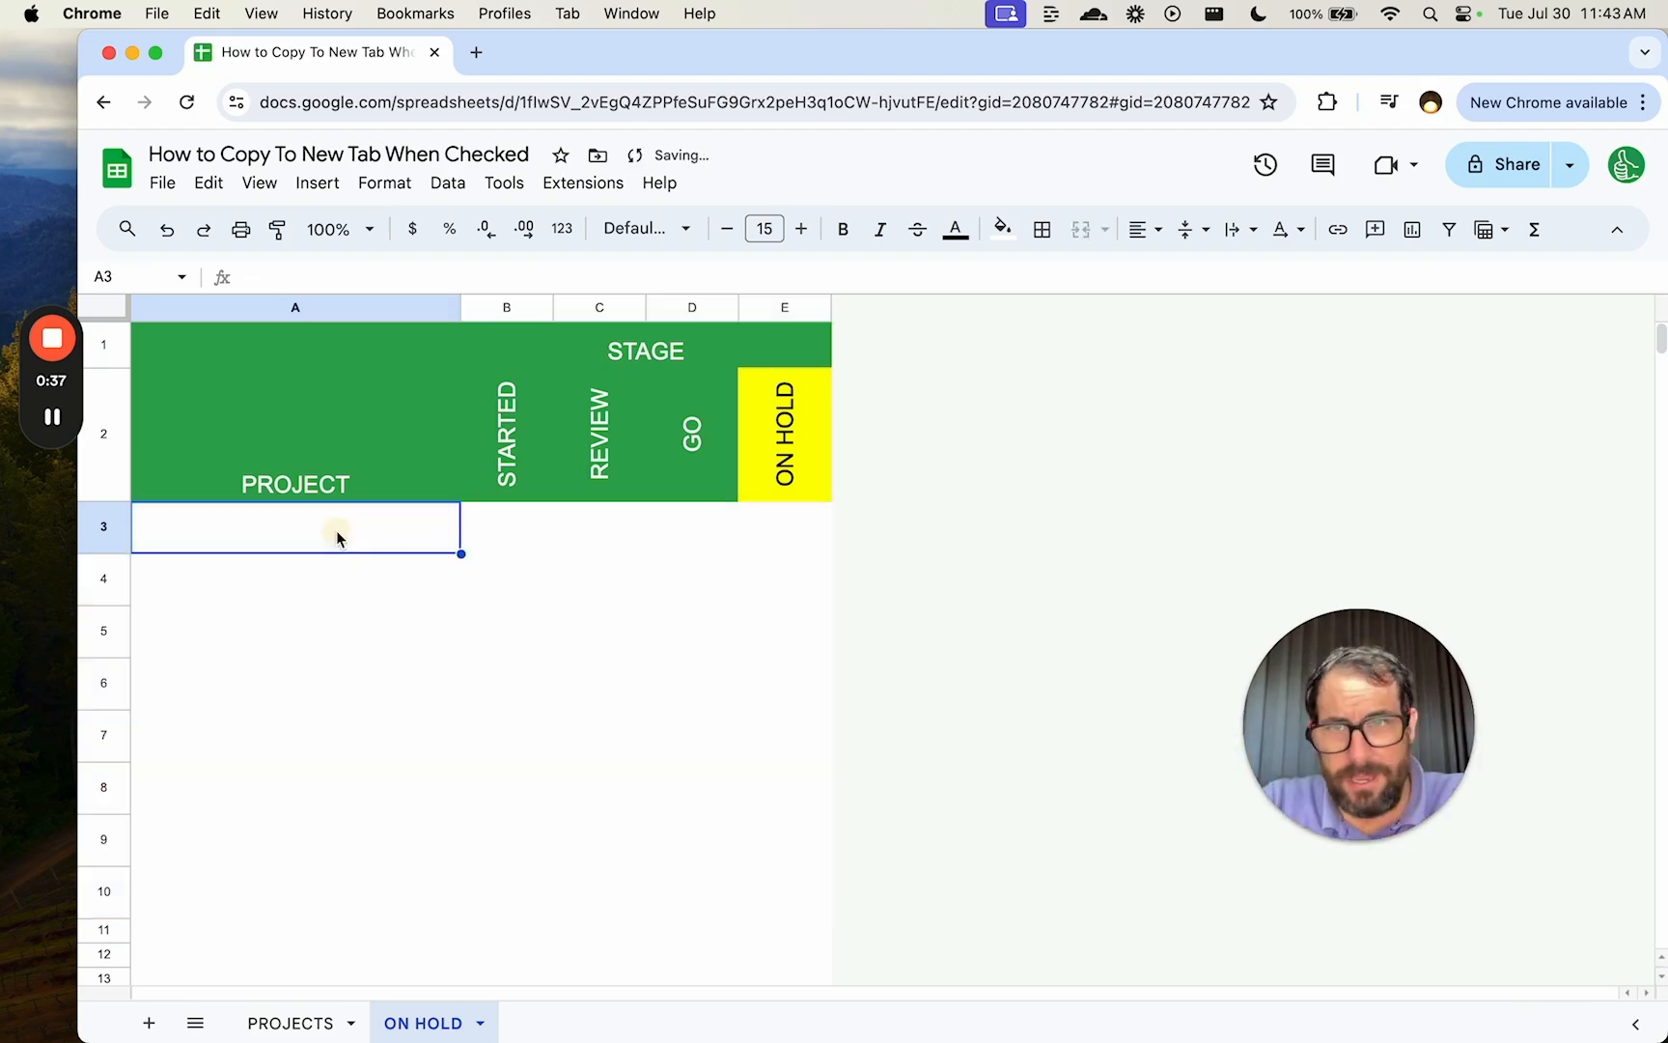
{"action": "mouse_move", "coordinate": [274, 542]}
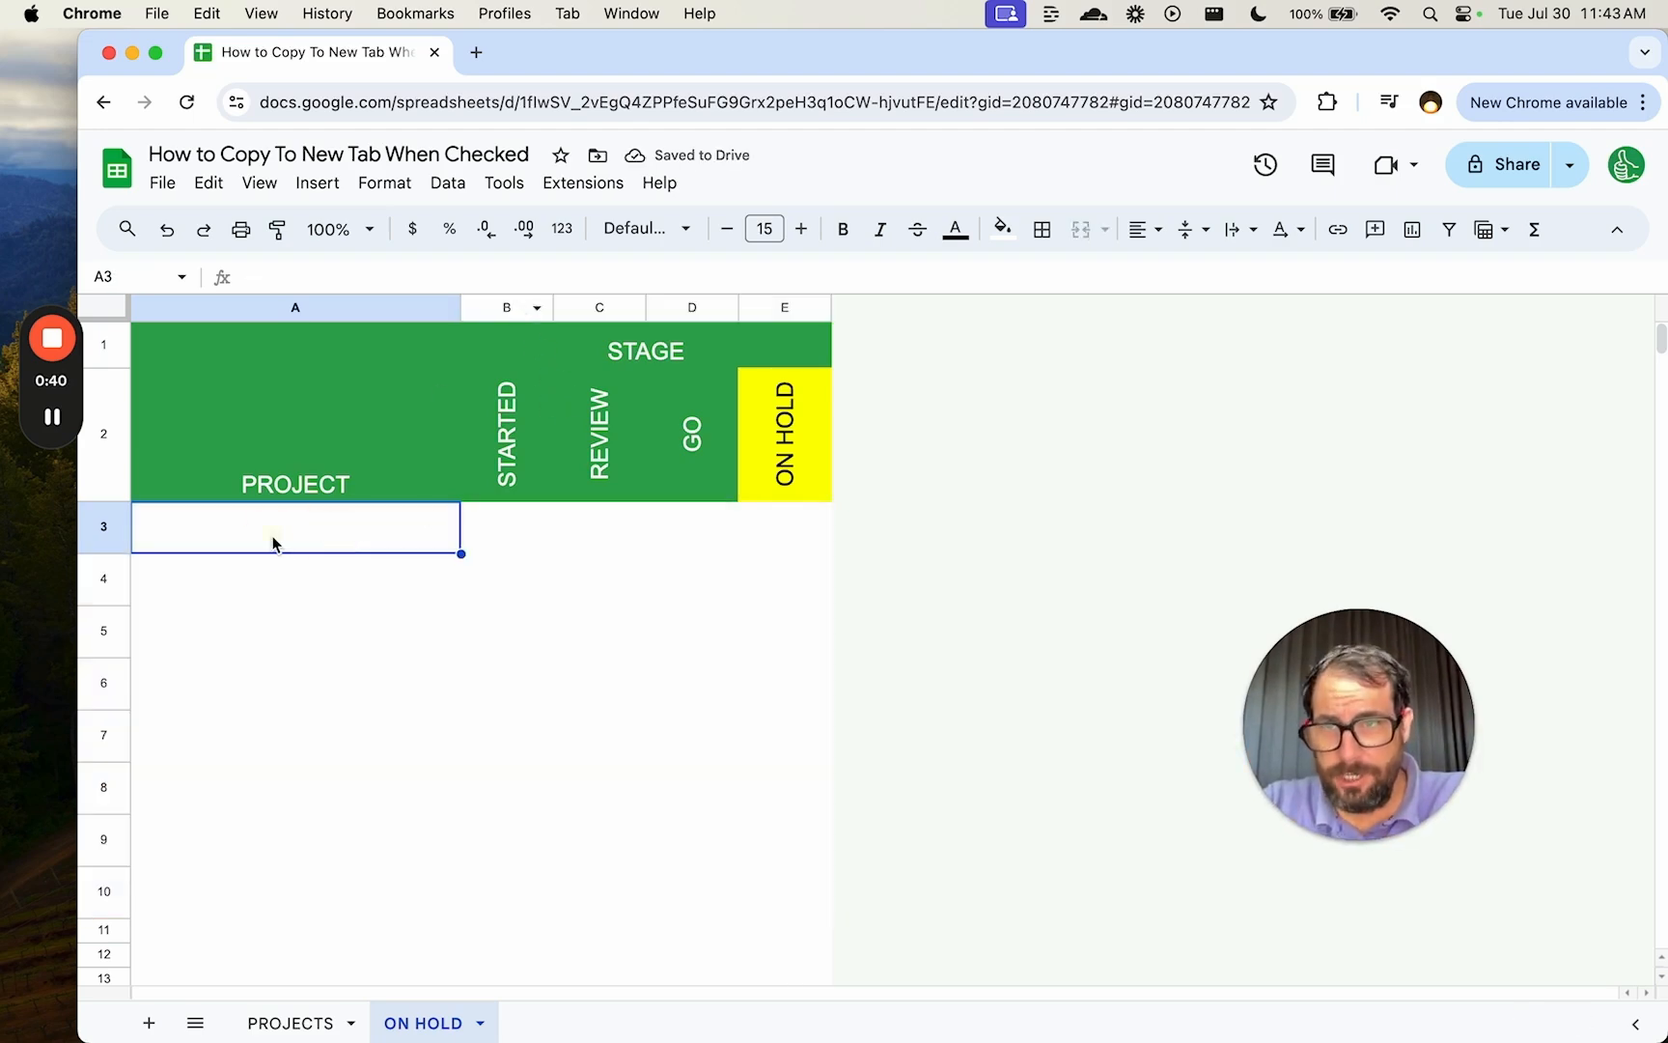
Enter =FILTER(PROJECTS!A:..., PROJECTS!E:E=TRUE) in ON HOLD!A3.
{"action": "type", "text": "=FILTER"}
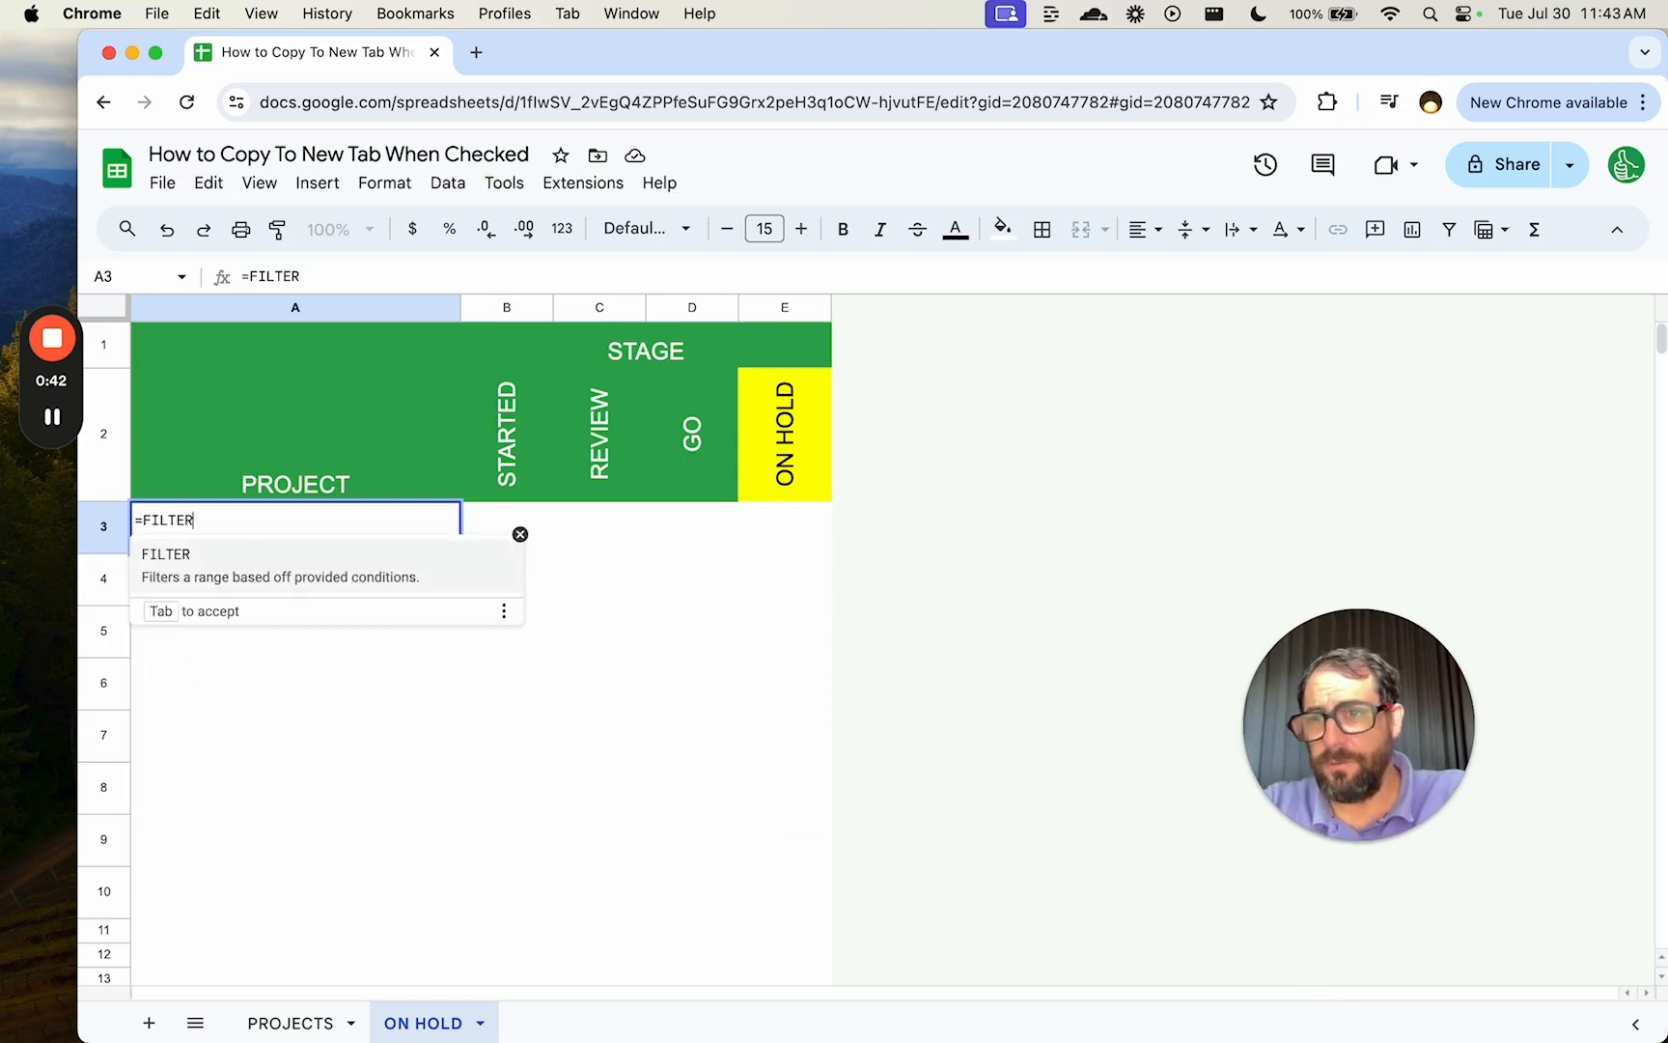
{"action": "type", "text": "(PROJECTS!A:D"}
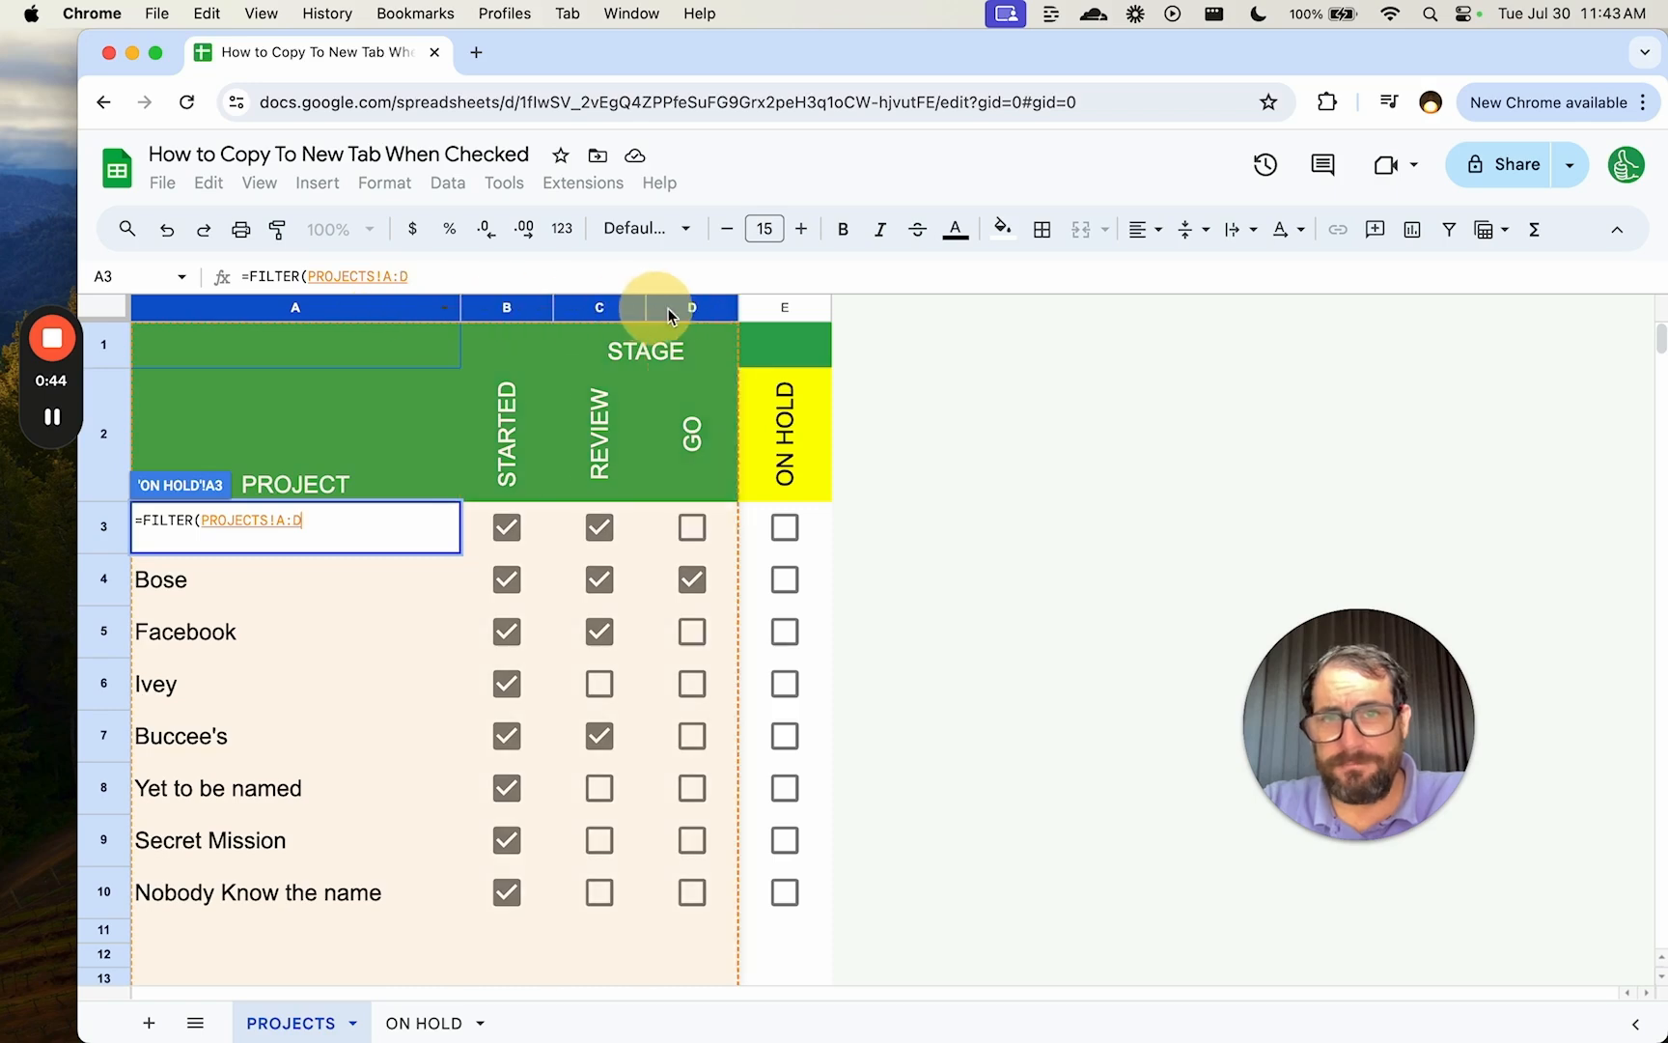
{"action": "type", "text": "E"}
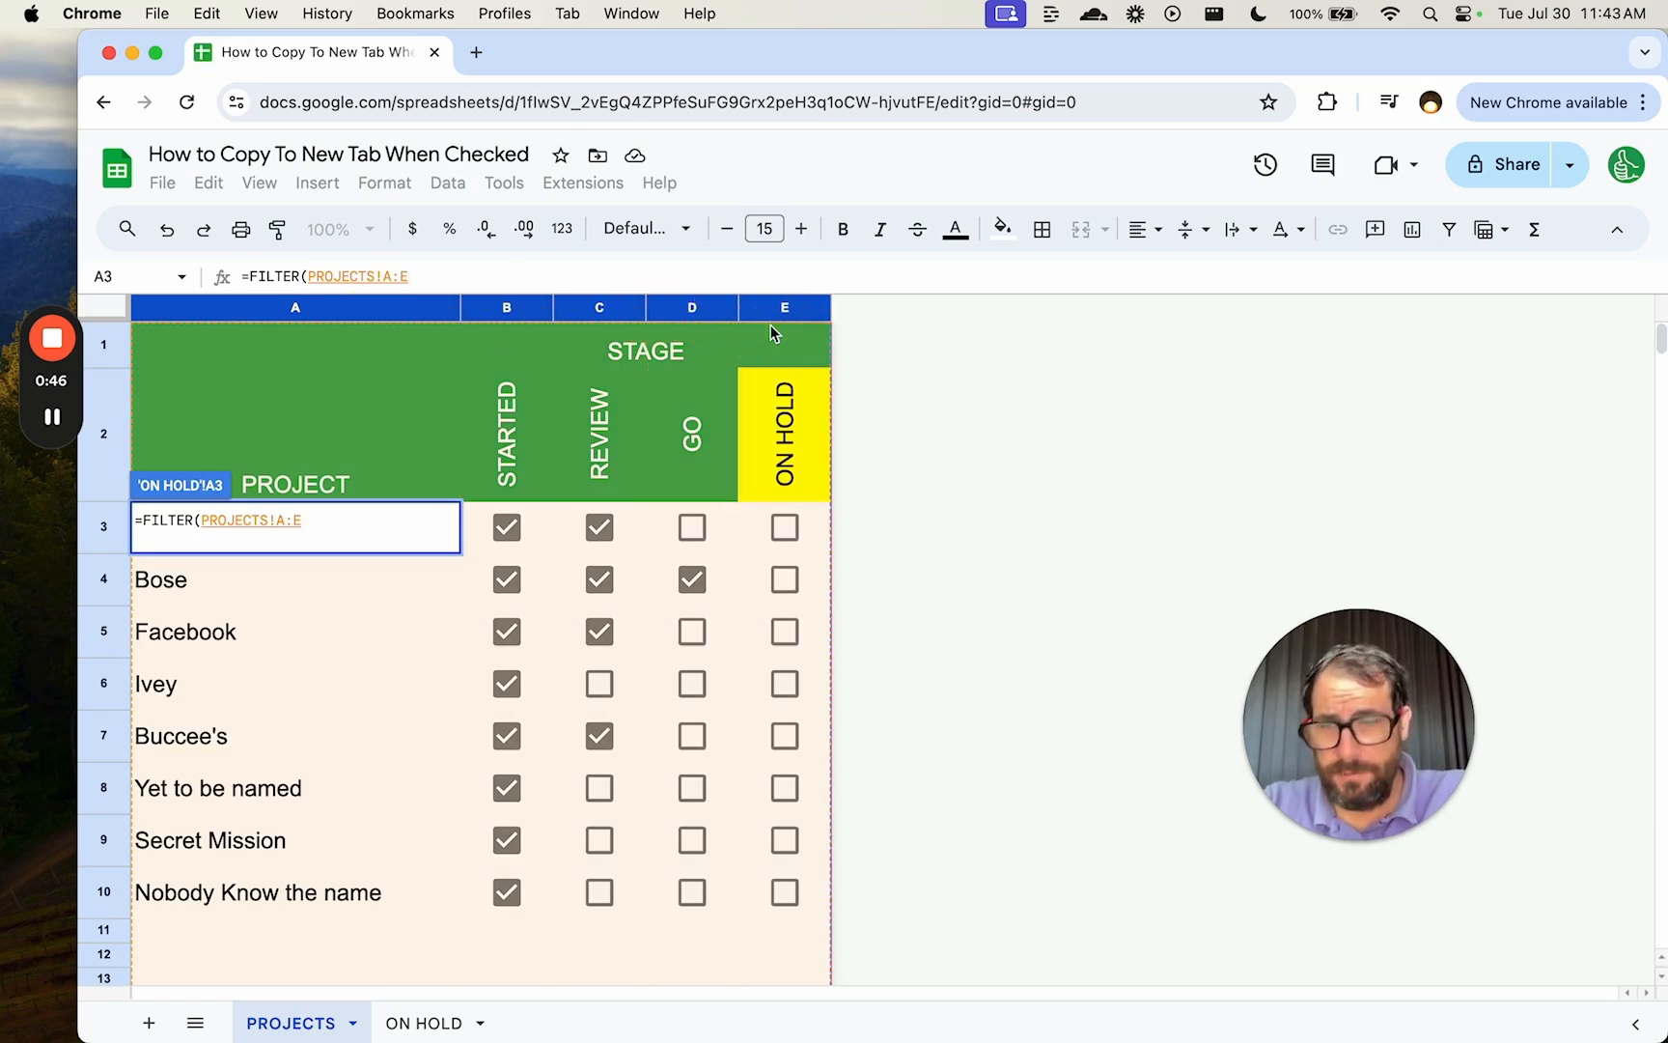
{"action": "type", "text": ","}
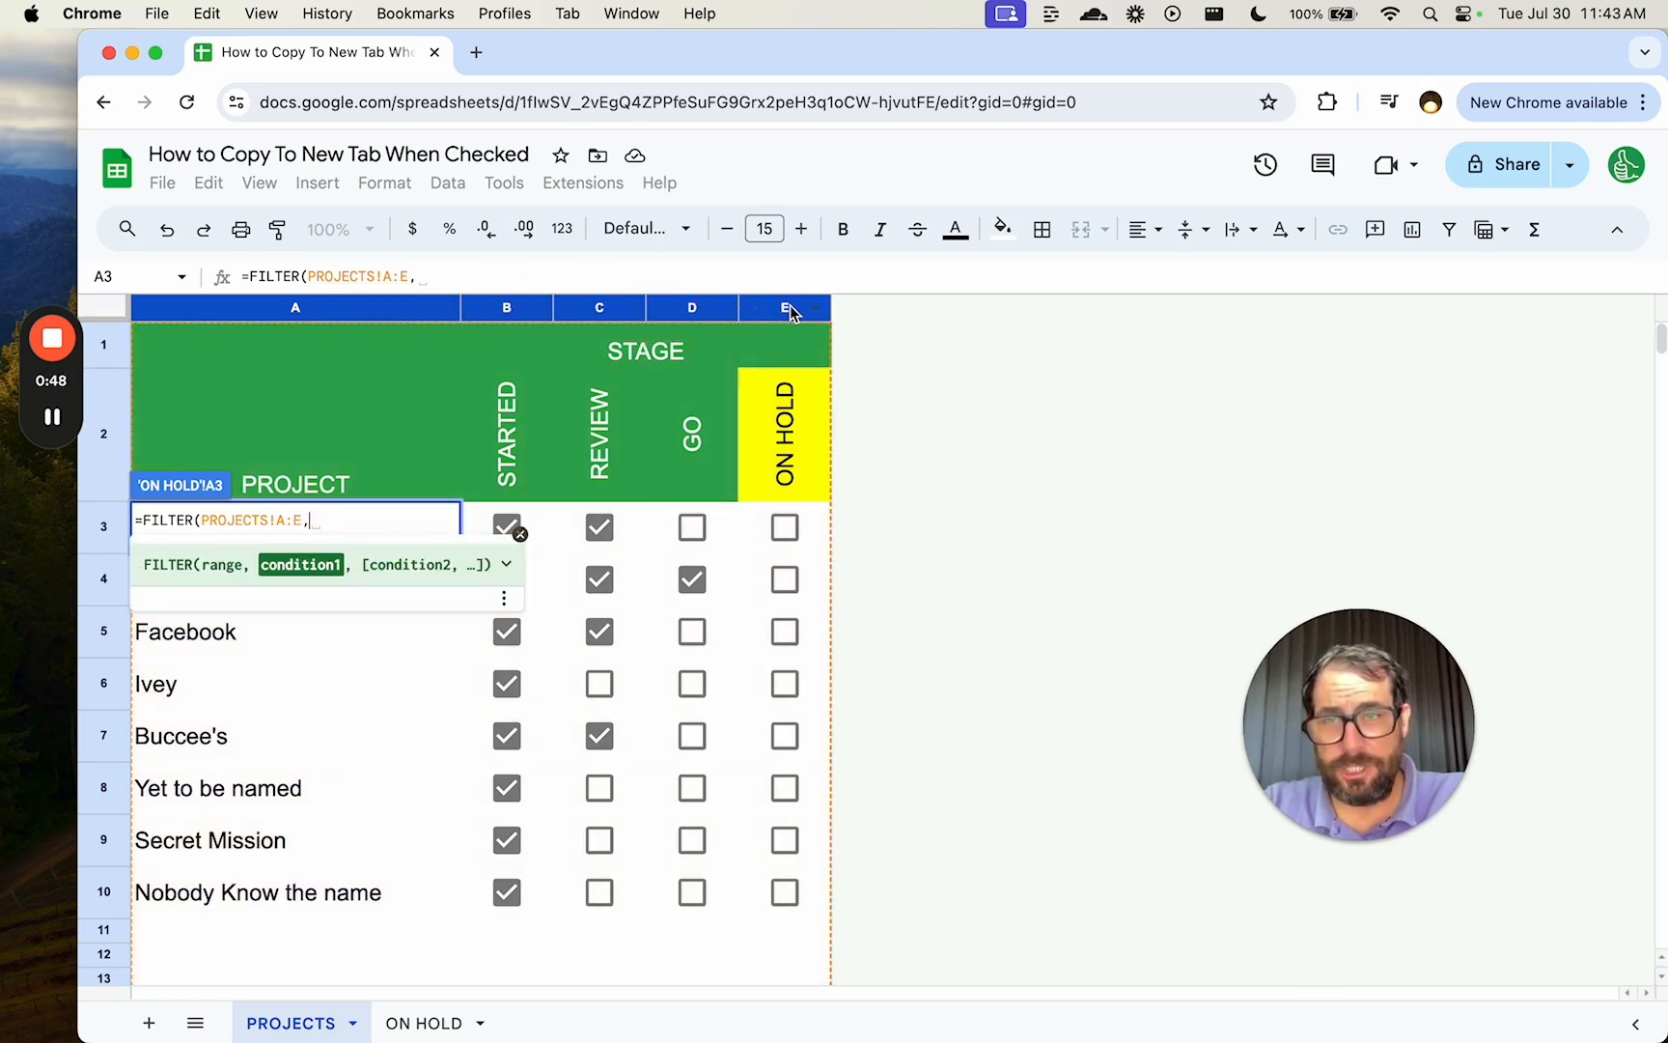
{"action": "type", "text": "PROJECTS!E:E=TRUE"}
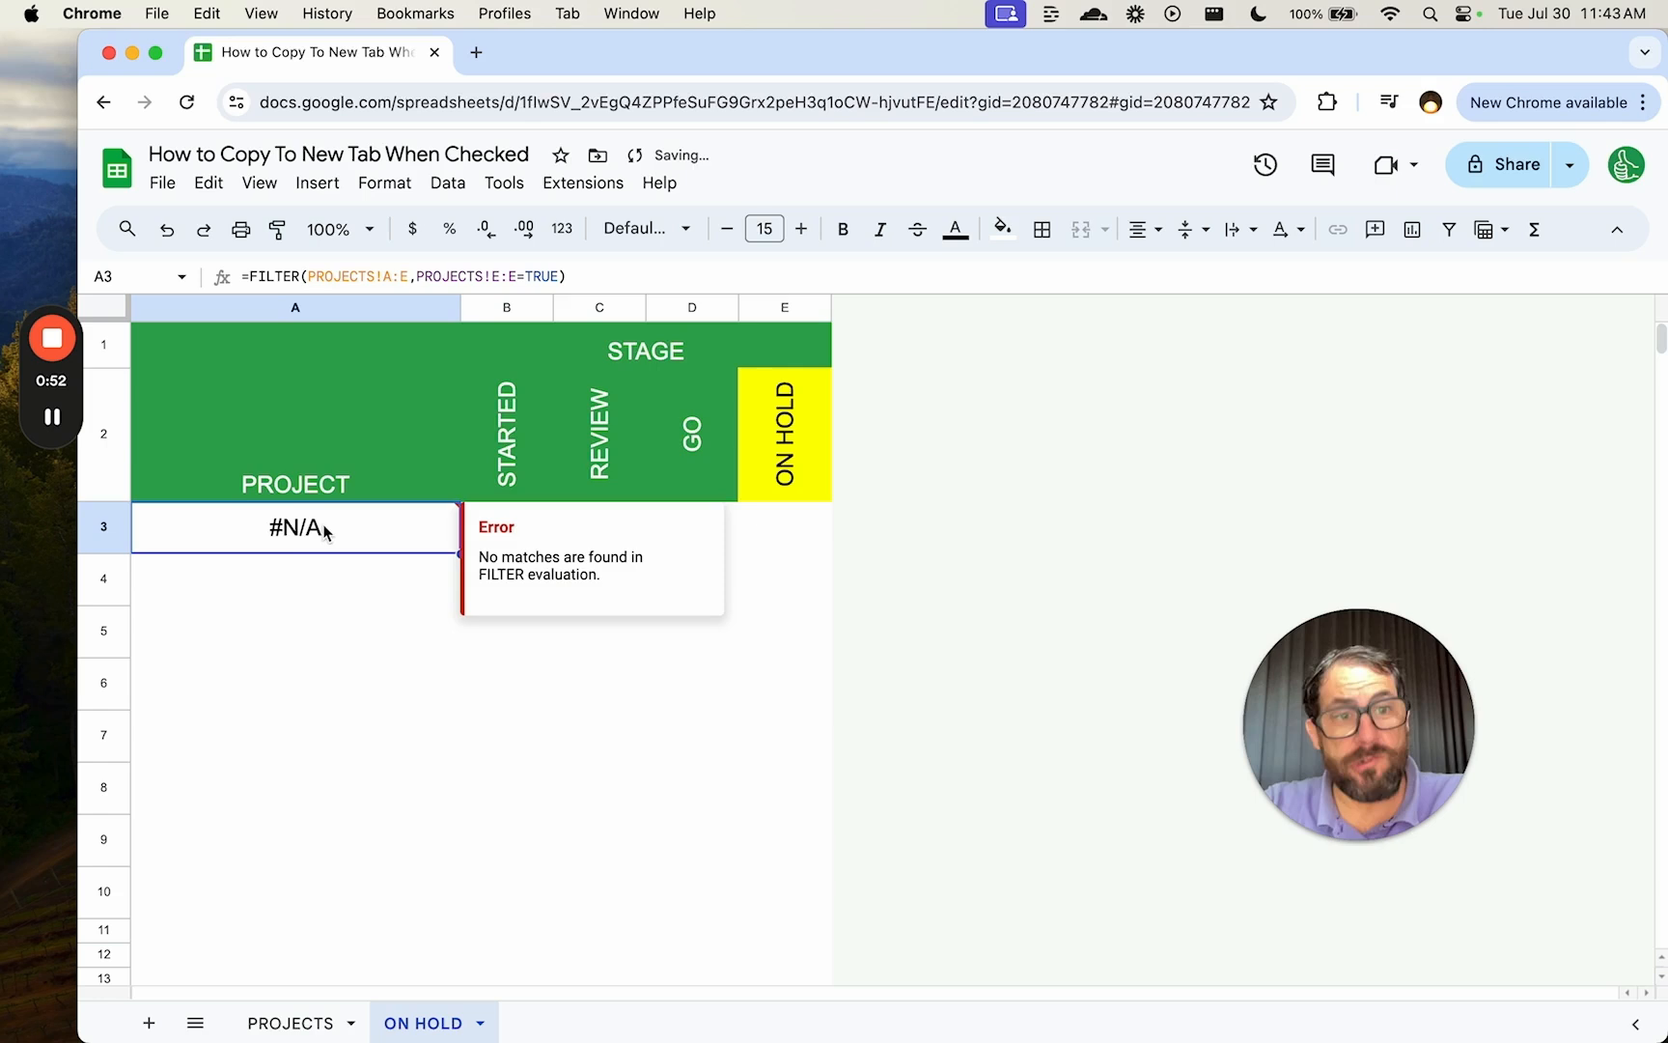
Compare against PROJECTS and adjust the FILTER in A3 so it lists Nike and Facebook by name.
{"action": "left_click", "coordinate": [290, 1023]}
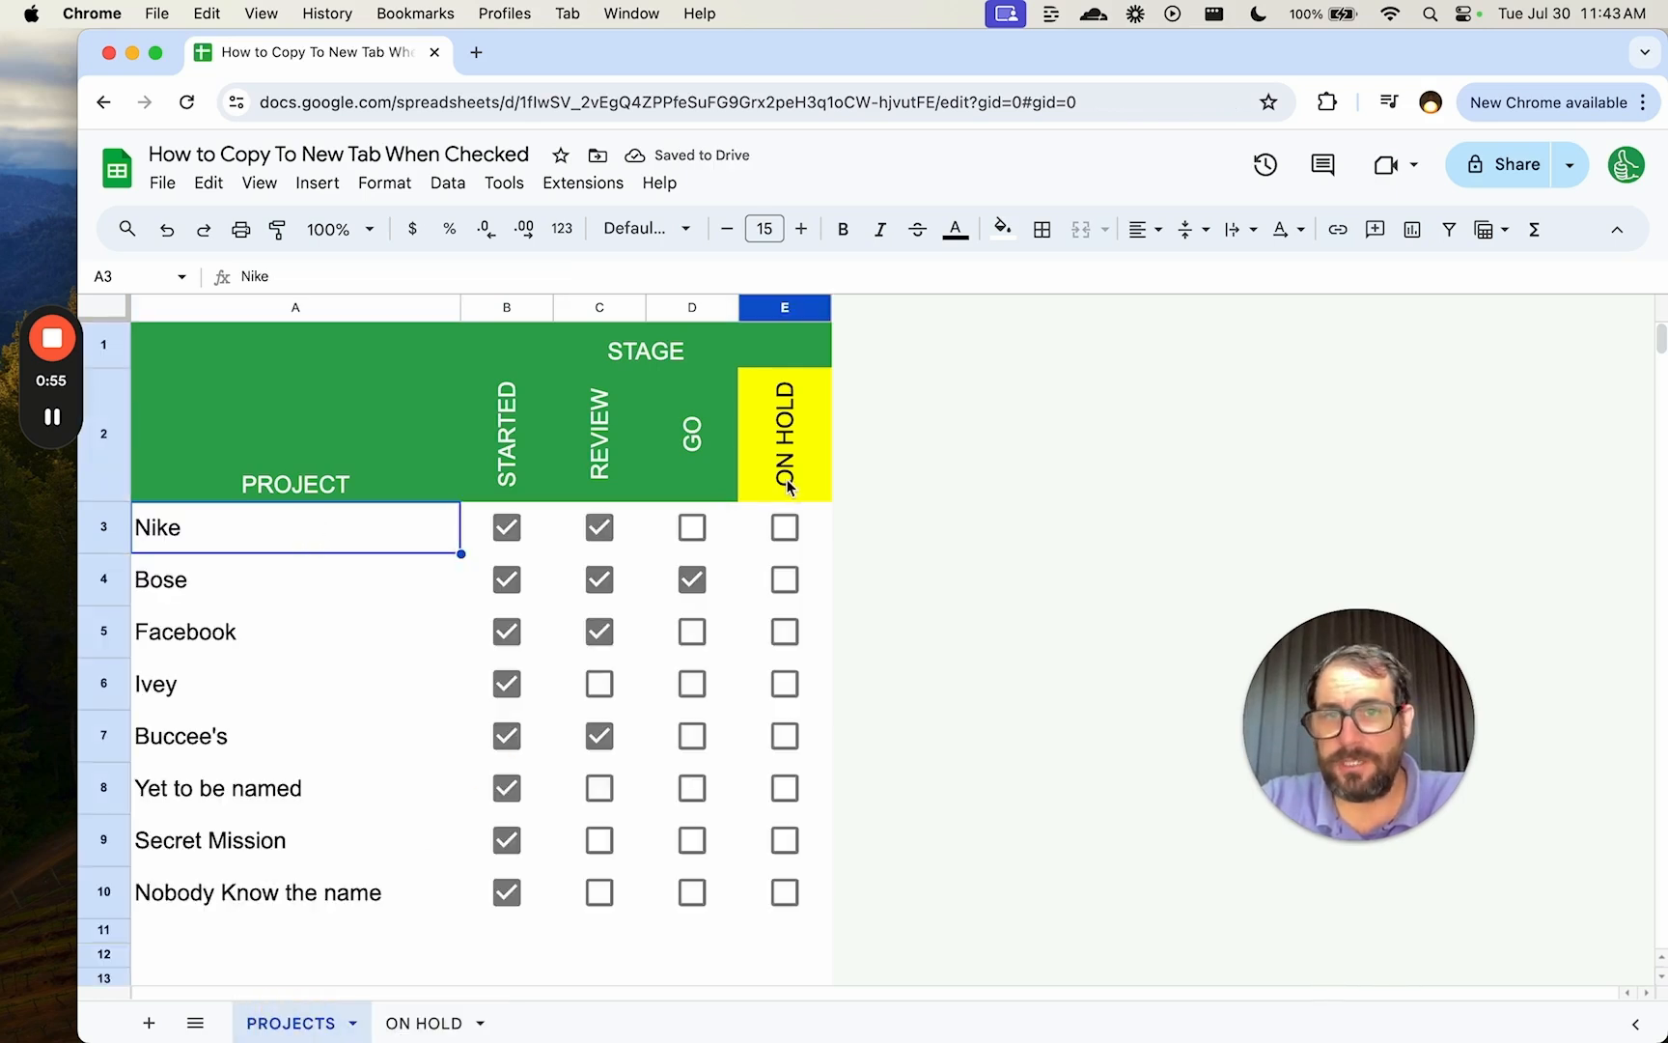
{"action": "left_click", "coordinate": [422, 1023]}
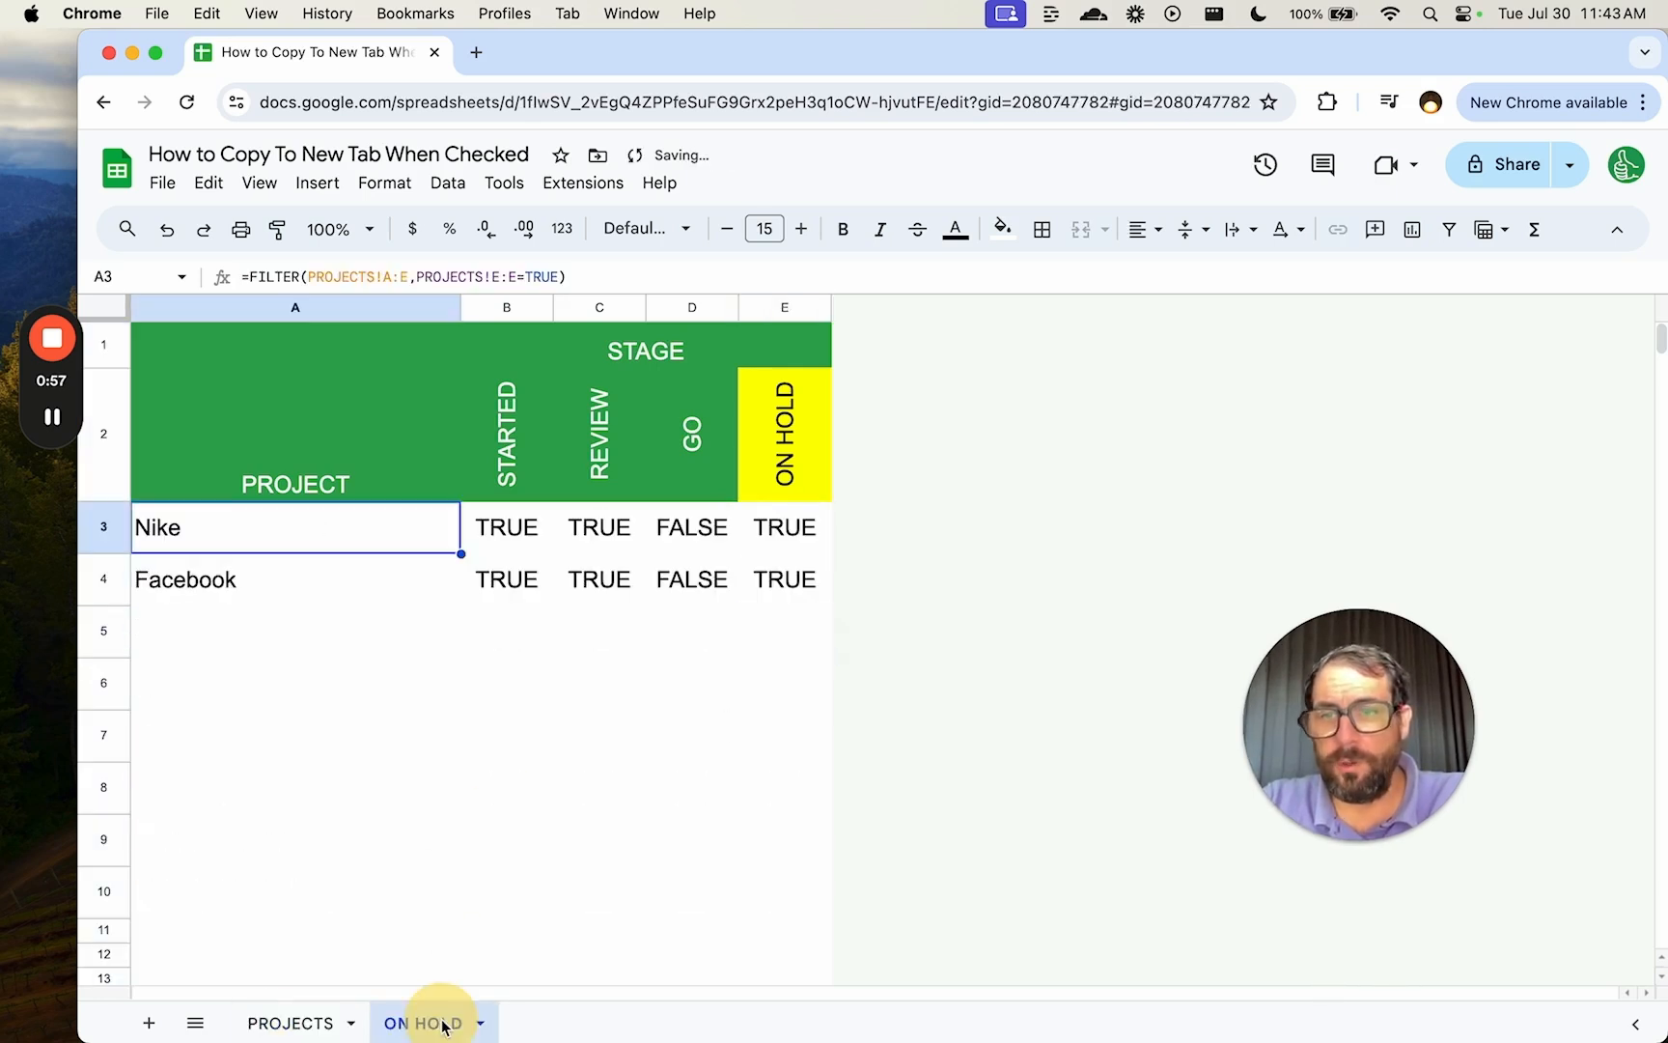
{"action": "mouse_move", "coordinate": [305, 550]}
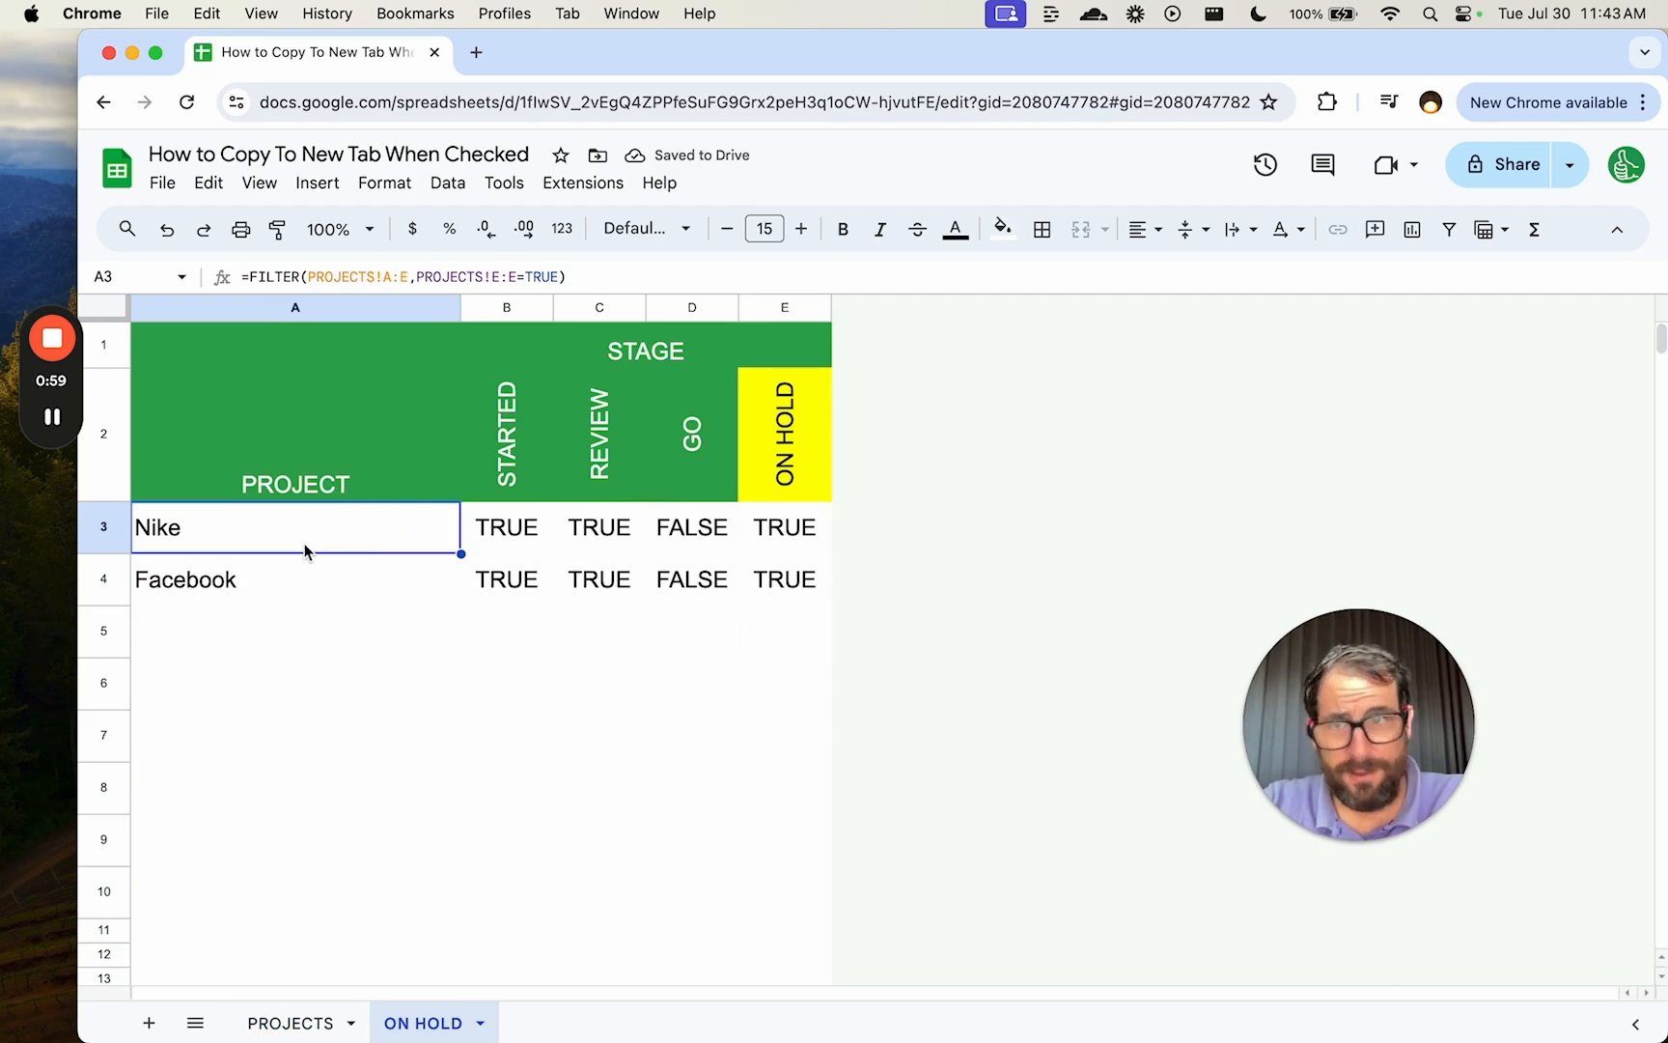
{"action": "double_click", "coordinate": [296, 527]}
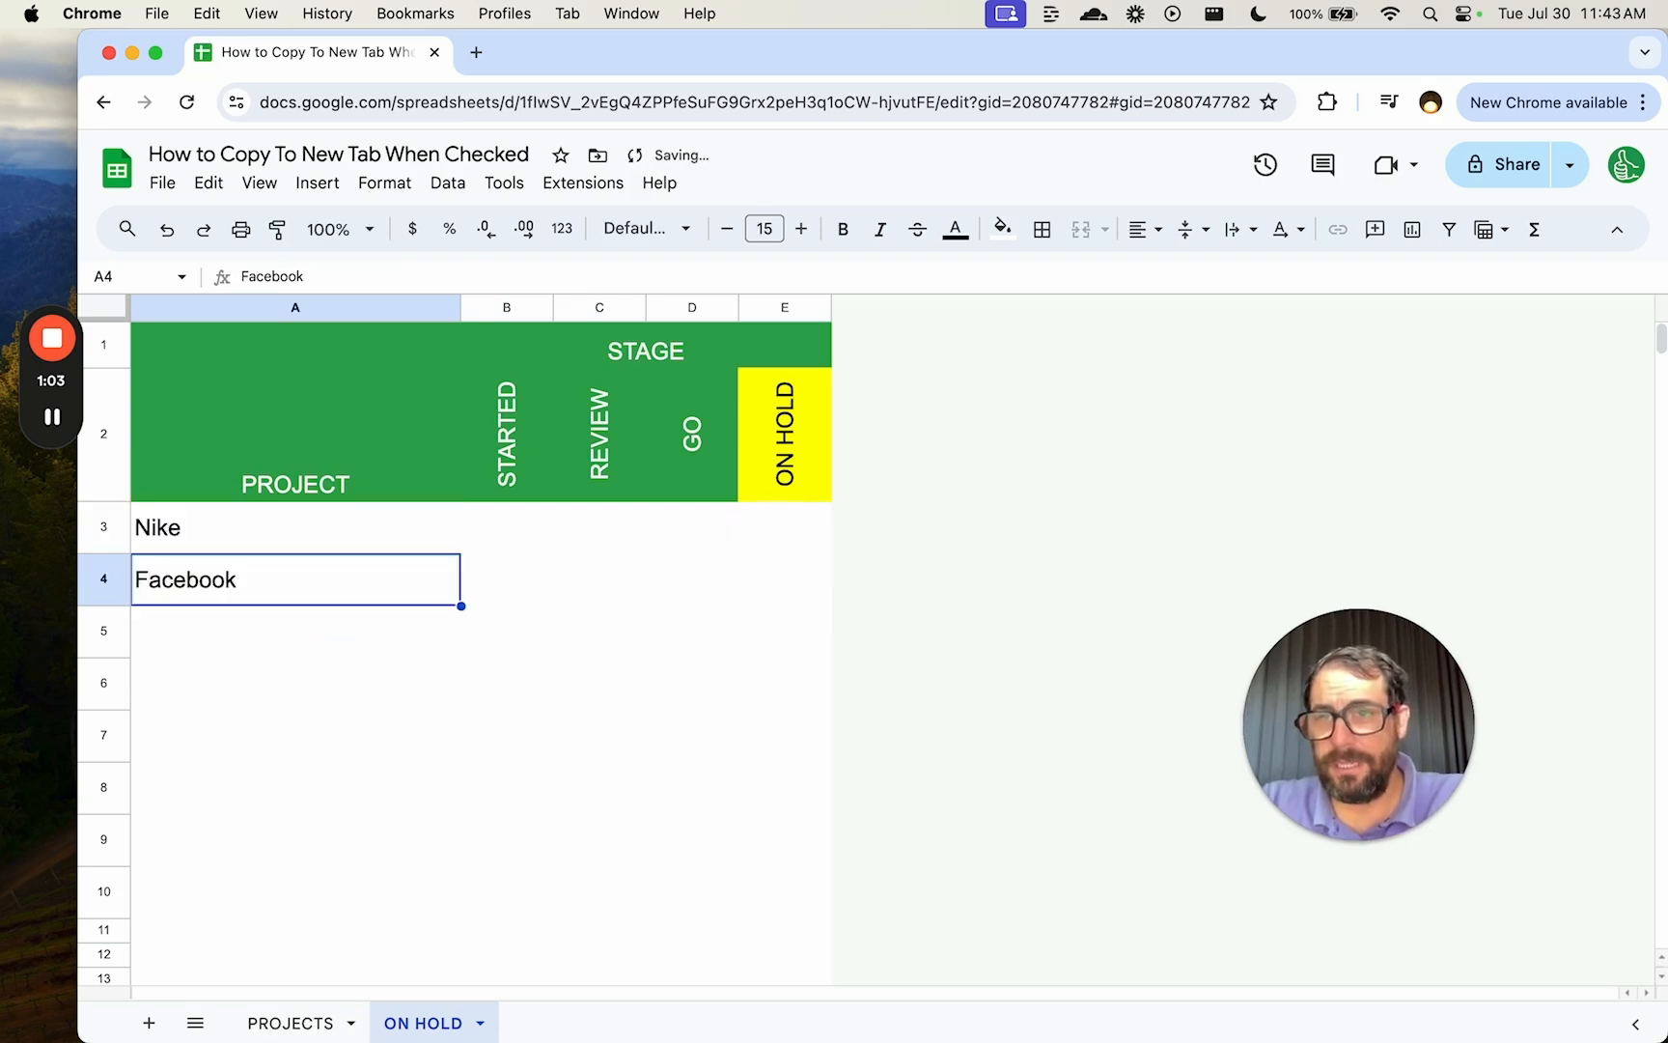
{"action": "left_click", "coordinate": [295, 527]}
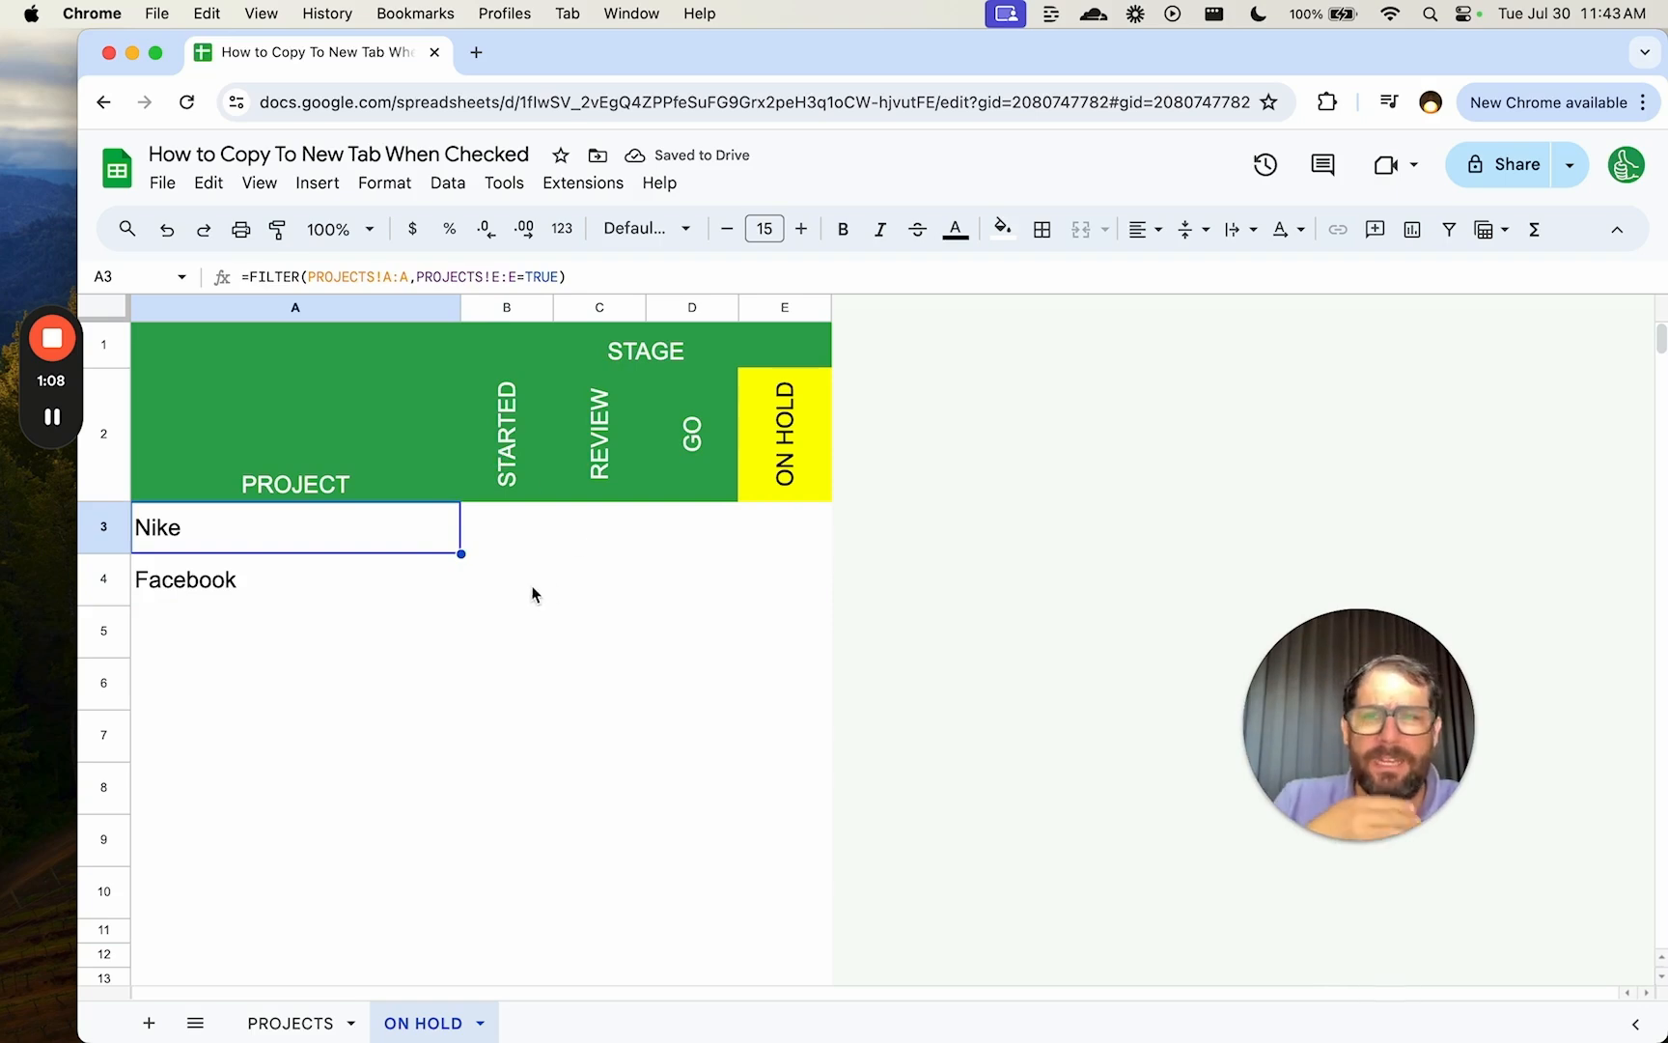
Review the filtered Nike and Facebook cells on the ON HOLD tab.
{"action": "left_click", "coordinate": [506, 527]}
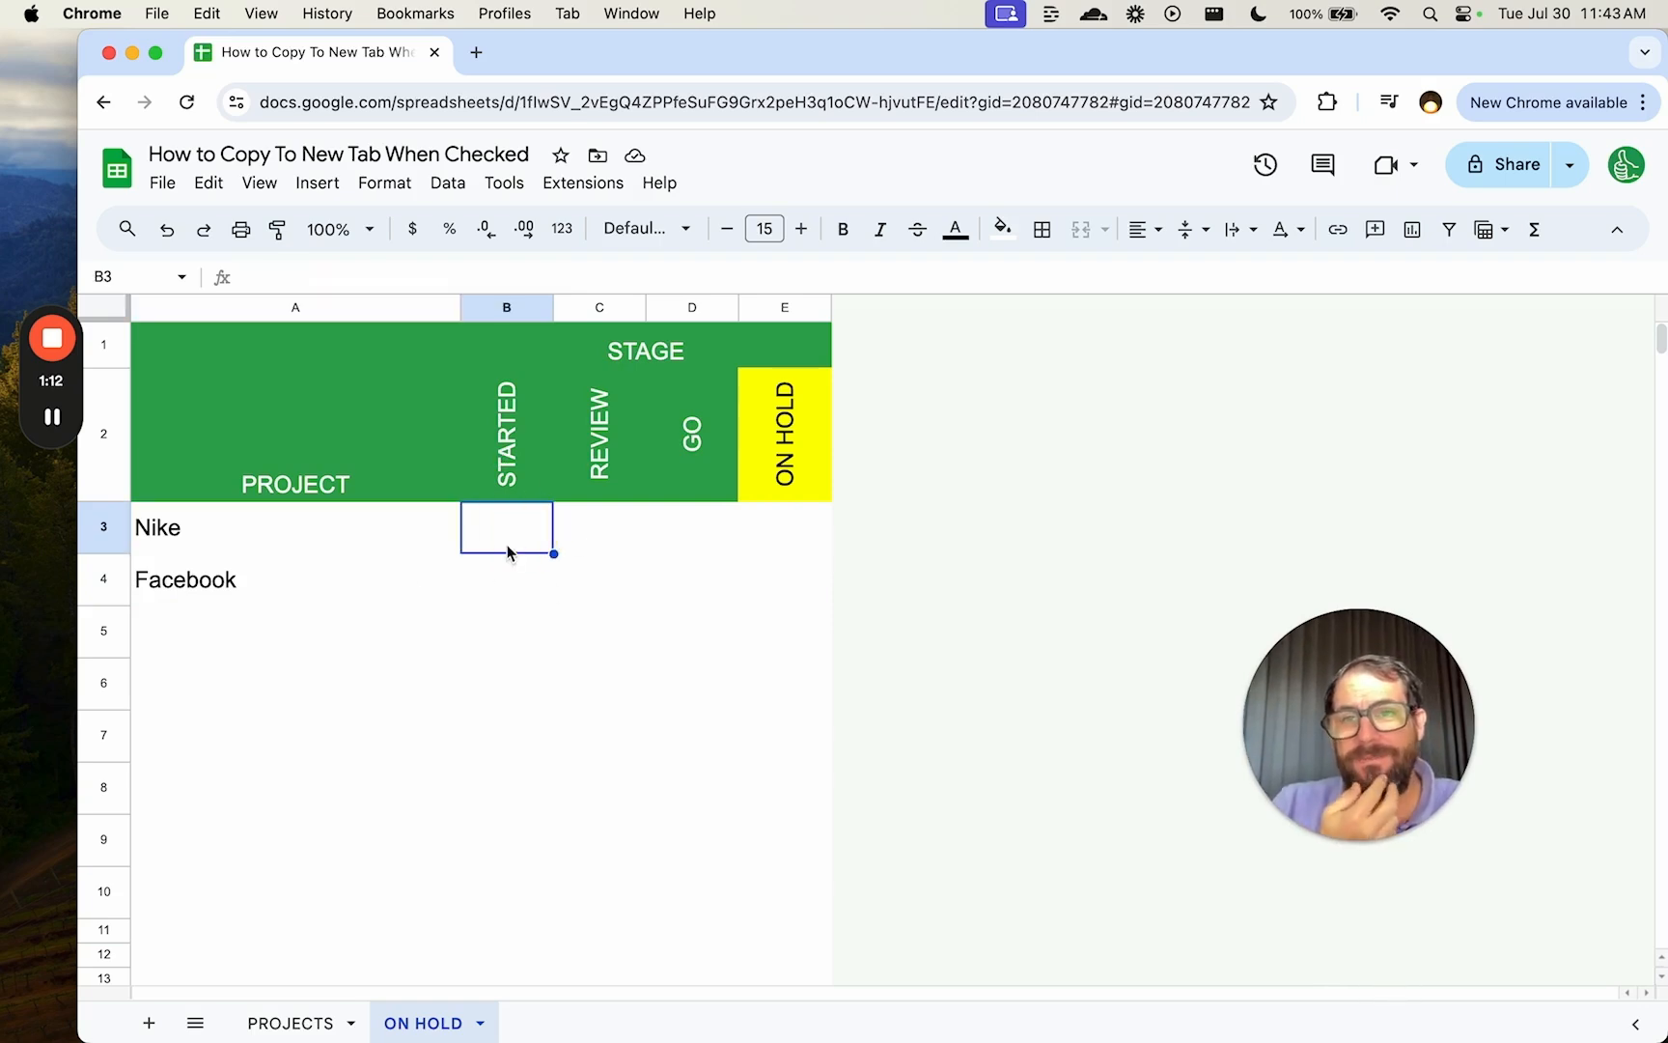
{"action": "left_click", "coordinate": [296, 527]}
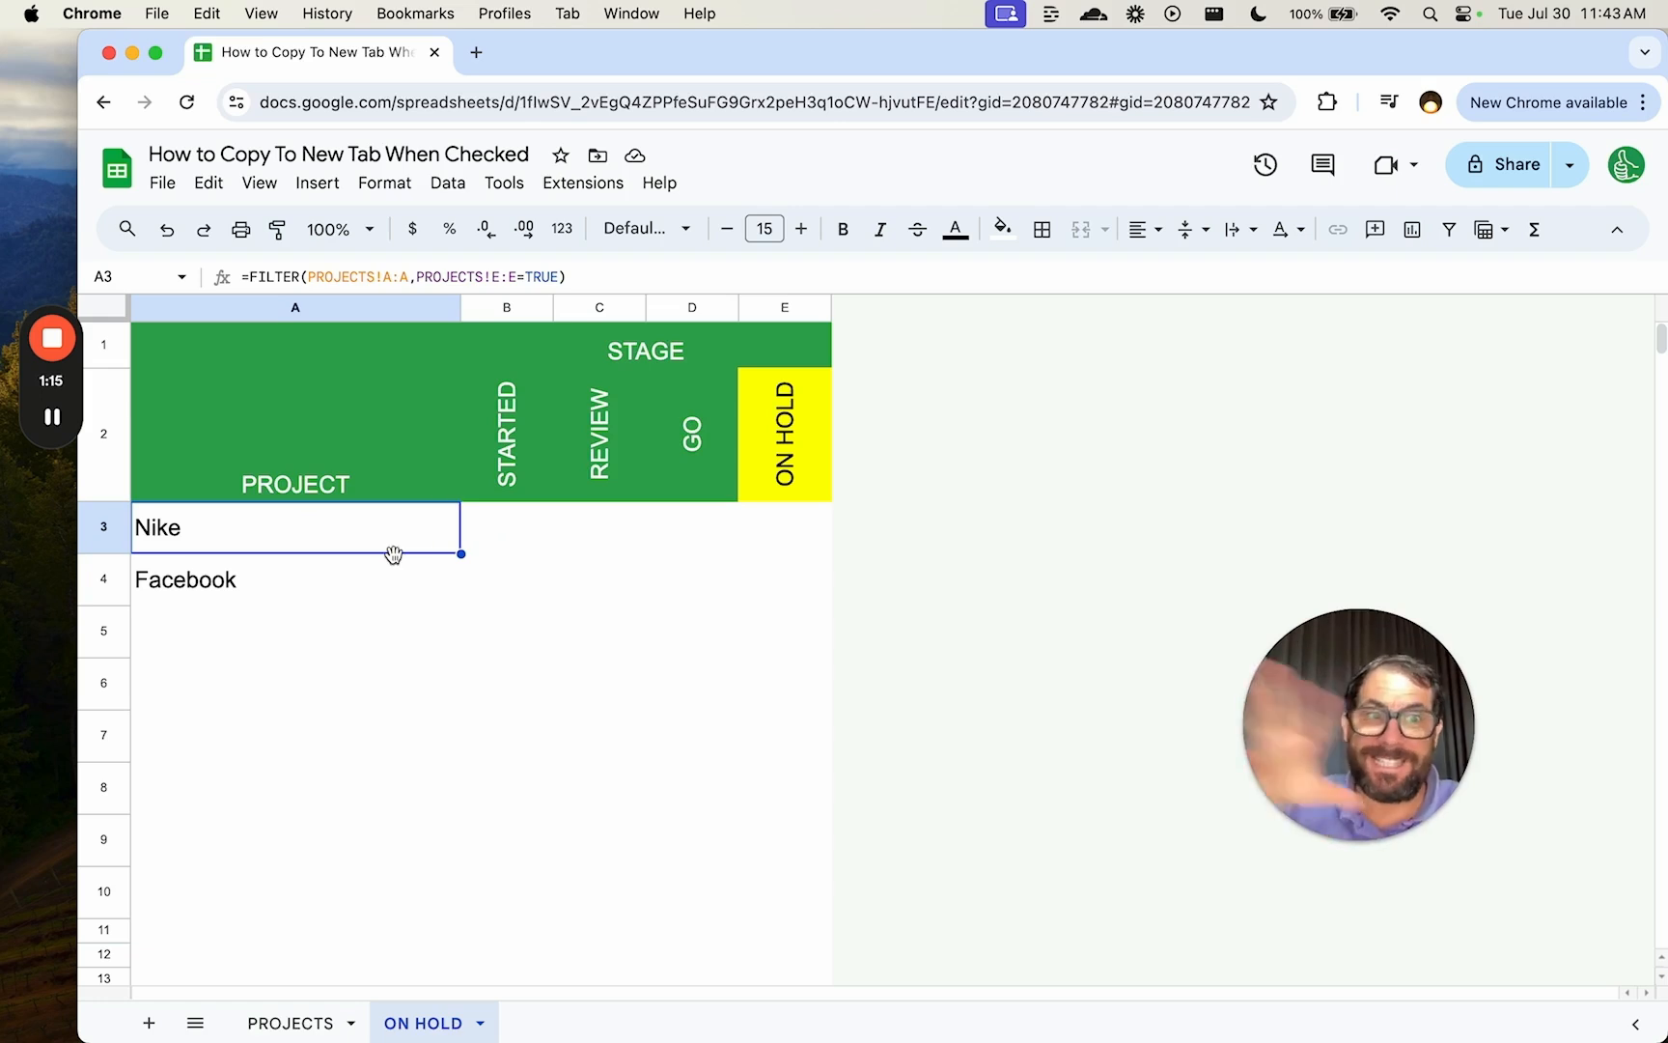
{"action": "left_click", "coordinate": [295, 631]}
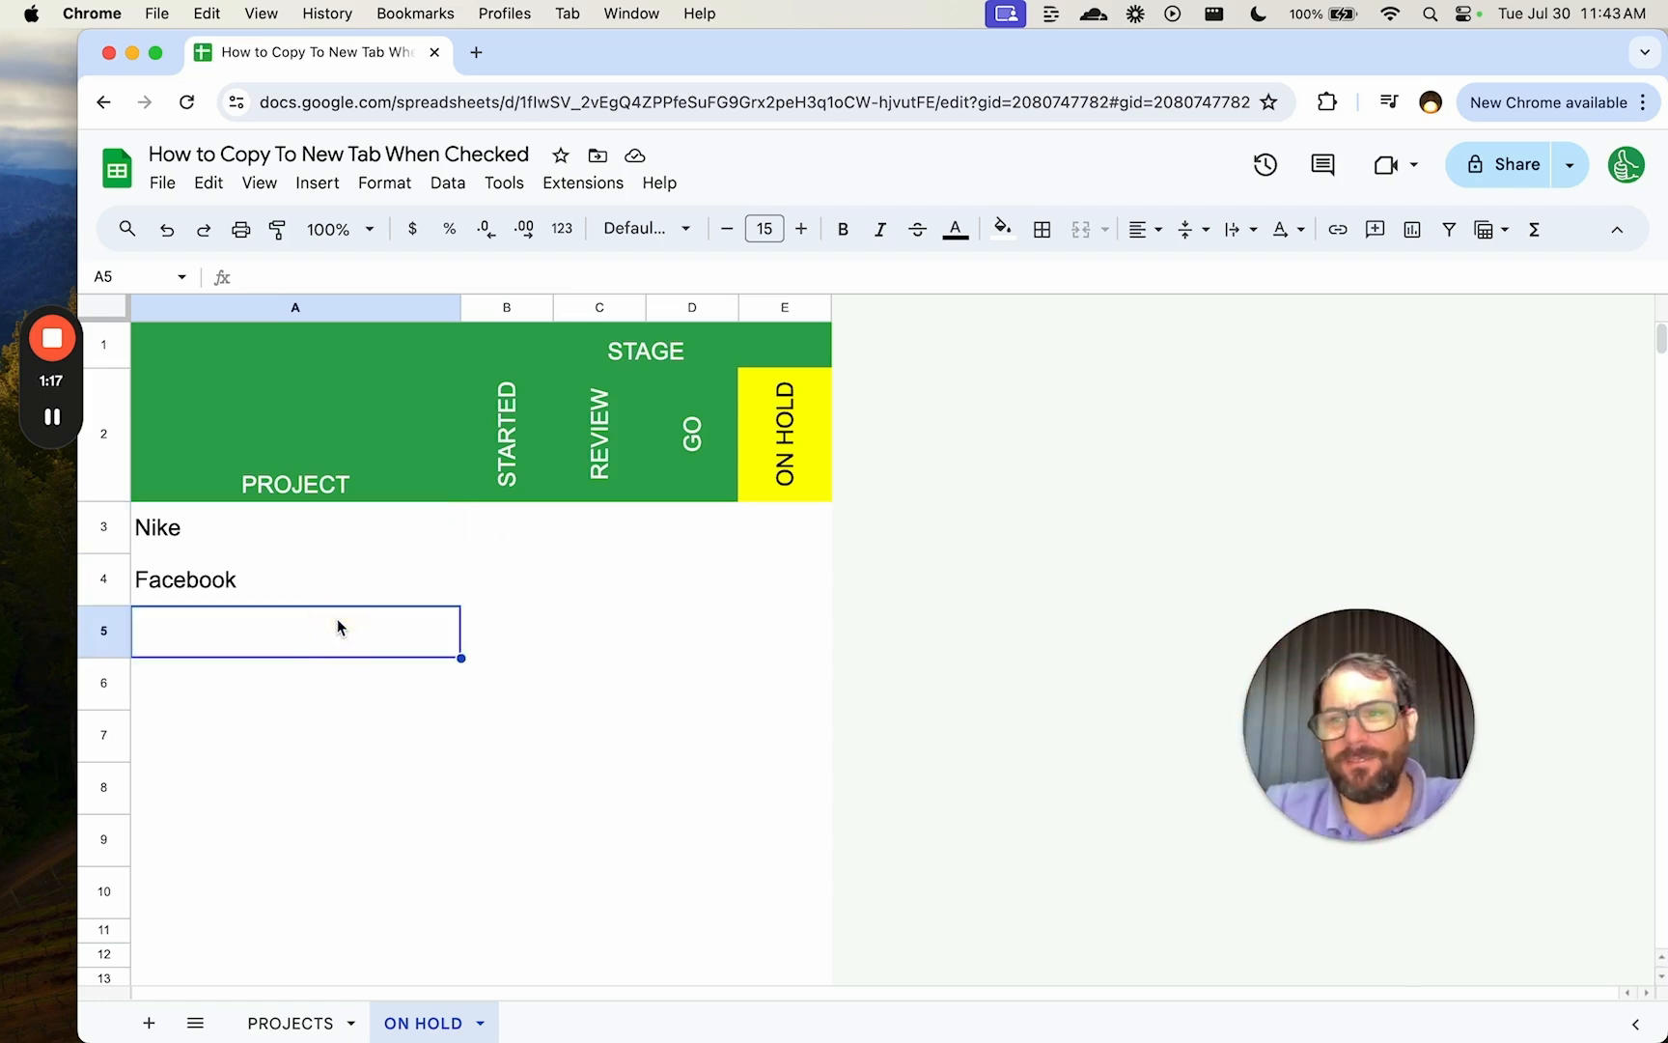
{"action": "left_click", "coordinate": [295, 579]}
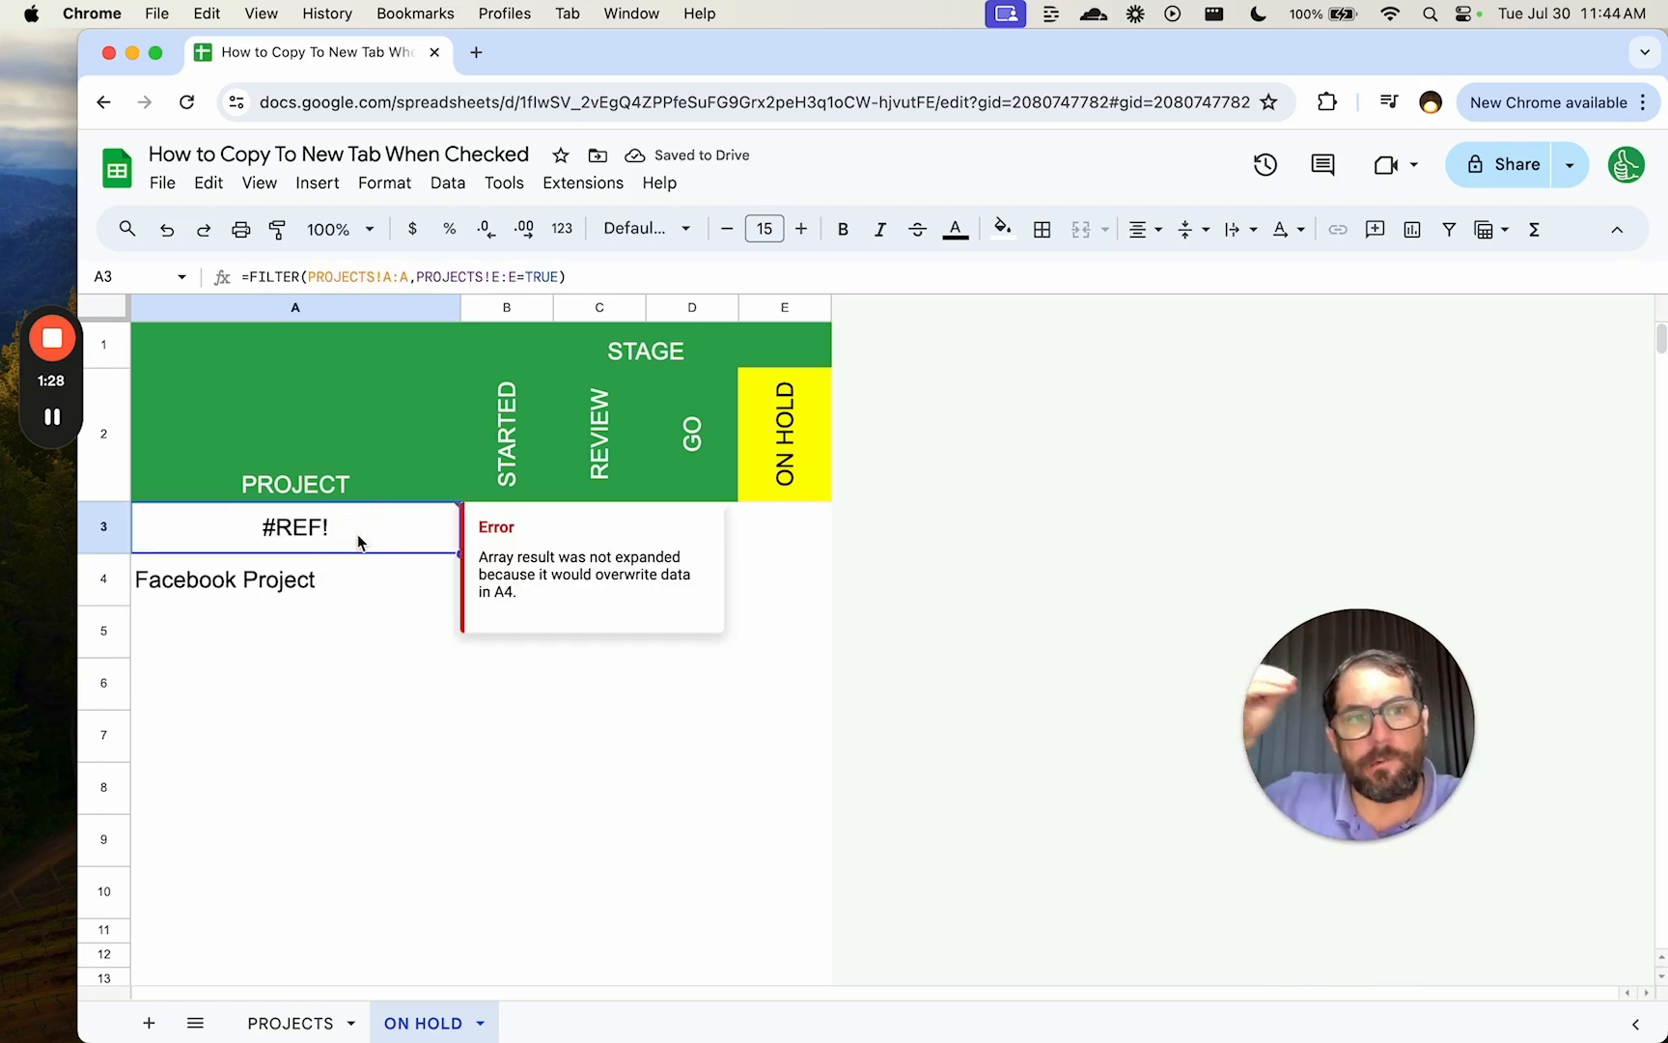
{"action": "mouse_move", "coordinate": [367, 535]}
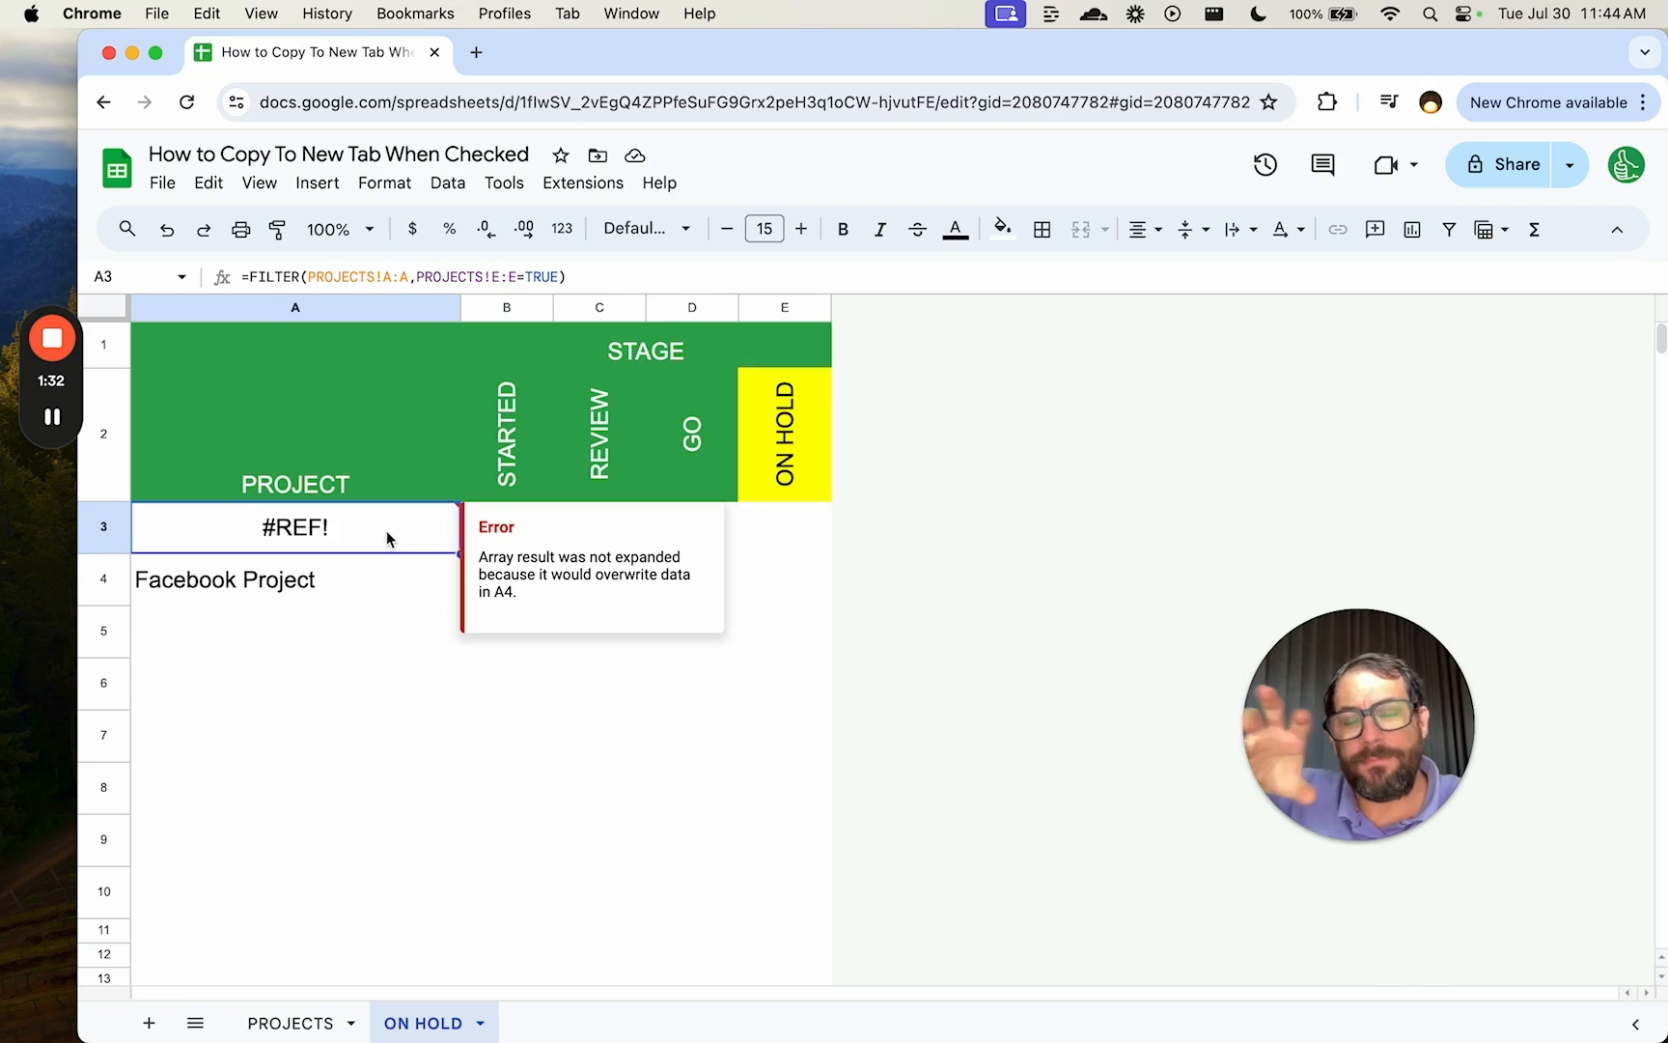
{"action": "mouse_move", "coordinate": [359, 583]}
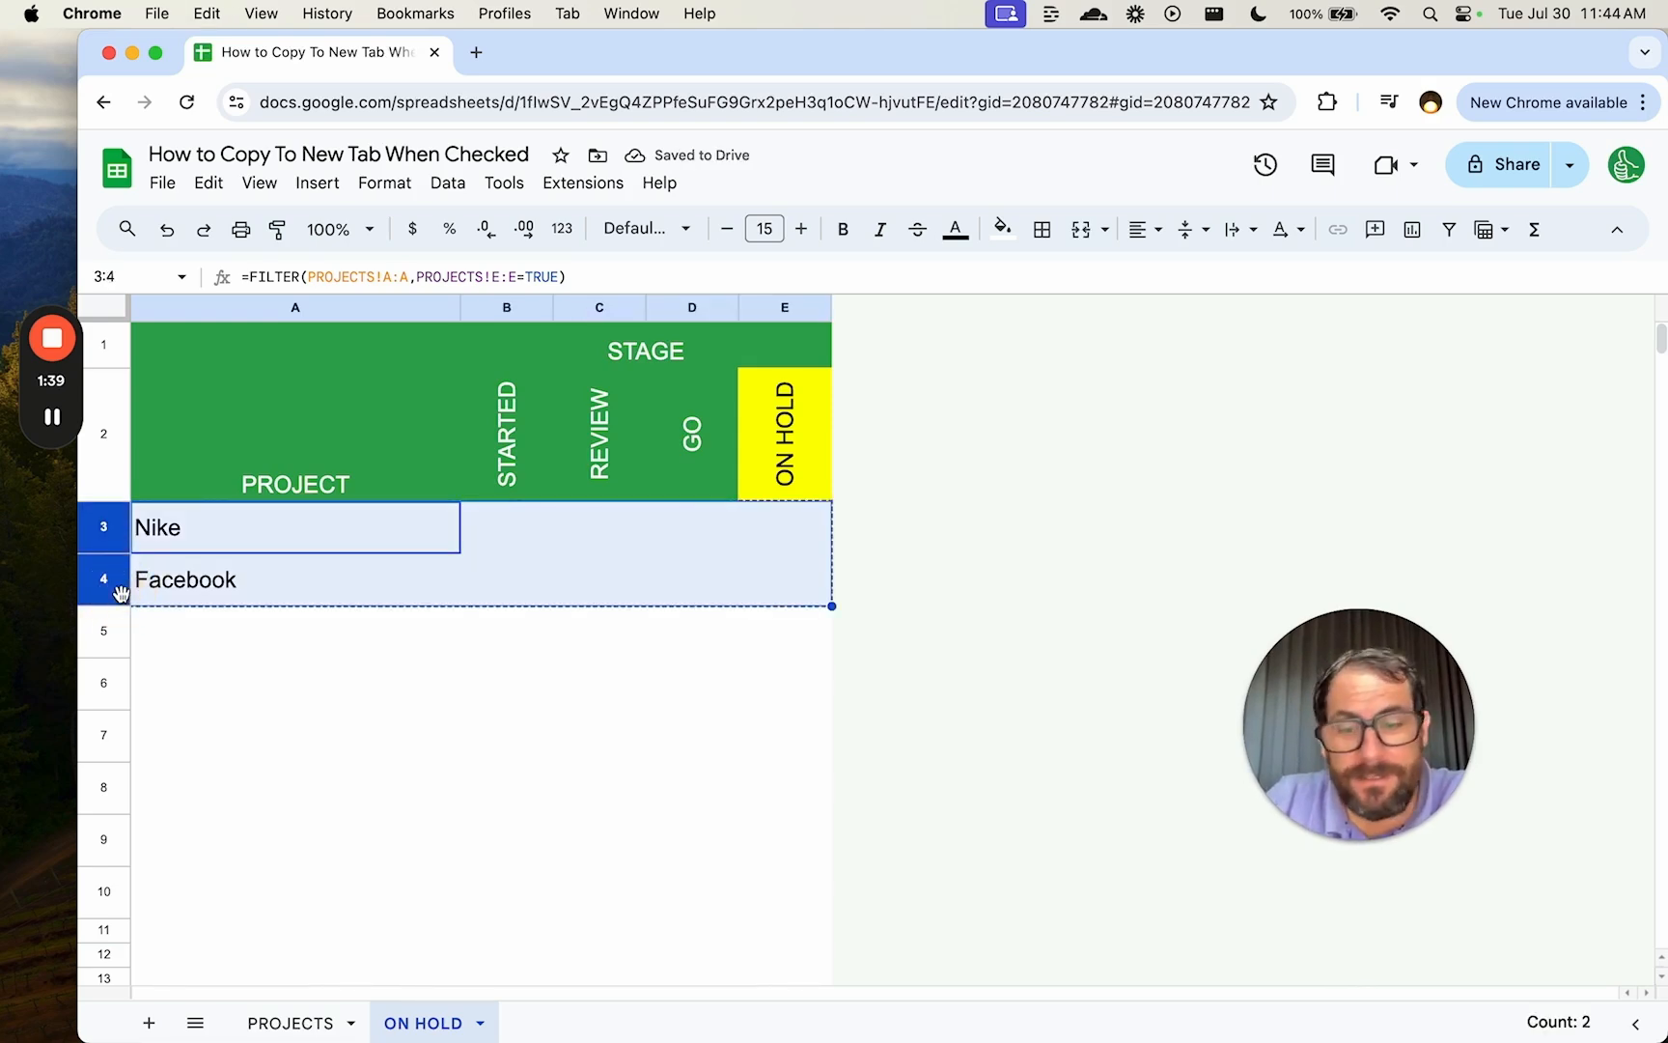
{"action": "left_click", "coordinate": [295, 527]}
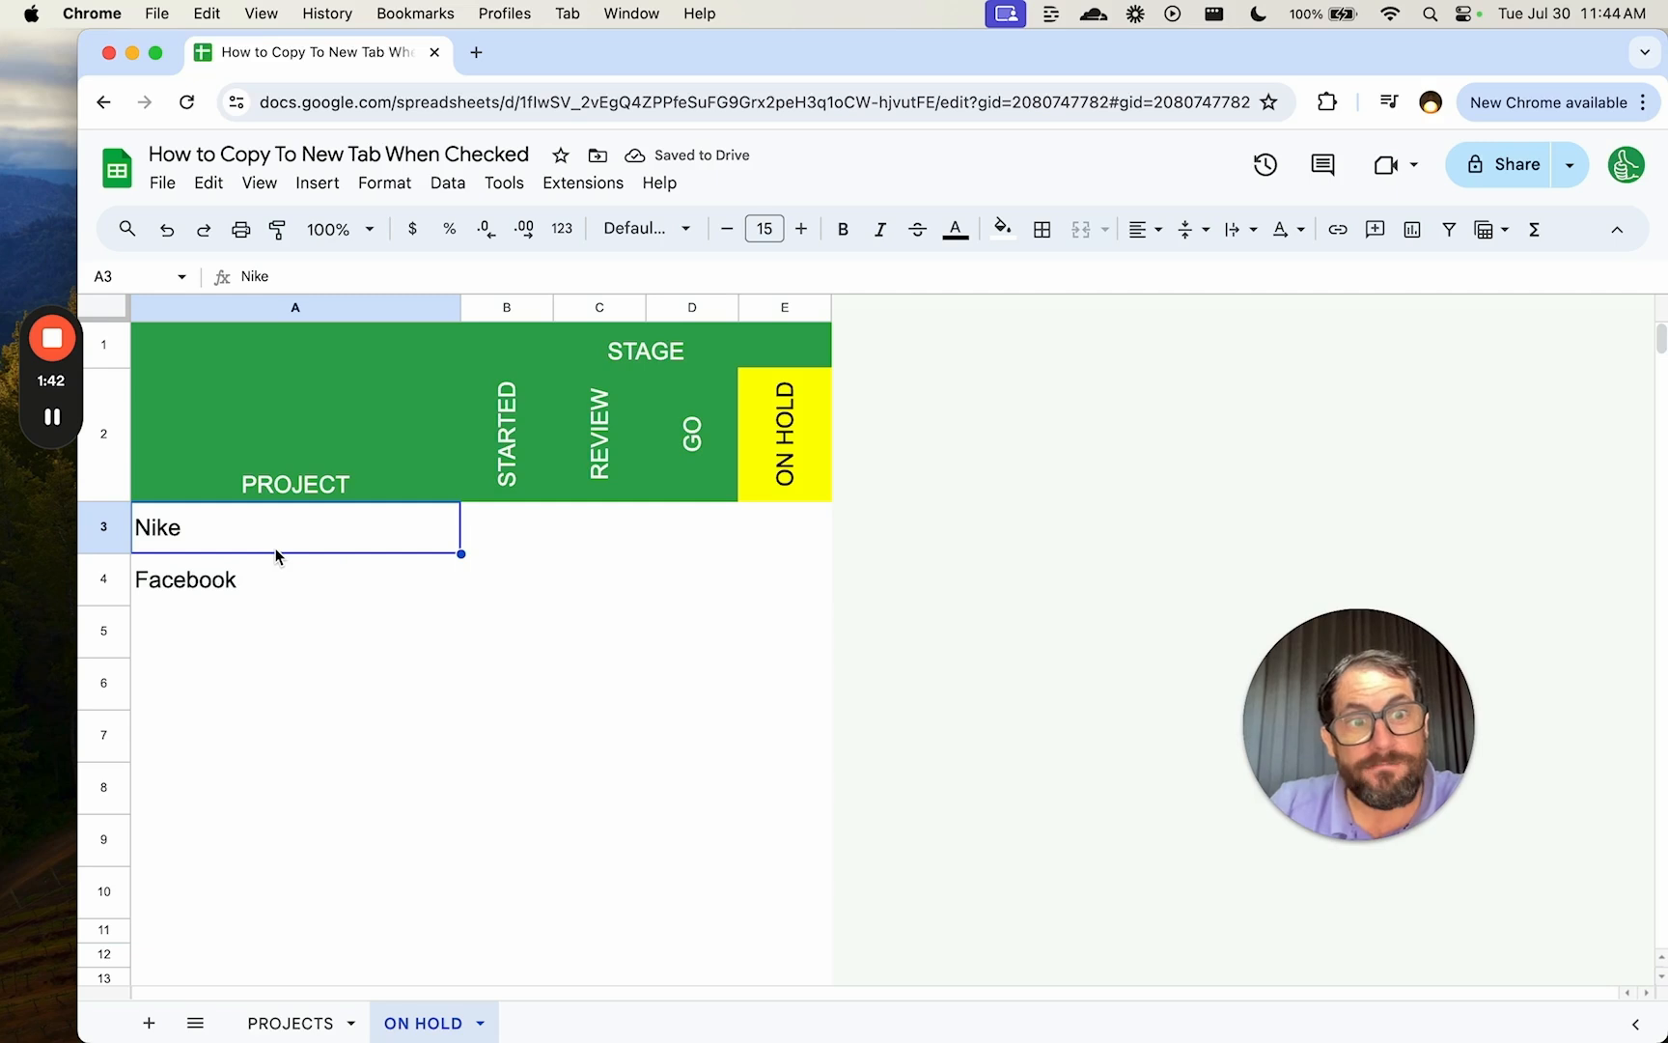
Untick the ON HOLD checkboxes for Nike, Facebook and Buccee's on PROJECTS.
{"action": "left_click", "coordinate": [289, 1024]}
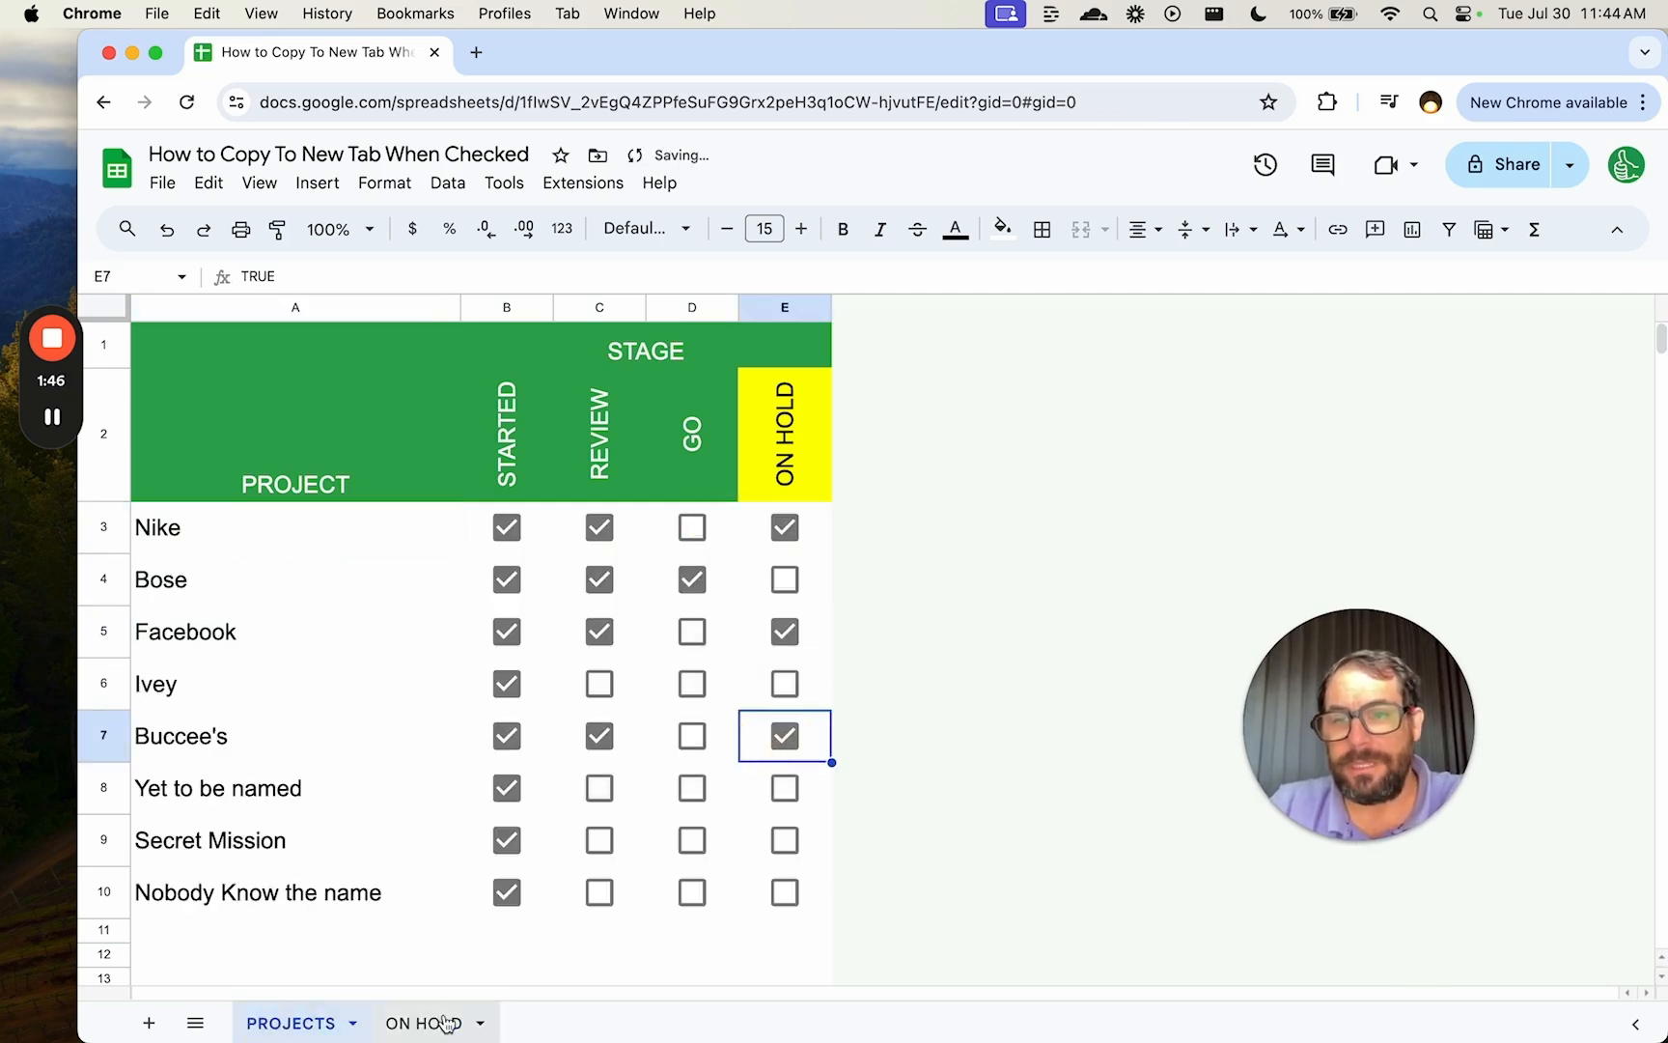
{"action": "left_click", "coordinate": [423, 1023]}
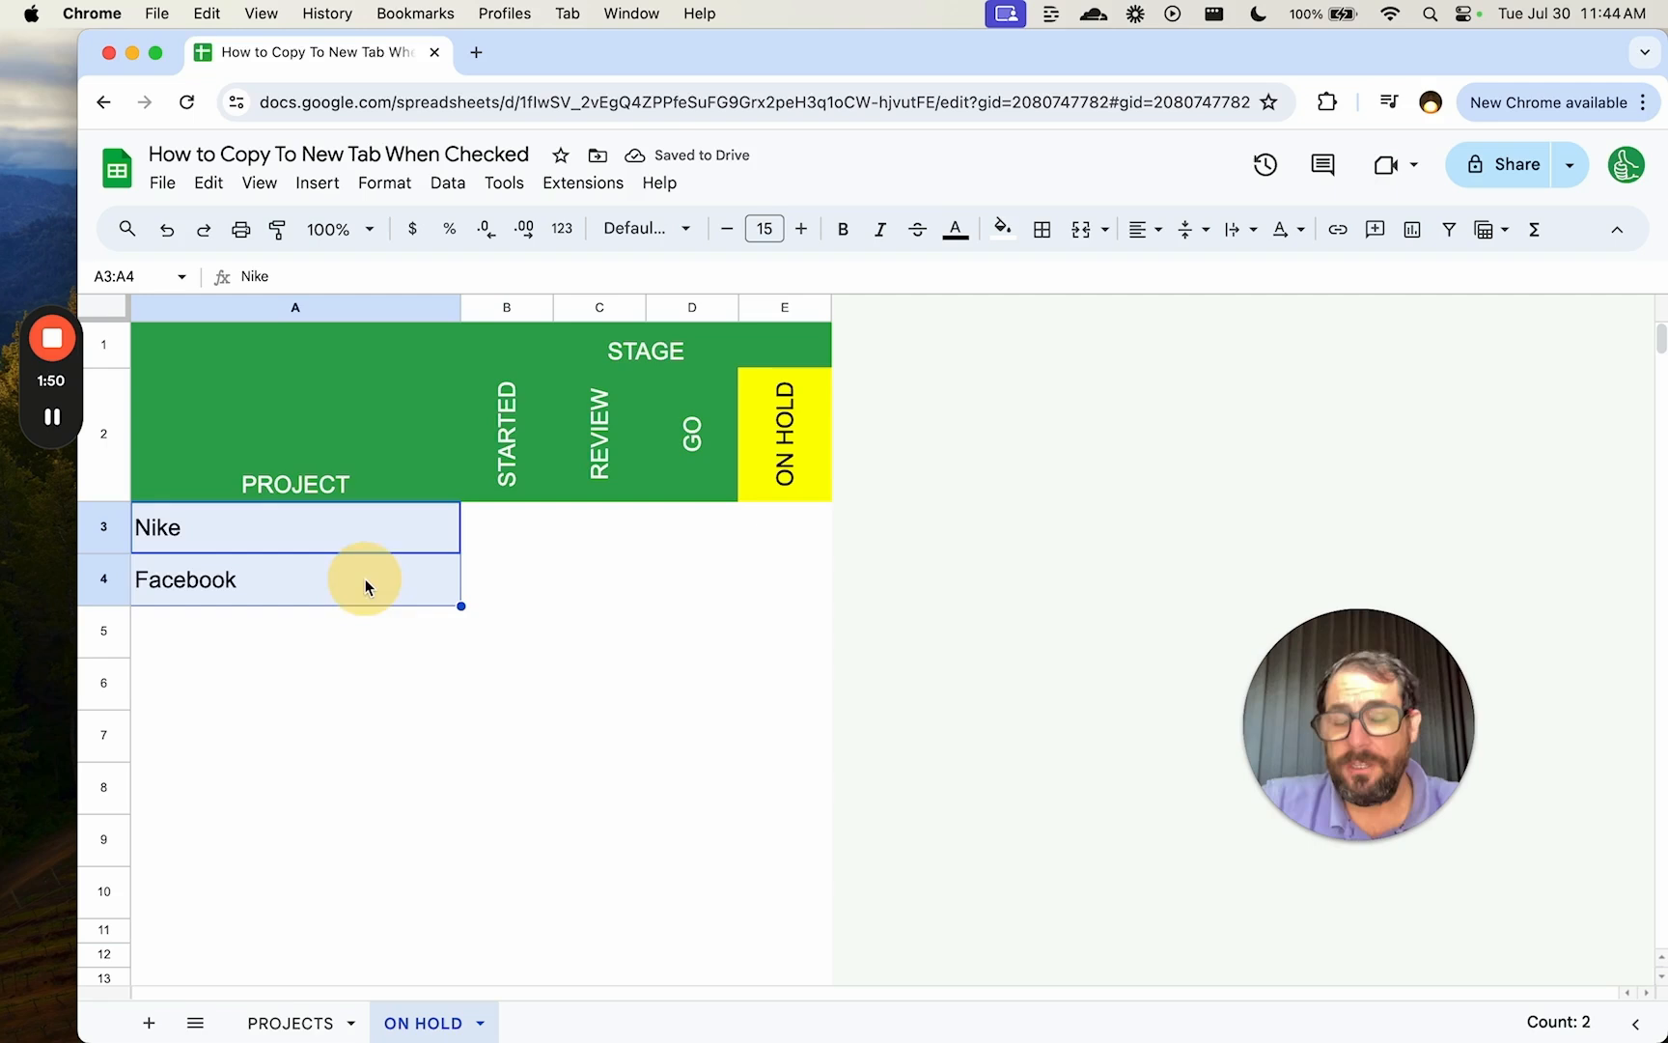
{"action": "left_click", "coordinate": [291, 1023]}
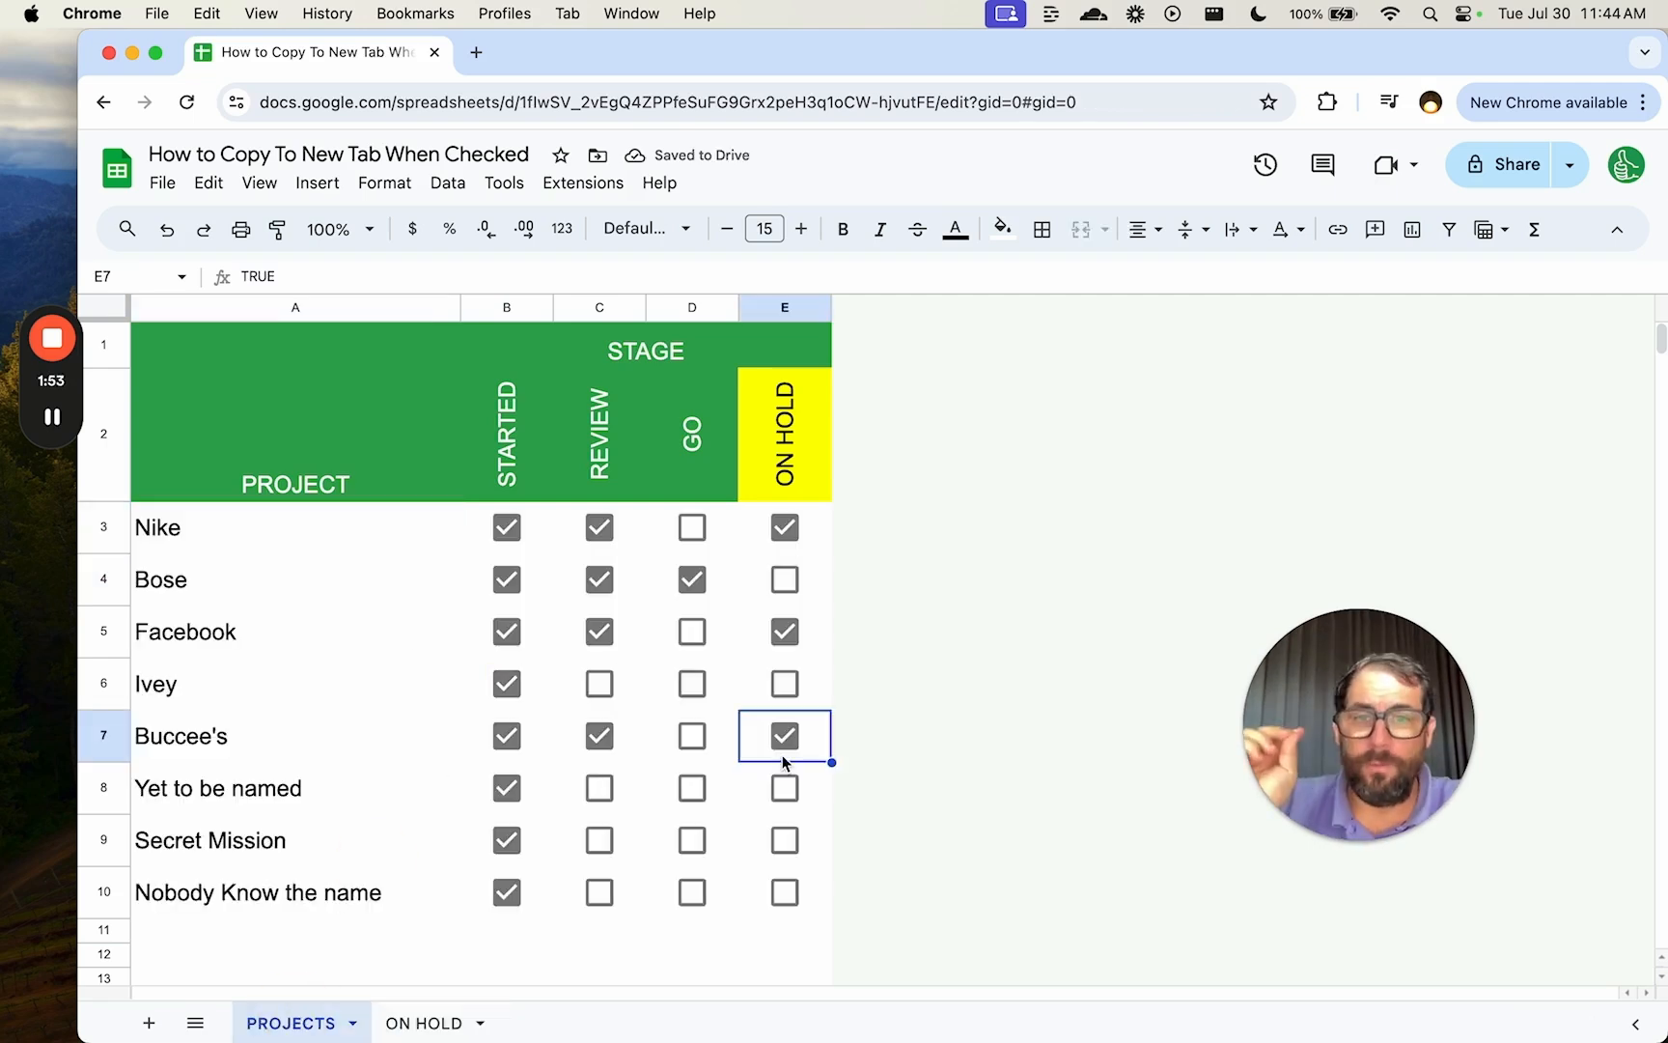
{"action": "left_click", "coordinate": [784, 527]}
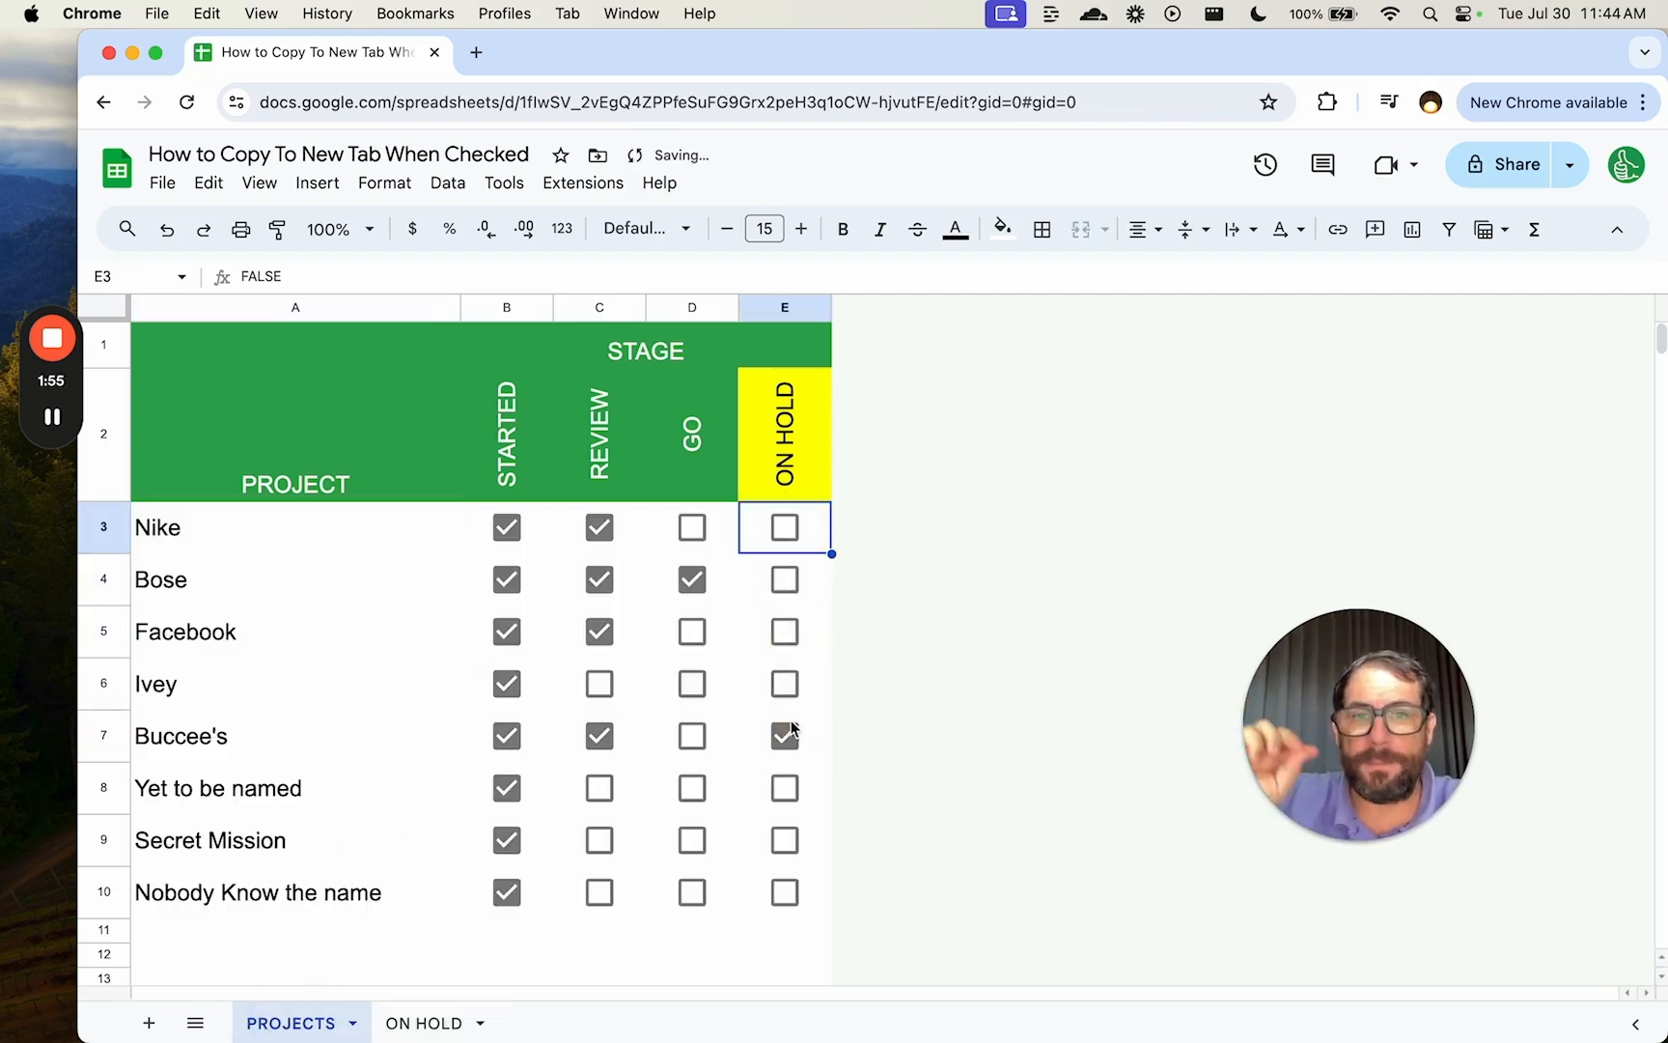
{"action": "left_click", "coordinate": [422, 1023]}
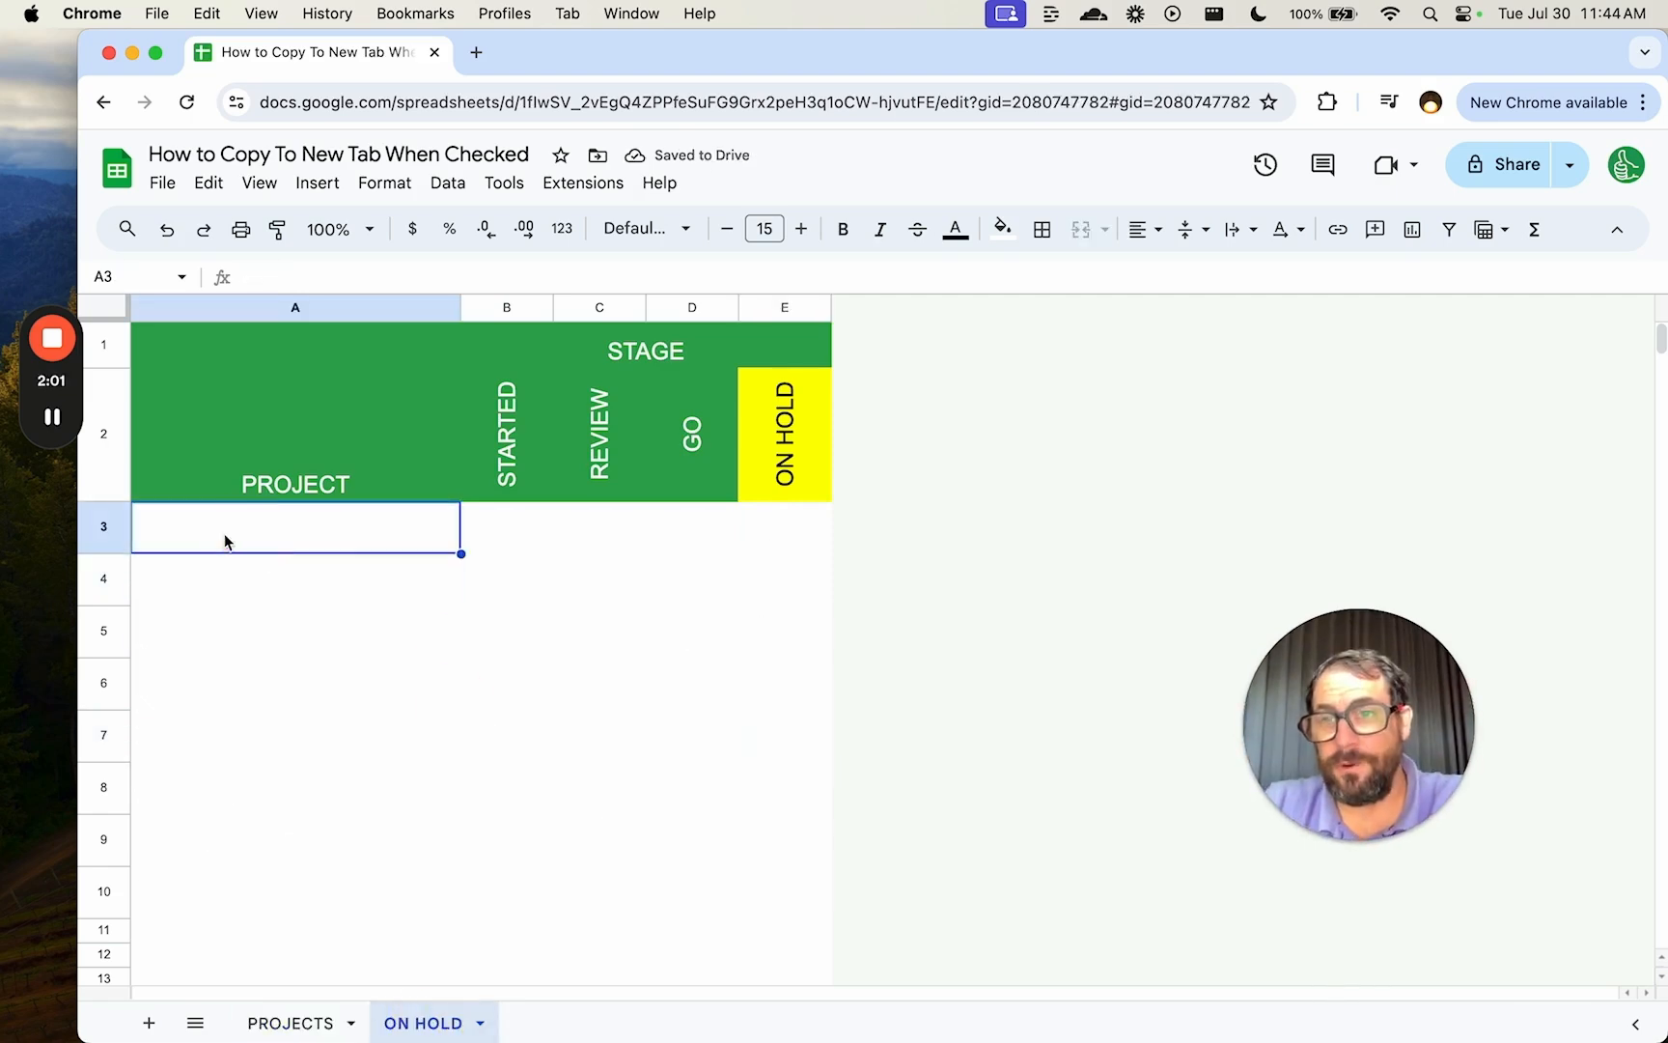
{"action": "mouse_move", "coordinate": [400, 502]}
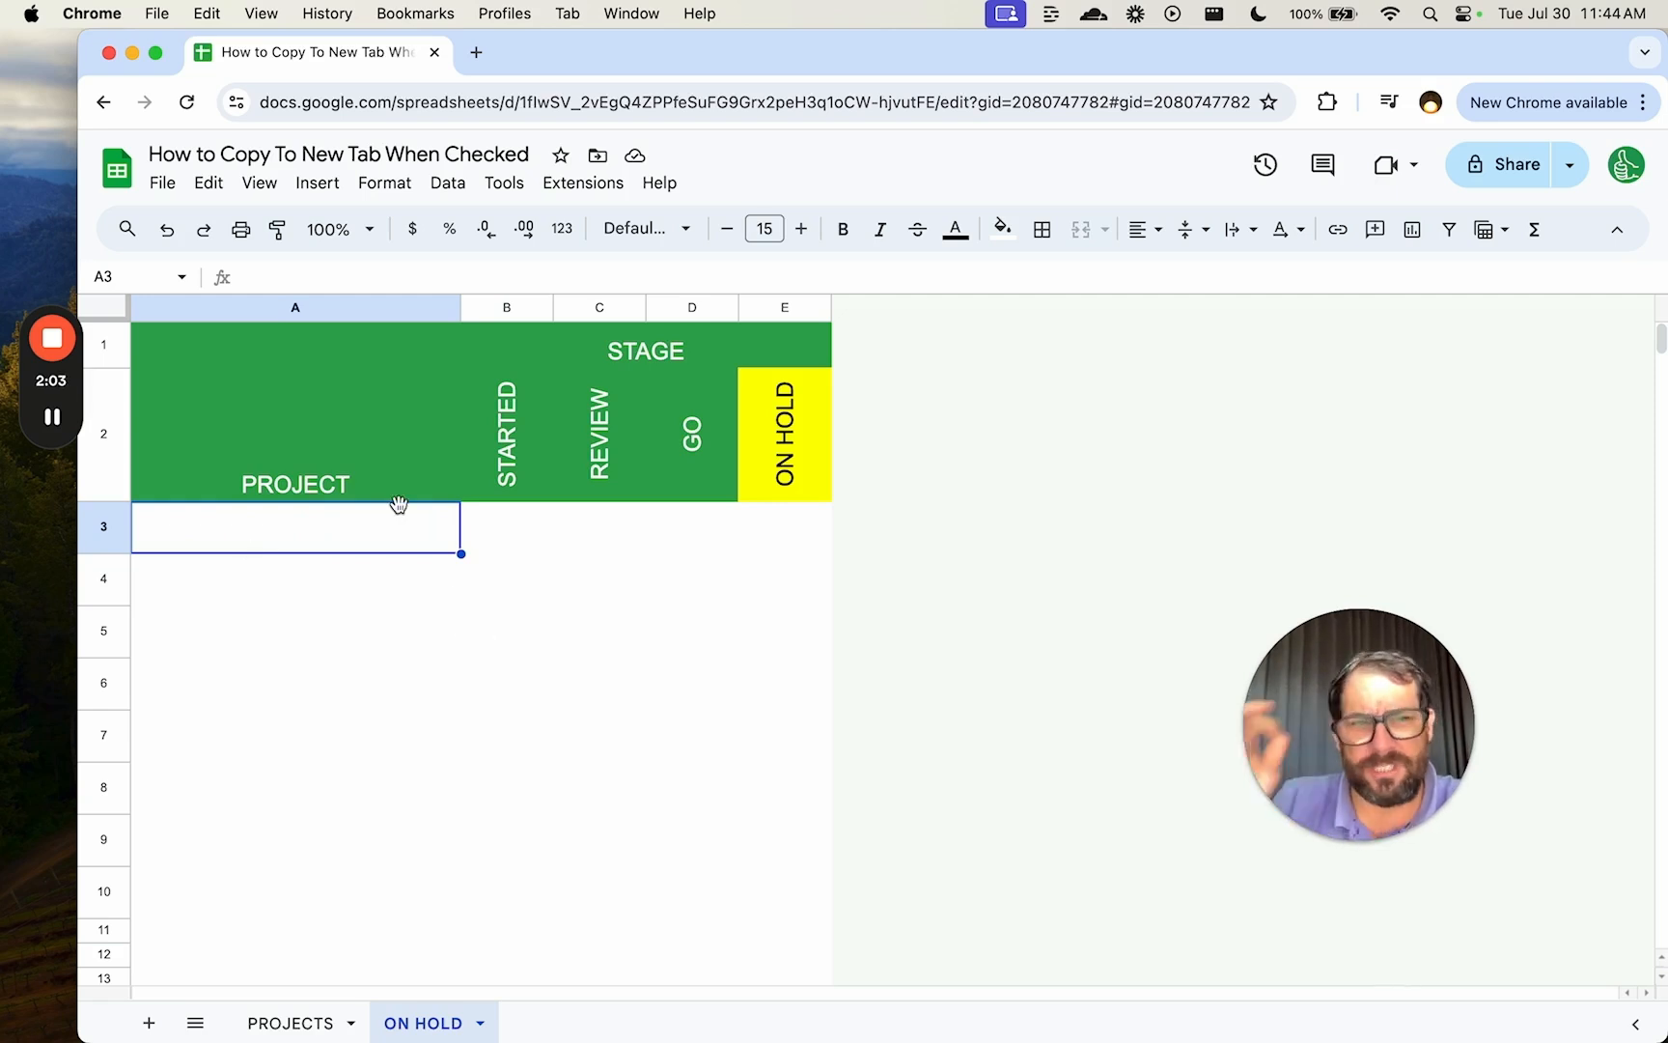
Create a new Apps Script project via Extensions > Apps Script, returning to PROJECTS while it loads.
{"action": "left_click", "coordinate": [581, 183]}
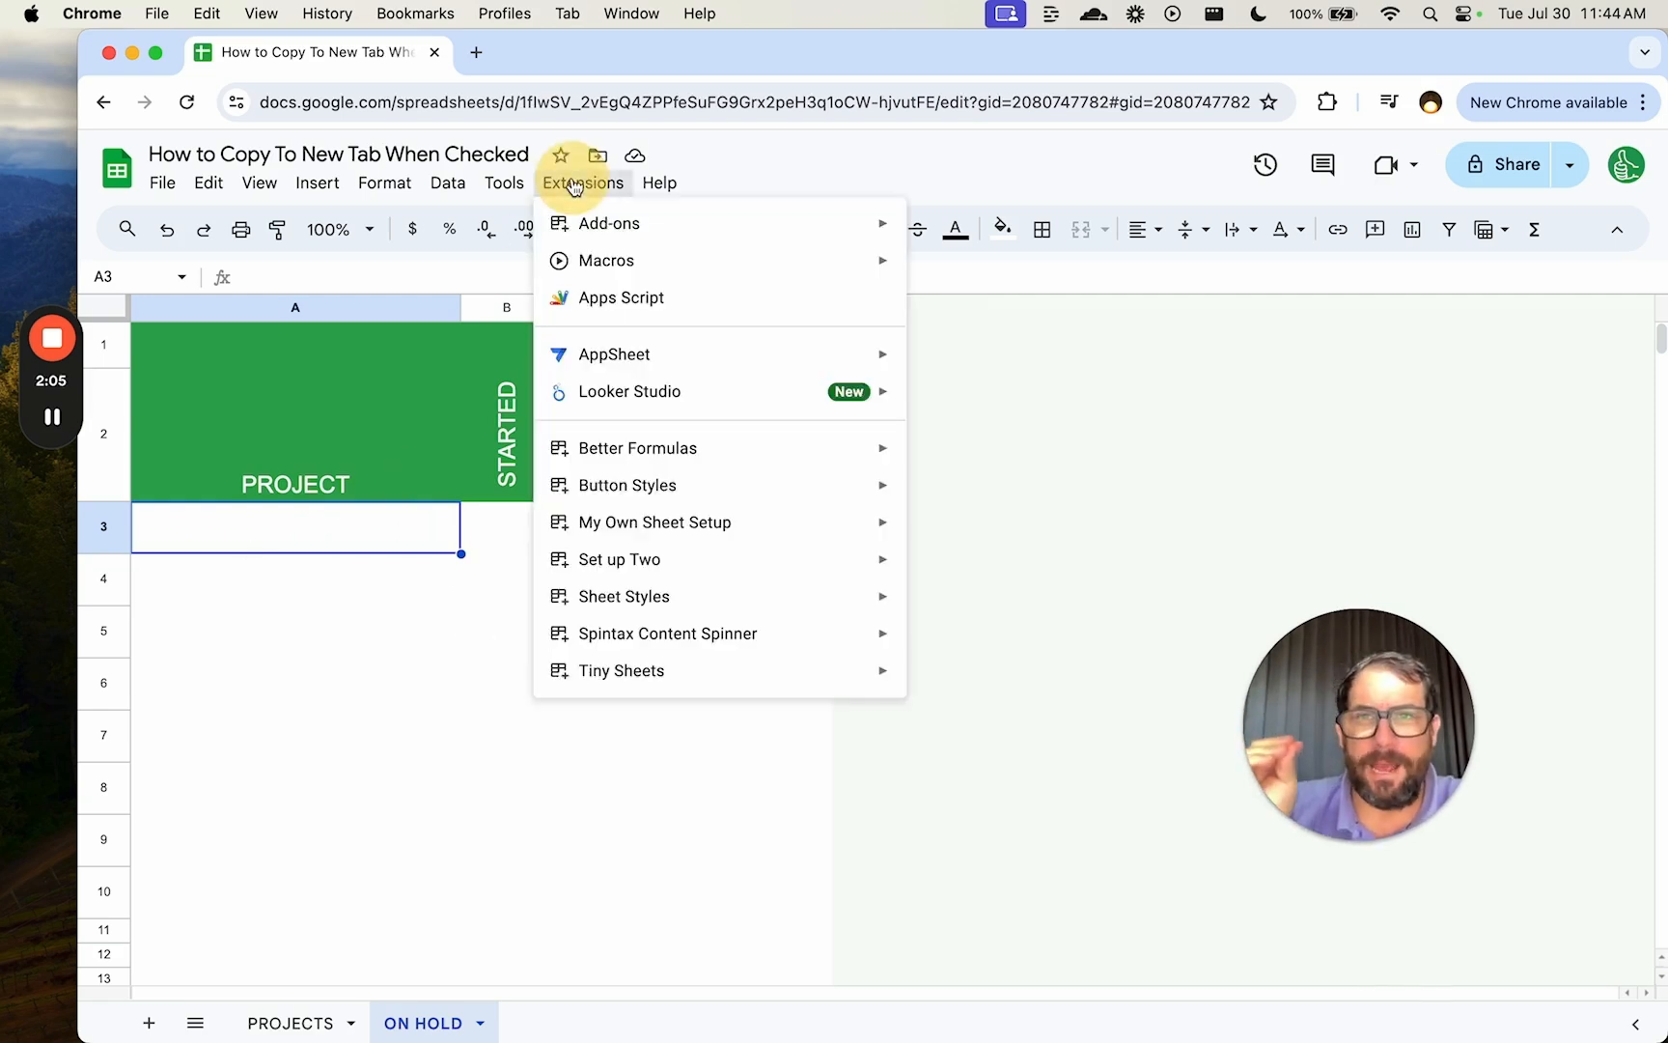
{"action": "left_click", "coordinate": [620, 297]}
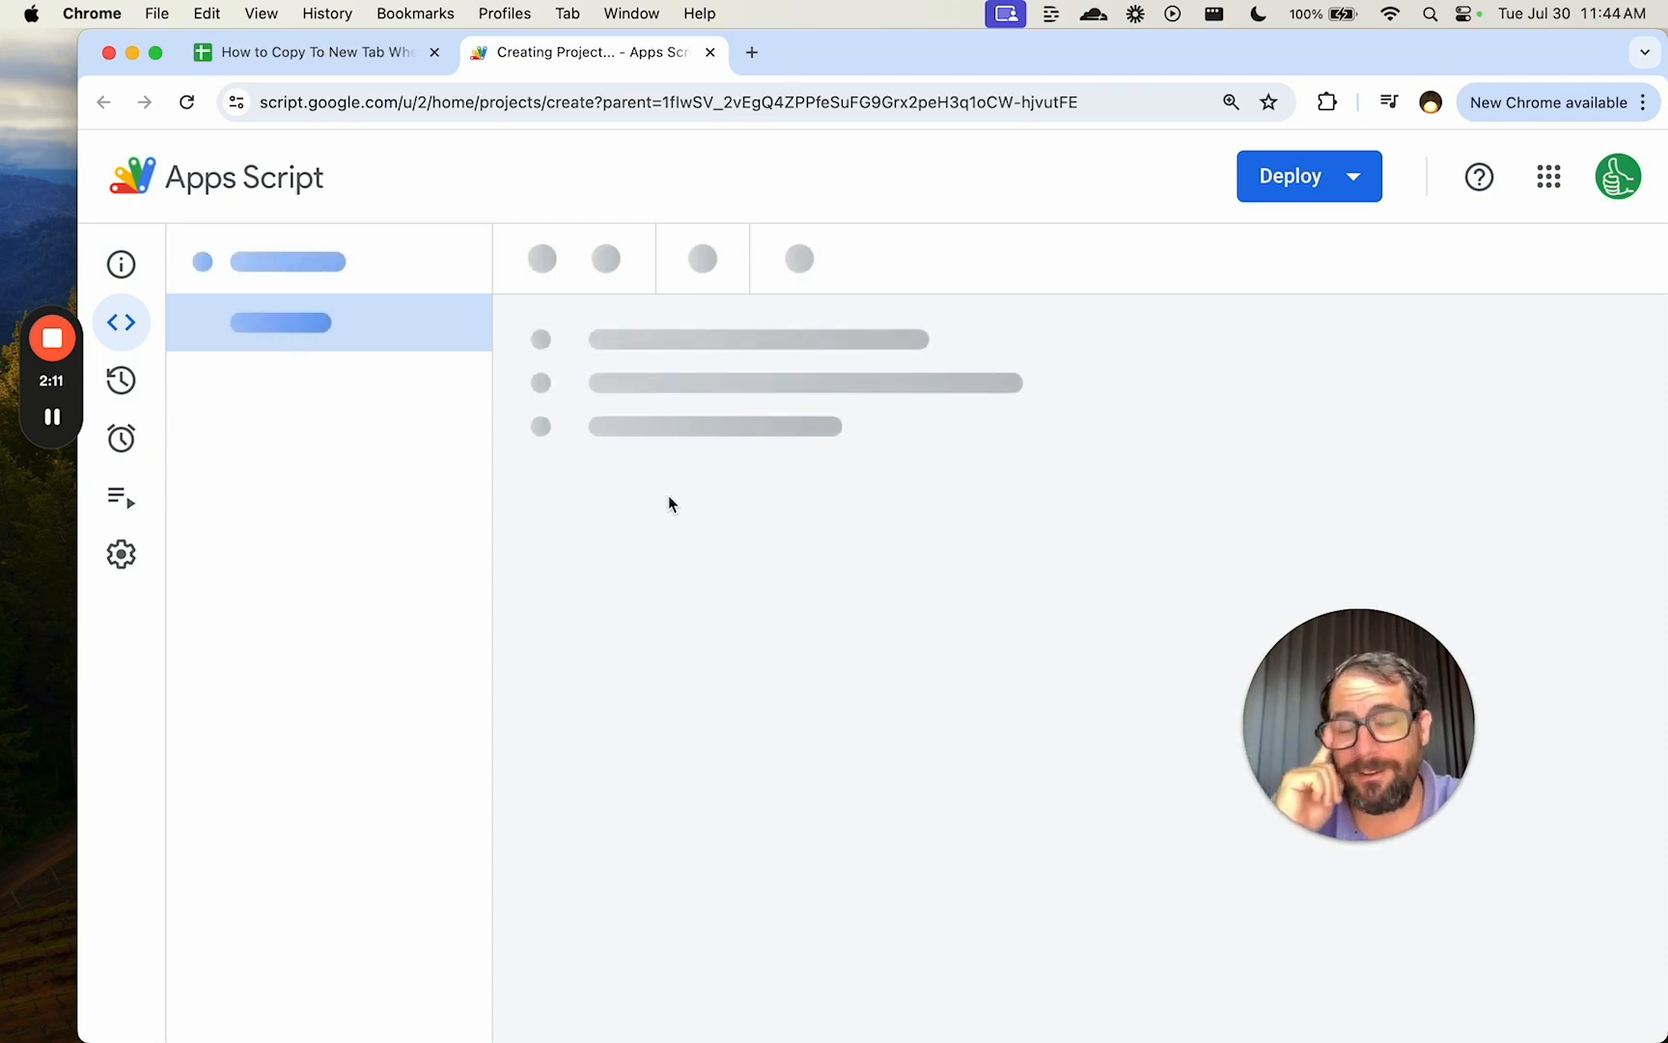
{"action": "left_click", "coordinate": [309, 52]}
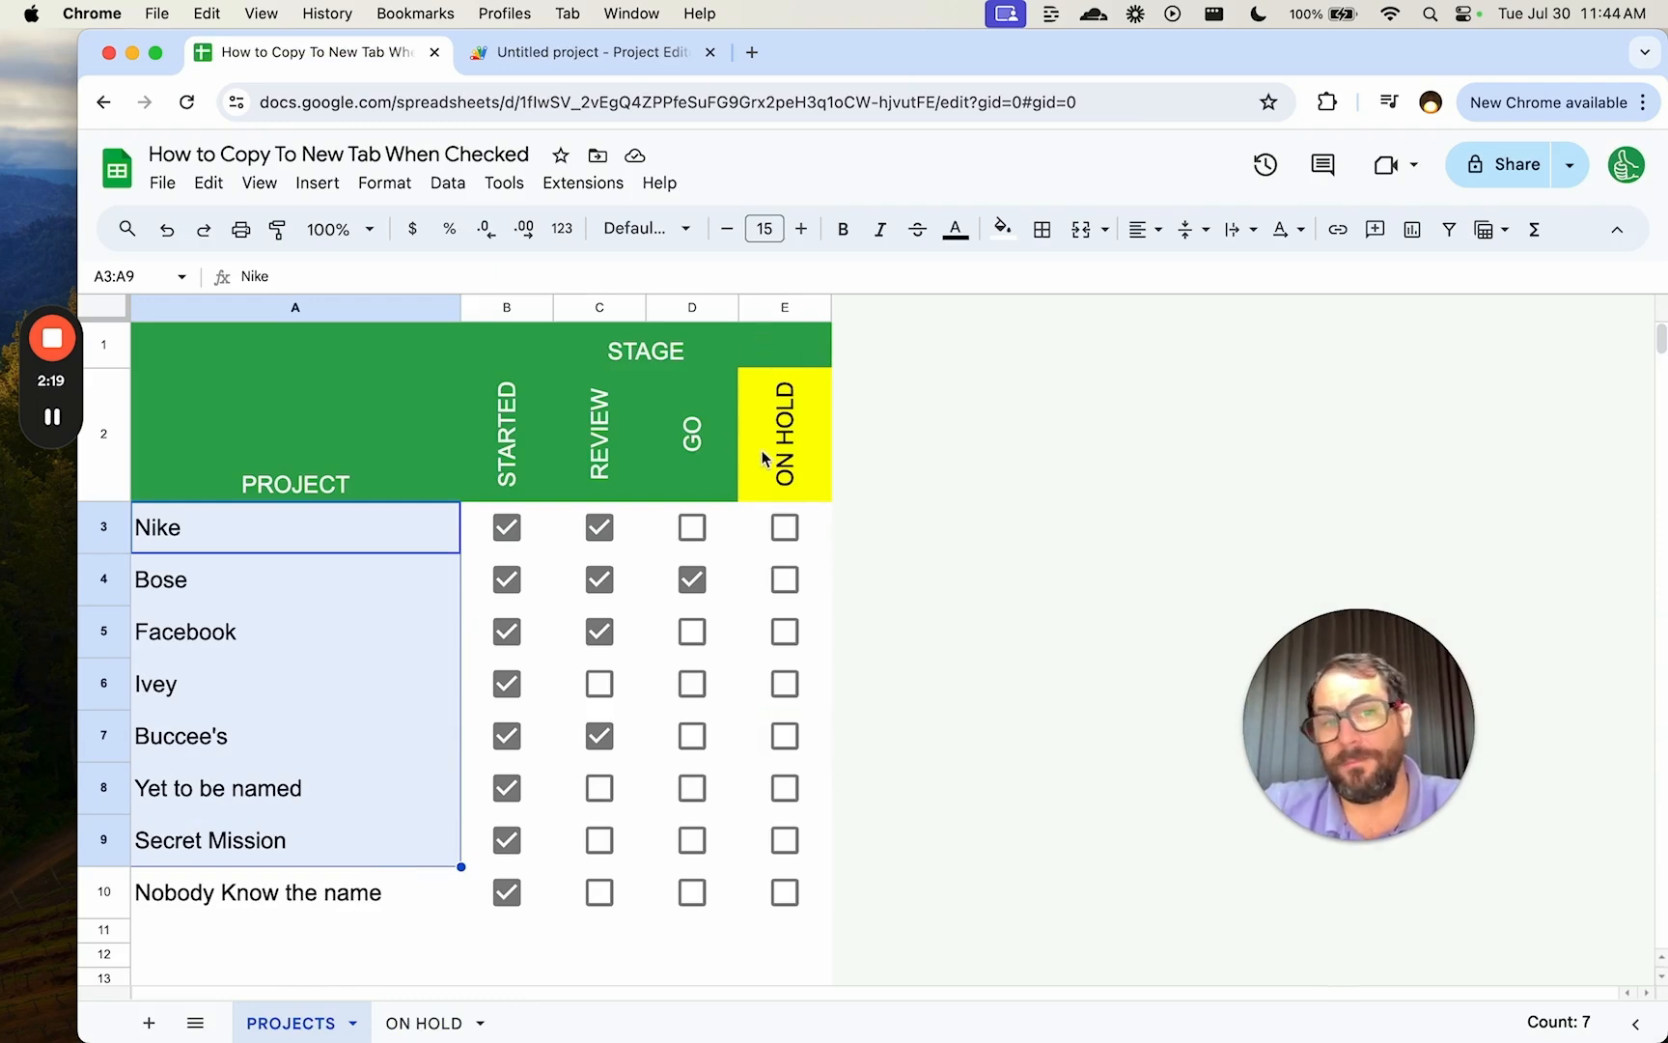
{"action": "left_click", "coordinate": [784, 527]}
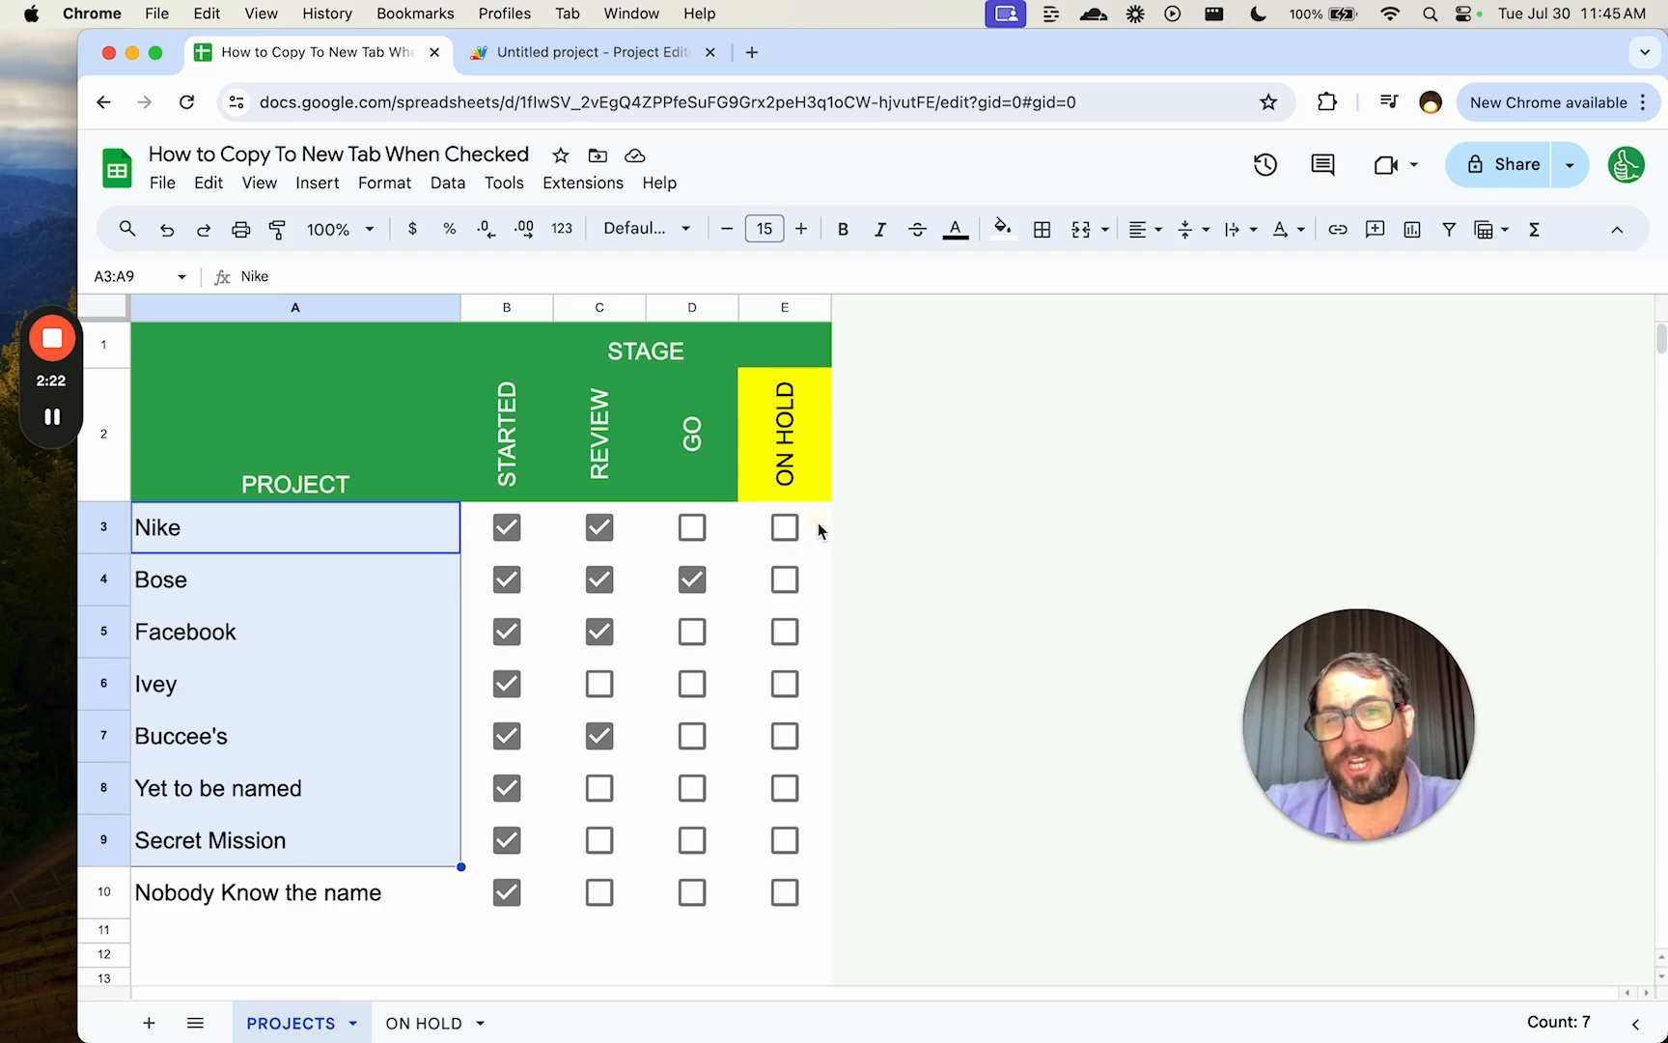
{"action": "left_click", "coordinate": [784, 527]}
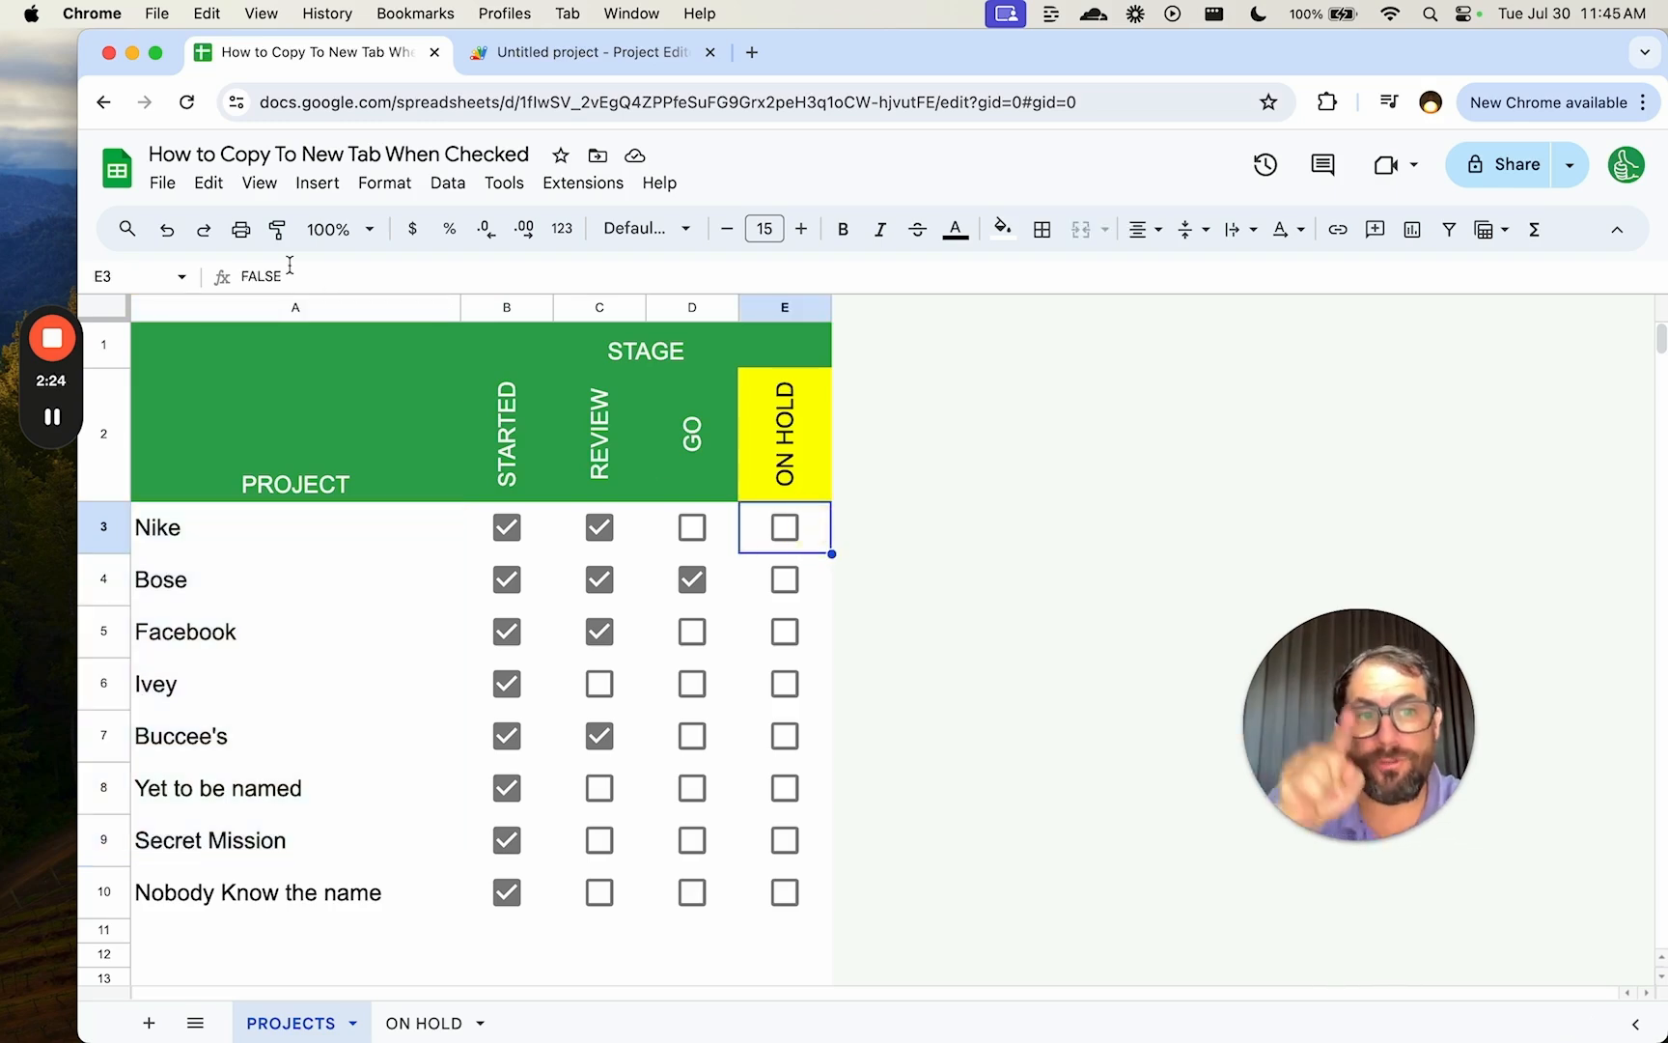
Dismiss the account notice and rename the script project to Move on Hold.
{"action": "left_click", "coordinate": [578, 52]}
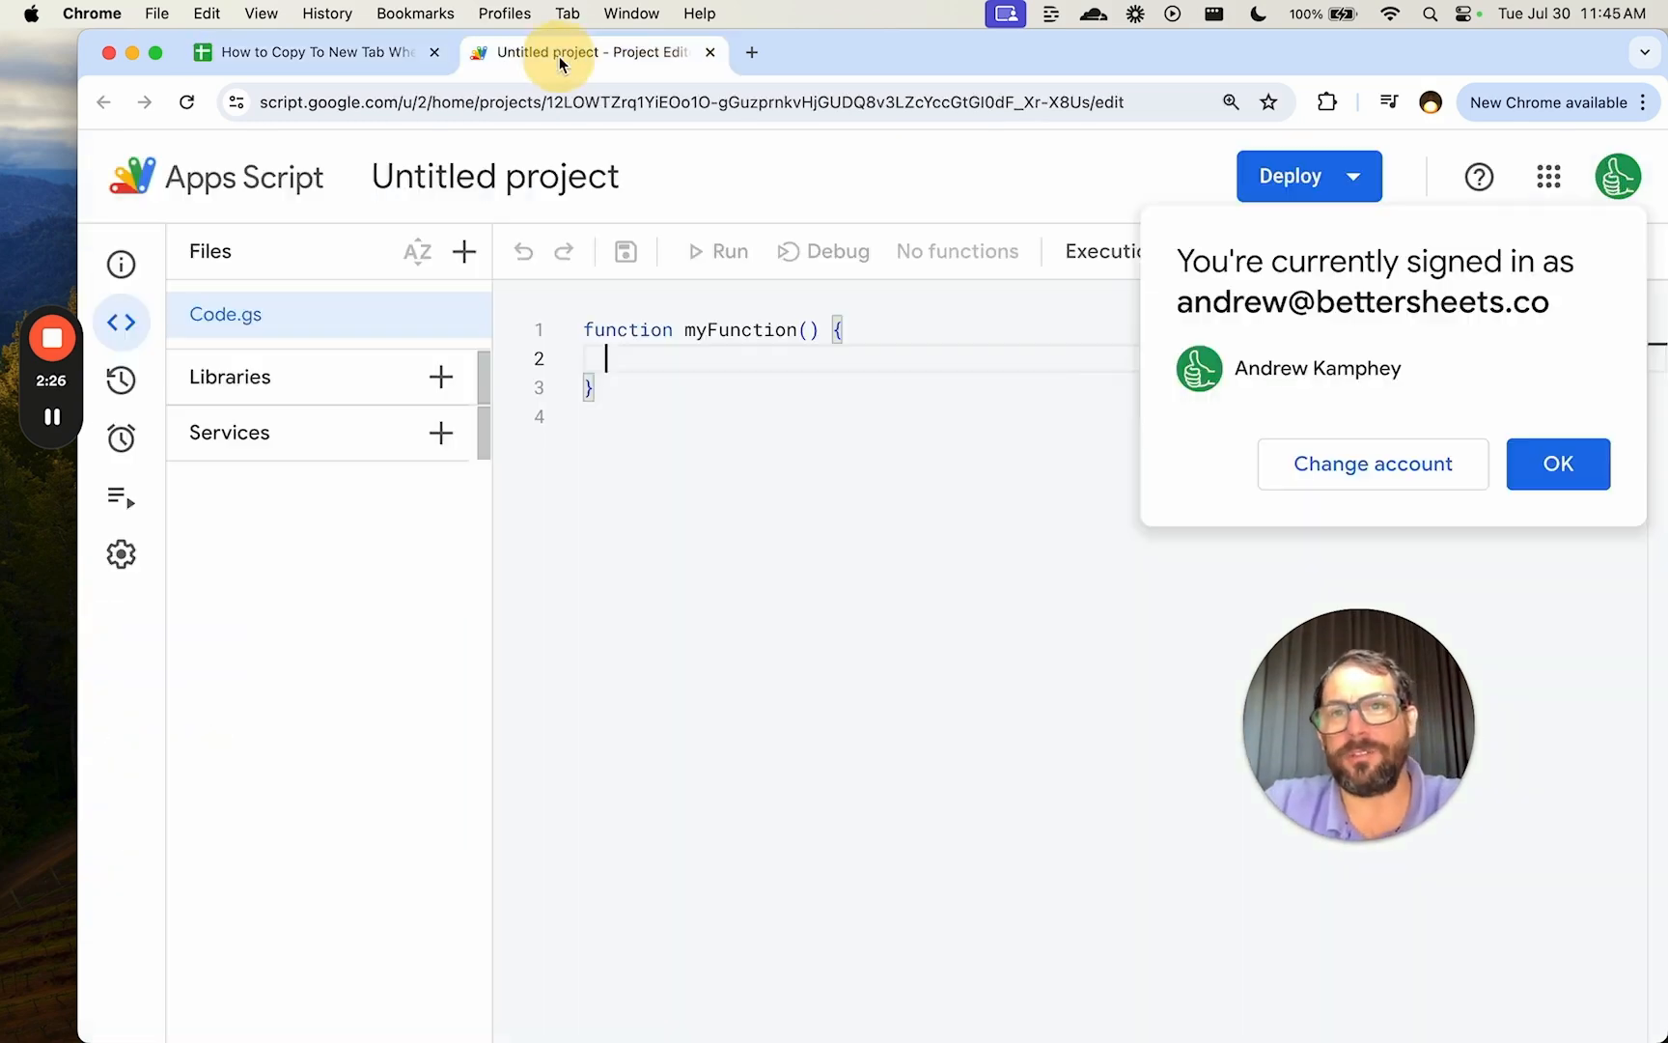
{"action": "left_click", "coordinate": [1558, 464]}
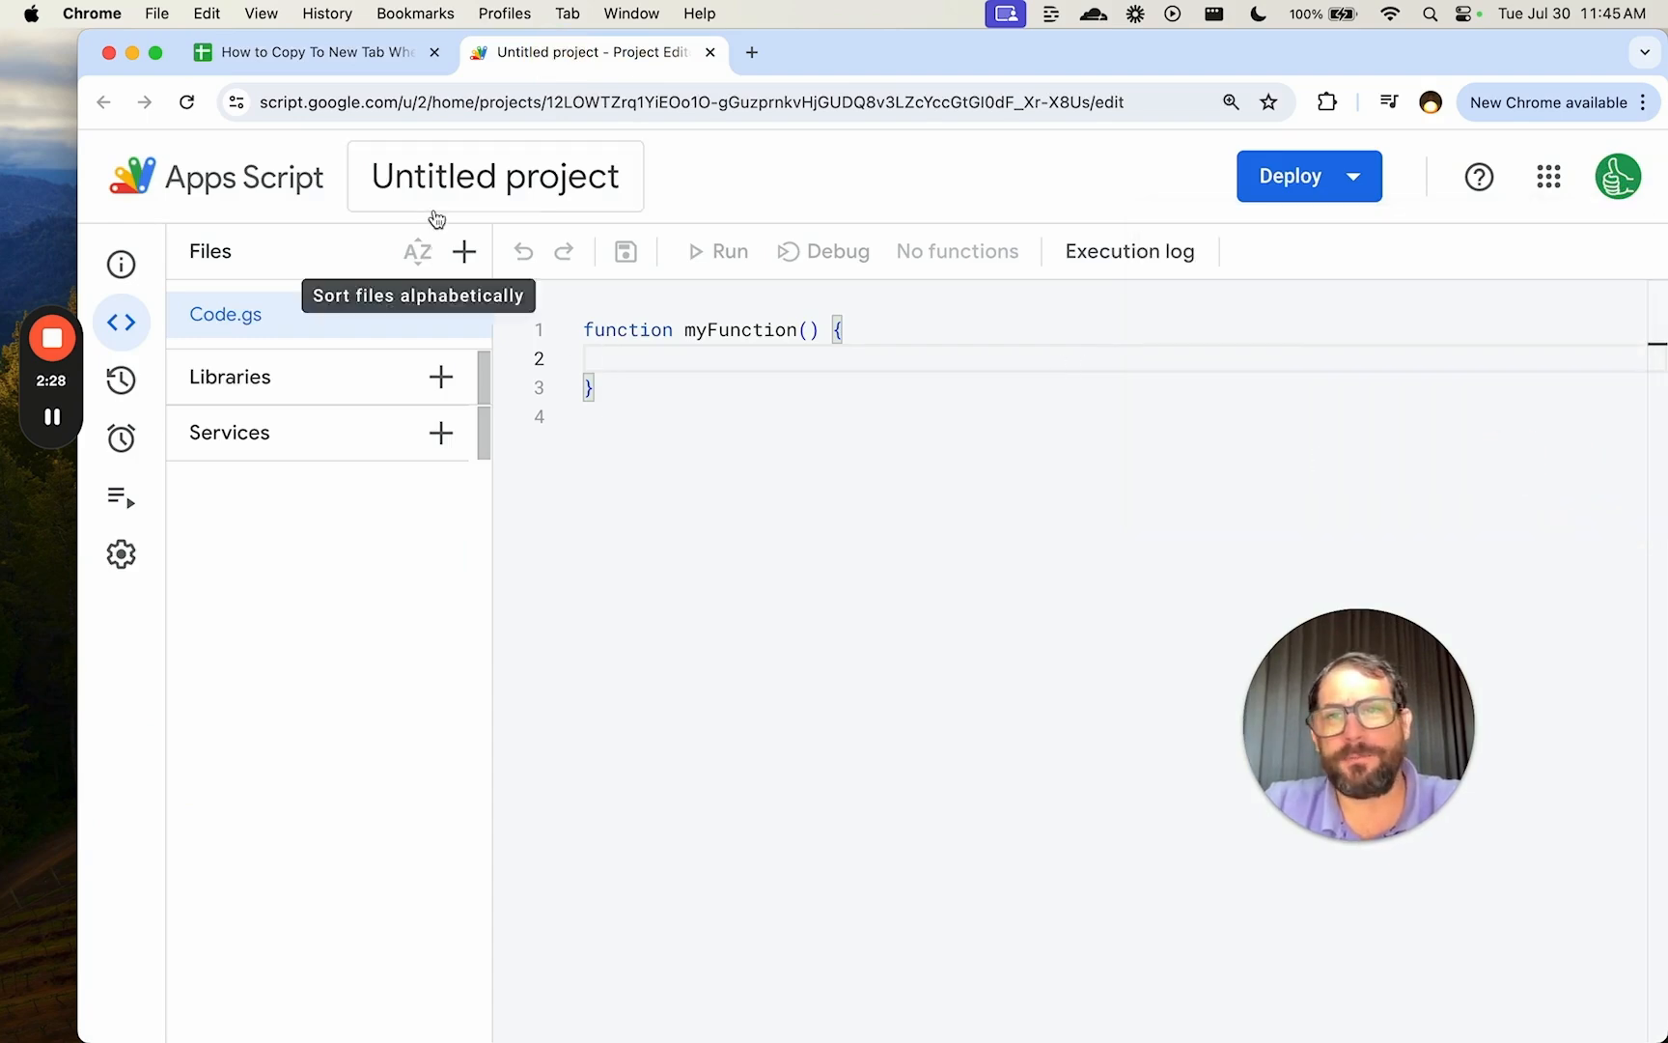
{"action": "left_click", "coordinate": [495, 175]}
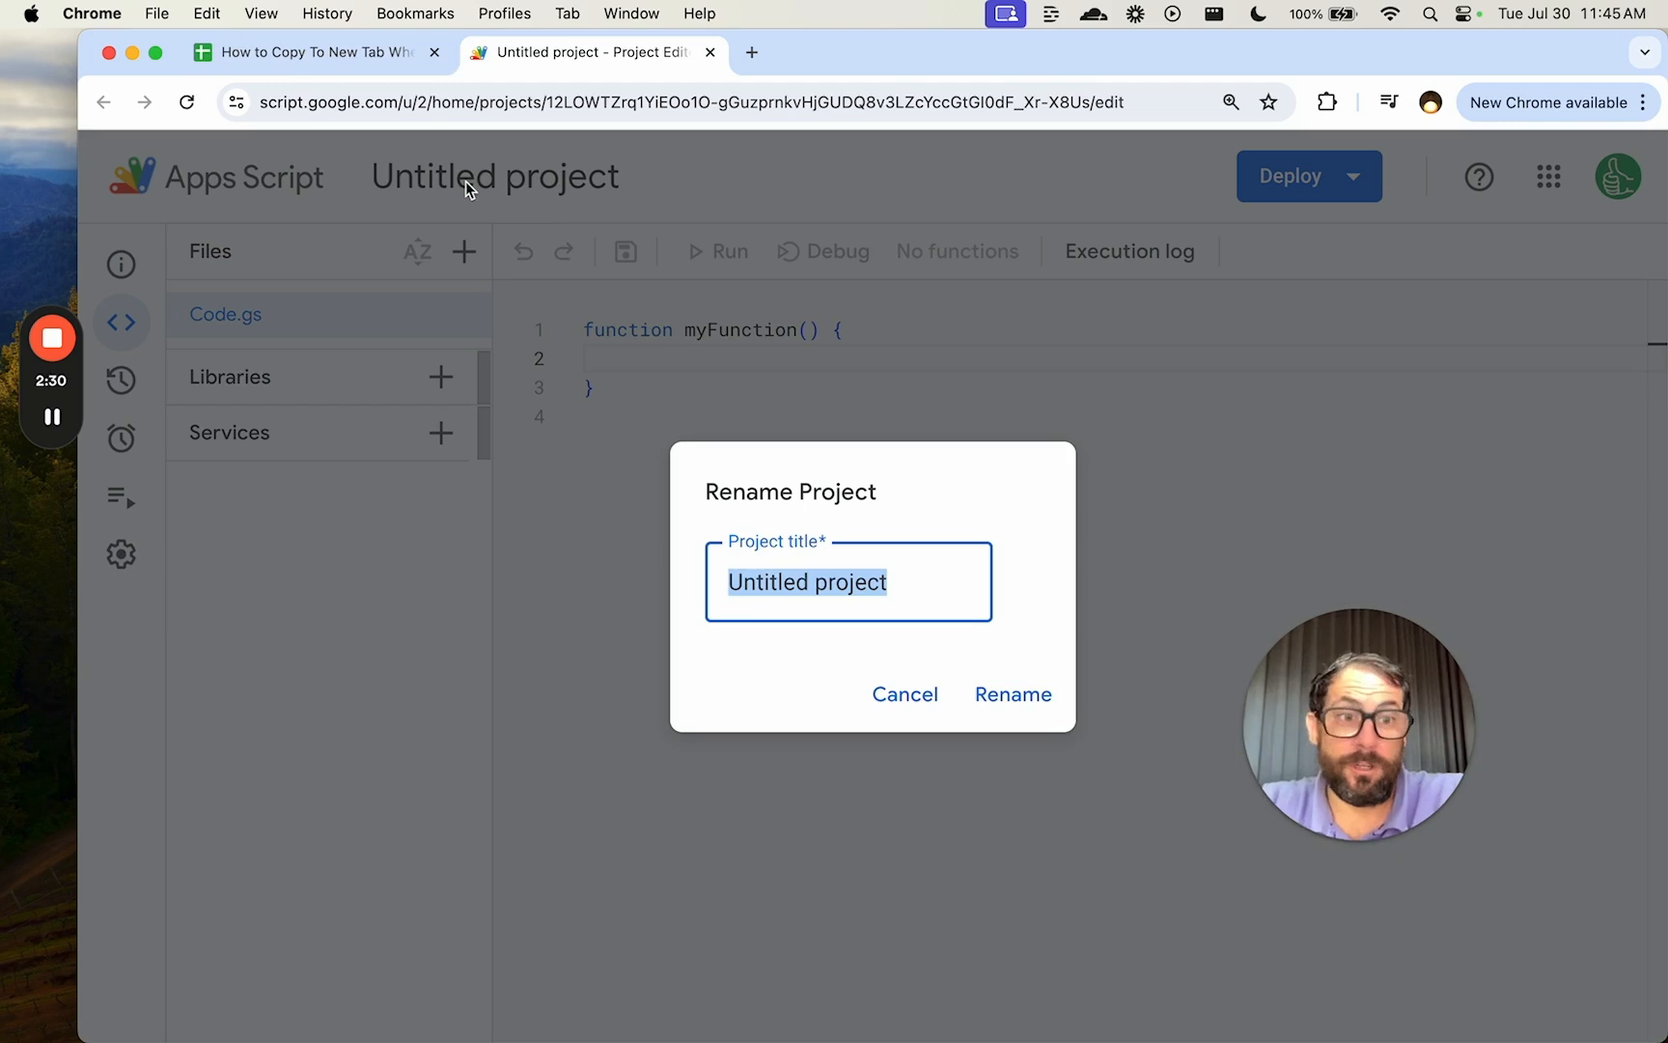
{"action": "left_click", "coordinate": [1009, 694]}
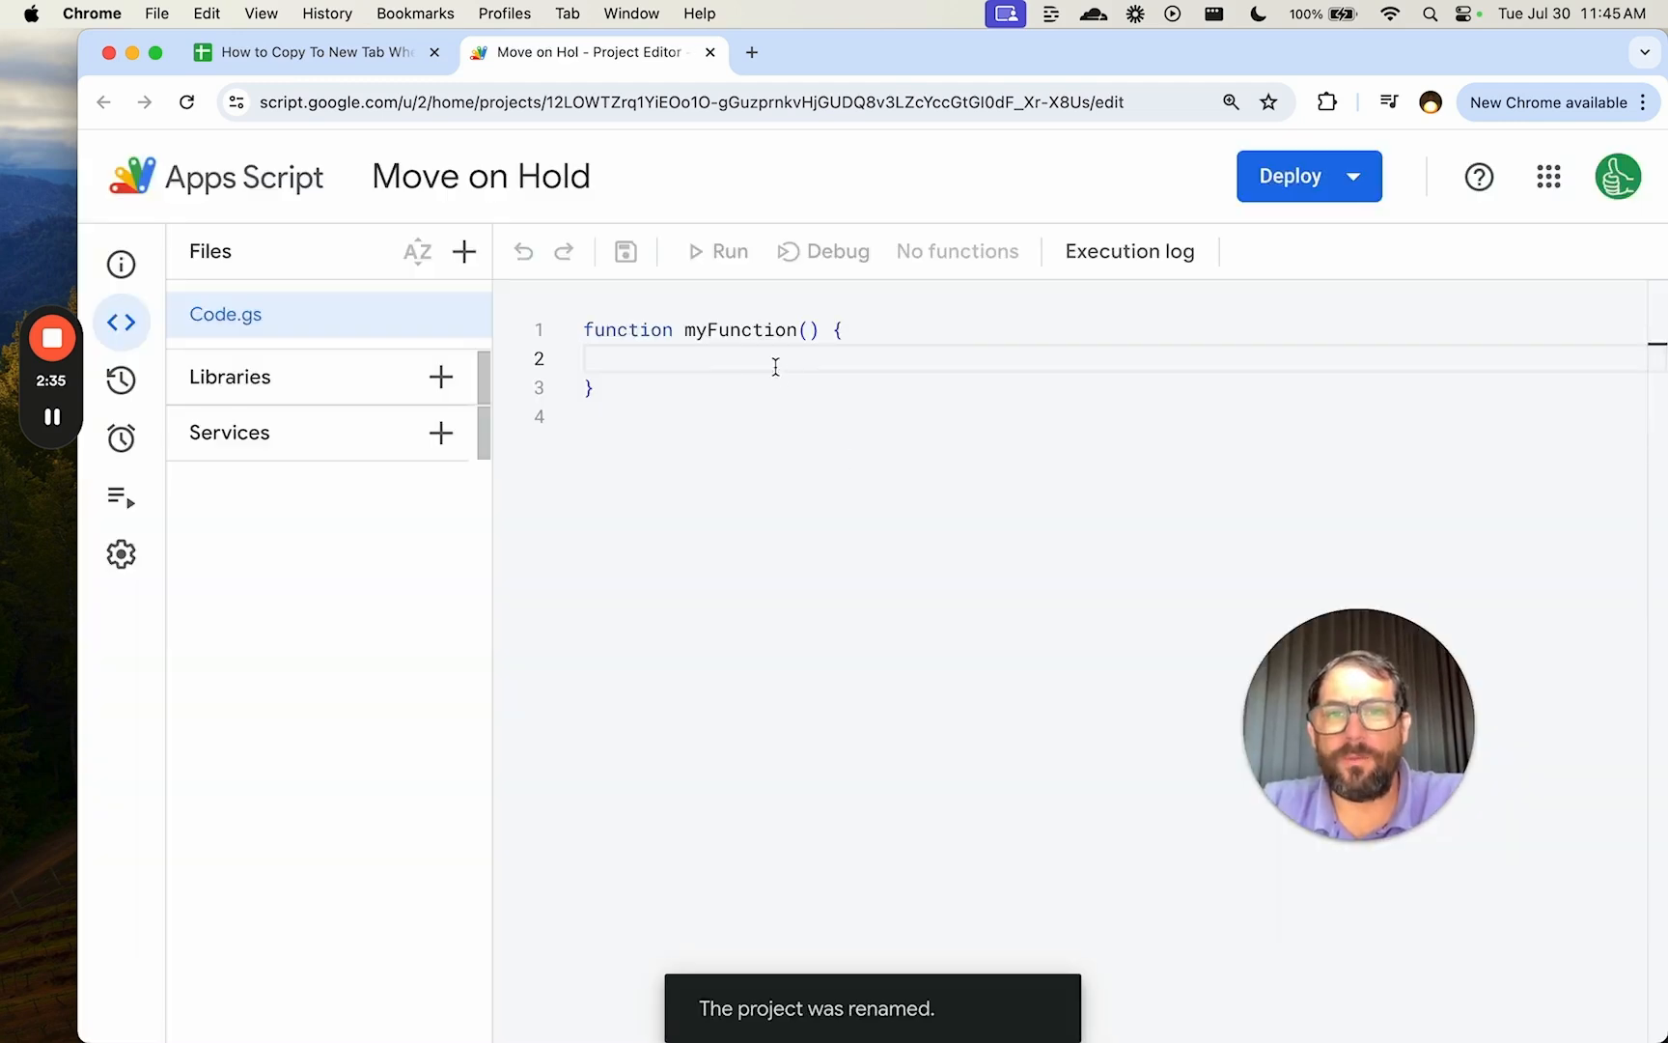
{"action": "double_click", "coordinate": [738, 331]}
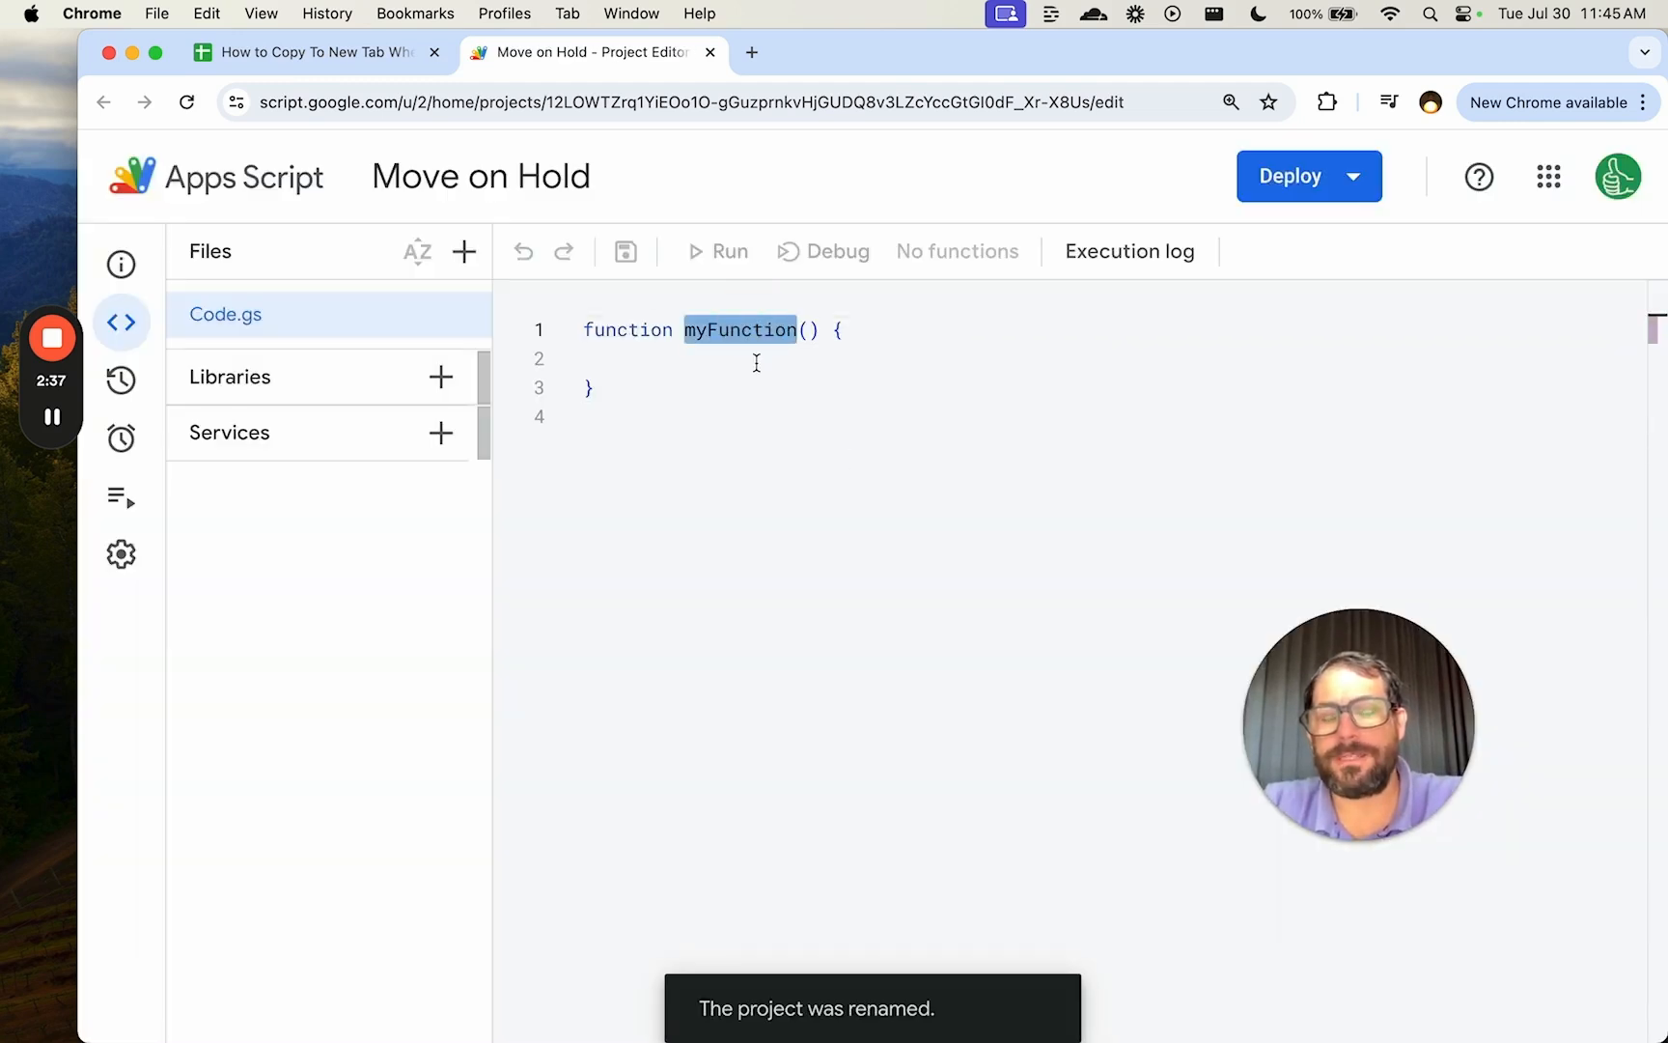
Rename myFunction to onEdit with an event parameter.
{"action": "type", "text": "onEd"}
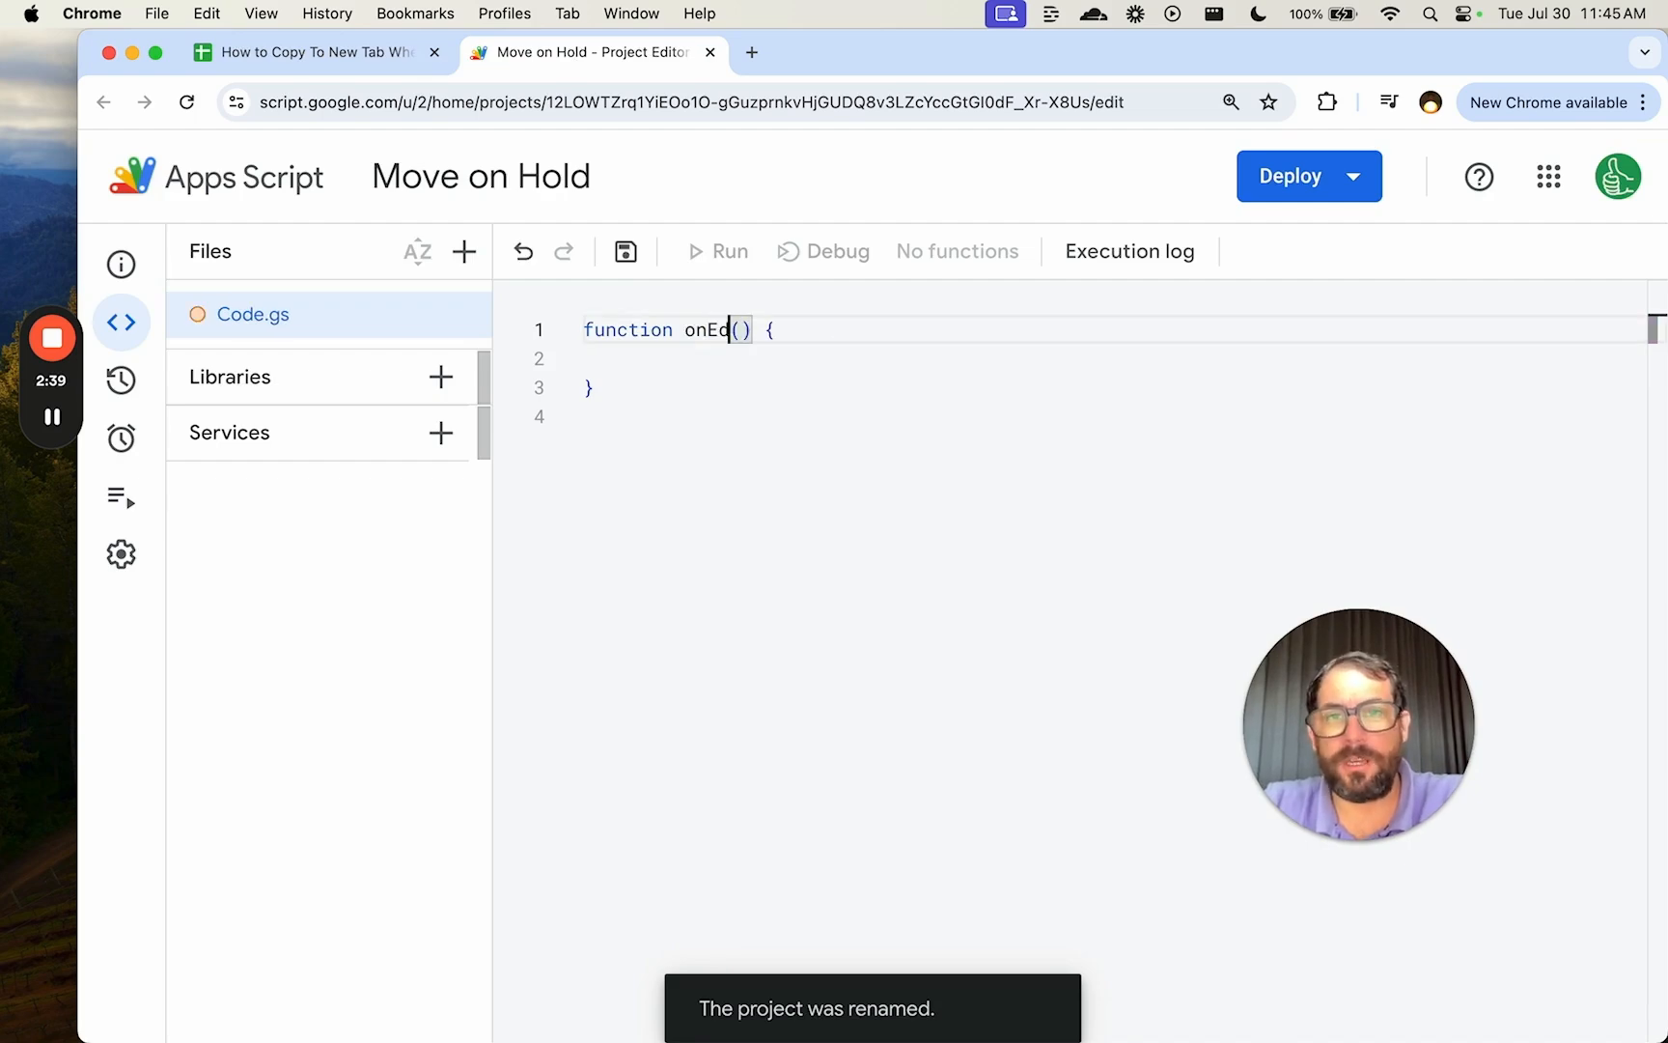
{"action": "type", "text": "it"}
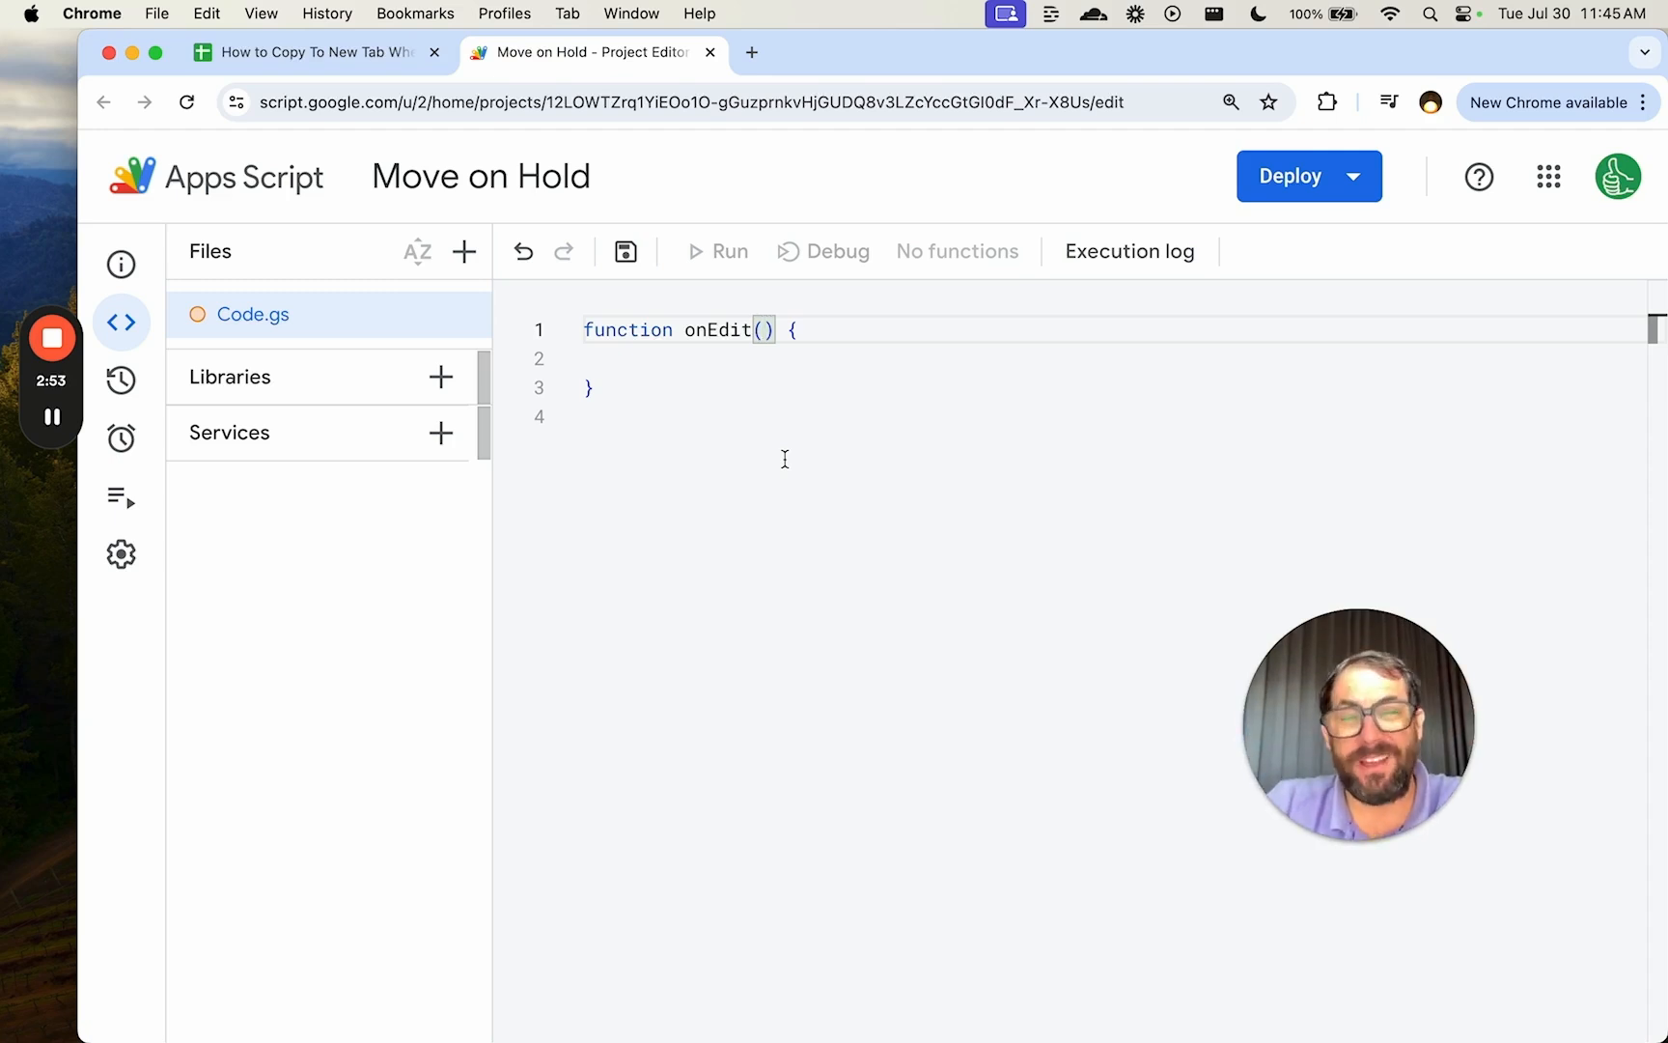
{"action": "type", "text": "eve"}
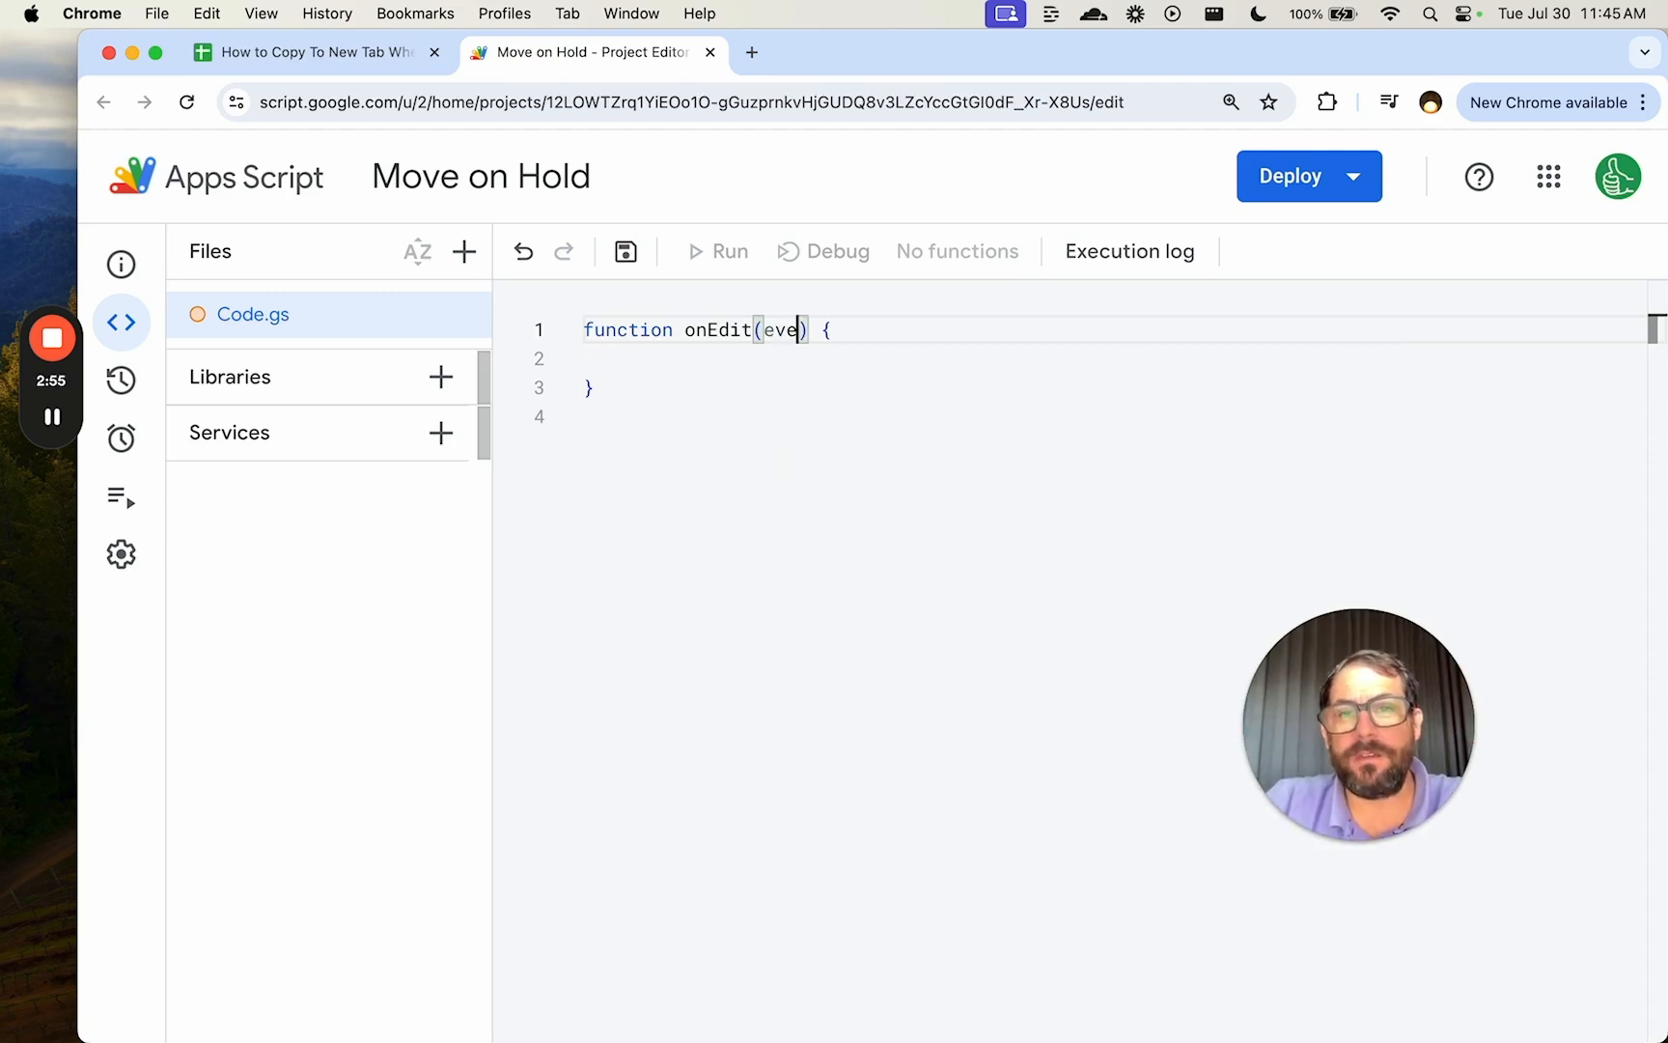
{"action": "key", "text": "Backspace"}
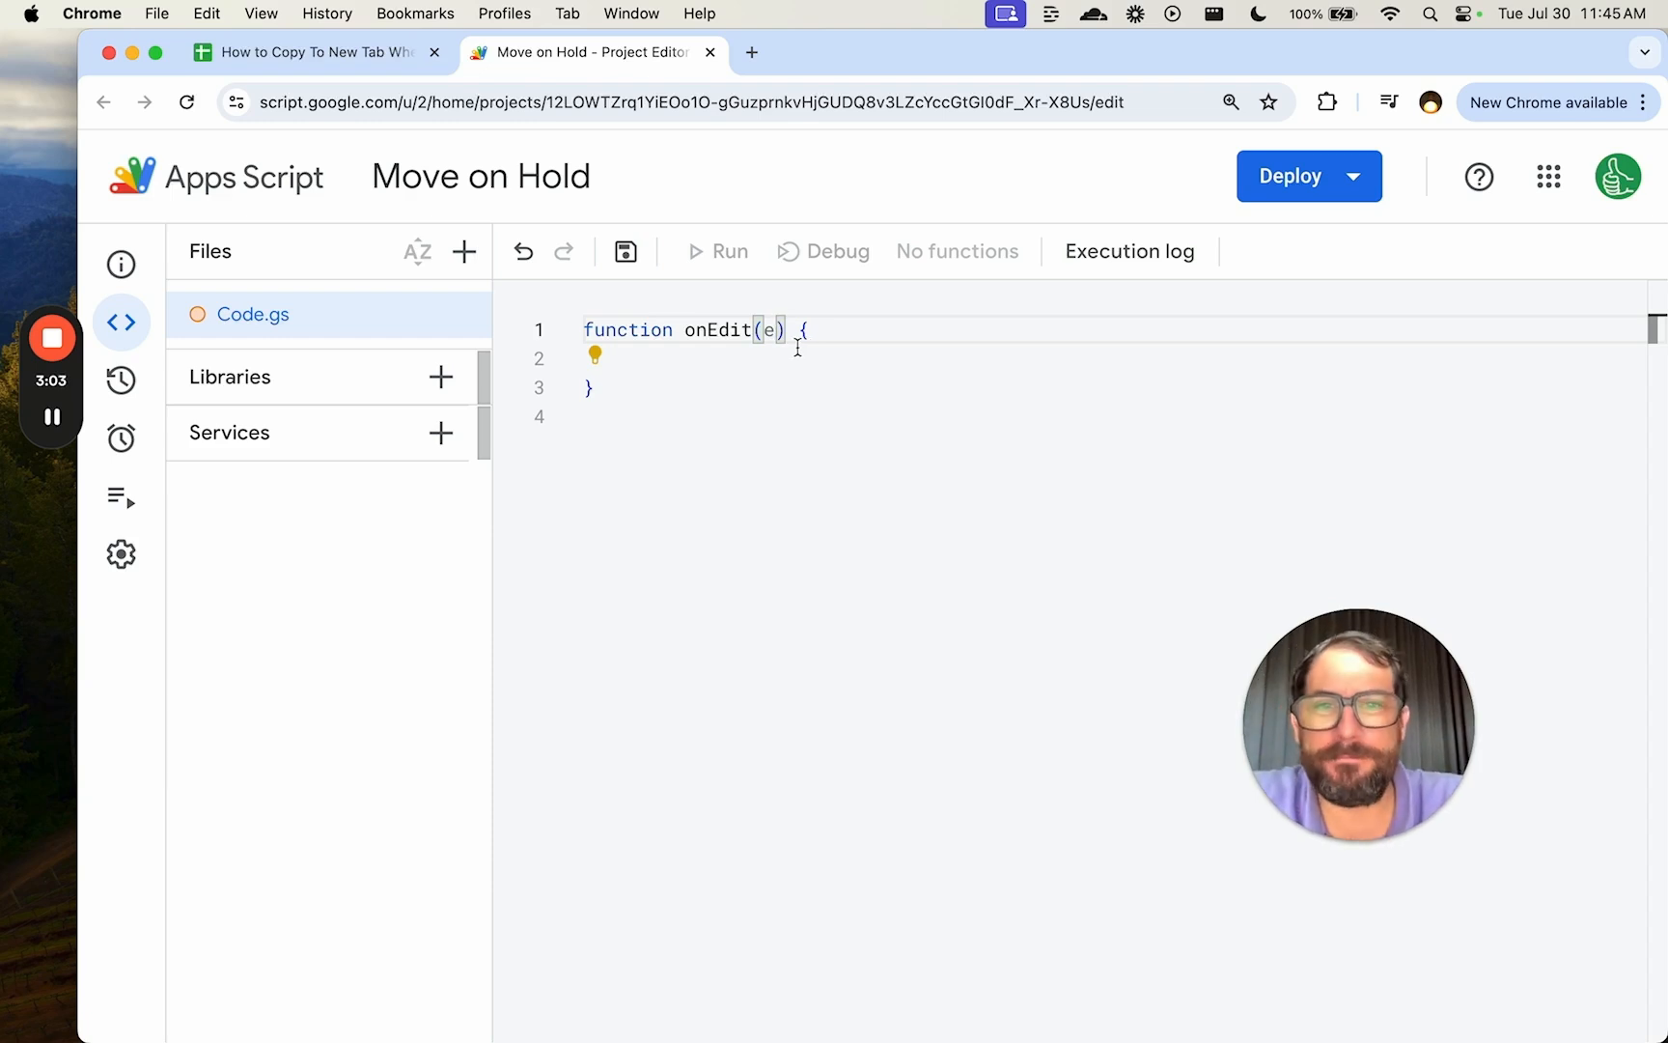
{"action": "type", "text": "vent"}
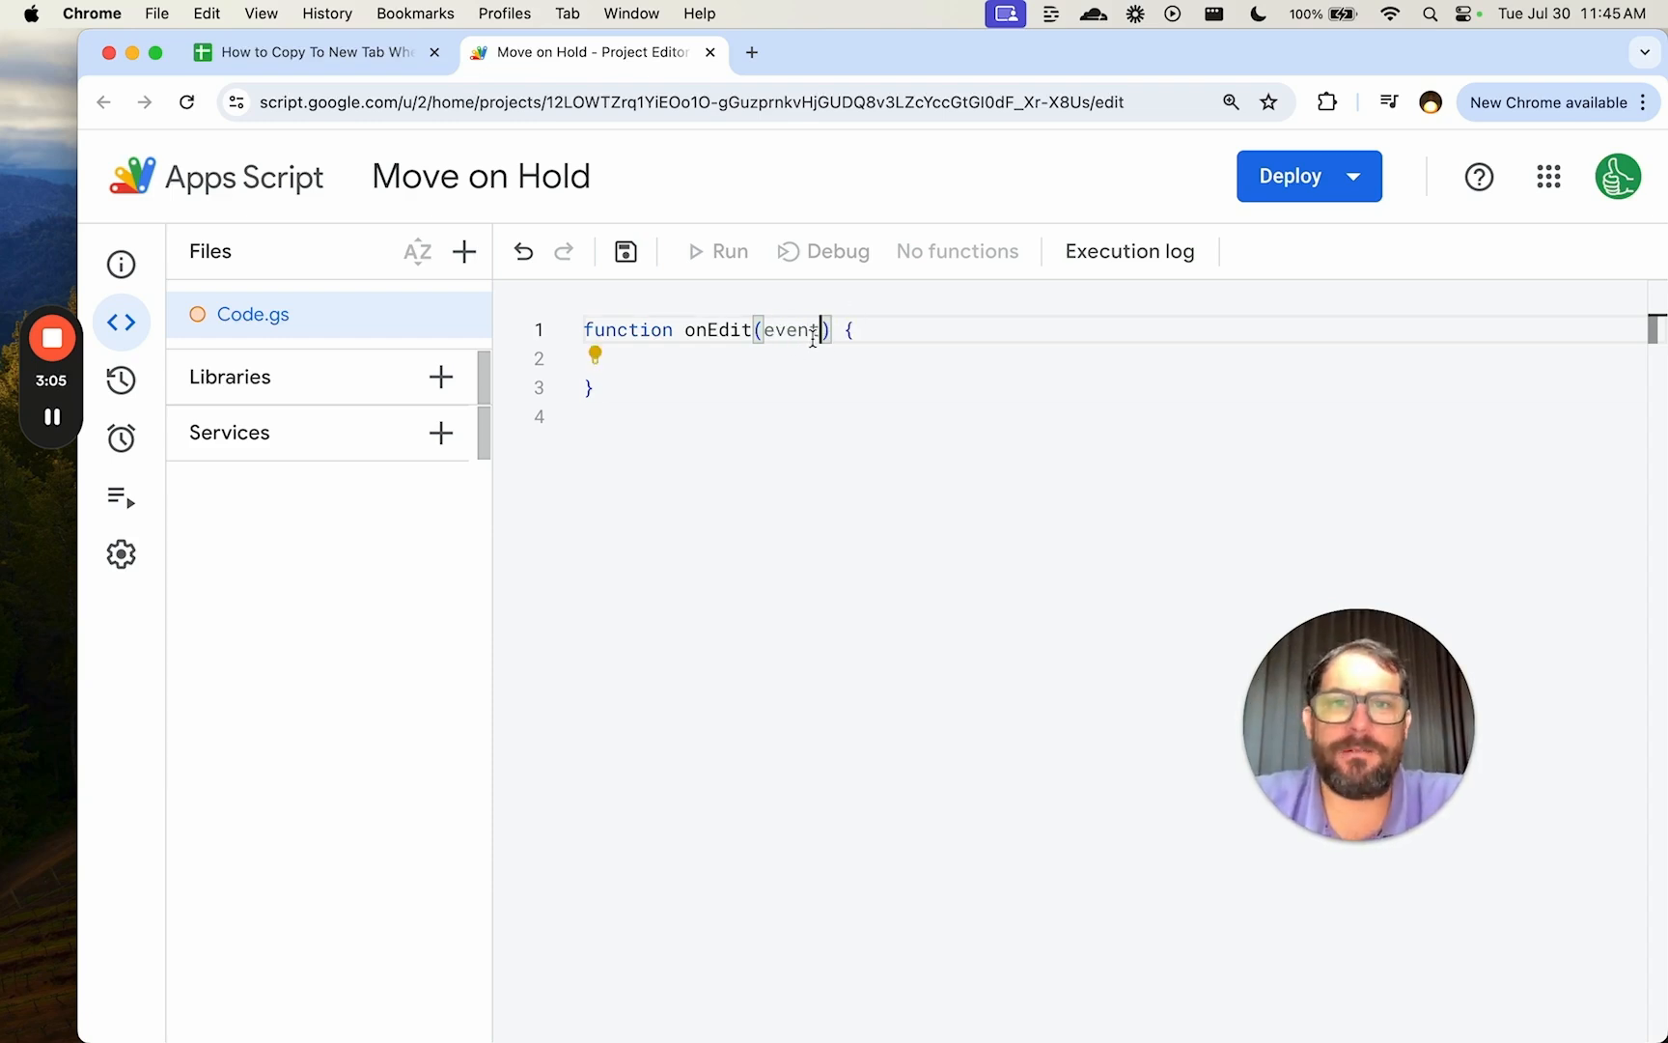
{"action": "key", "text": "enter"}
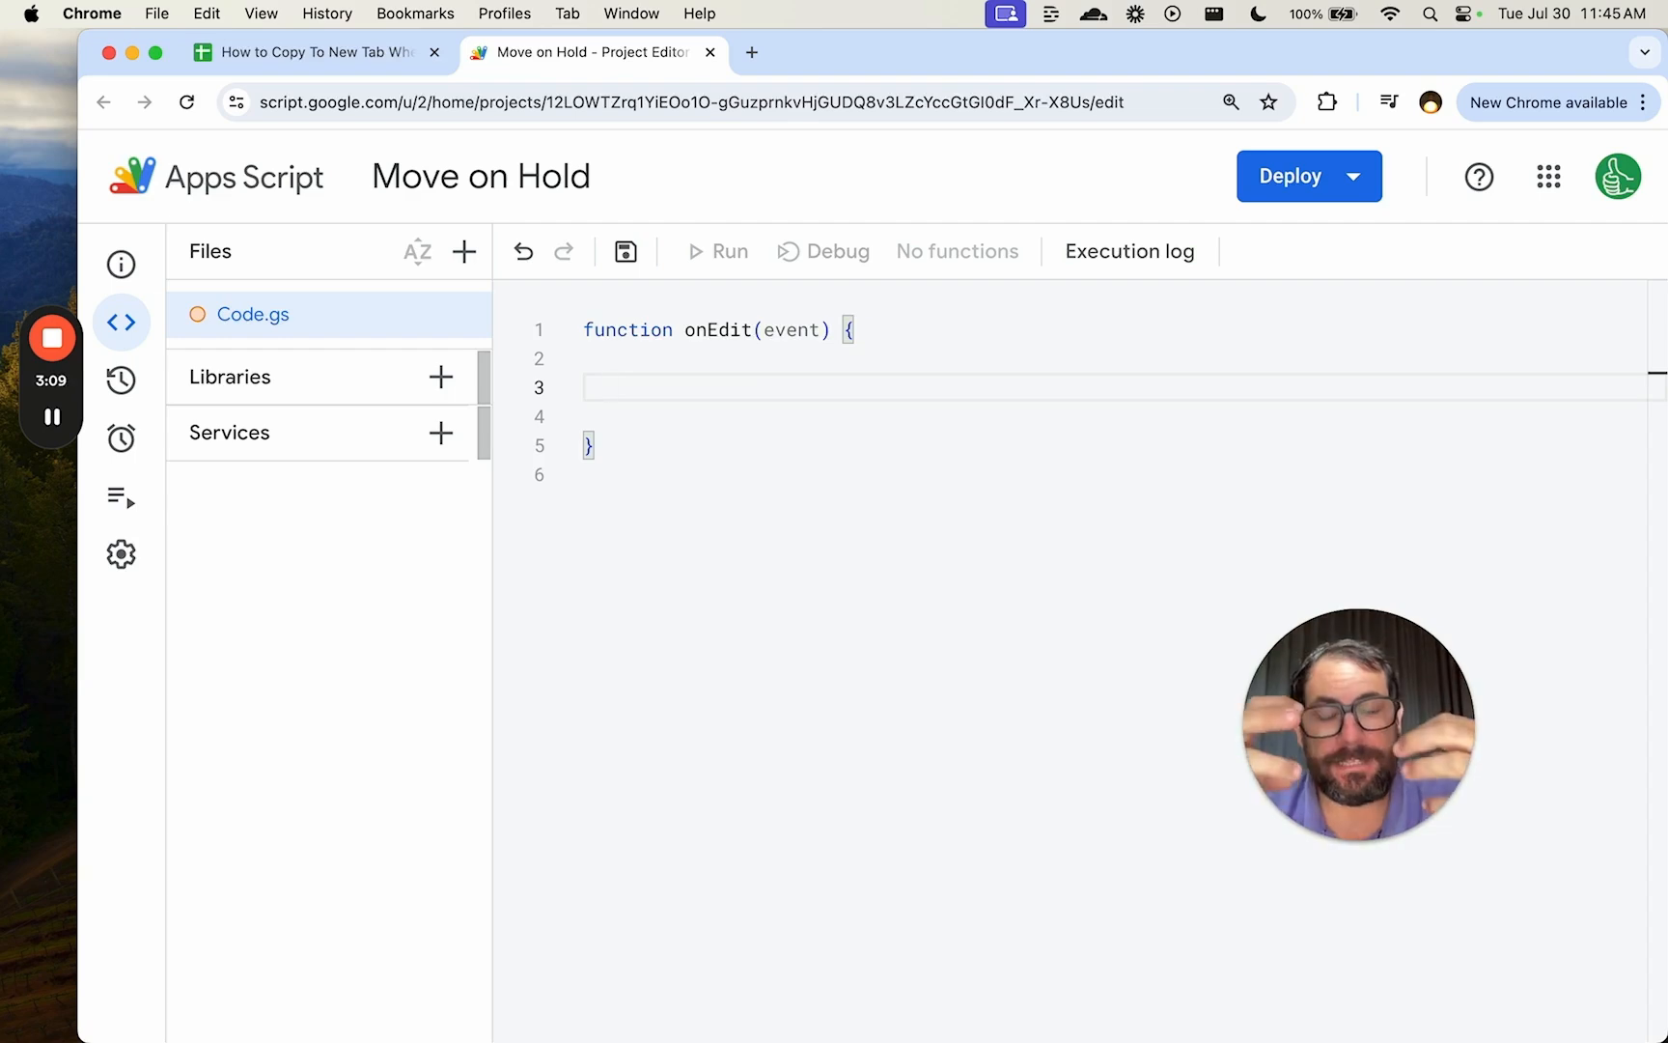
Add var checkboxValue = event.value and Logger.log(checkboxValue) in the function body.
{"action": "type", "text": "var"}
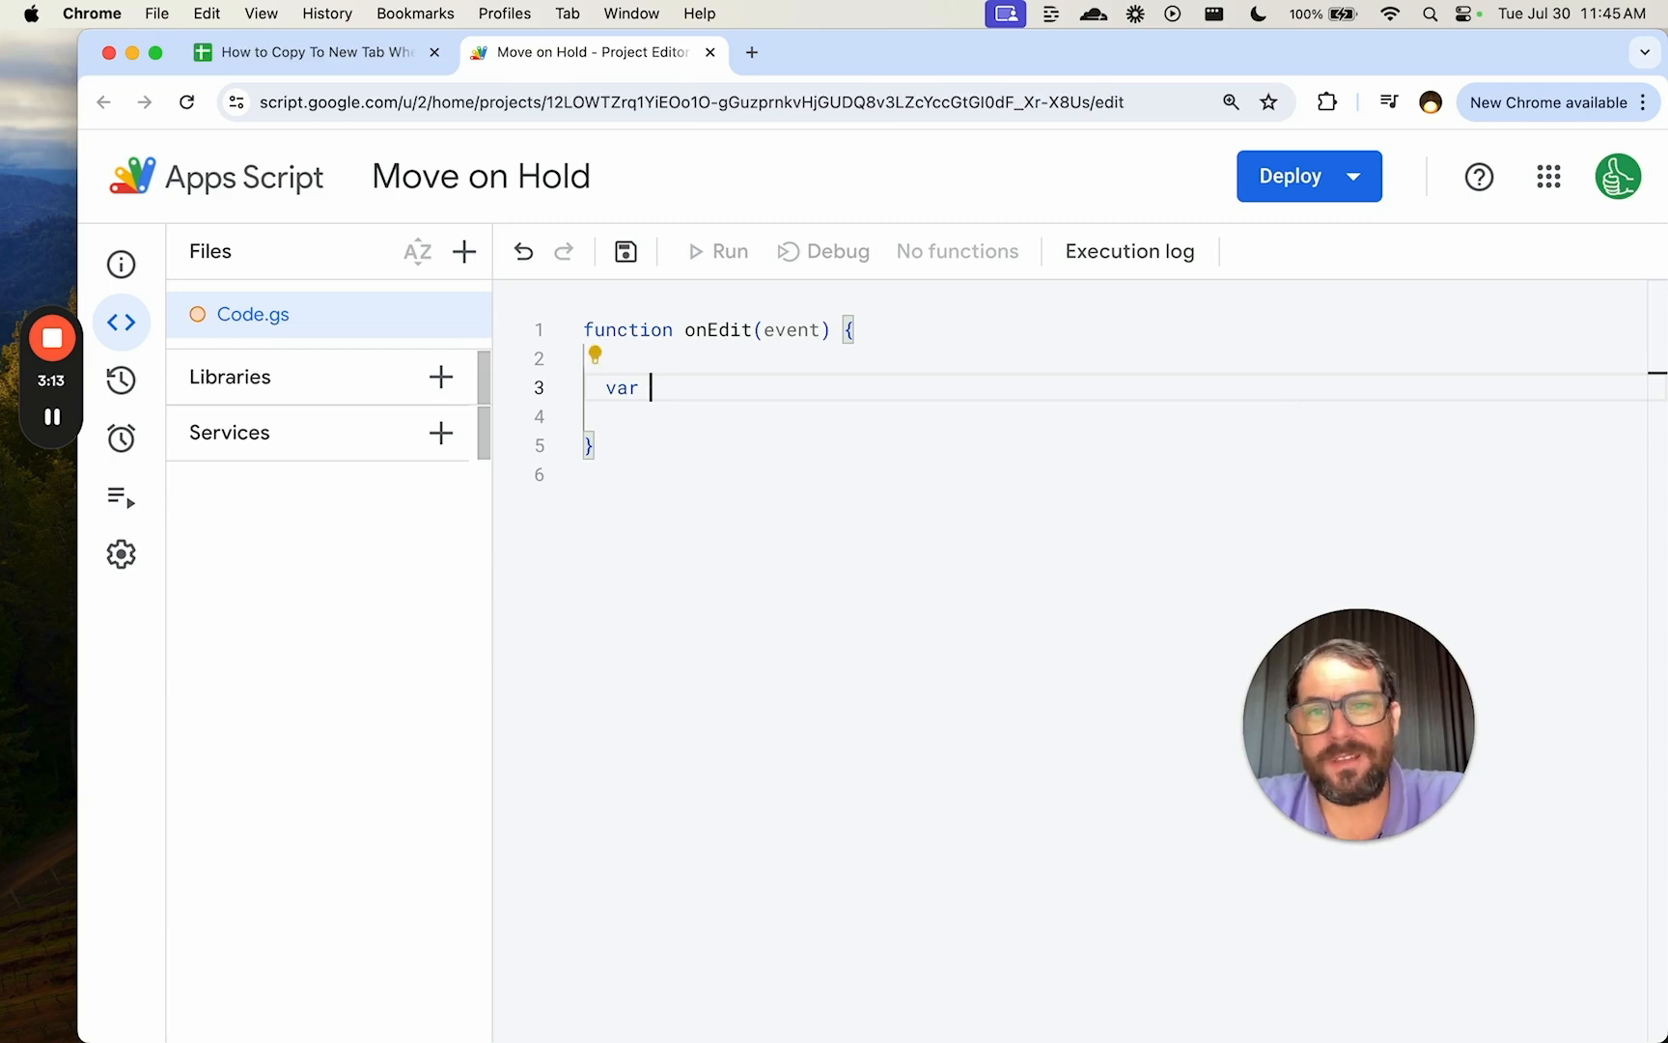
{"action": "type", "text": "check"}
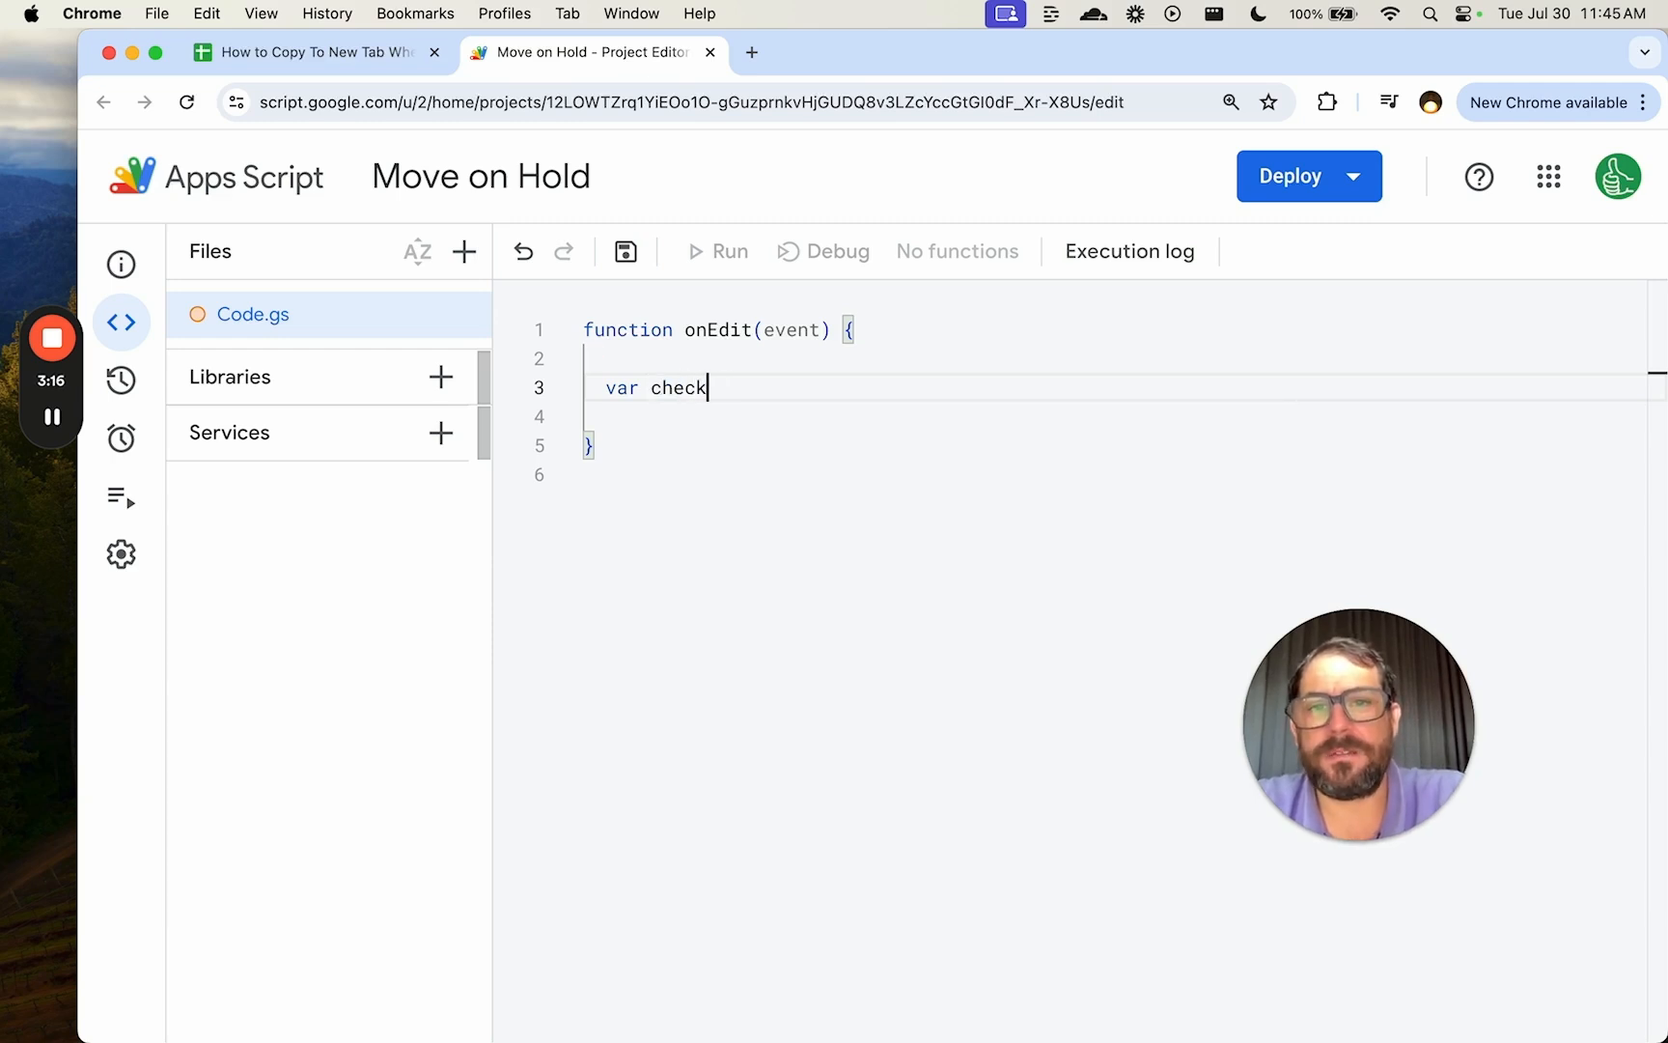
{"action": "type", "text": "boxValue ="}
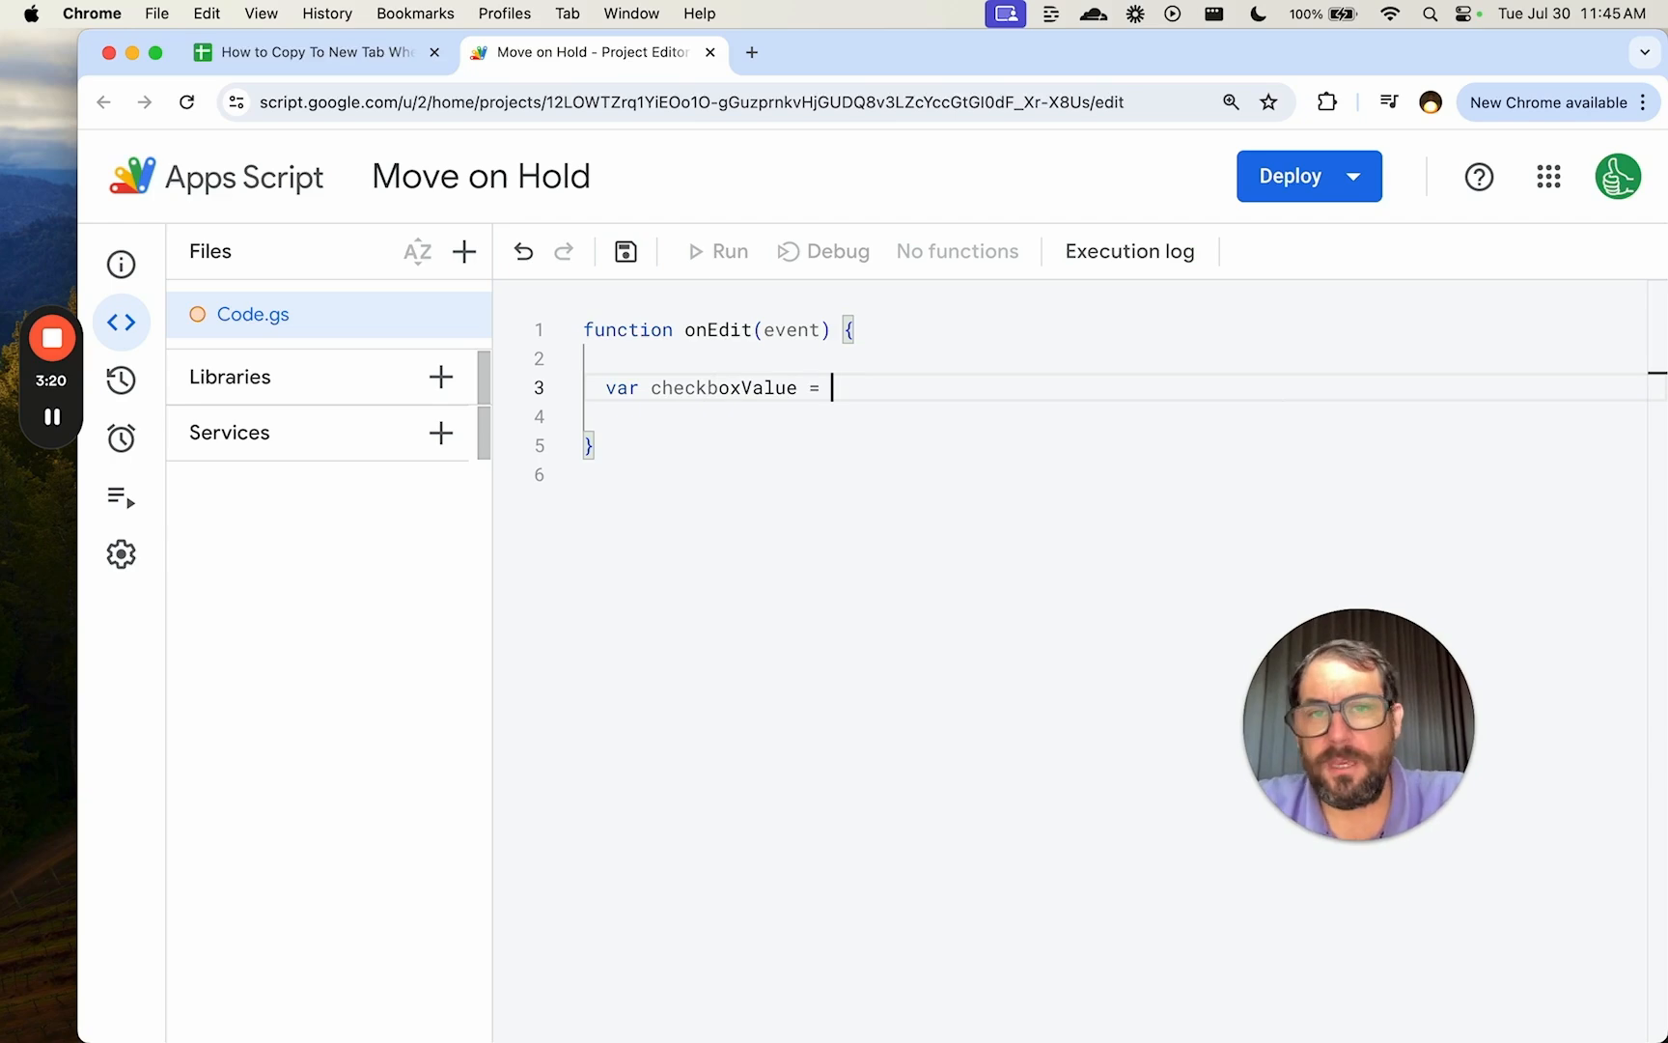
{"action": "type", "text": "event.value"}
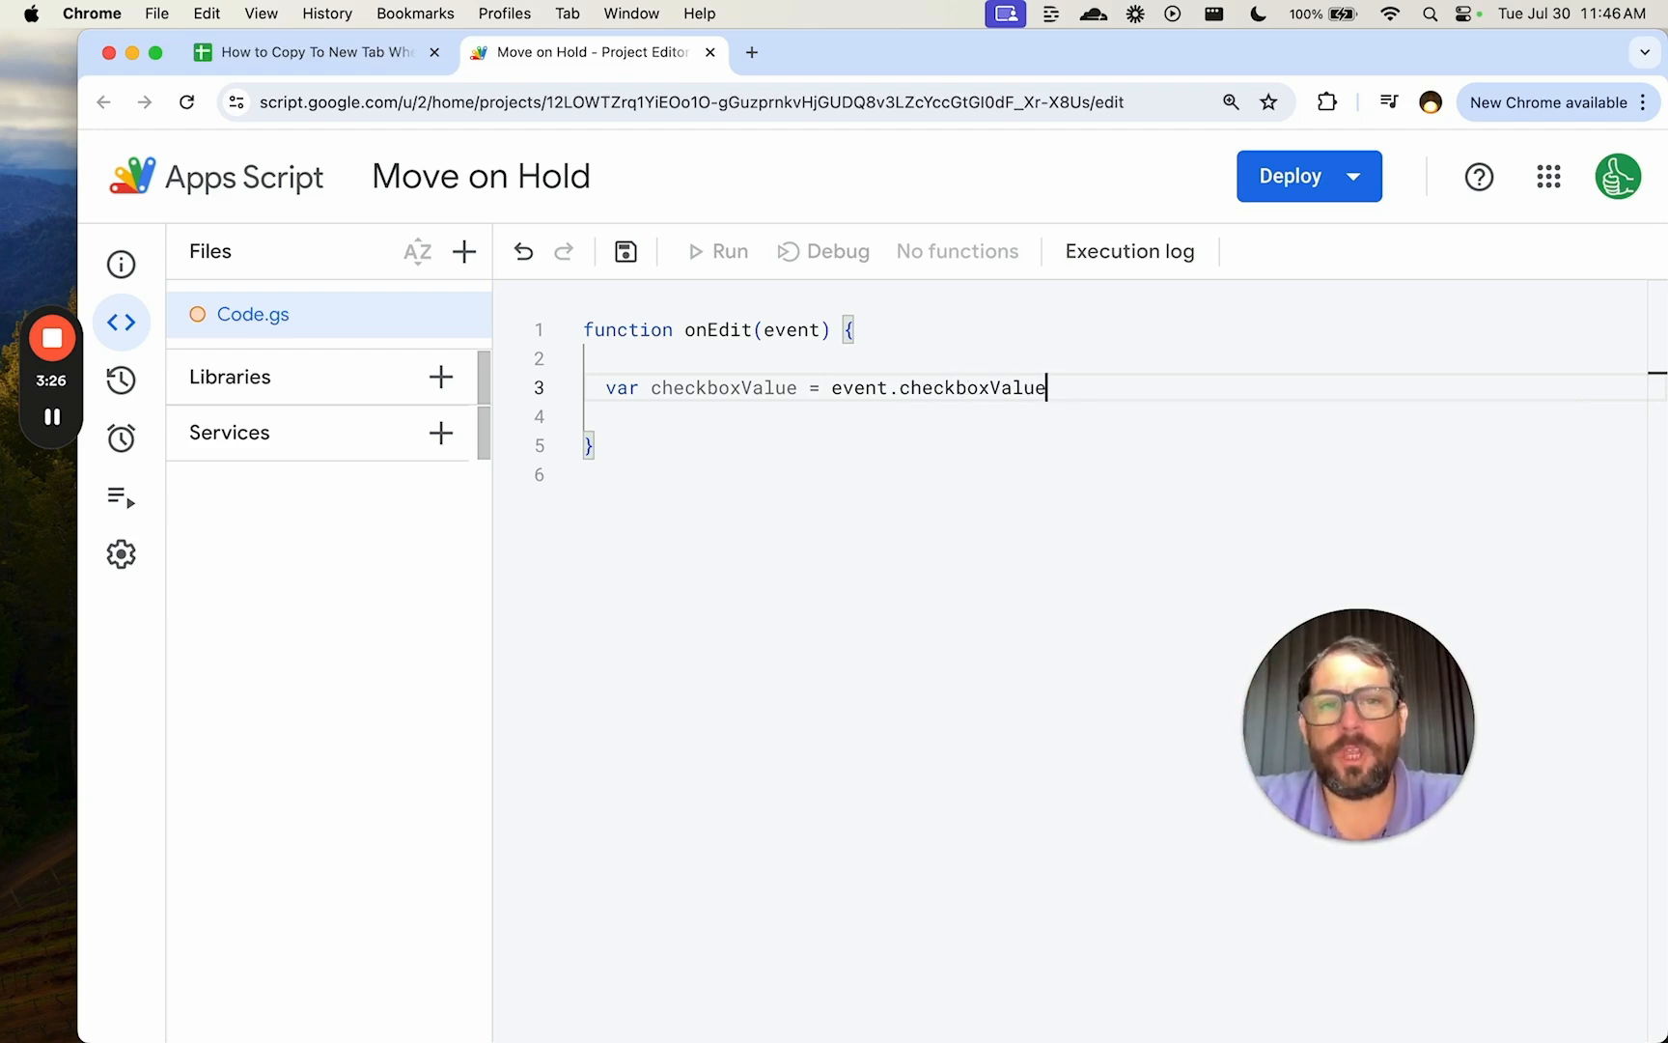
{"action": "type", "text": "Logger.l"}
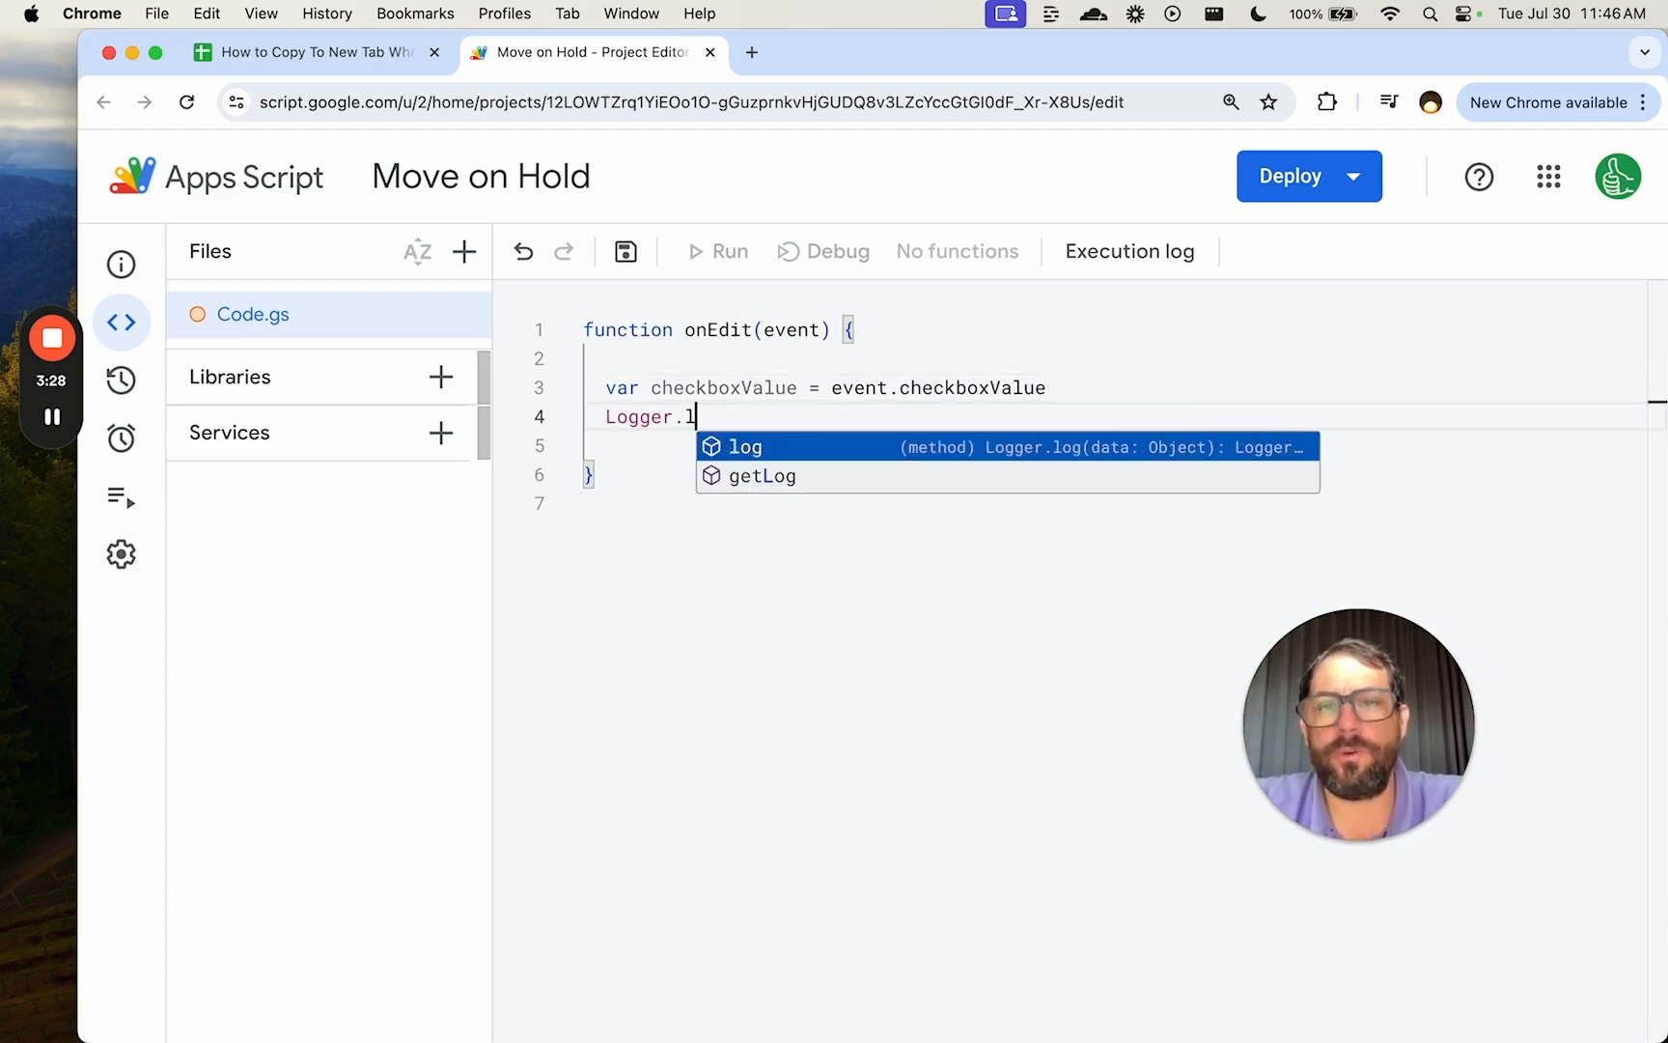
{"action": "type", "text": "og(che k"}
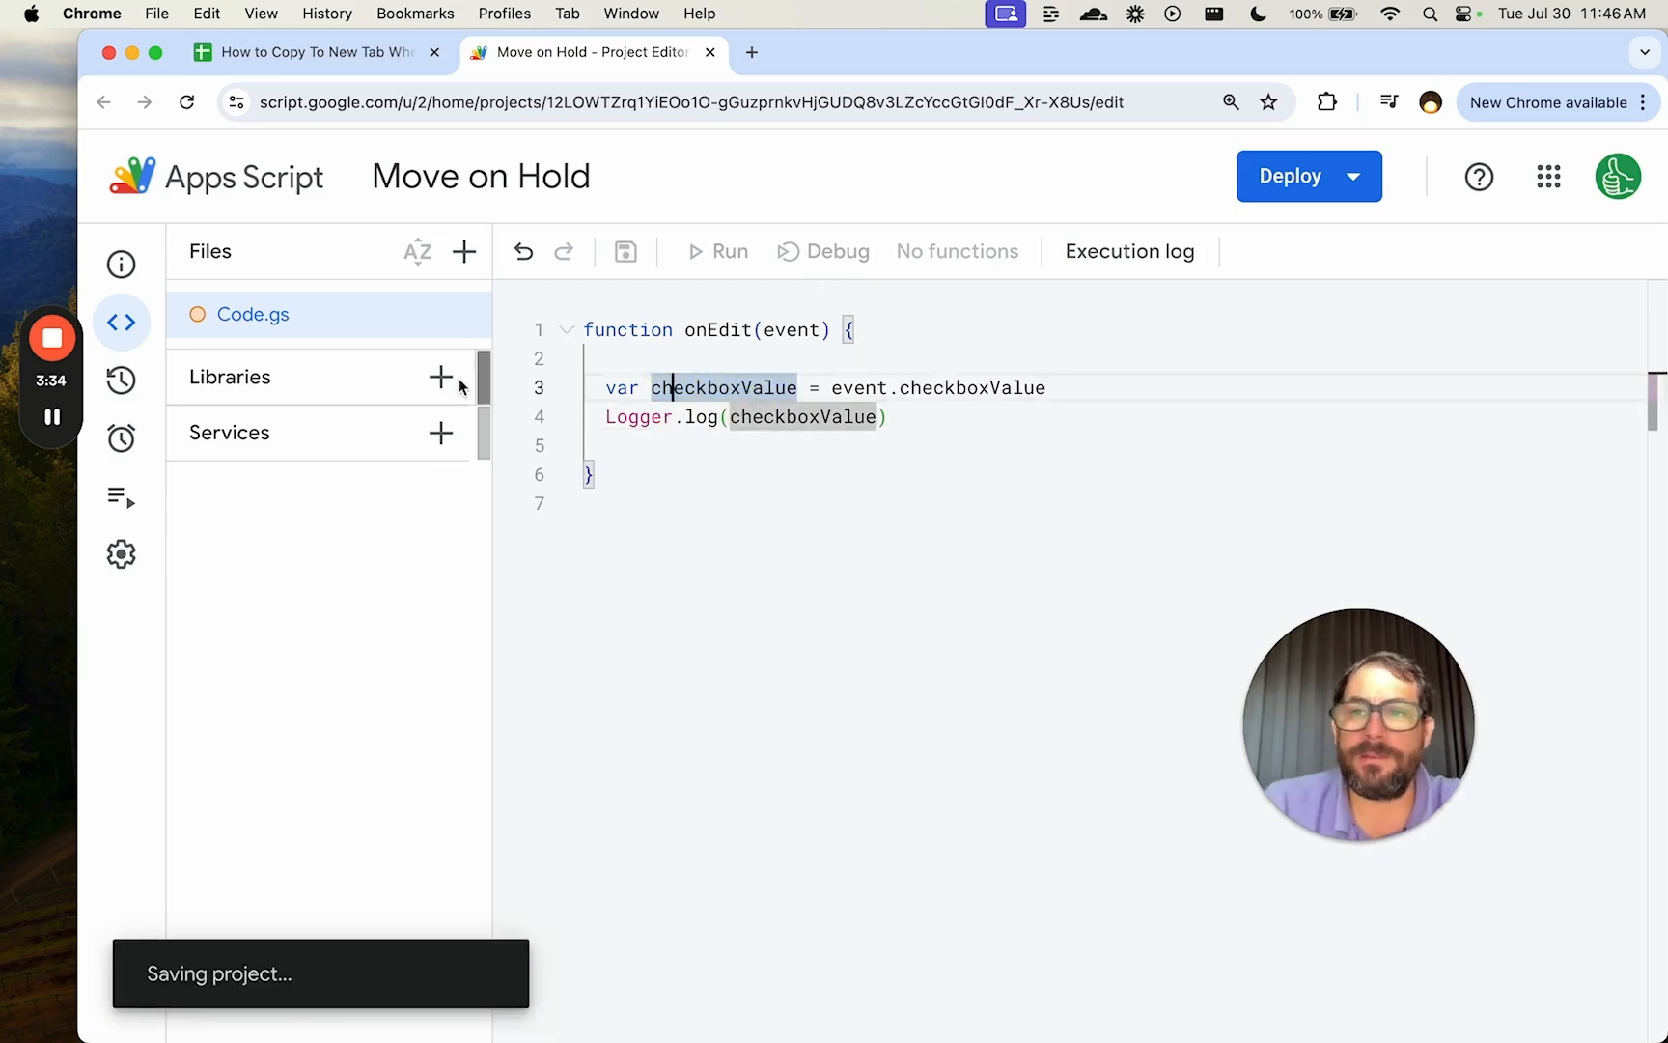
Tick the GO and Facebook ON HOLD checkboxes, then view the script's Executions list.
{"action": "left_click", "coordinate": [309, 53]}
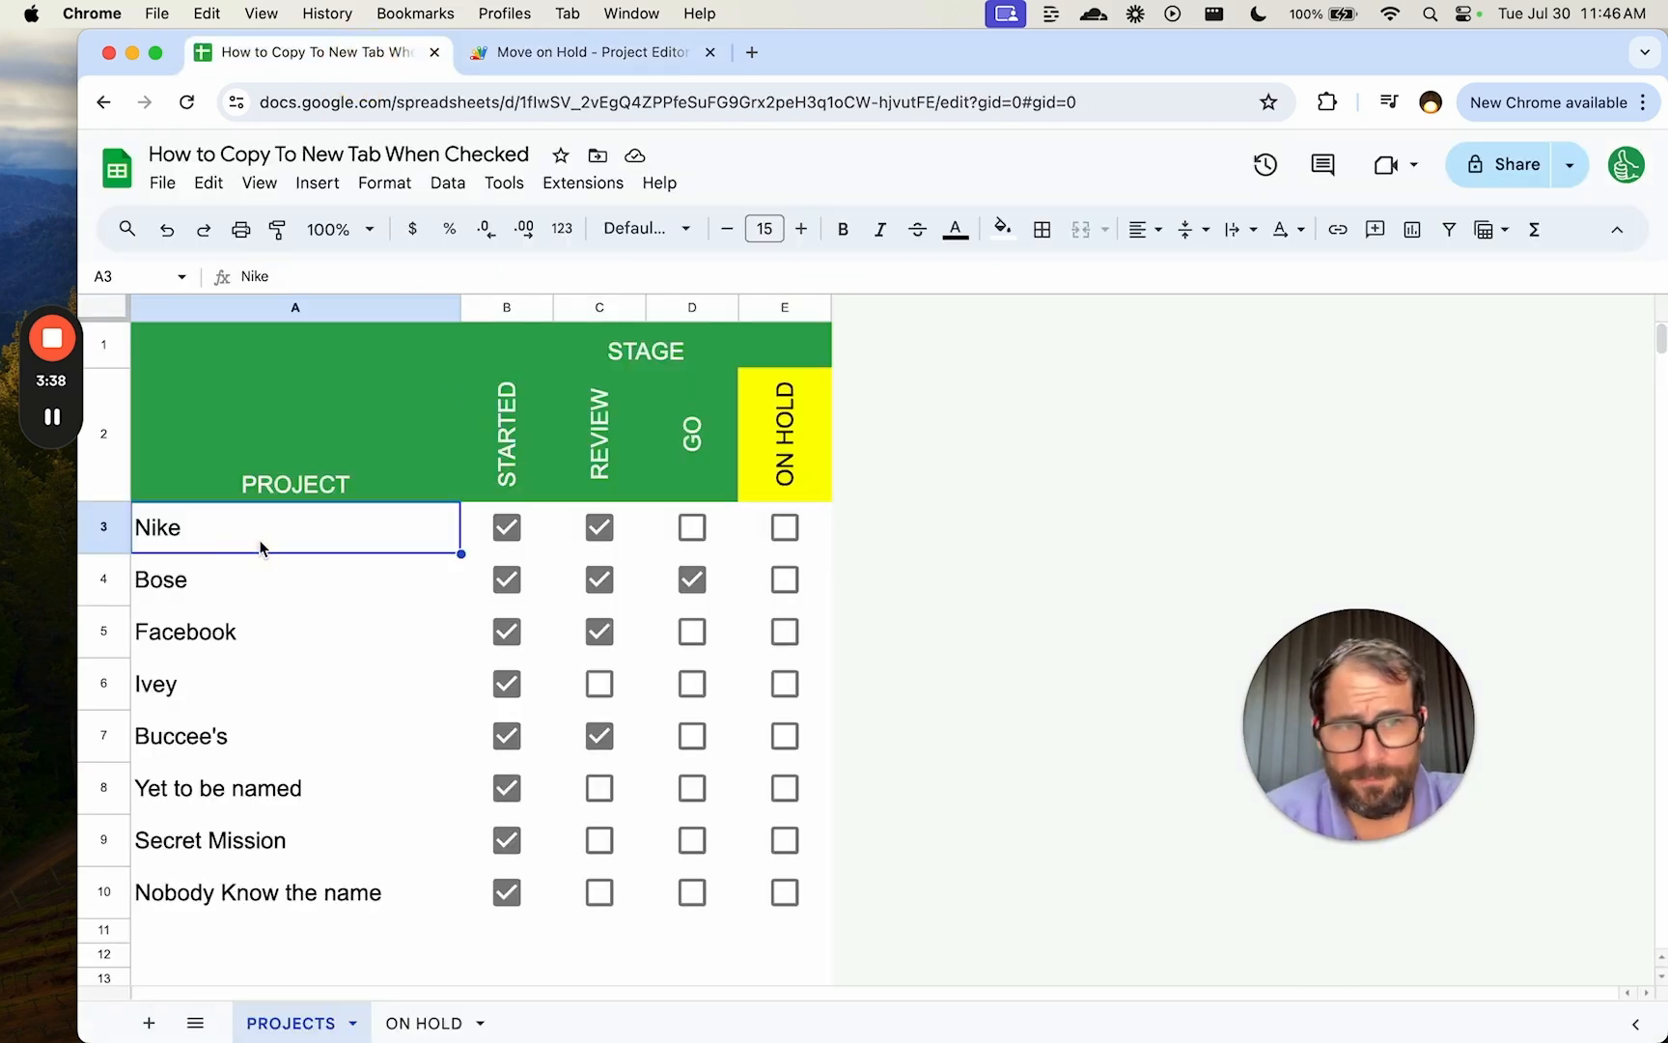
{"action": "left_click", "coordinate": [691, 527]}
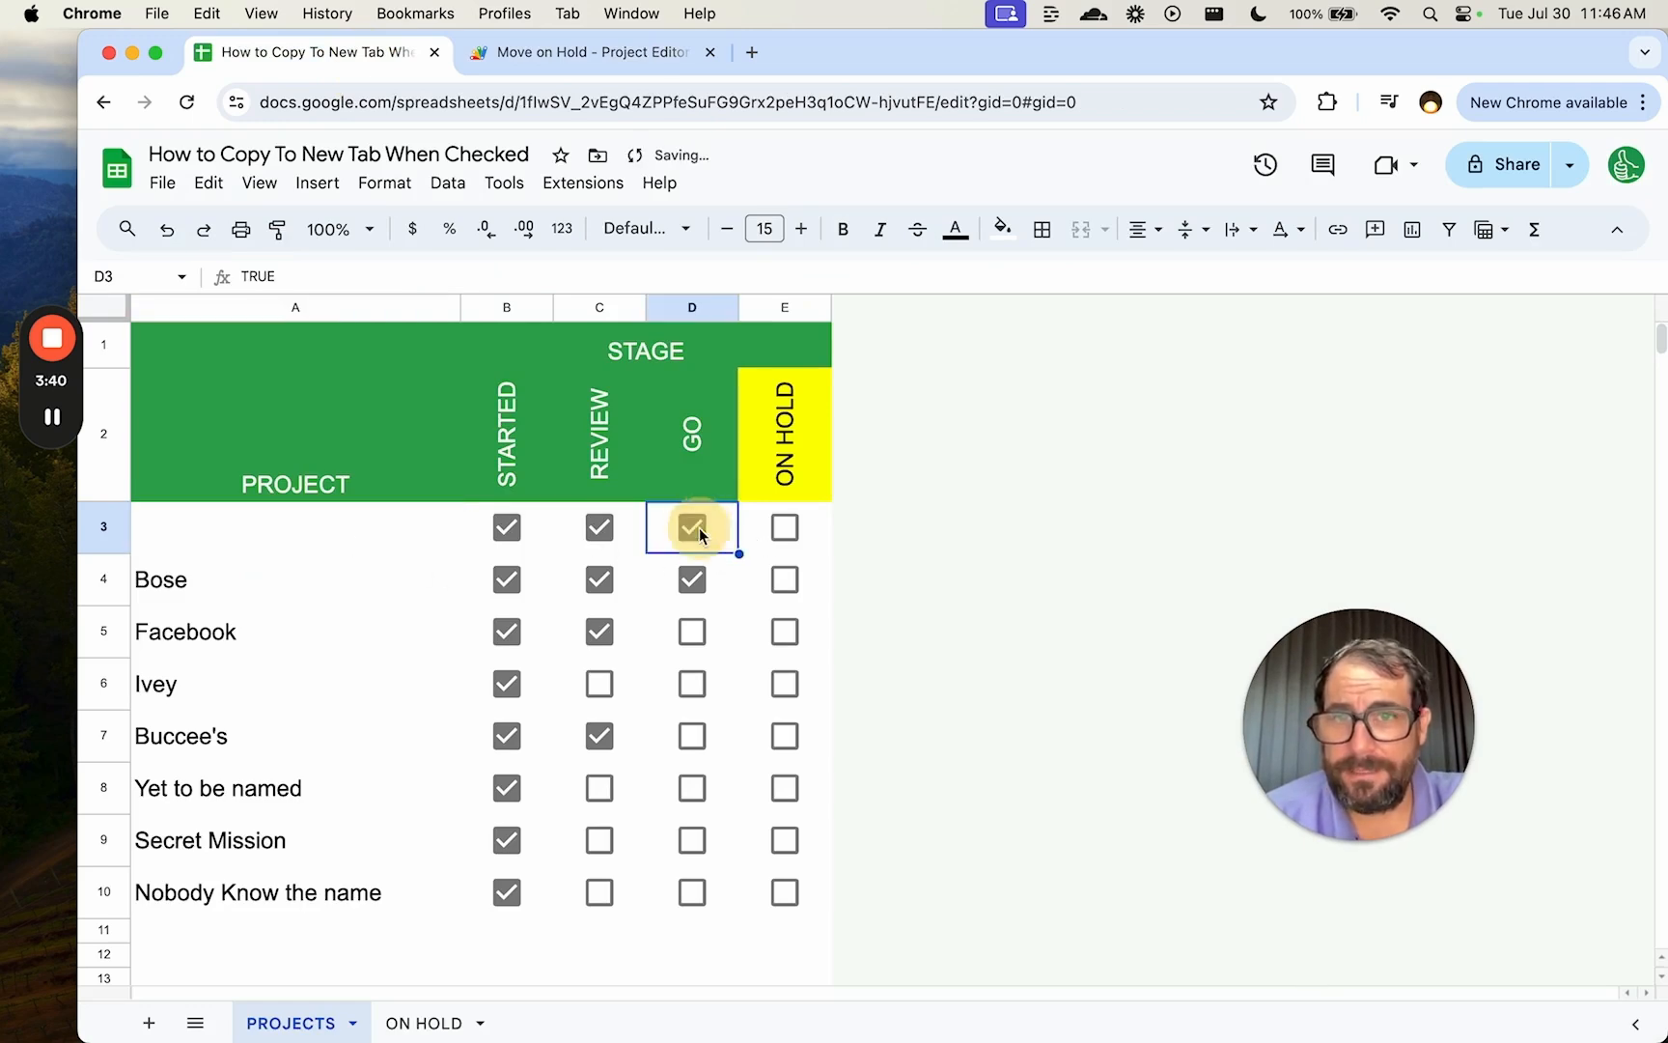
{"action": "left_click", "coordinate": [784, 632]}
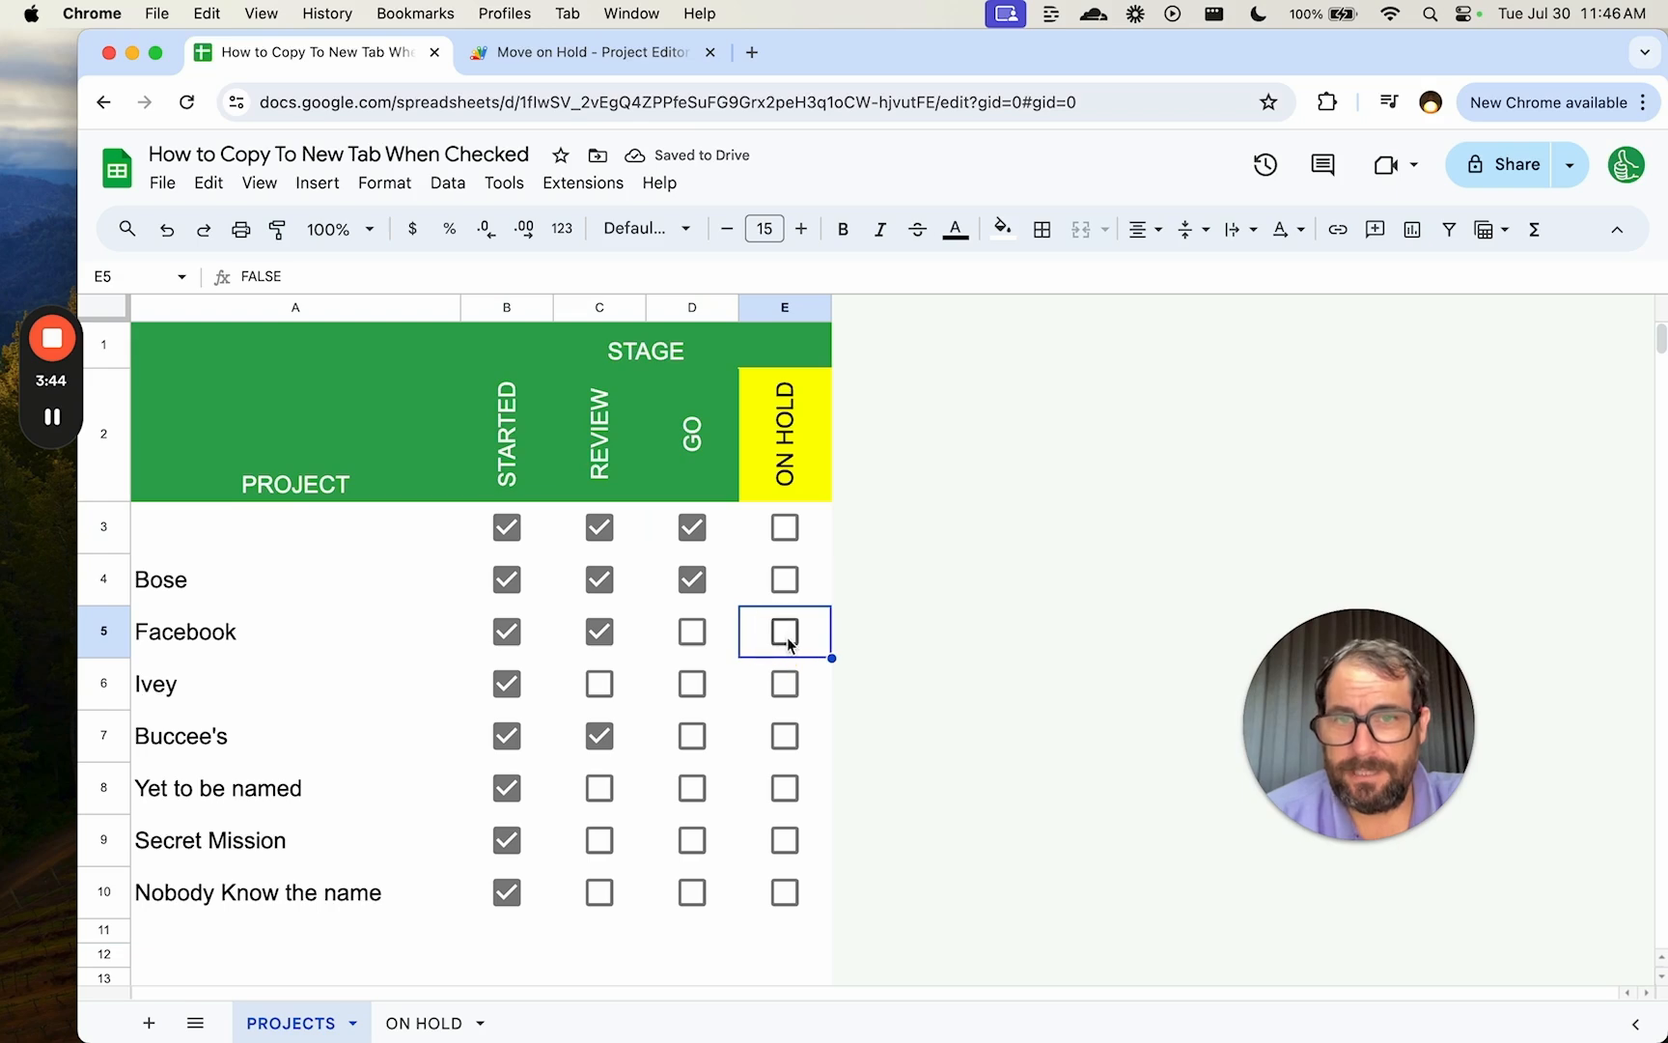
{"action": "left_click", "coordinate": [784, 631]}
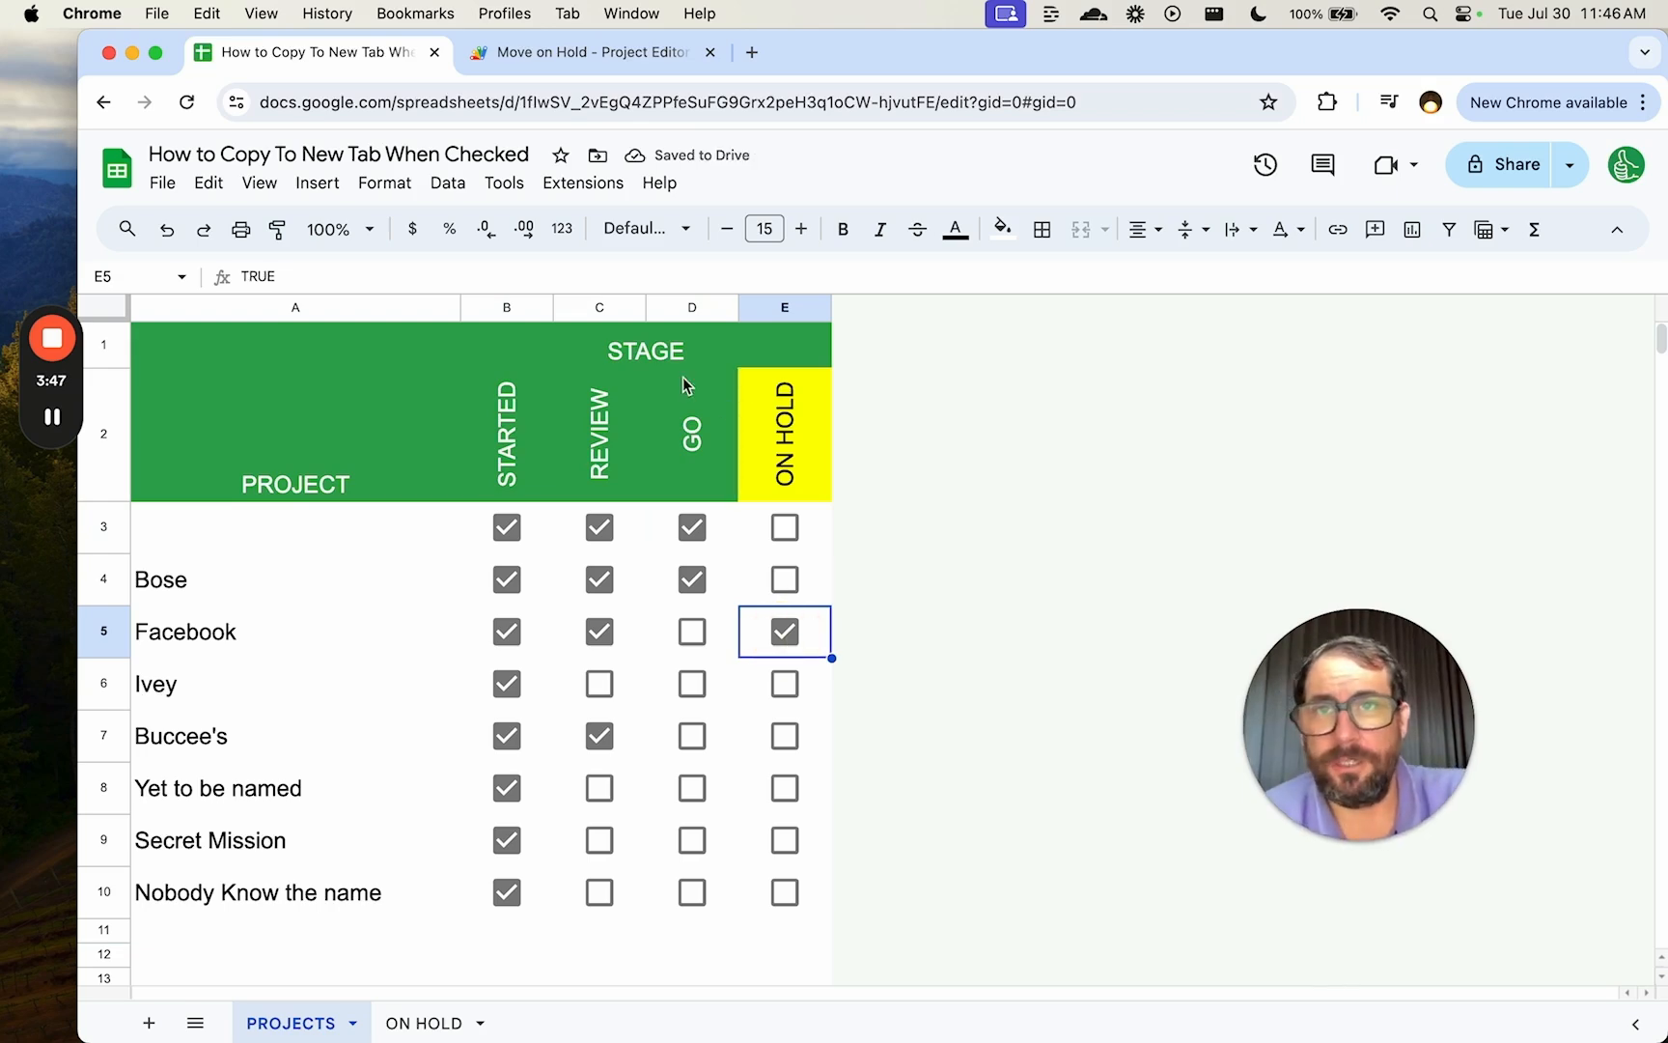
{"action": "left_click", "coordinate": [583, 52]}
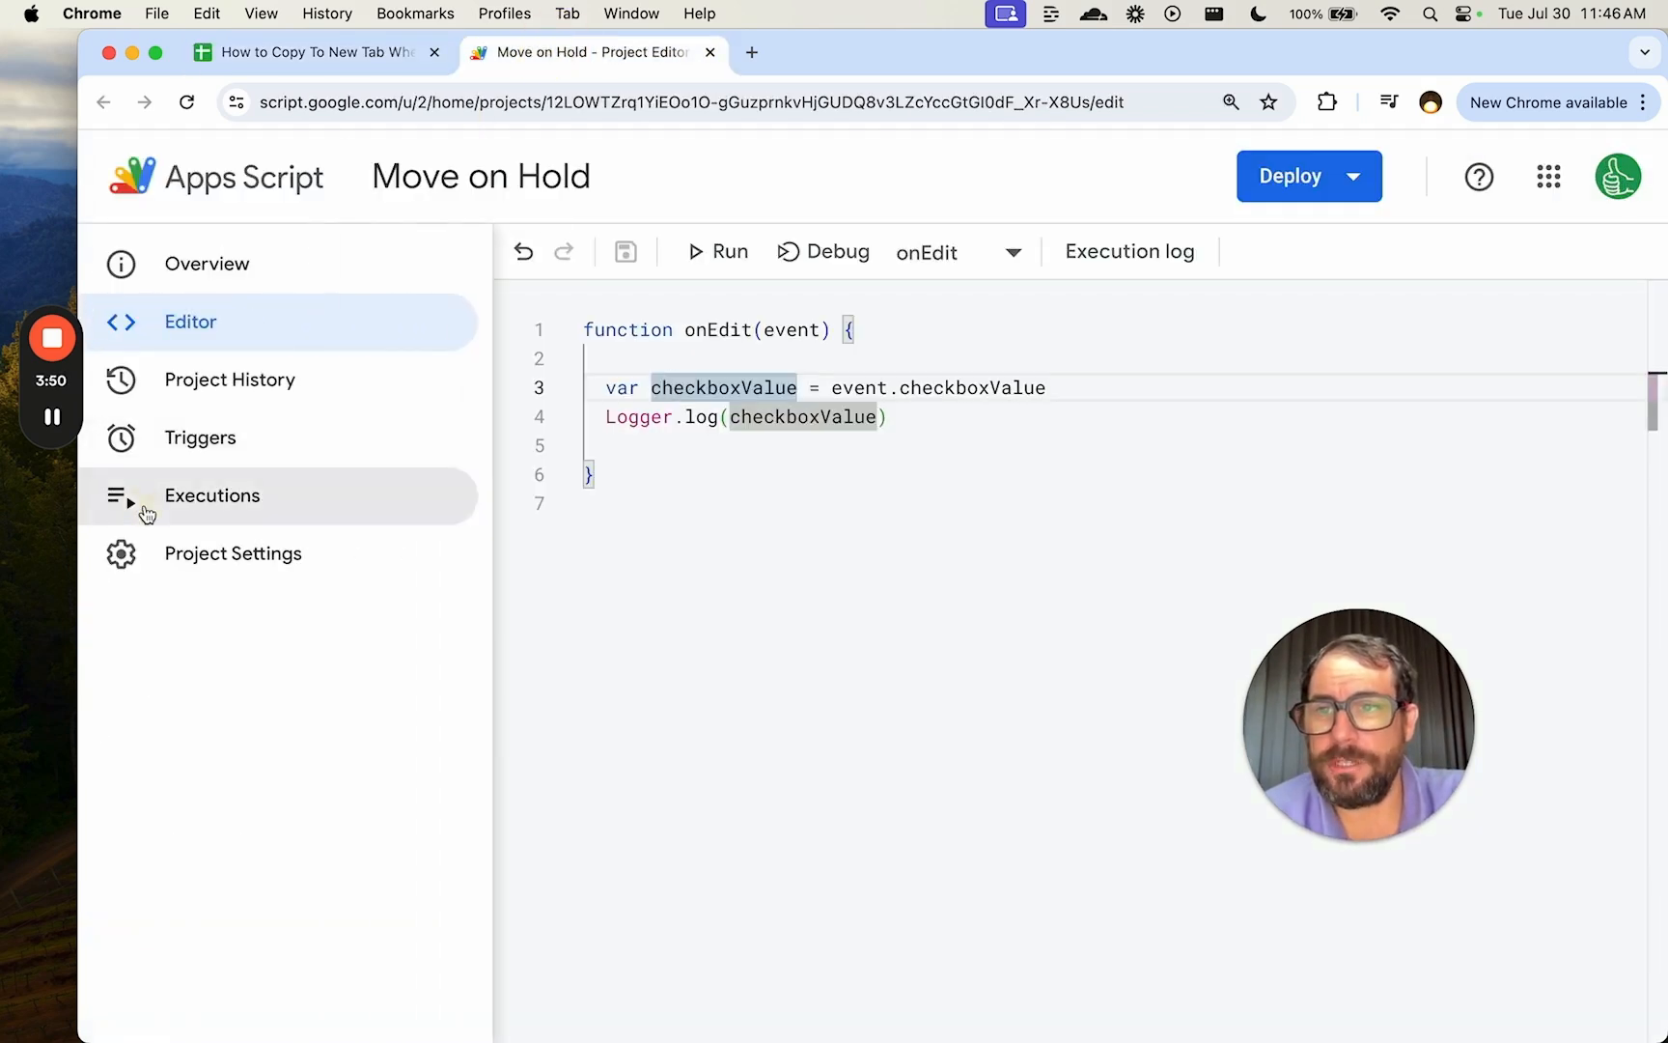
{"action": "left_click", "coordinate": [213, 495]}
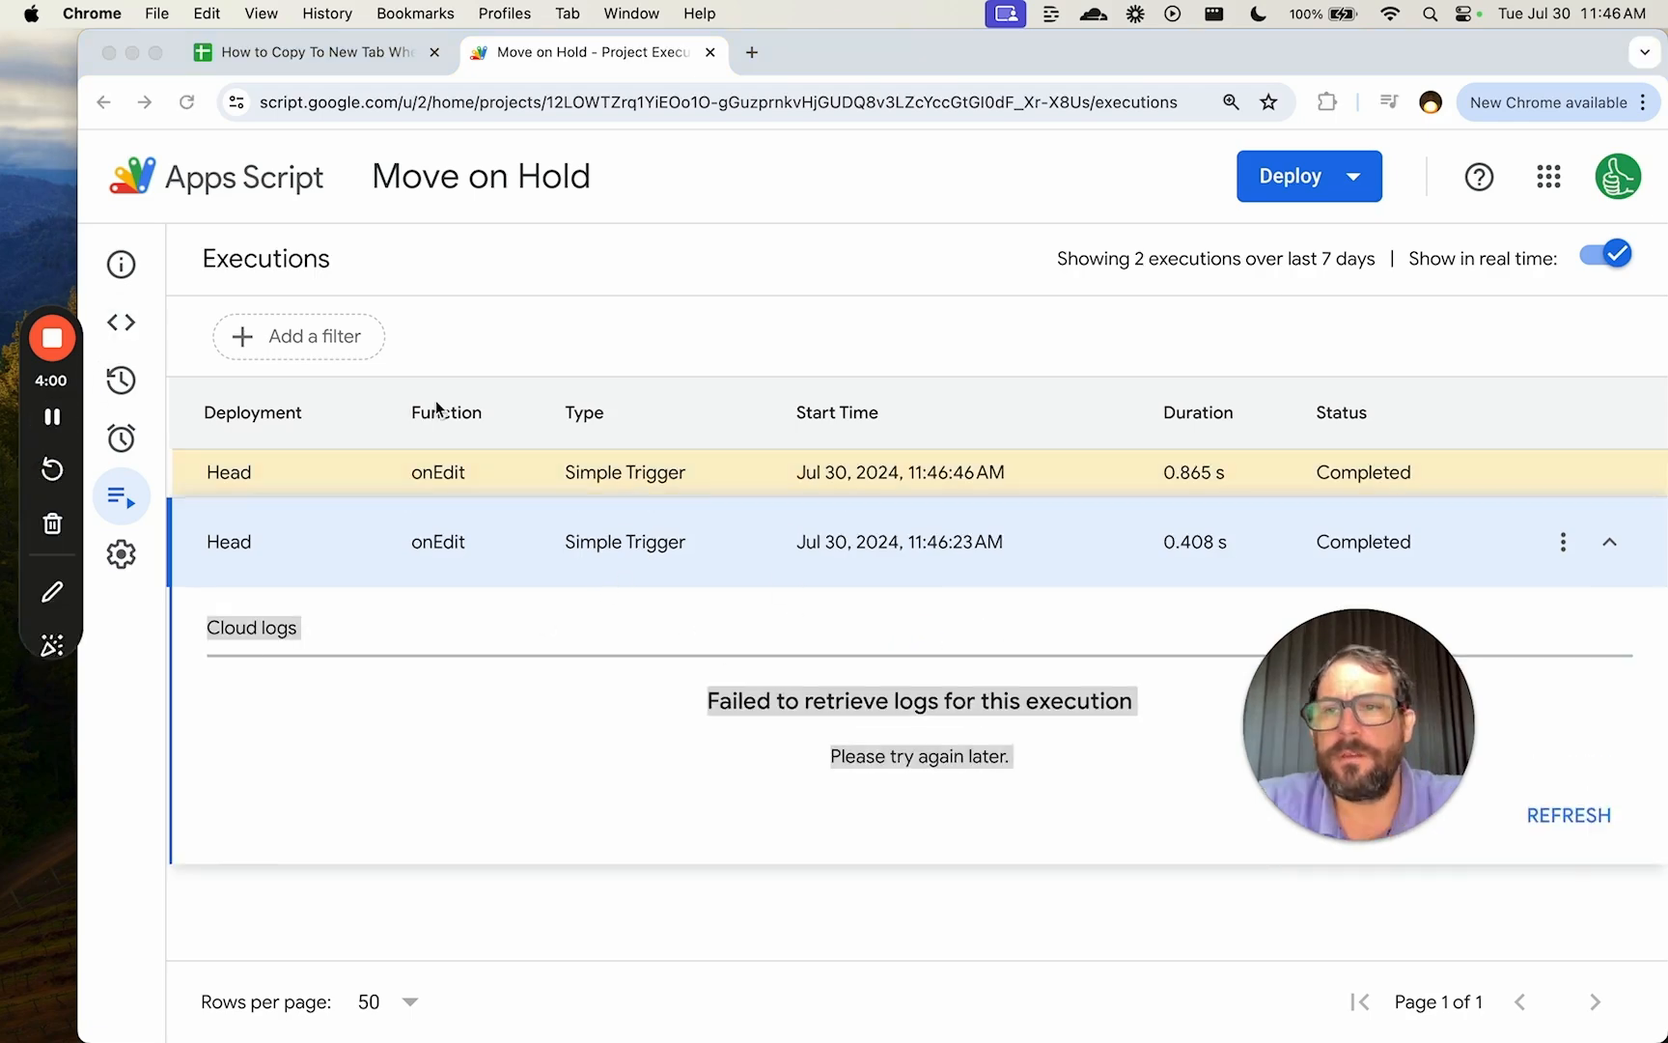
Edit a cell, refresh the latest onEdit run's logs, and return to the code to use event.value.
{"action": "left_click", "coordinate": [308, 52]}
{"action": "type", "text": "N"}
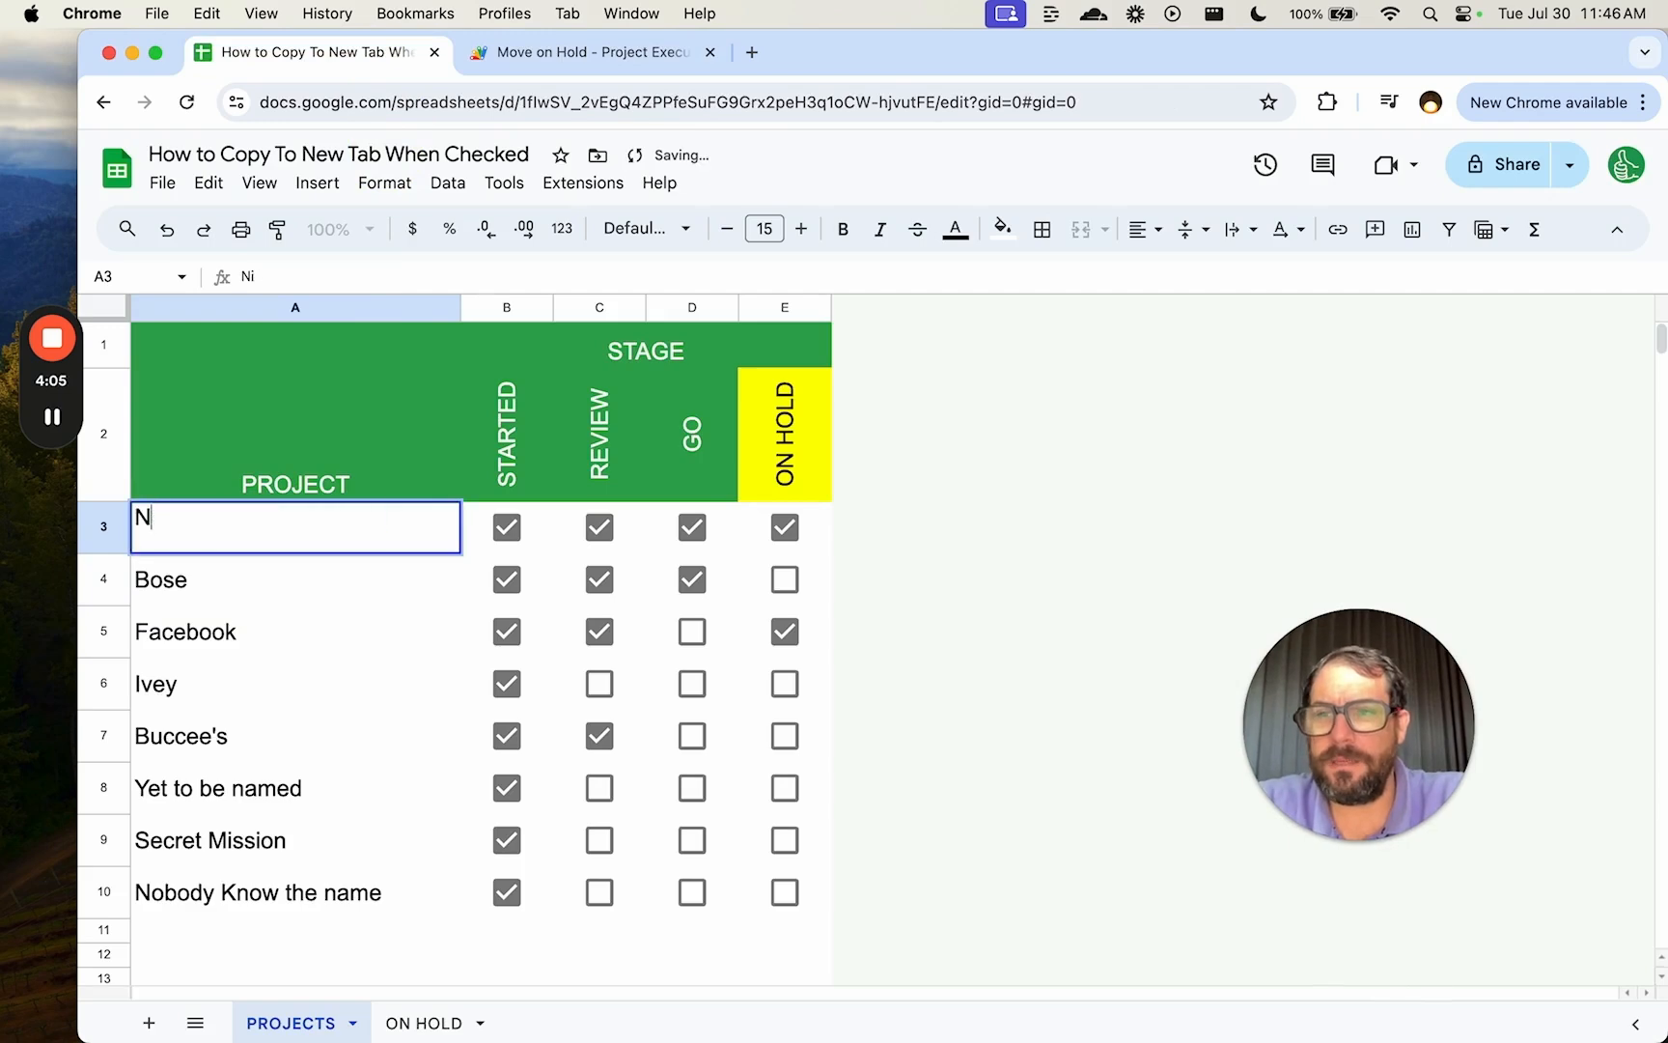
{"action": "left_click", "coordinate": [576, 52]}
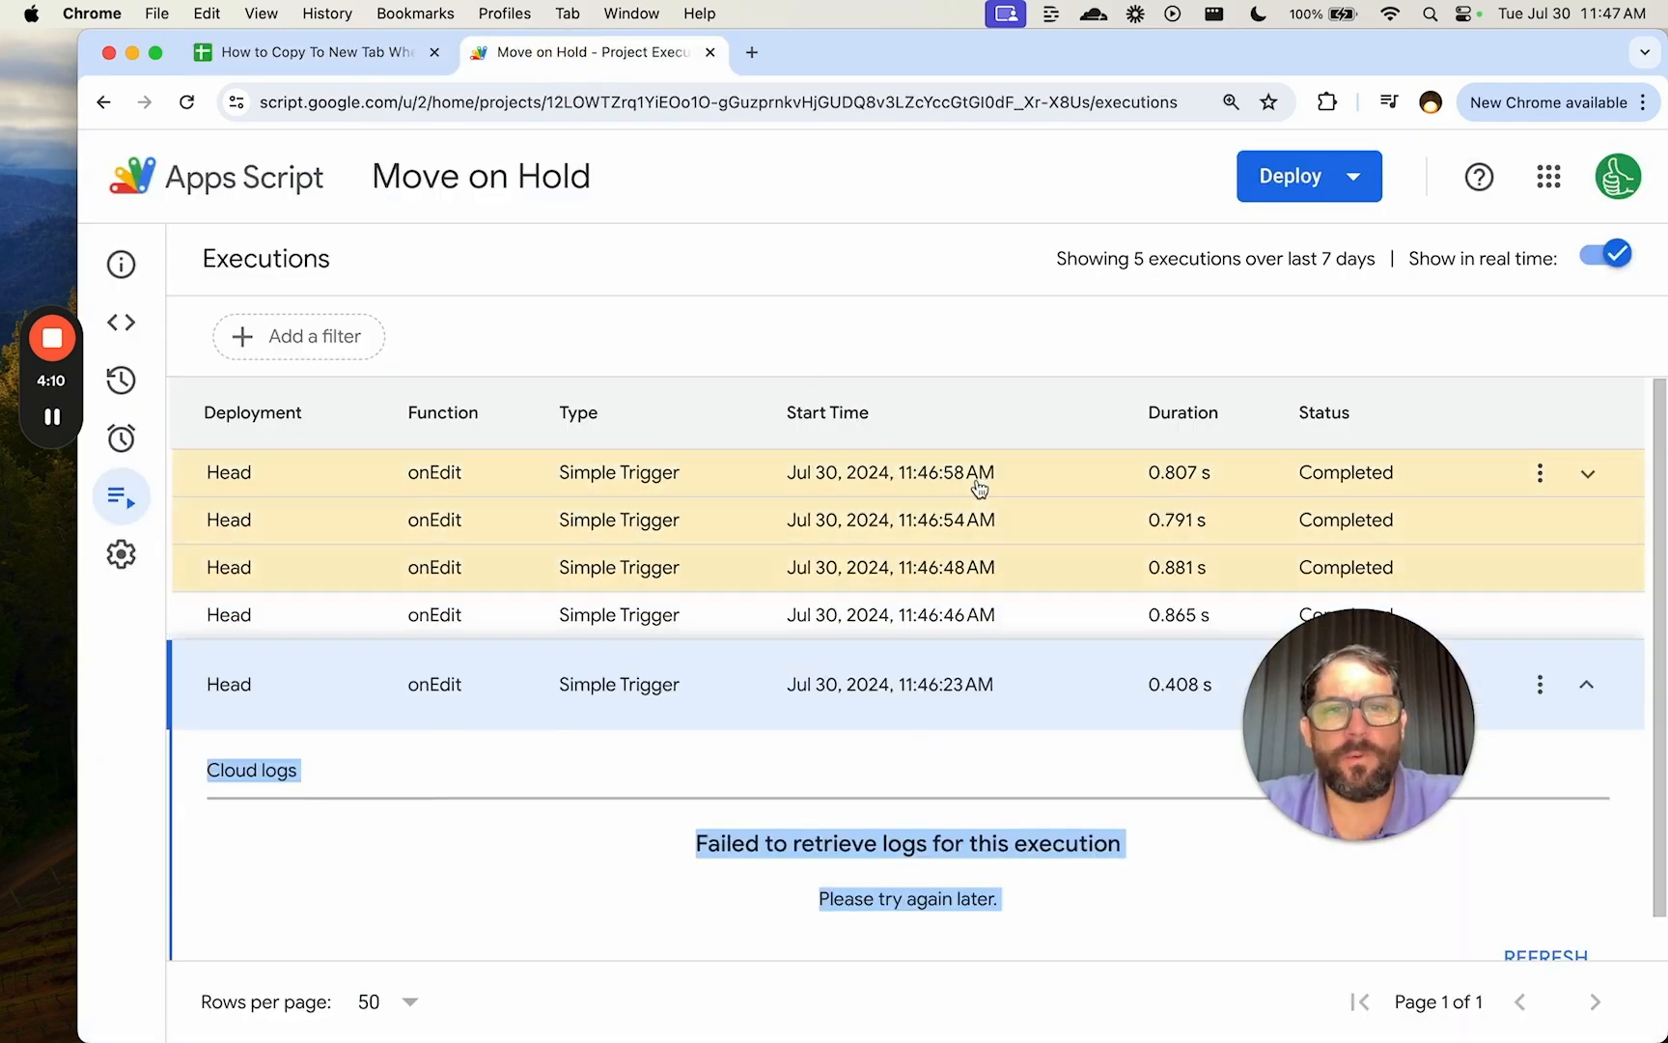
{"action": "left_click", "coordinate": [1587, 473]}
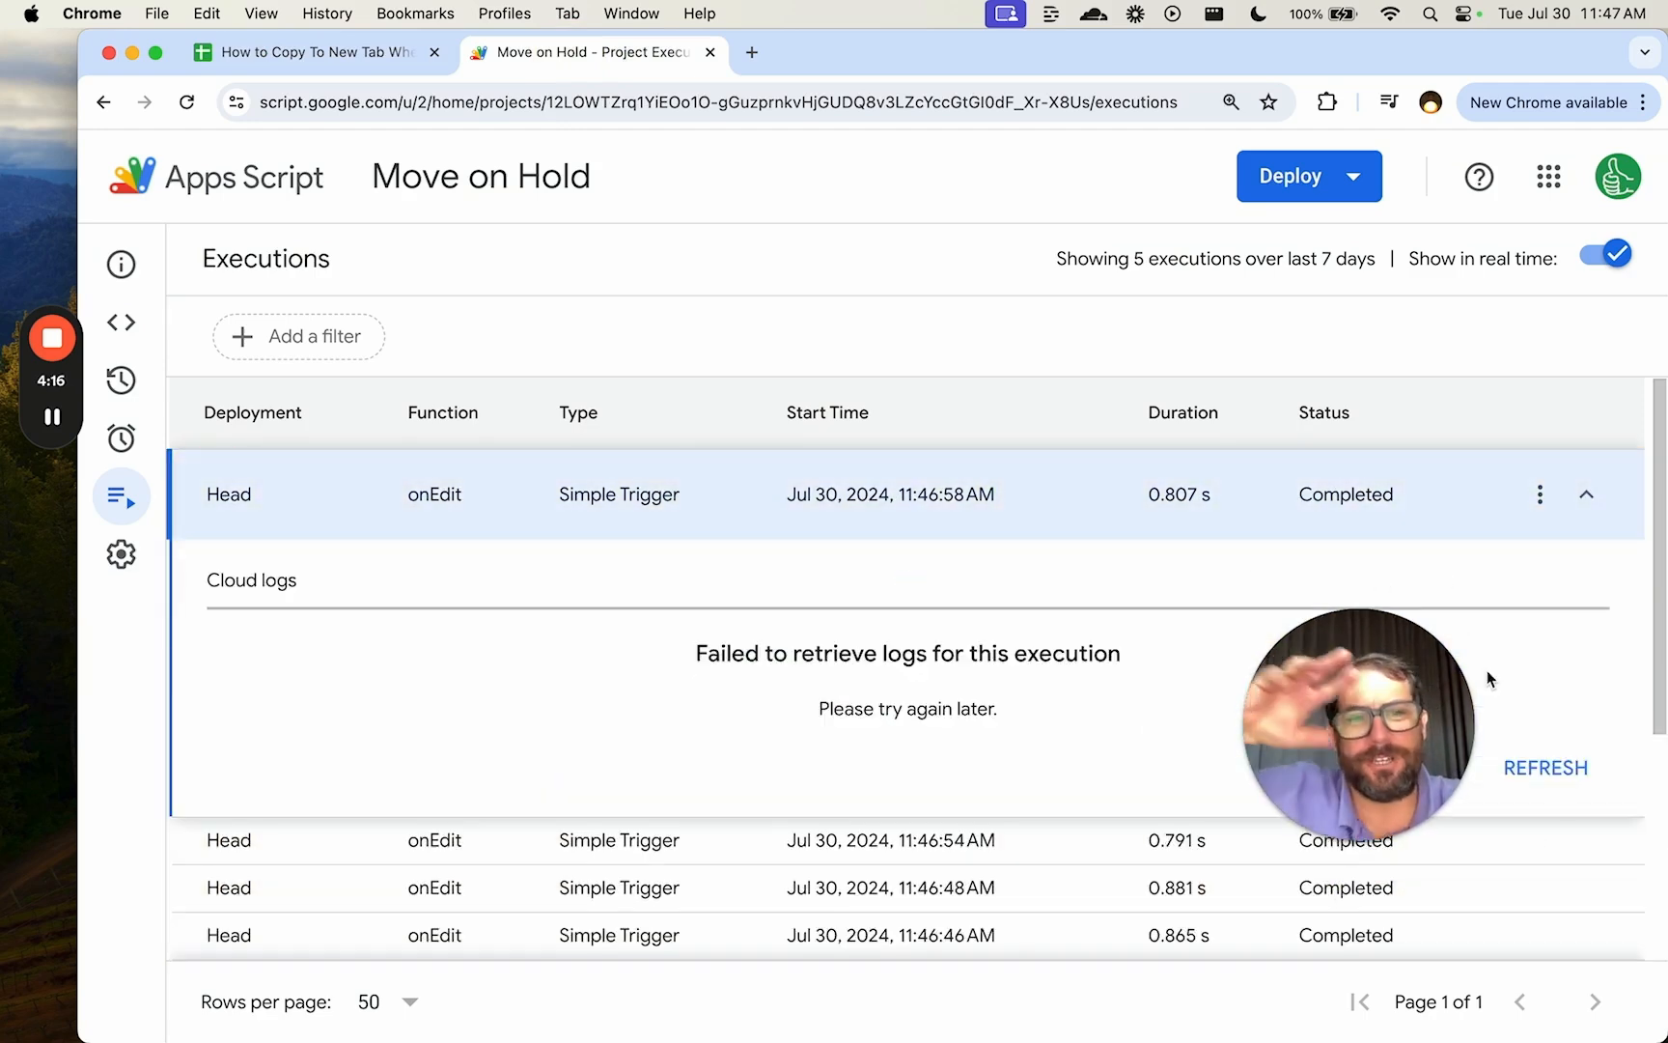
{"action": "mouse_move", "coordinate": [1622, 807]}
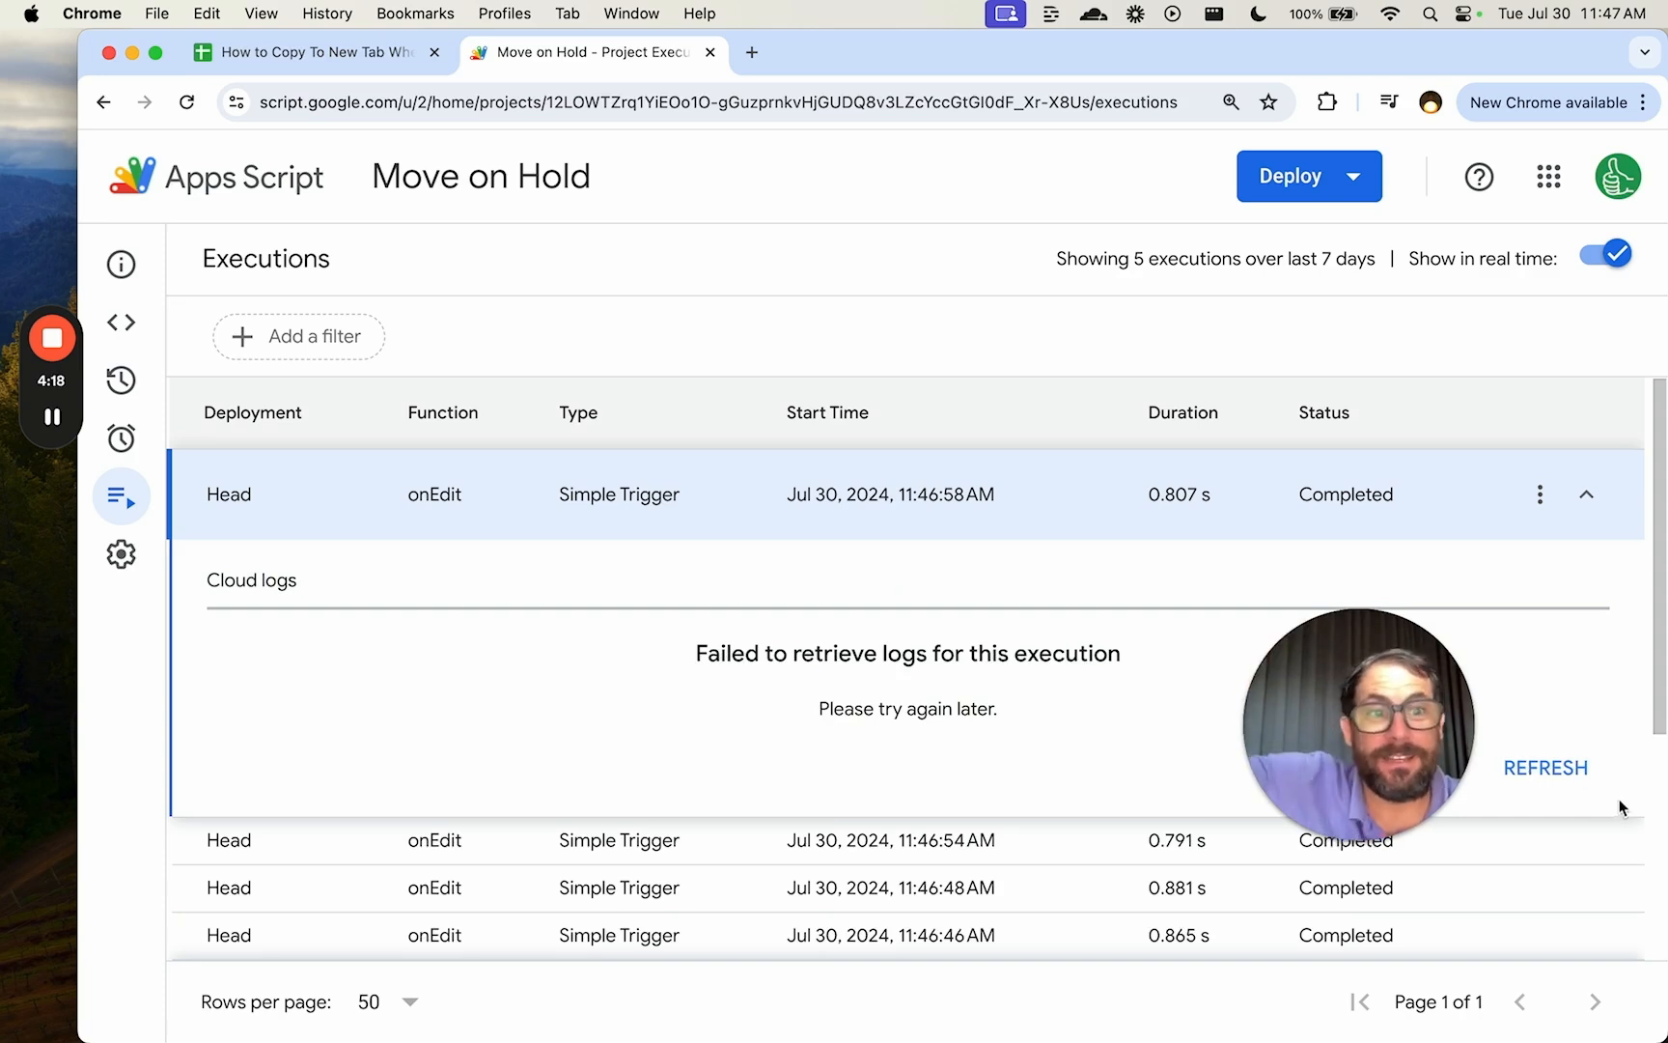
{"action": "left_click", "coordinate": [1544, 766]}
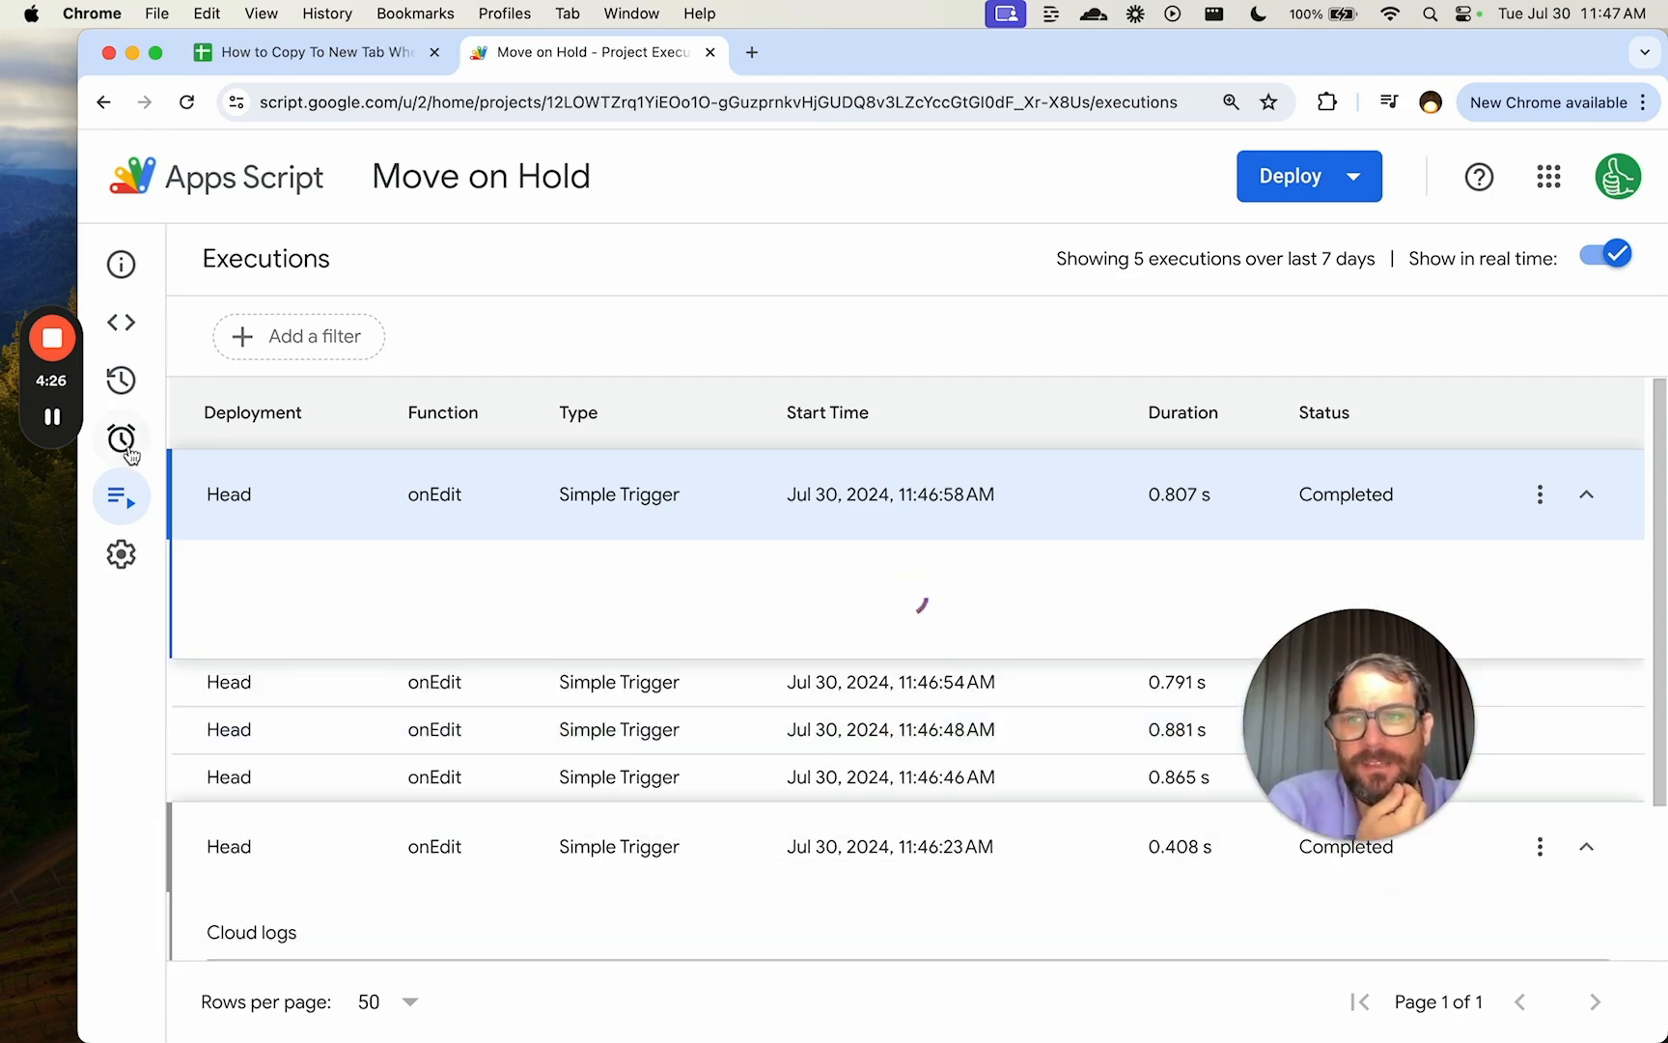
{"action": "left_click", "coordinate": [120, 322]}
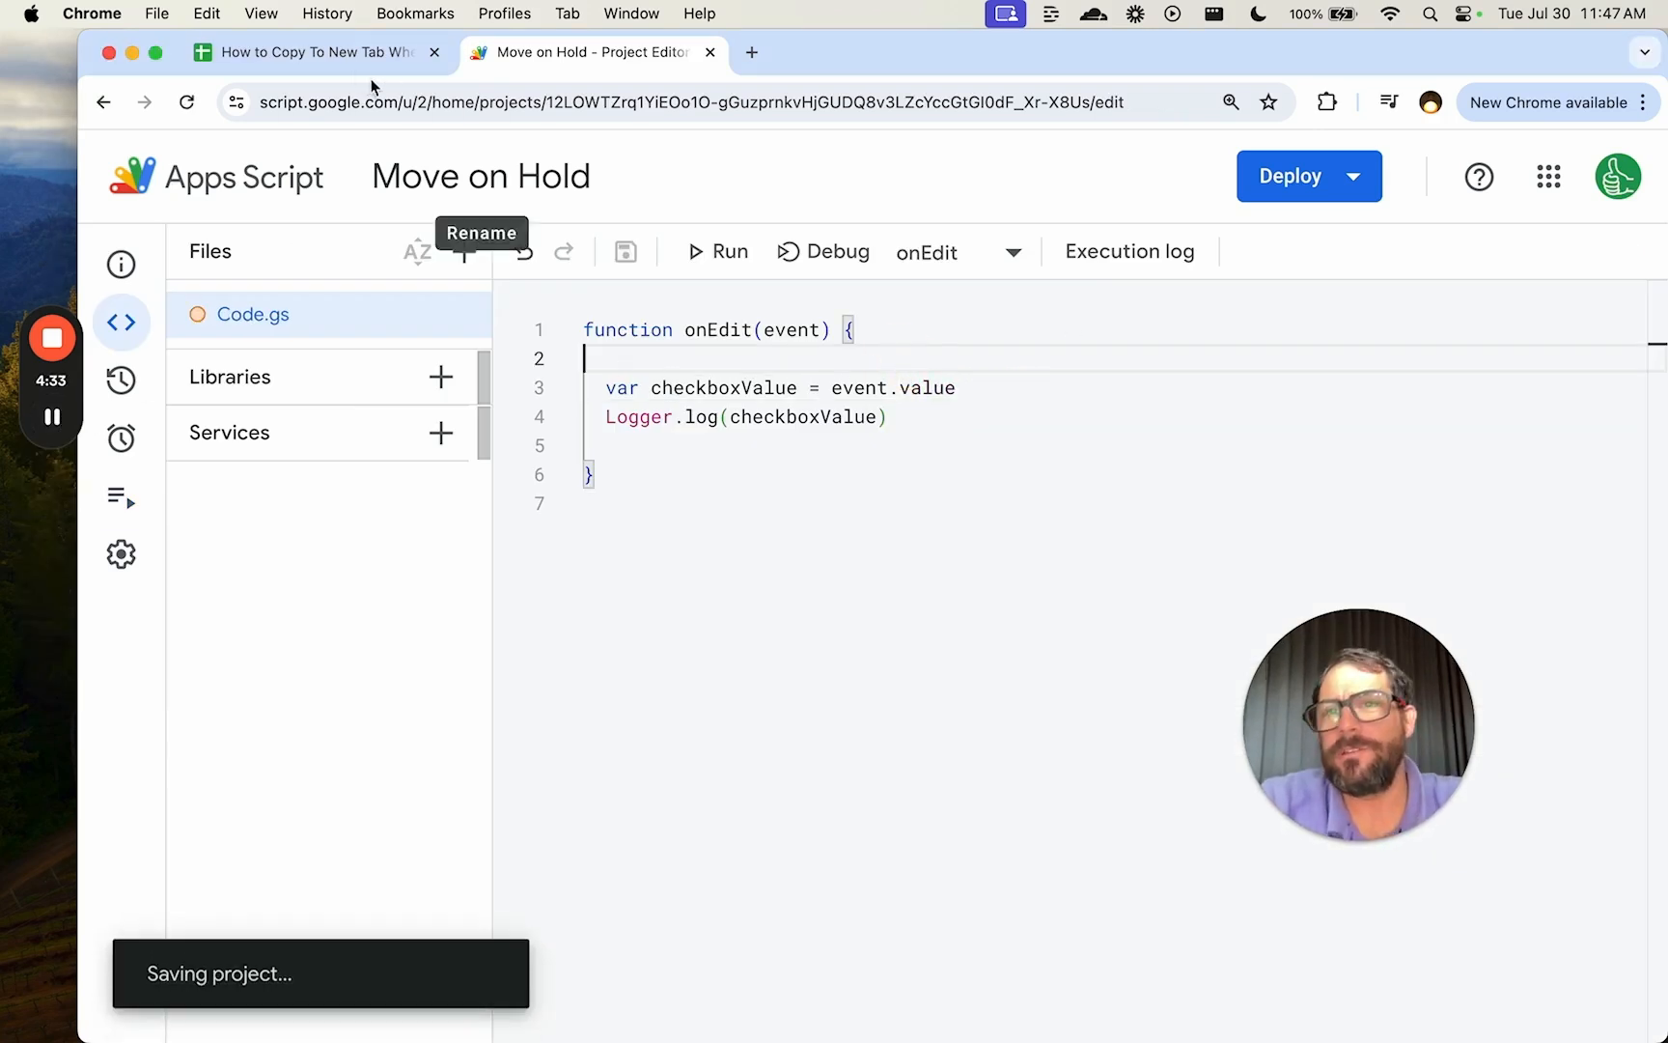
Edit row 3 and tick Bose's ON HOLD box, confirming the executions log Nike and TRUE.
{"action": "left_click", "coordinate": [309, 52]}
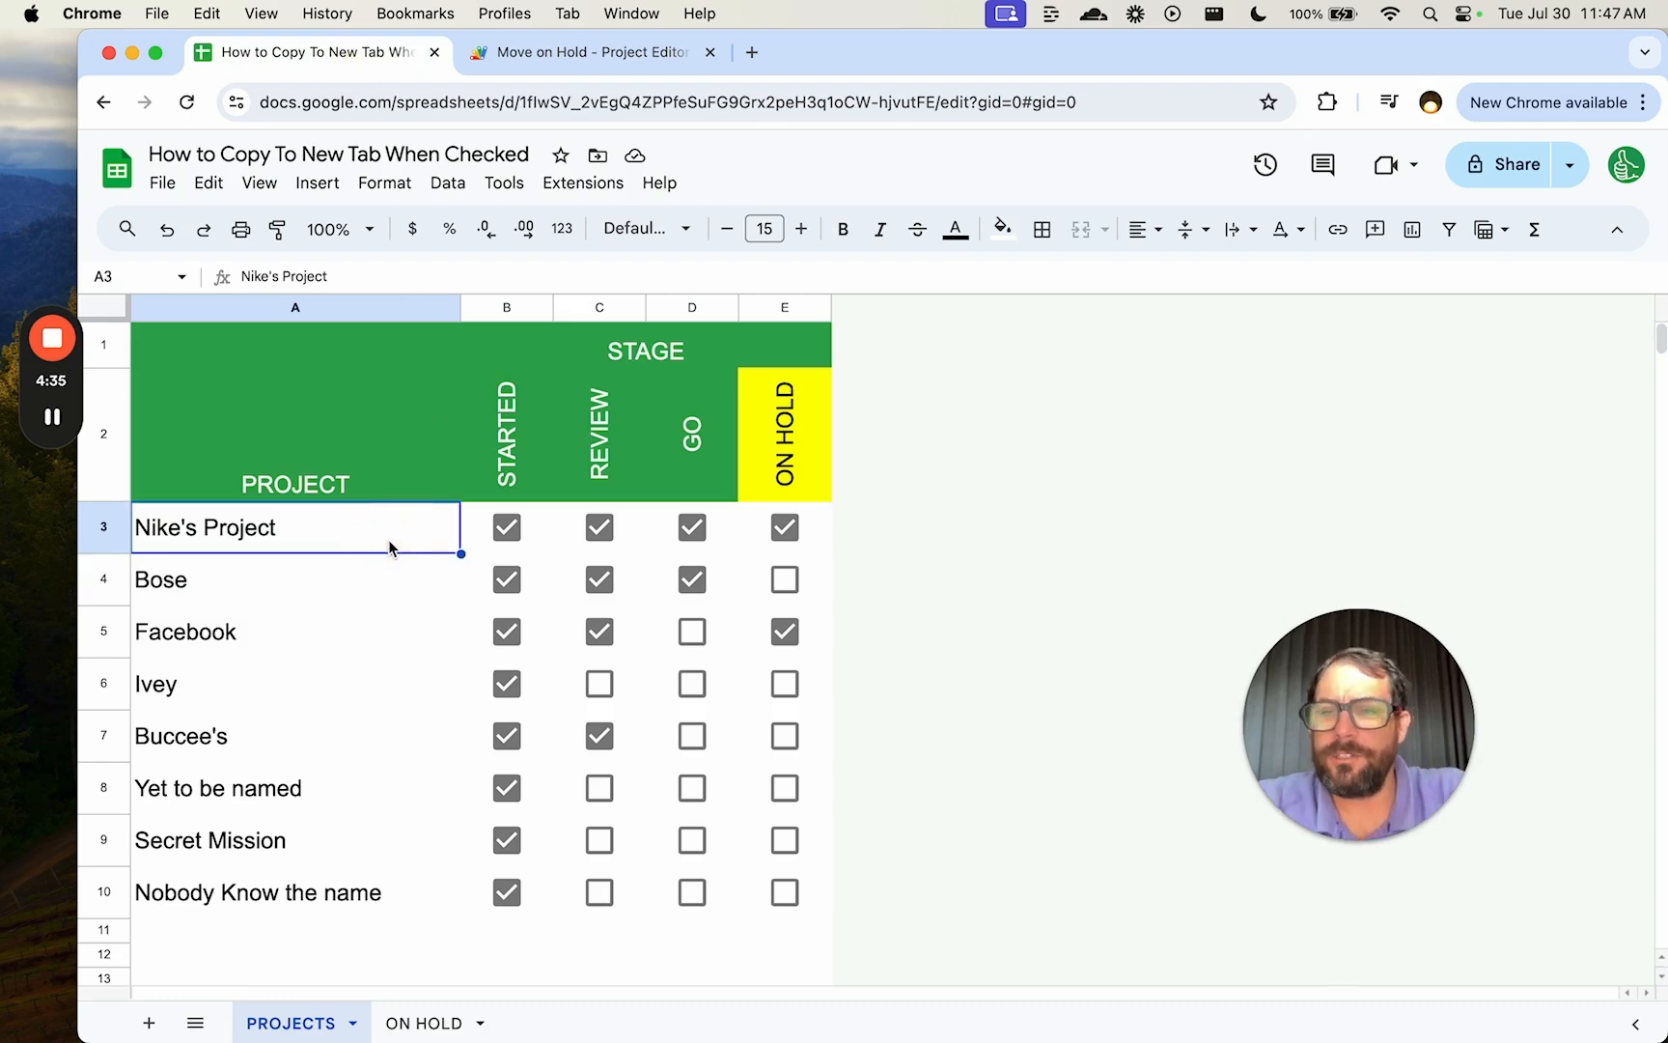
{"action": "left_click", "coordinate": [580, 50]}
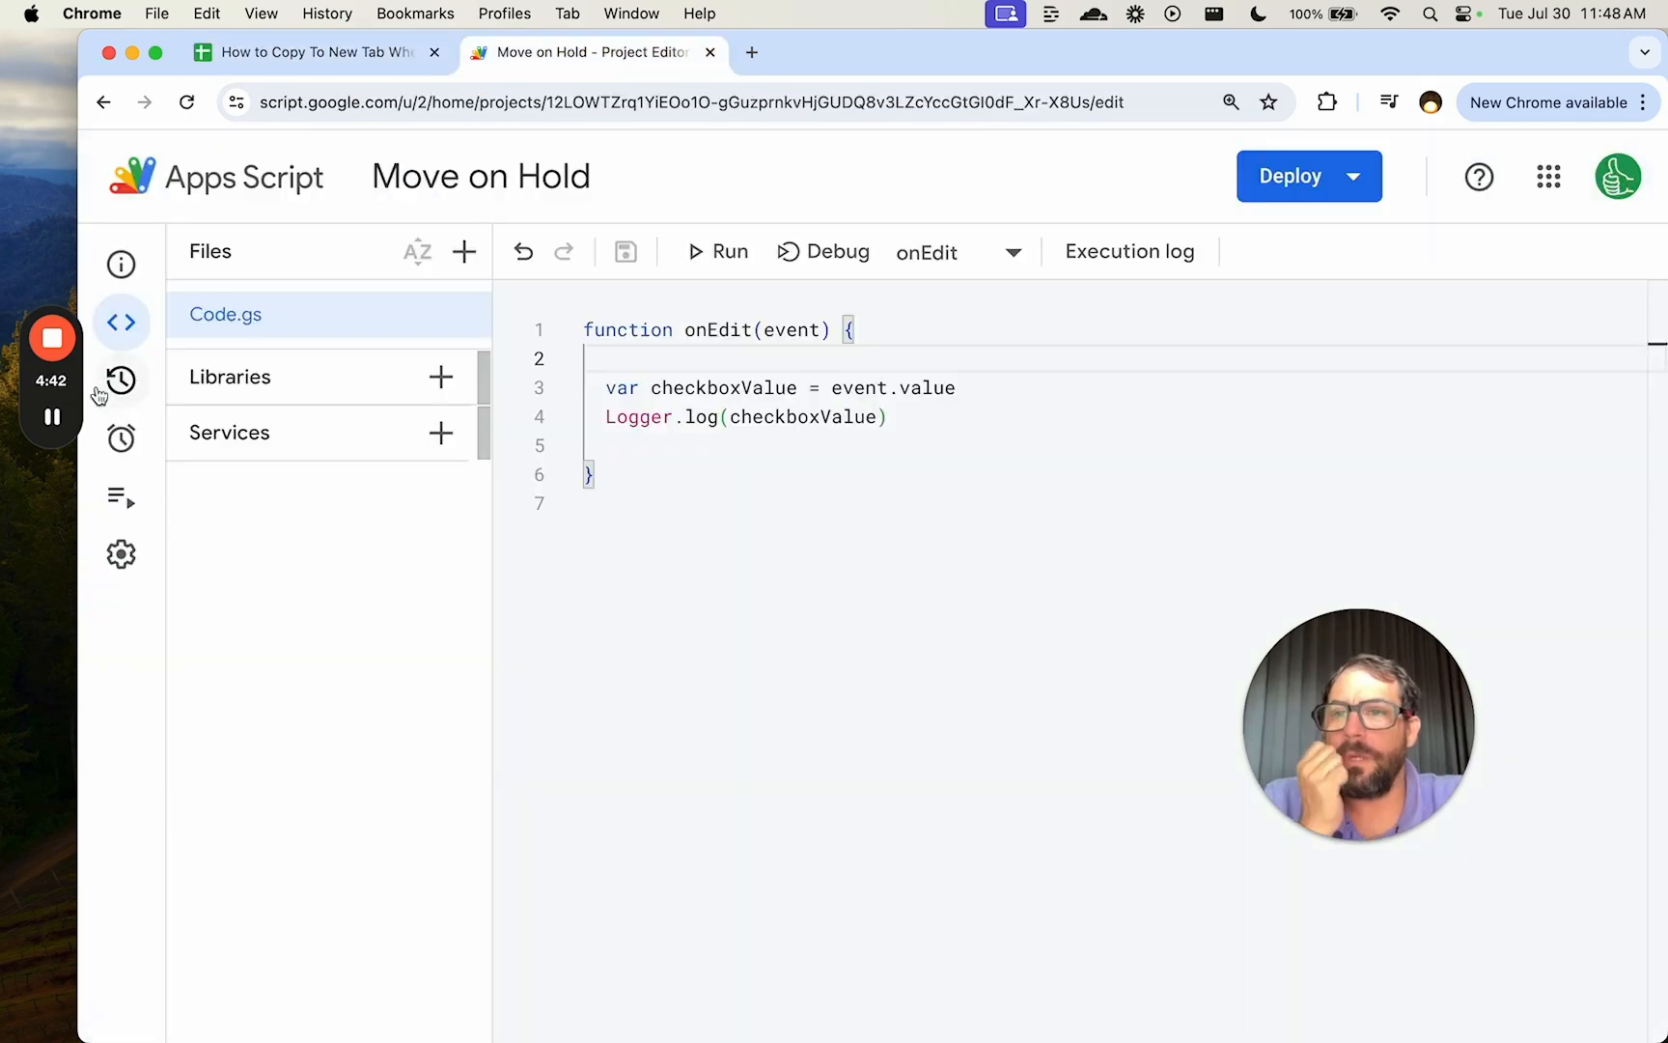
{"action": "left_click", "coordinate": [120, 494]}
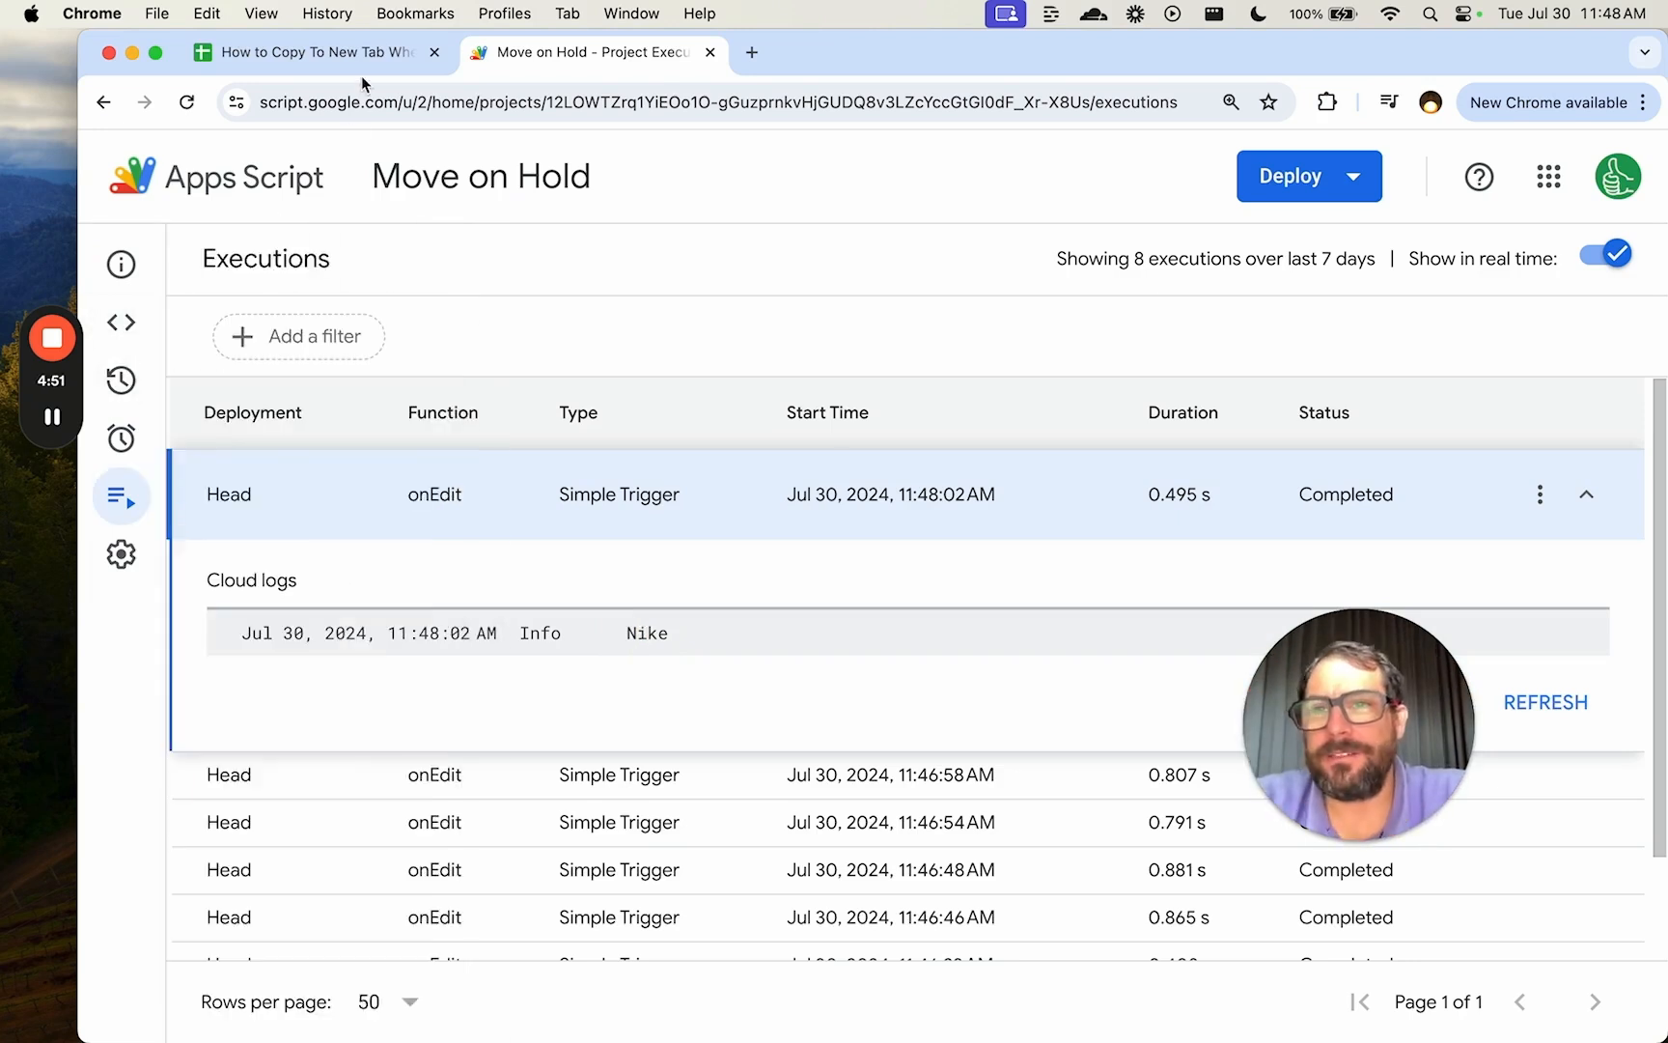
{"action": "left_click", "coordinate": [309, 52]}
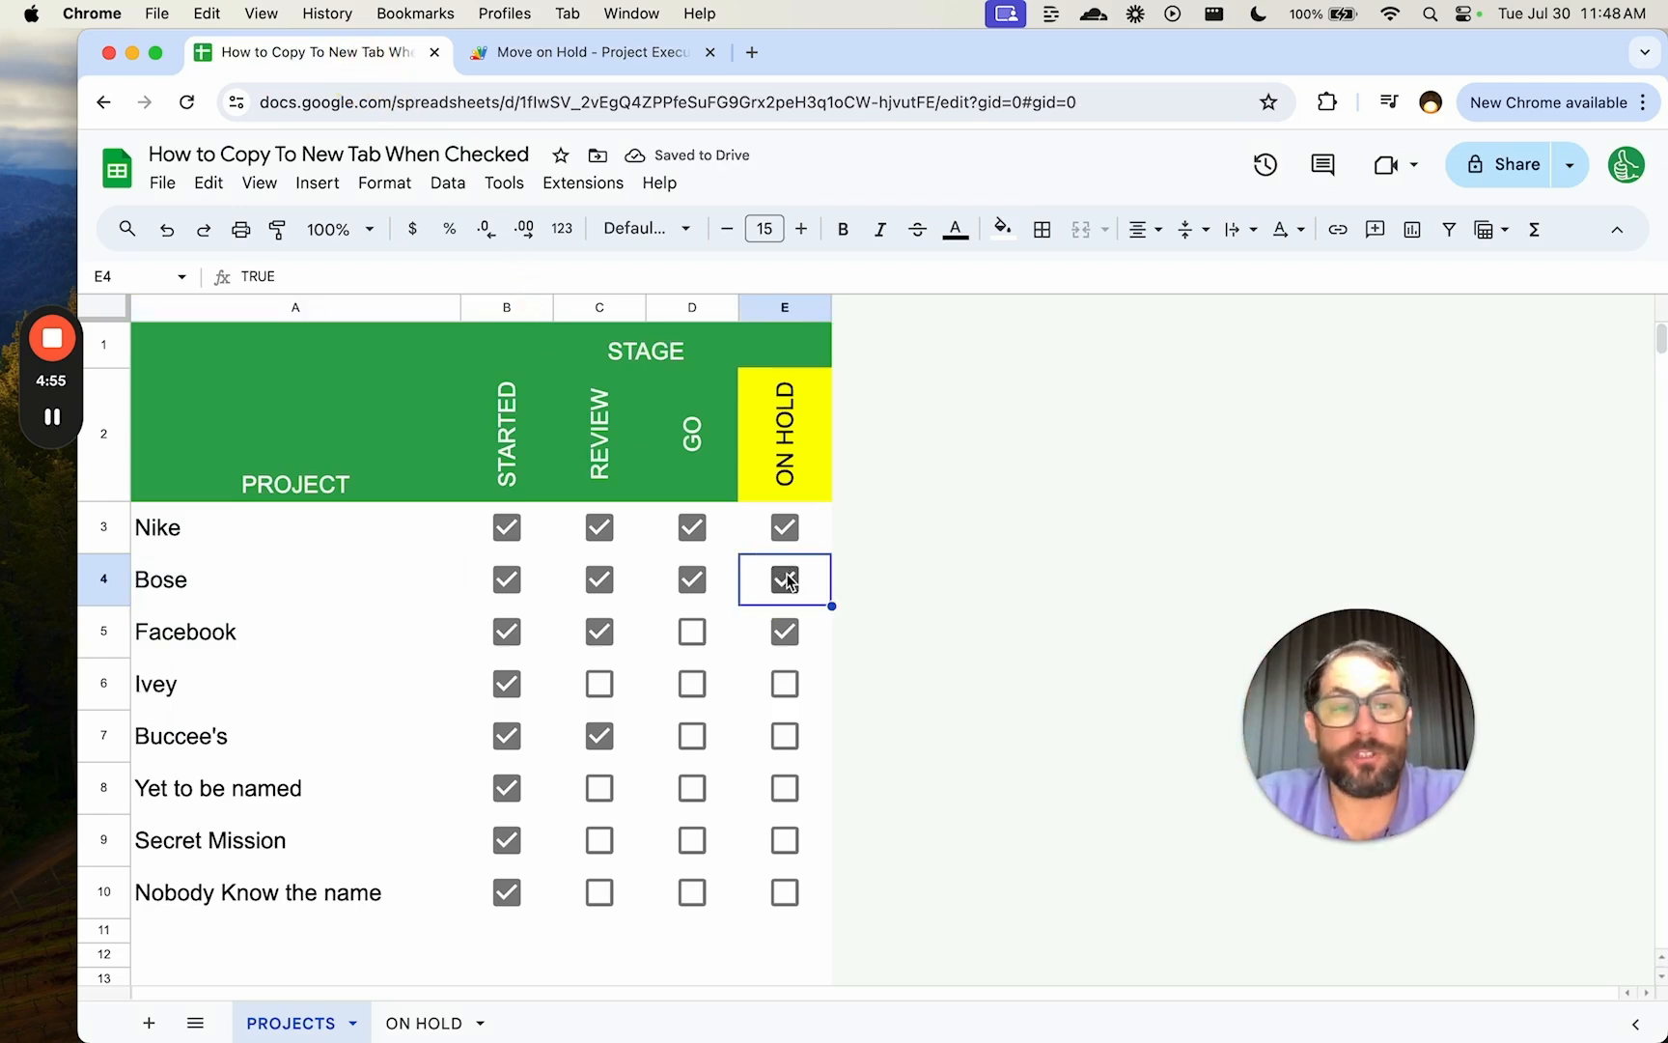
{"action": "left_click", "coordinate": [583, 52]}
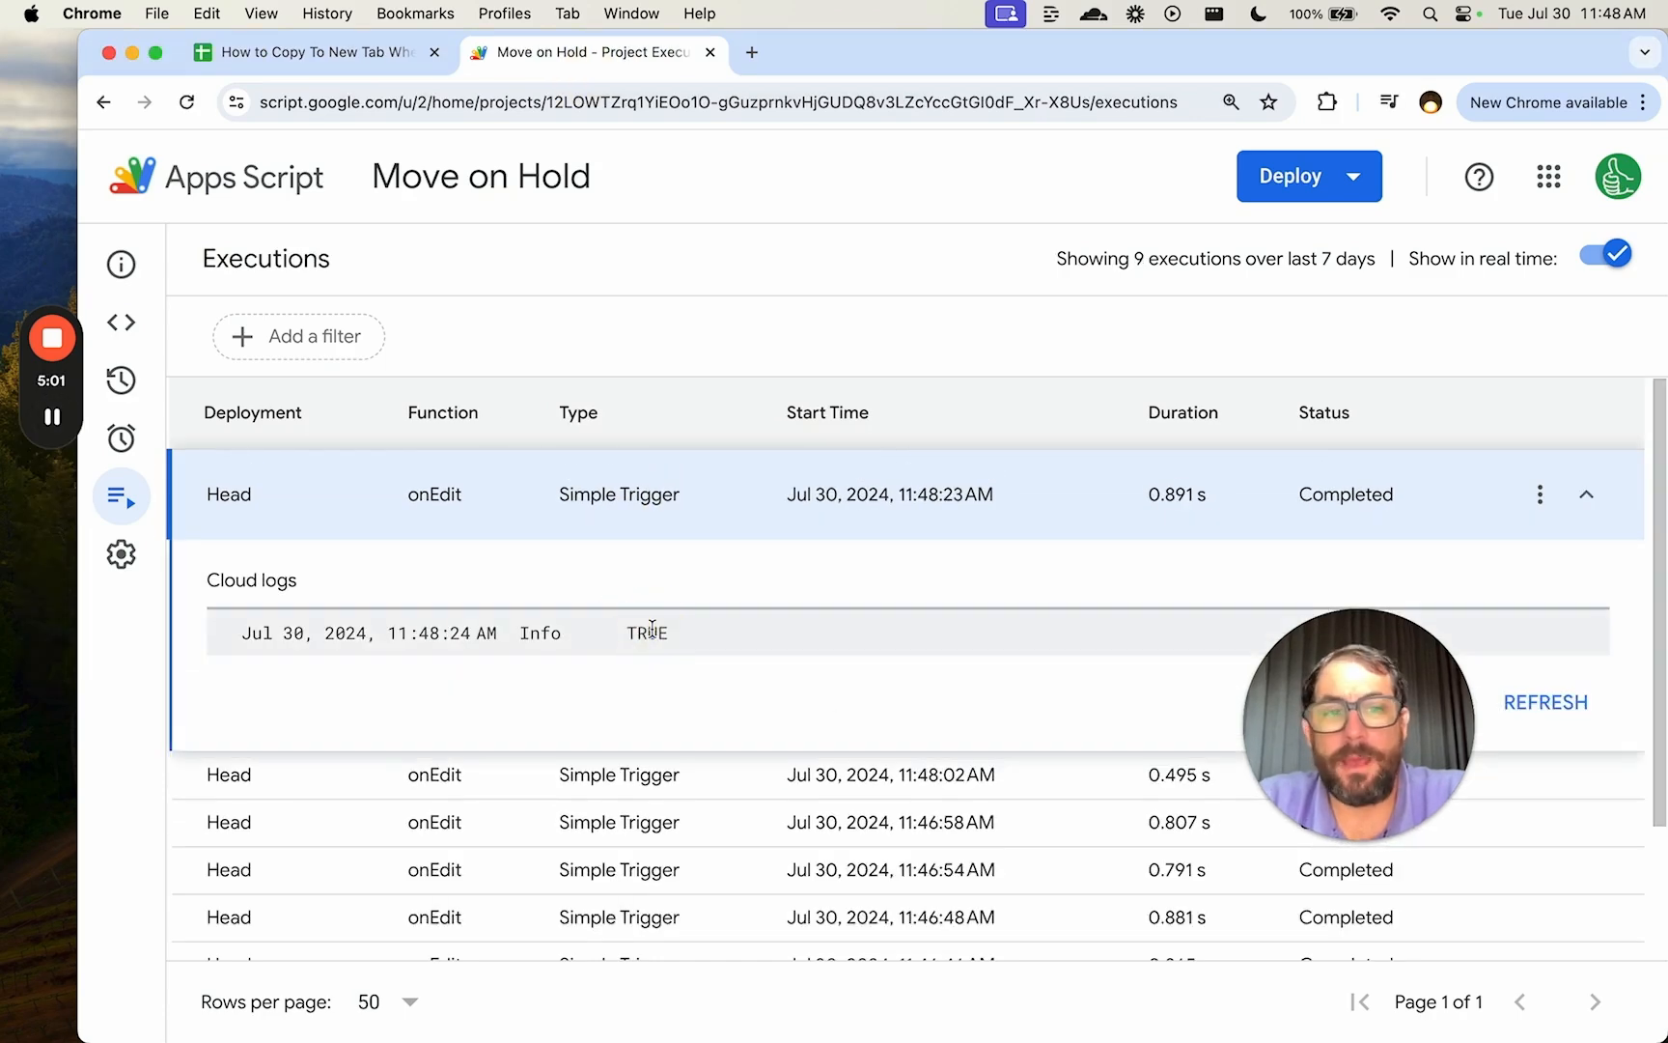
{"action": "mouse_move", "coordinate": [120, 323]}
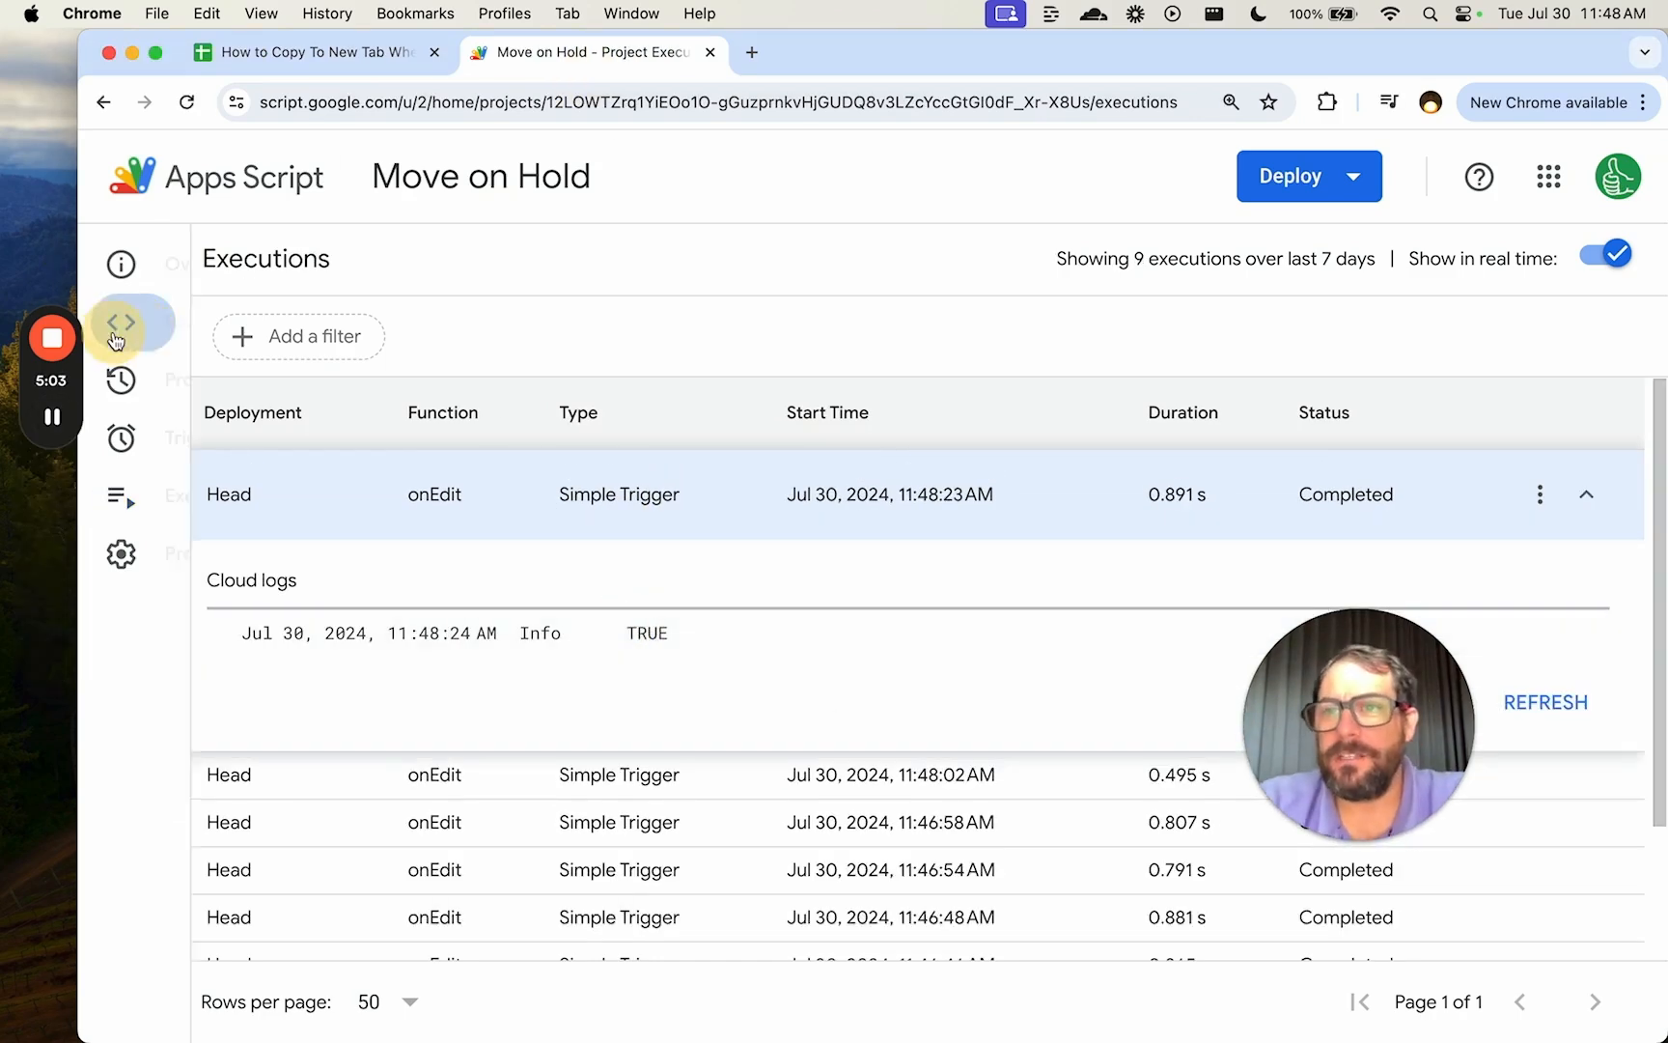
{"action": "left_click", "coordinate": [119, 322]}
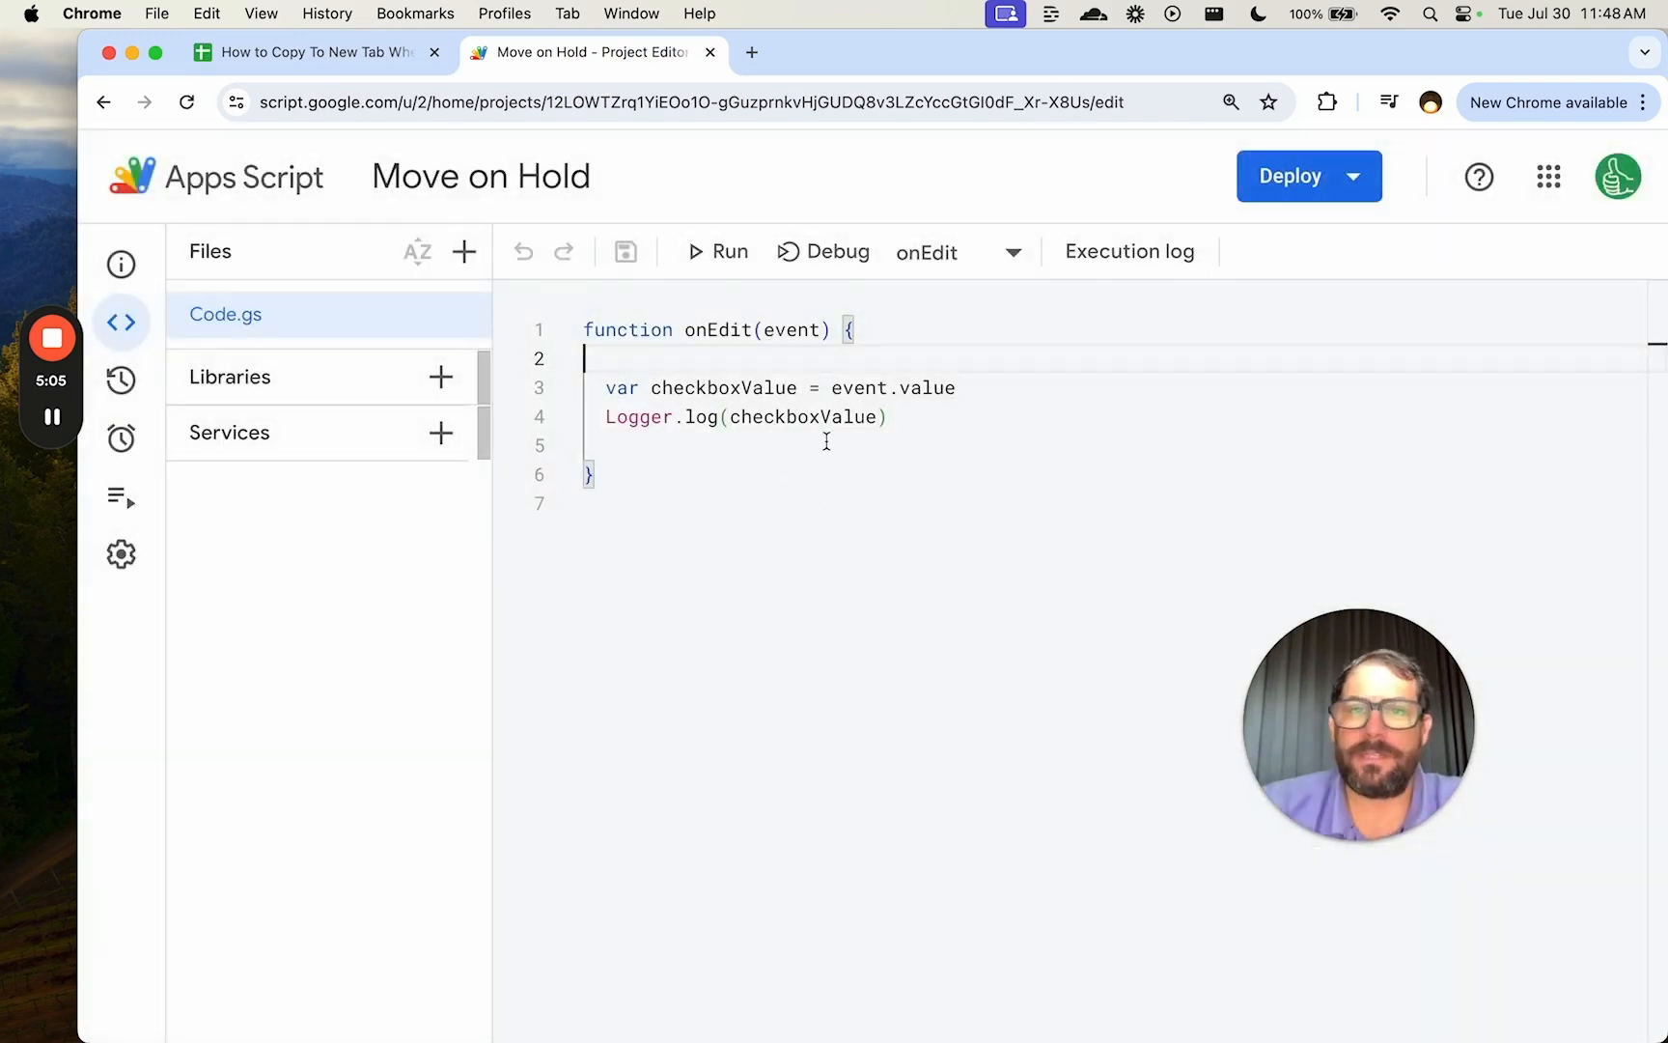
Replace the logging line with var row and var column from event.range and start if (row > 2.
{"action": "triple_click", "coordinate": [745, 416]}
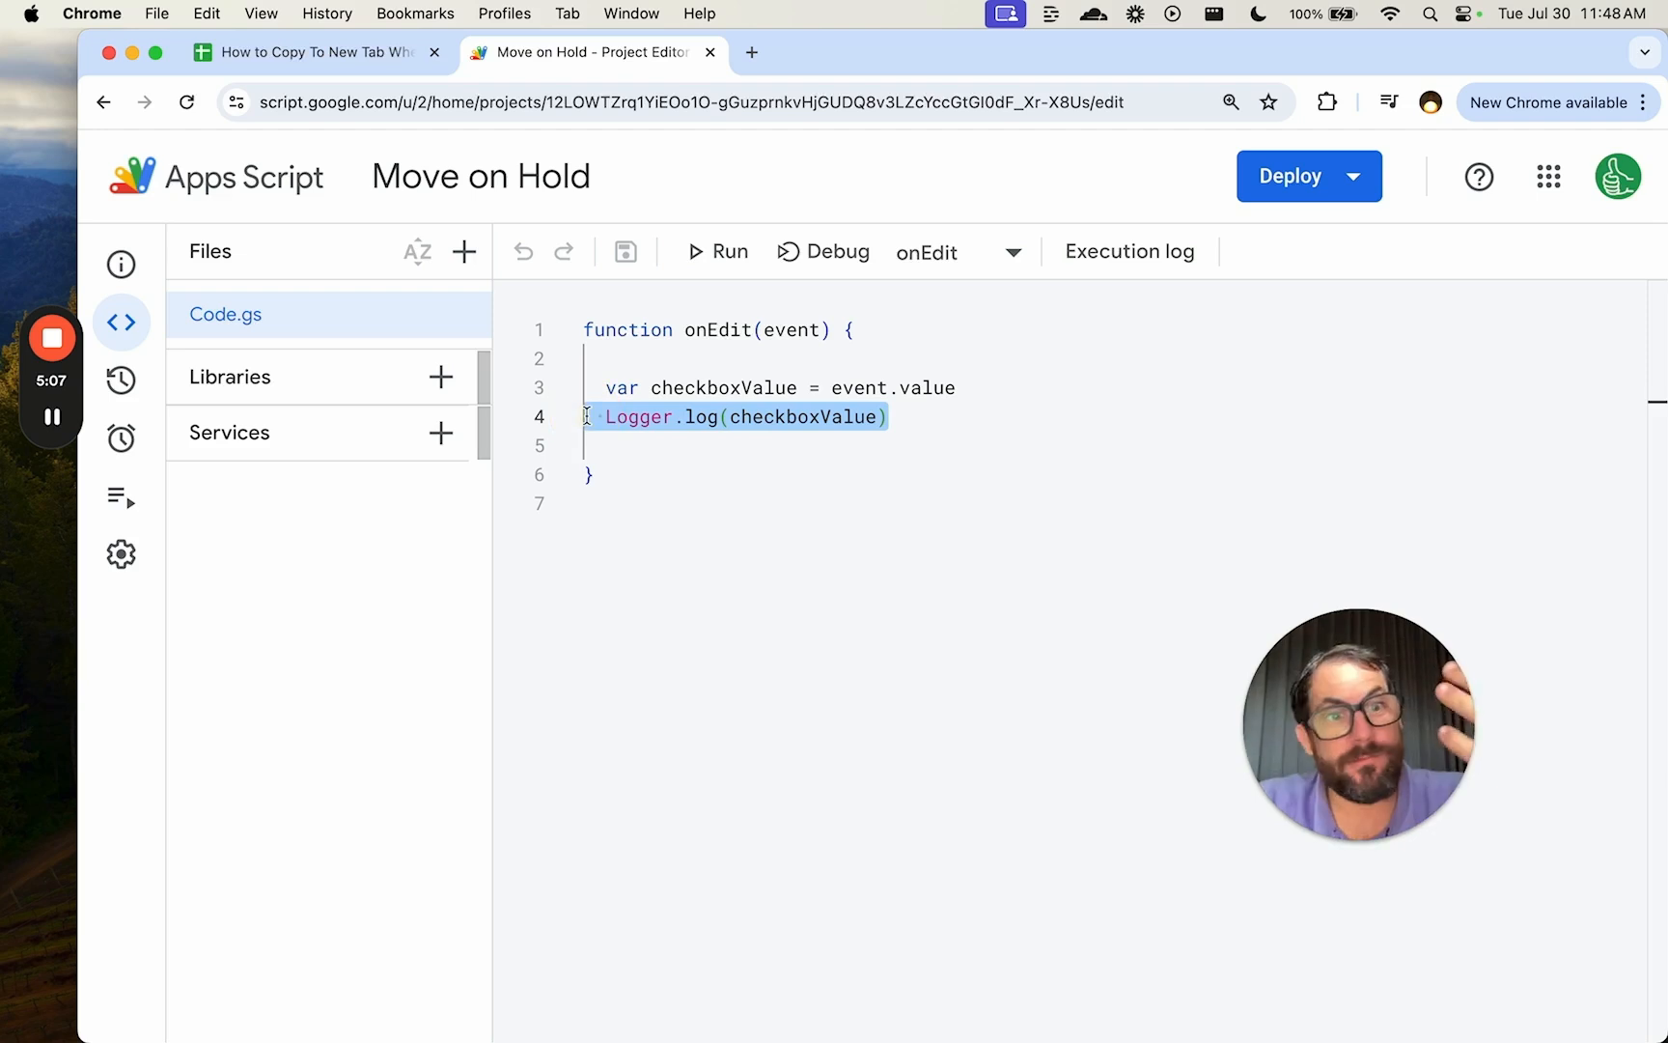
{"action": "left_click", "coordinate": [956, 388]}
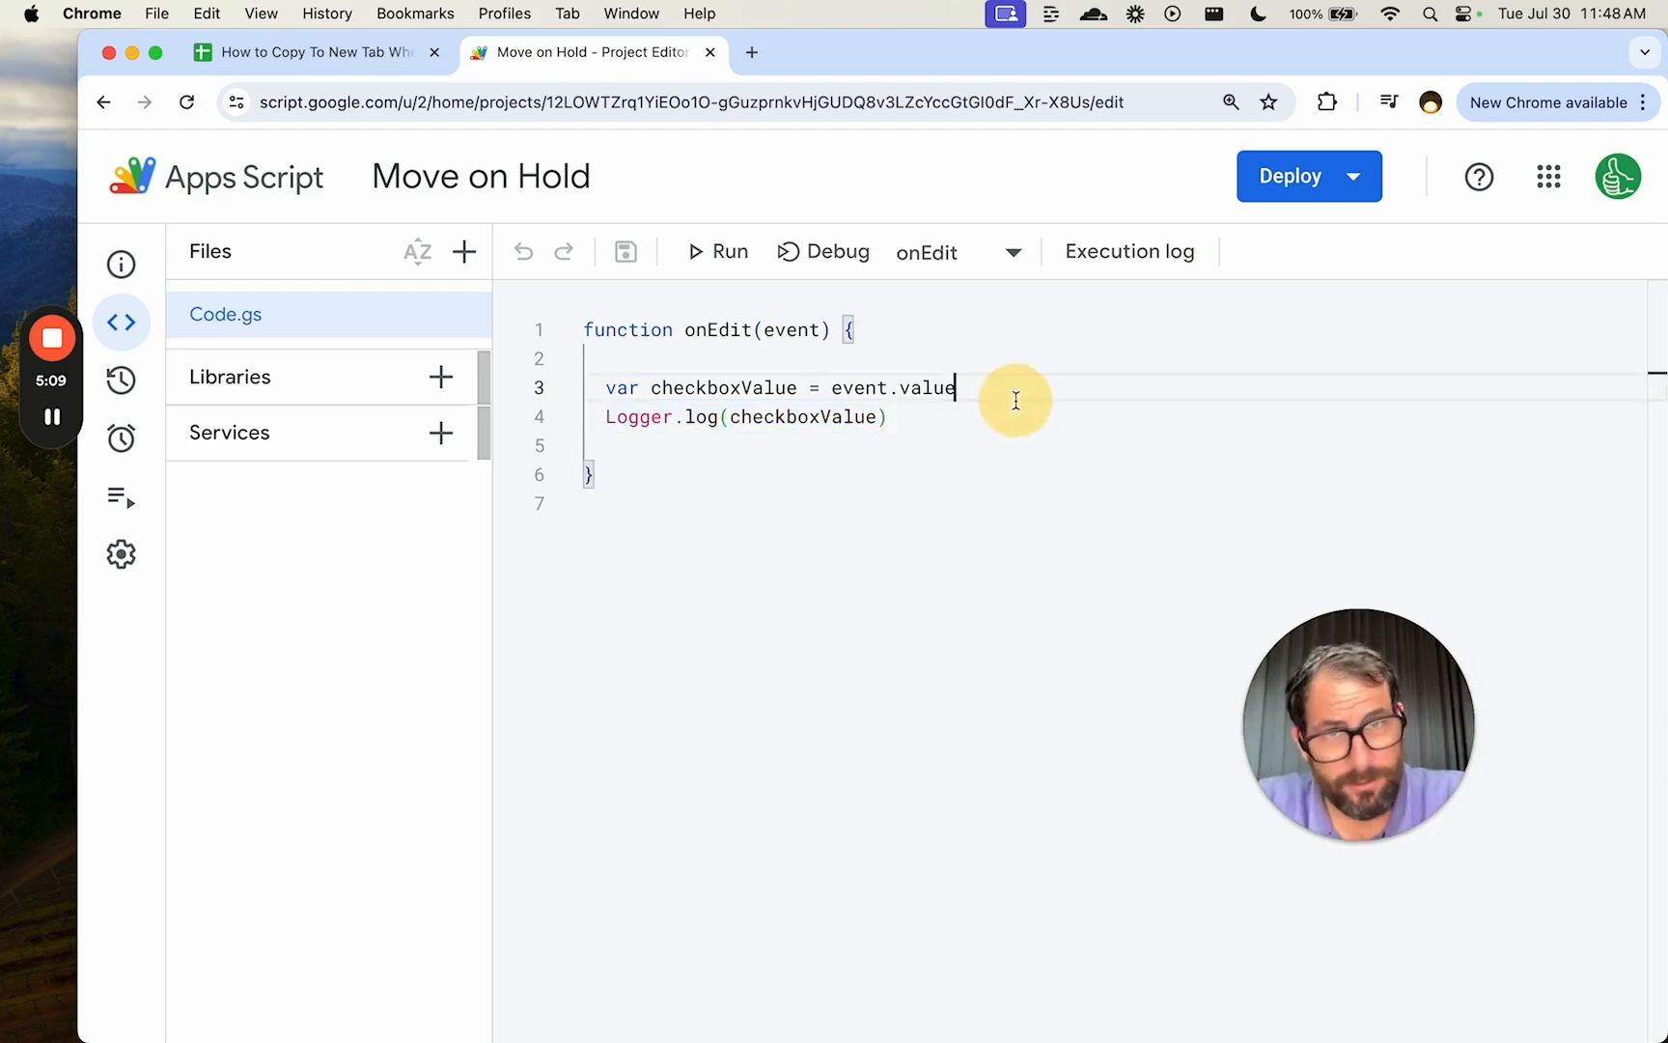
{"action": "type", "text": "var row ="}
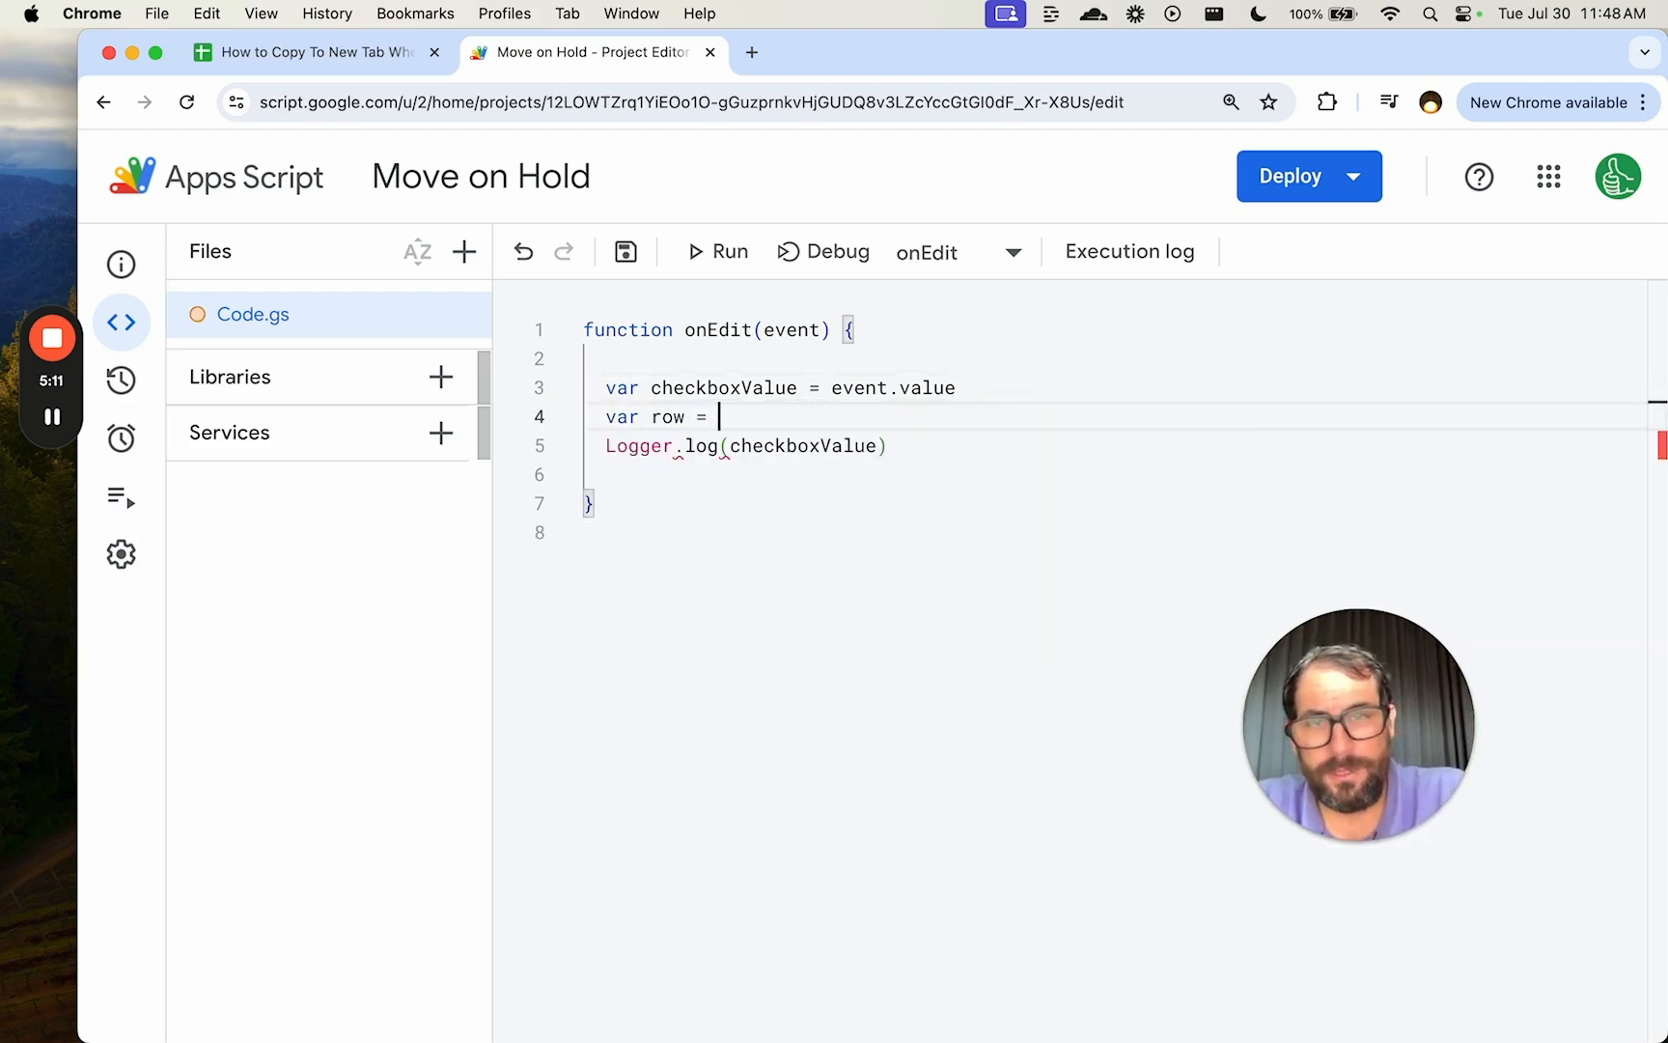
{"action": "type", "text": "event.range.getRow("}
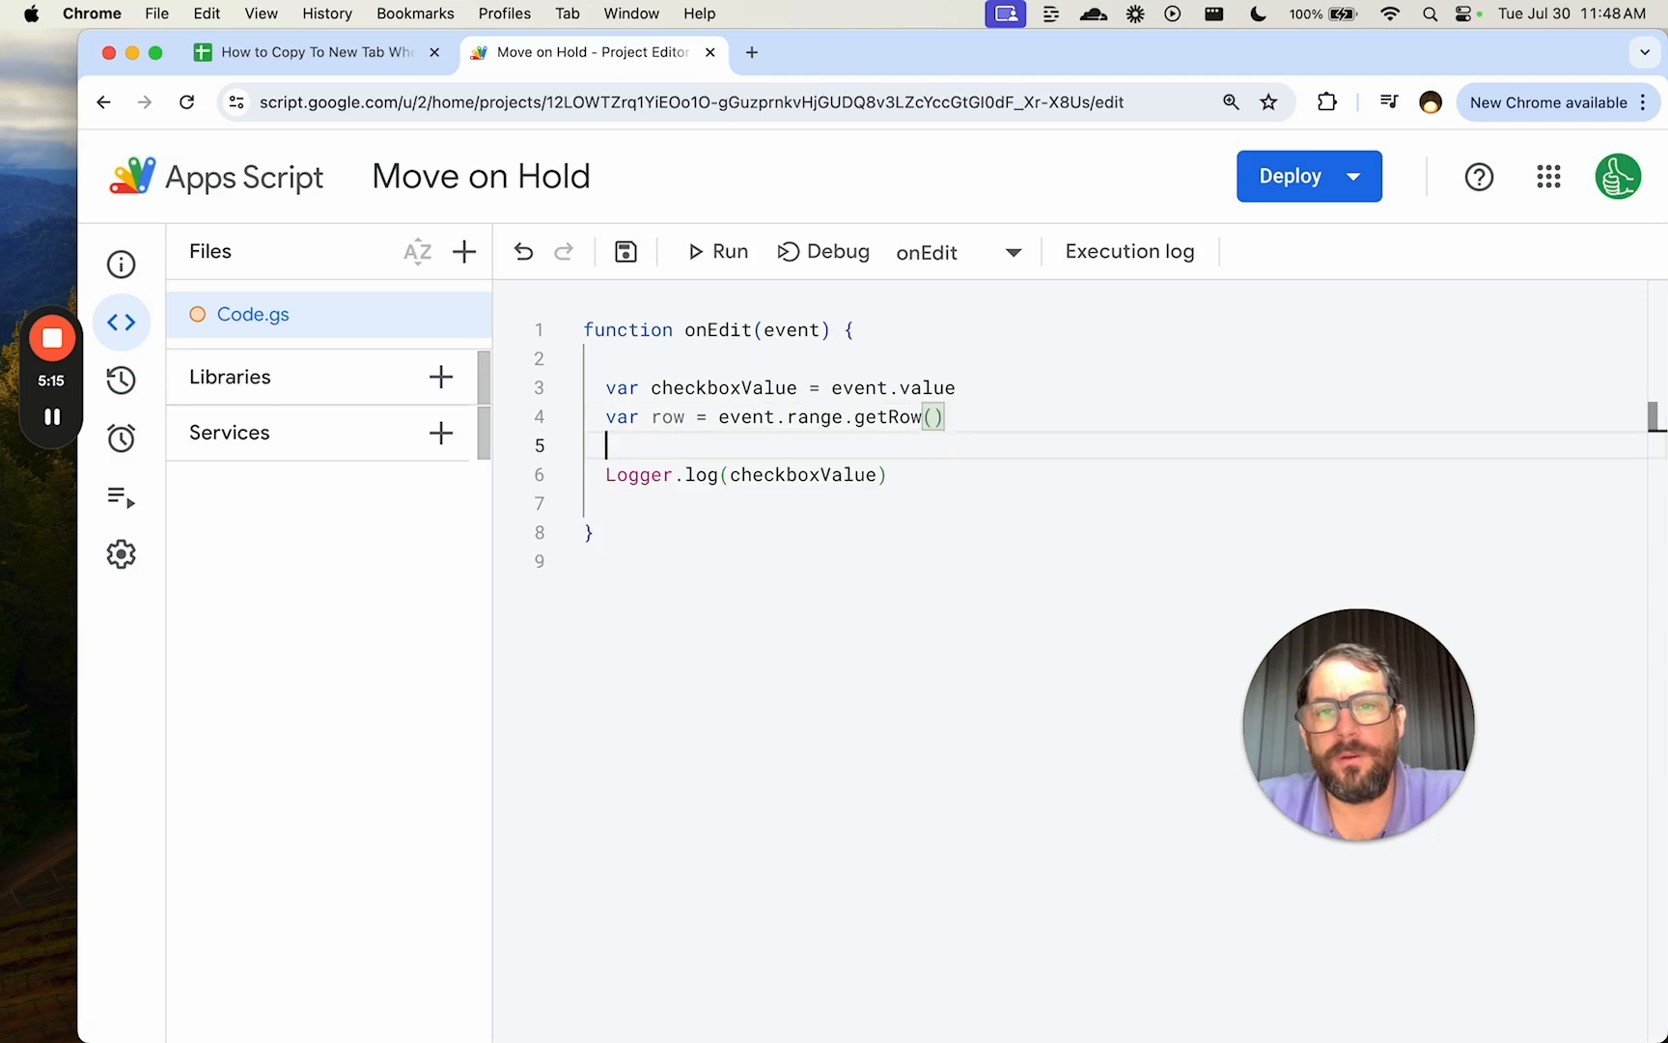
{"action": "type", "text": "var column = e"}
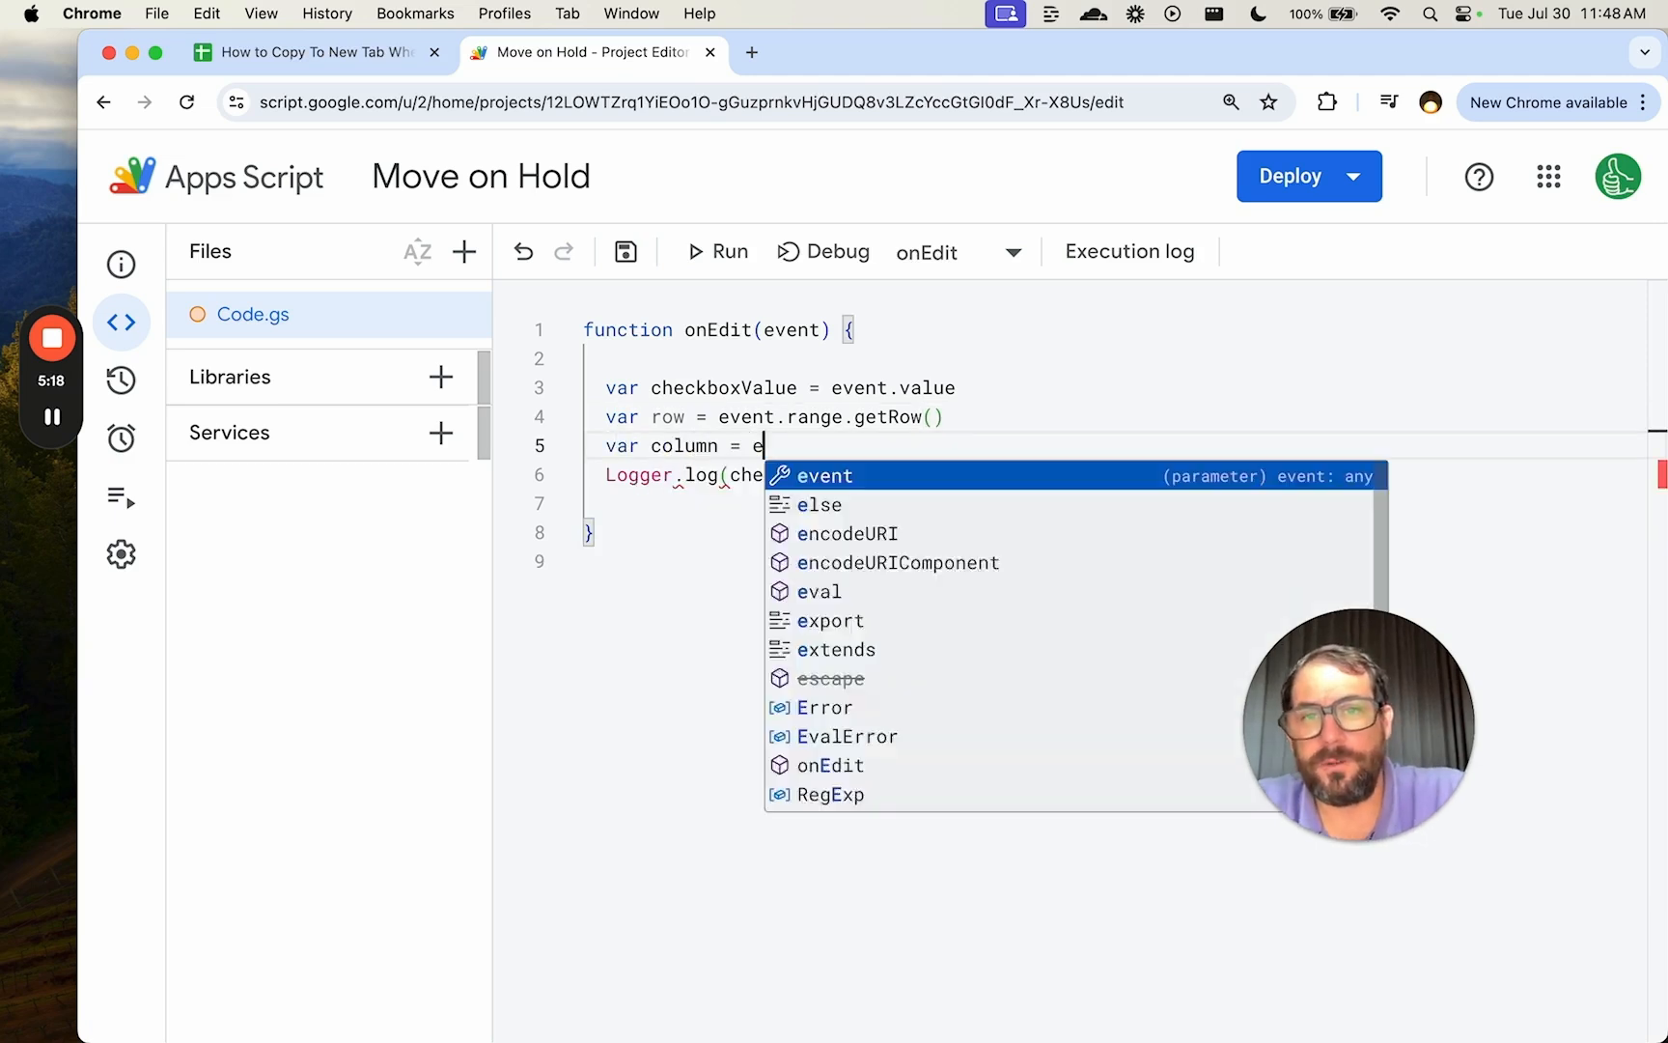
{"action": "type", "text": "vent.range.g"}
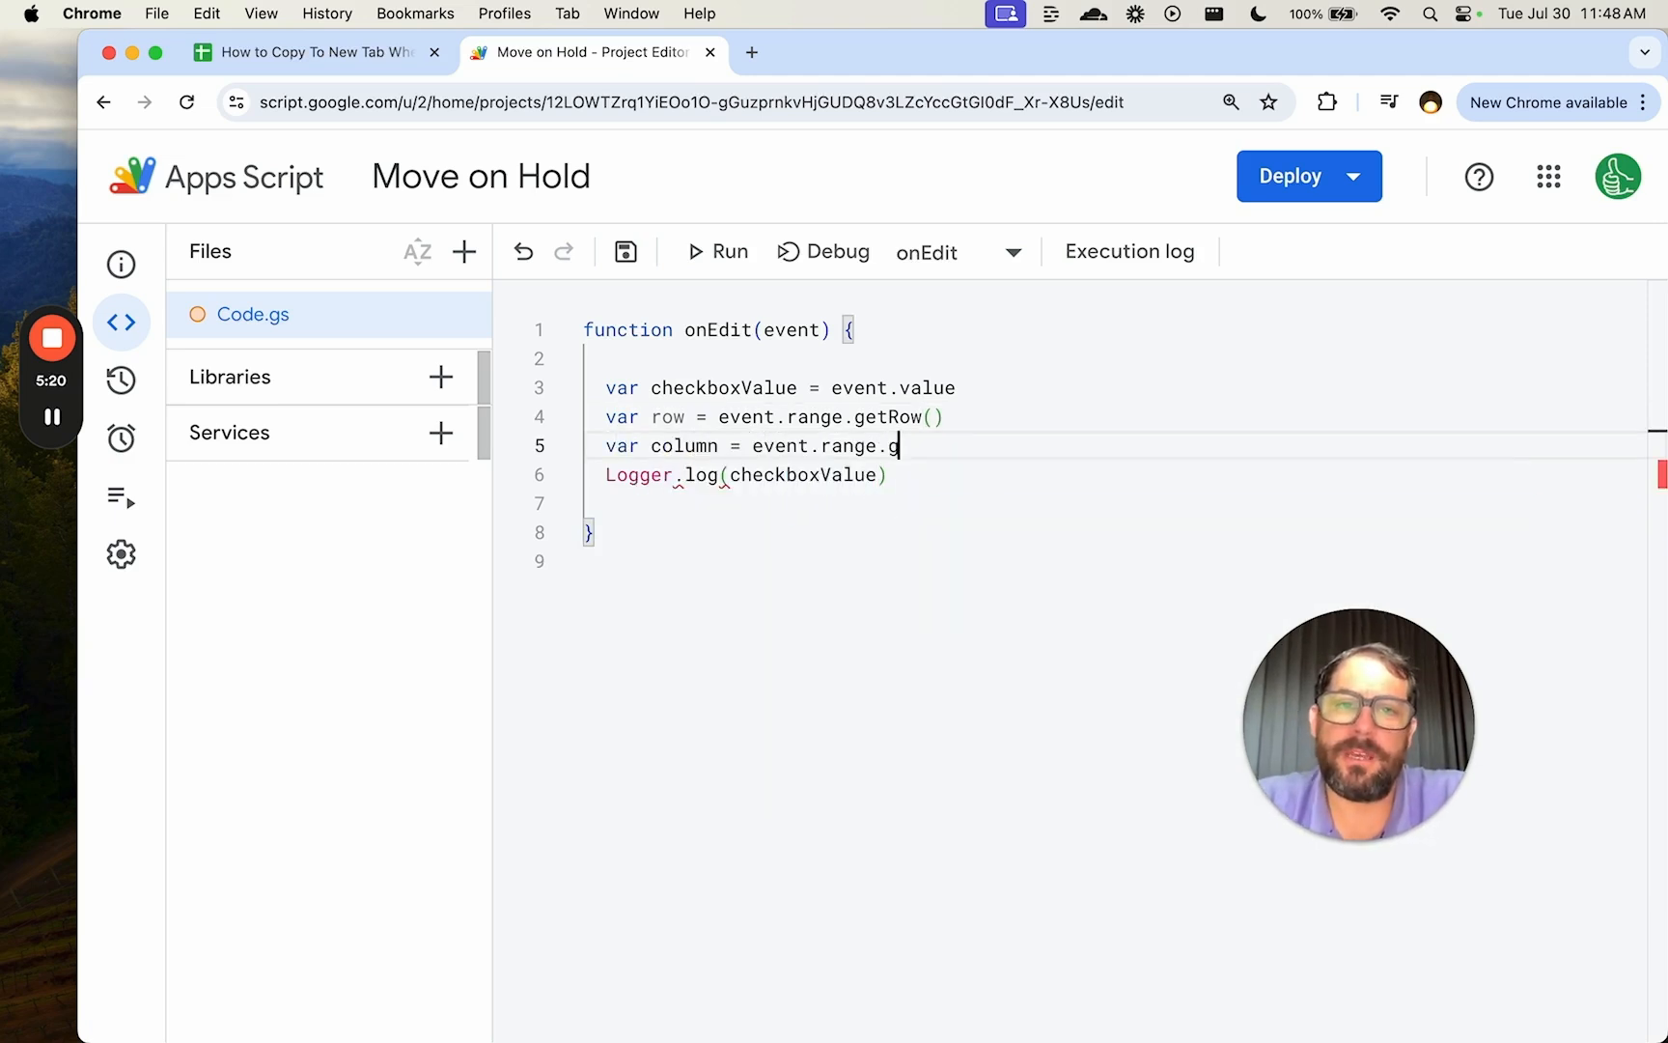
{"action": "type", "text": "etColumn()"}
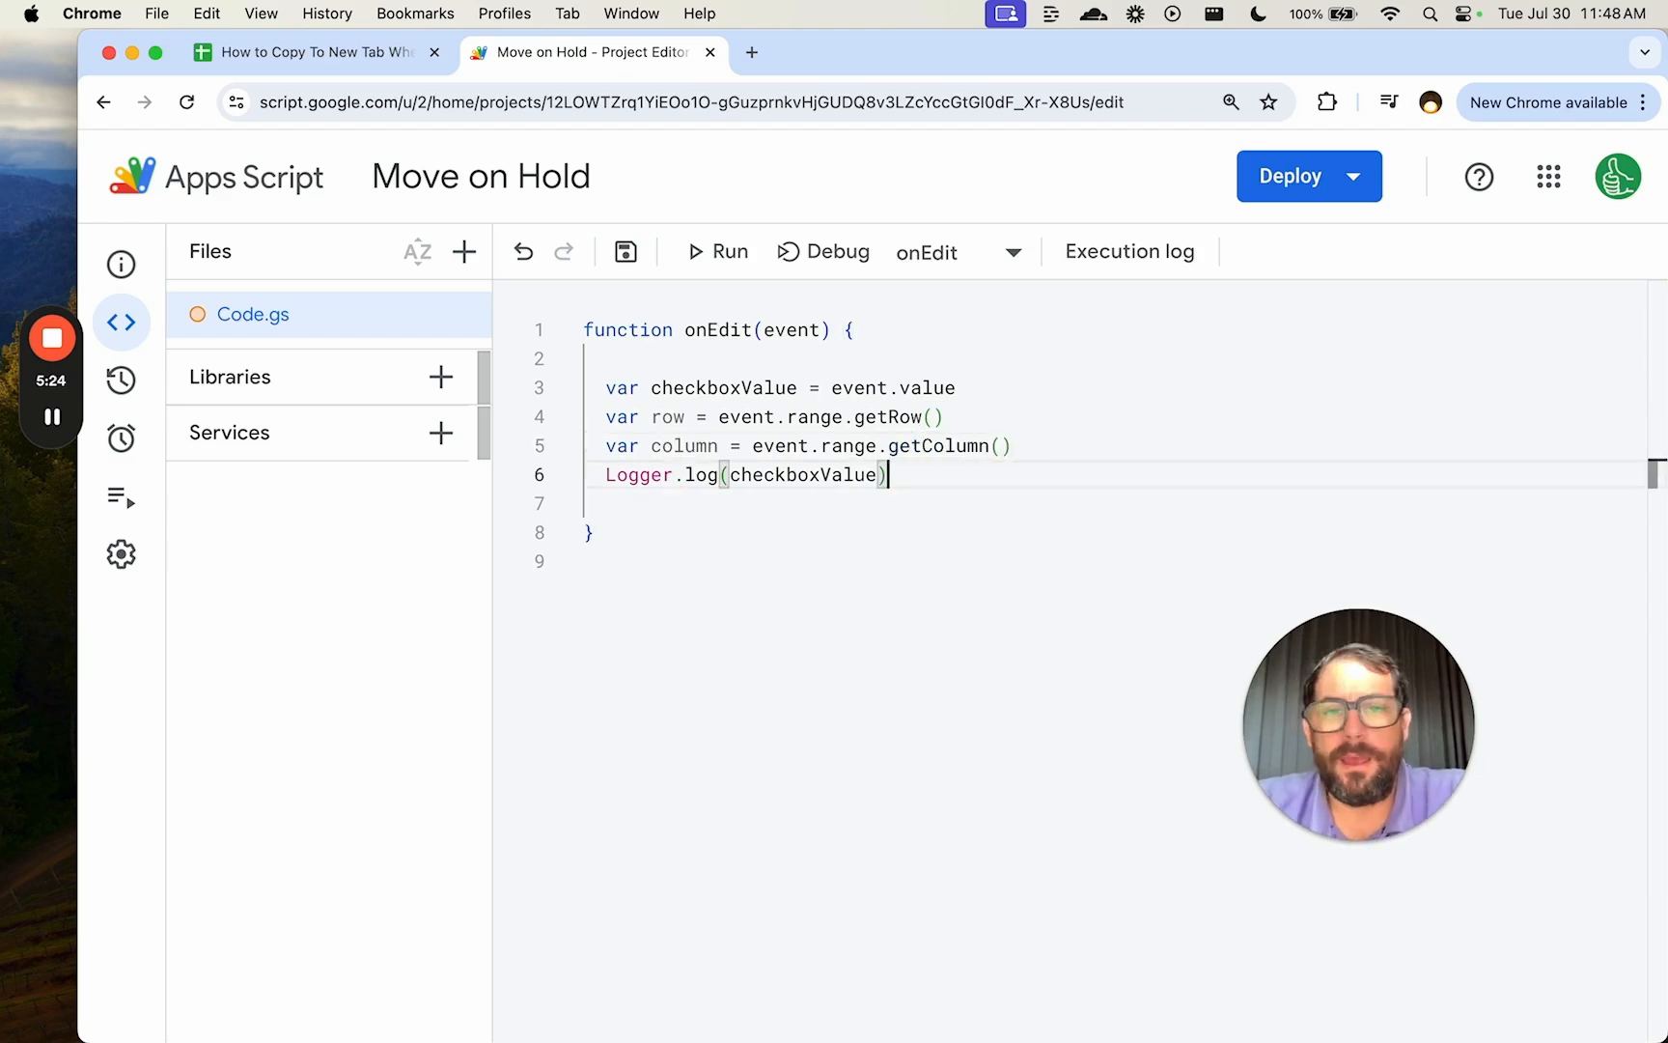
{"action": "type", "text": "if"}
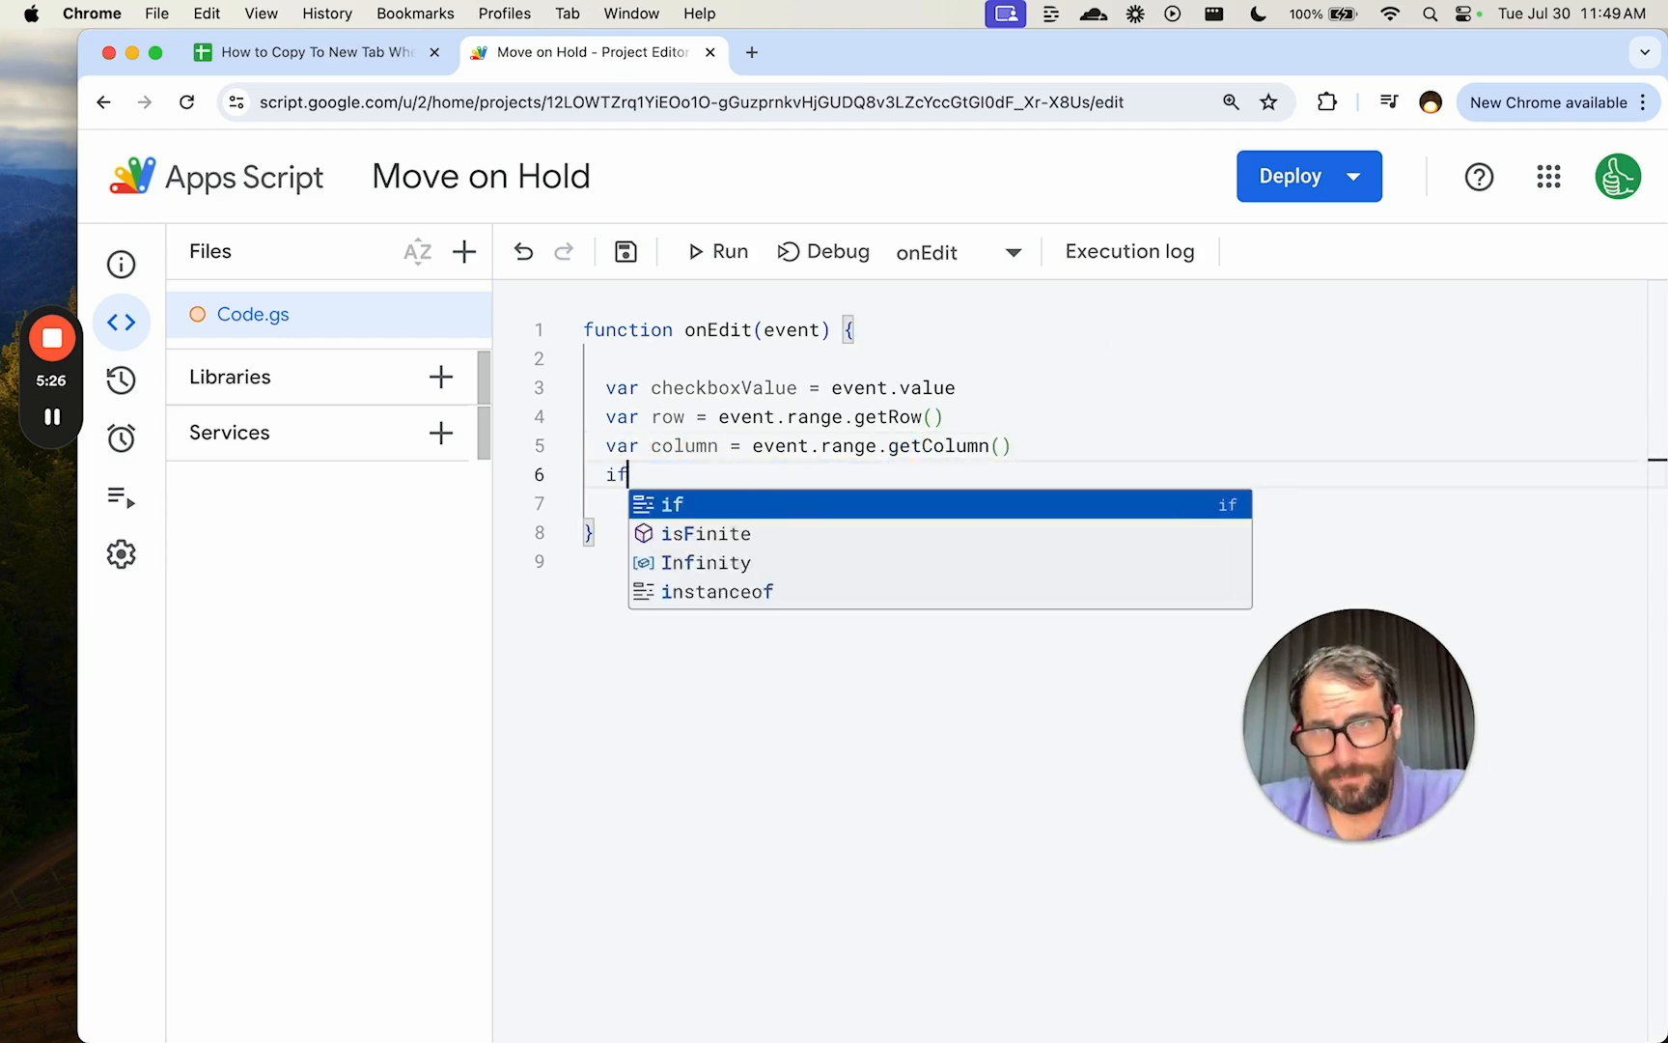
{"action": "type", "text": "(row ="}
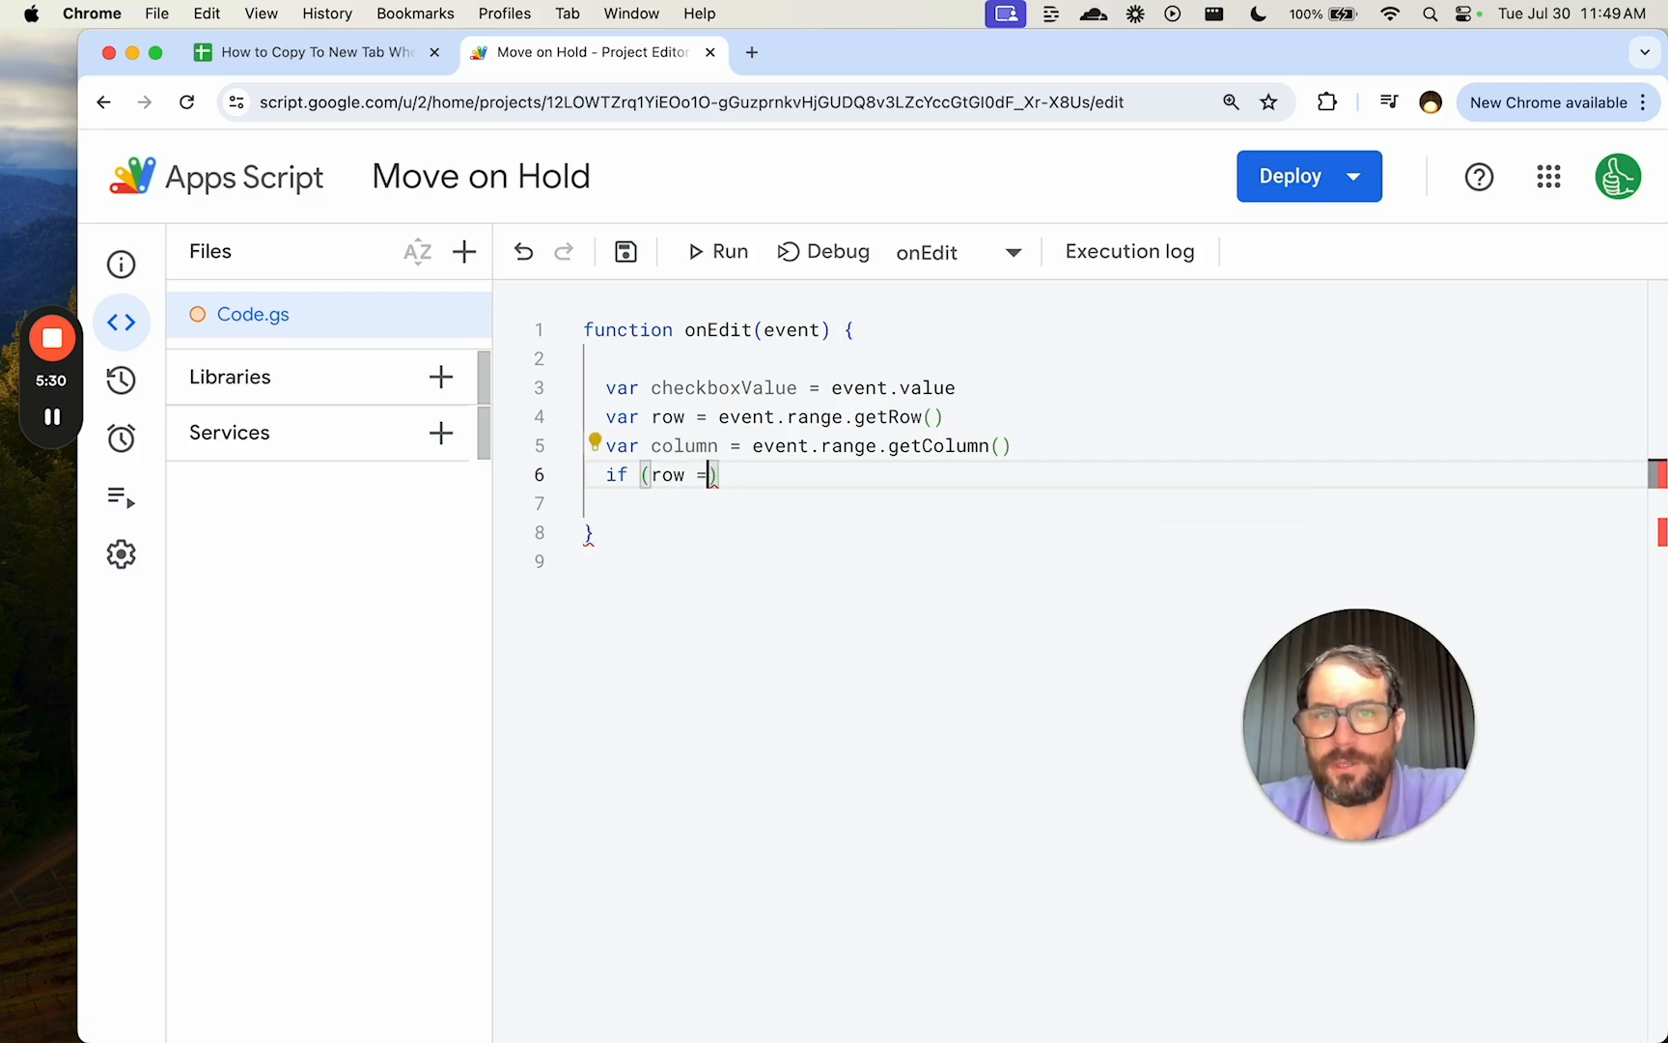
{"action": "type", "text": ">2"}
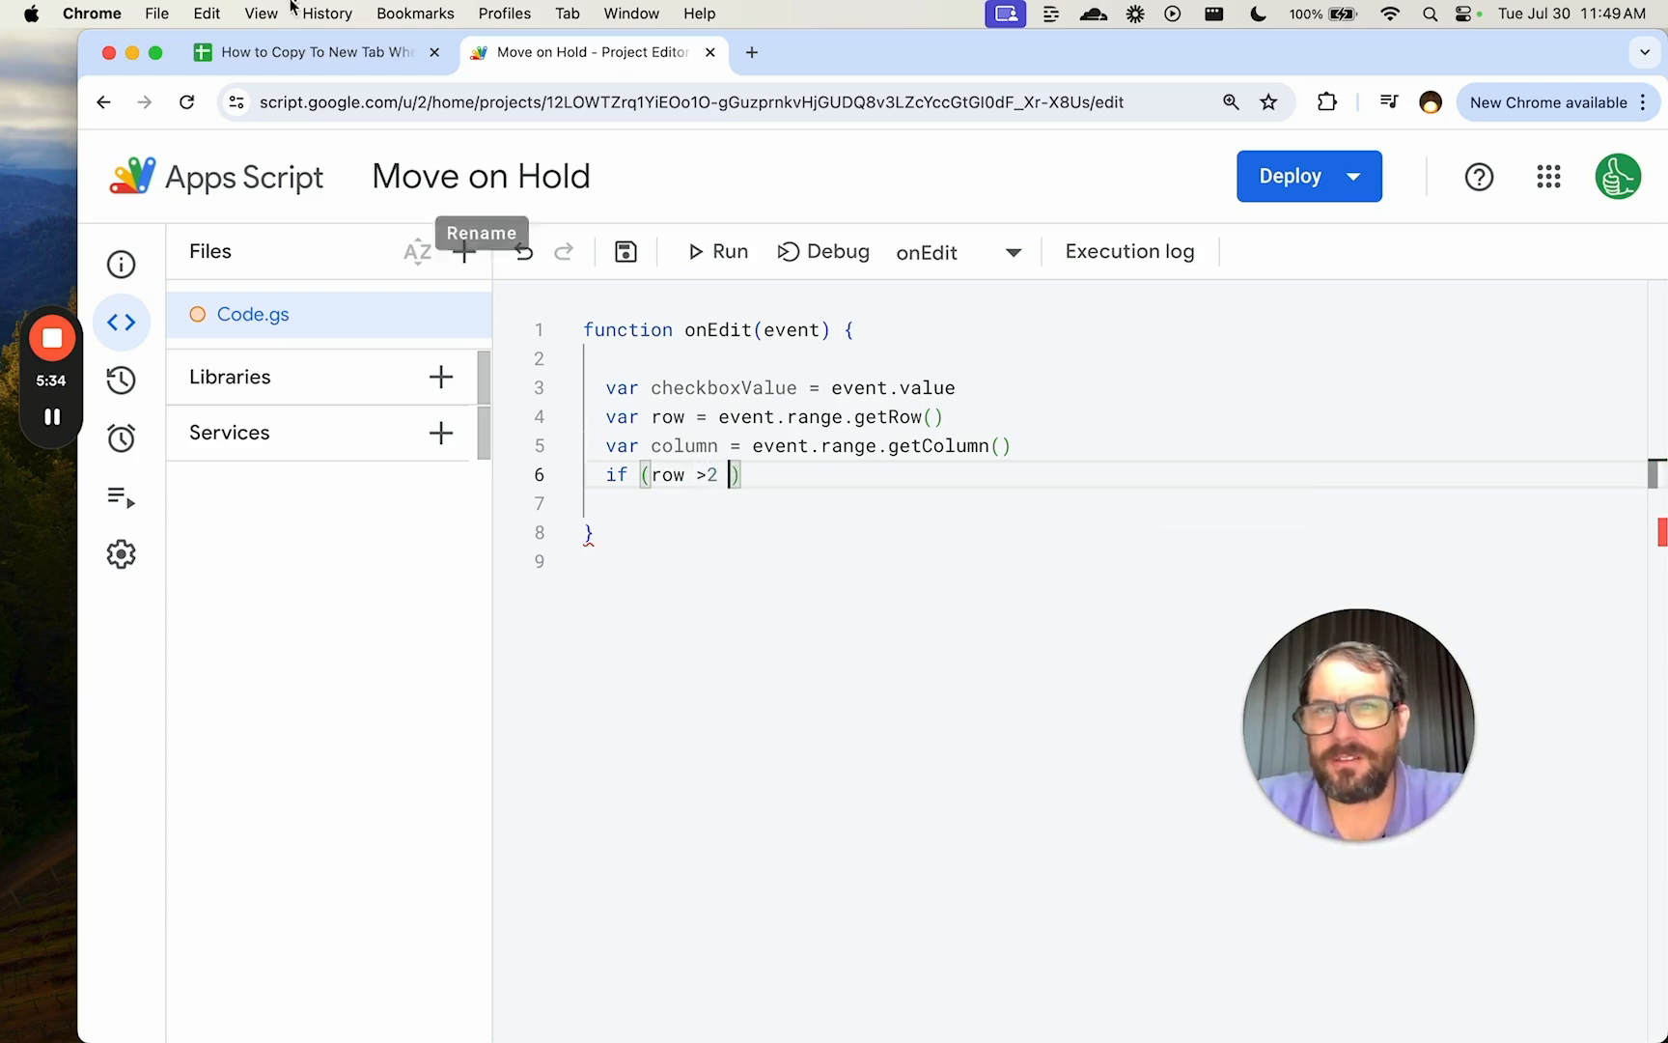
Check the checkbox columns and add column == 5 and checkboxValue == "TRUE" to the condition.
{"action": "left_click", "coordinate": [309, 53]}
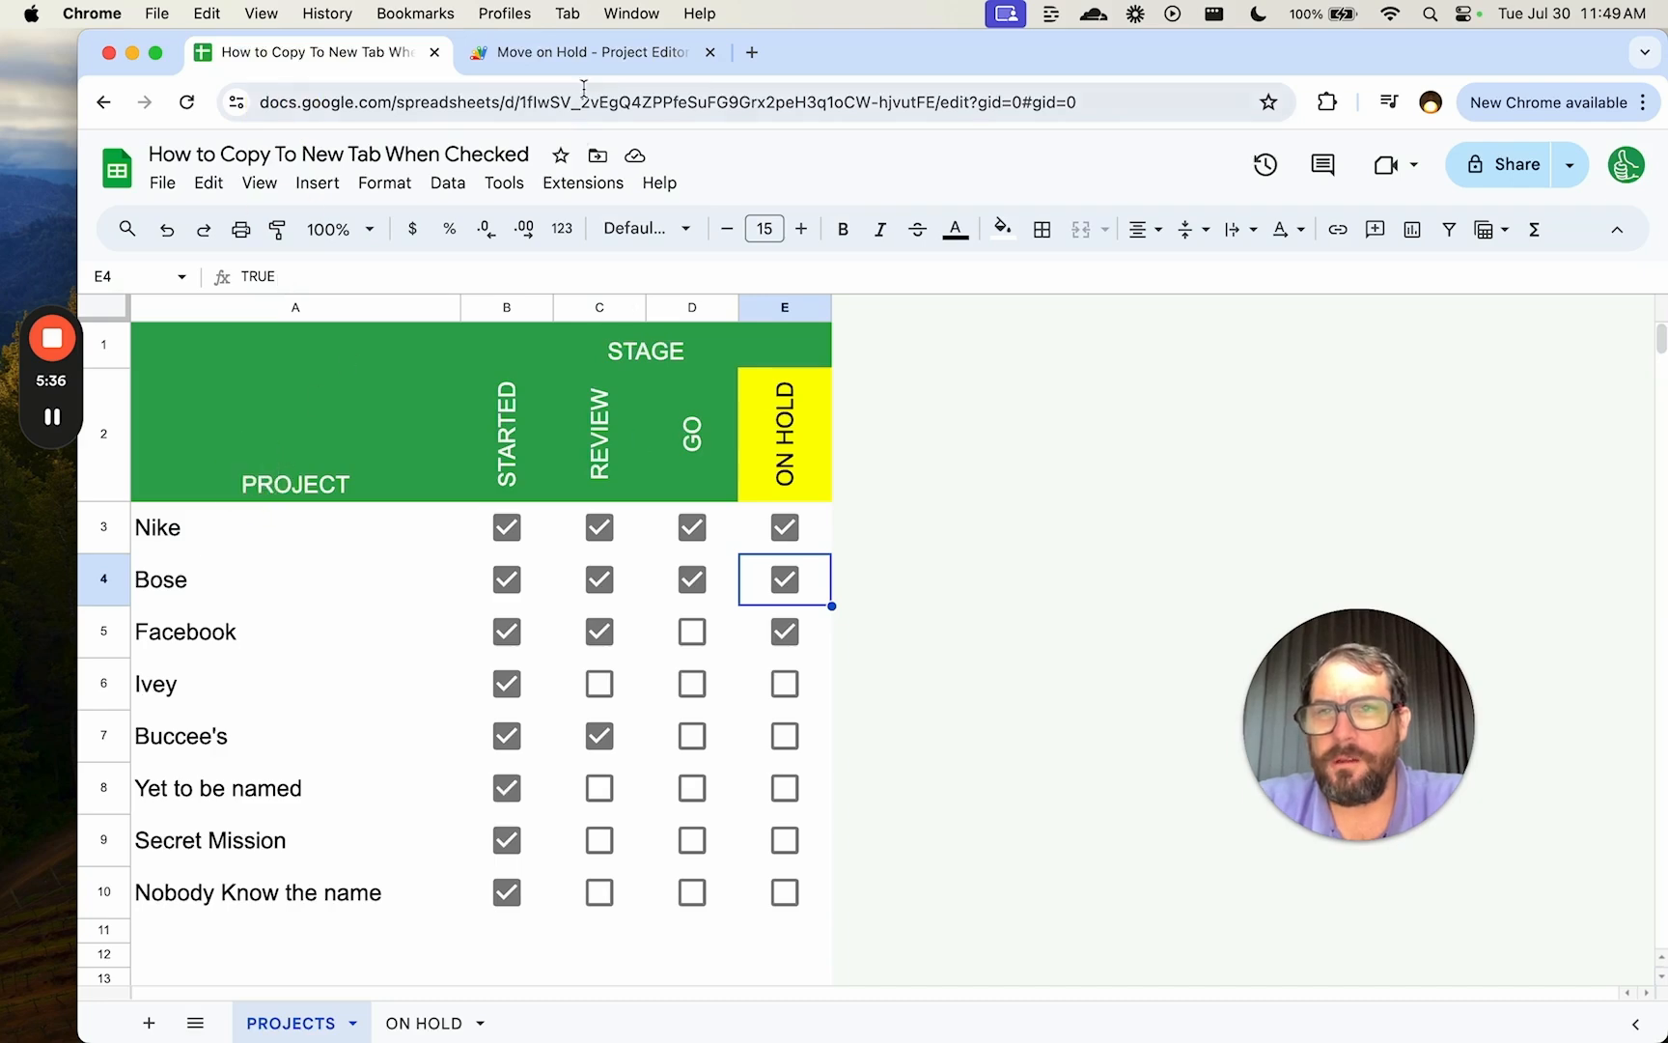
{"action": "left_click", "coordinate": [587, 50]}
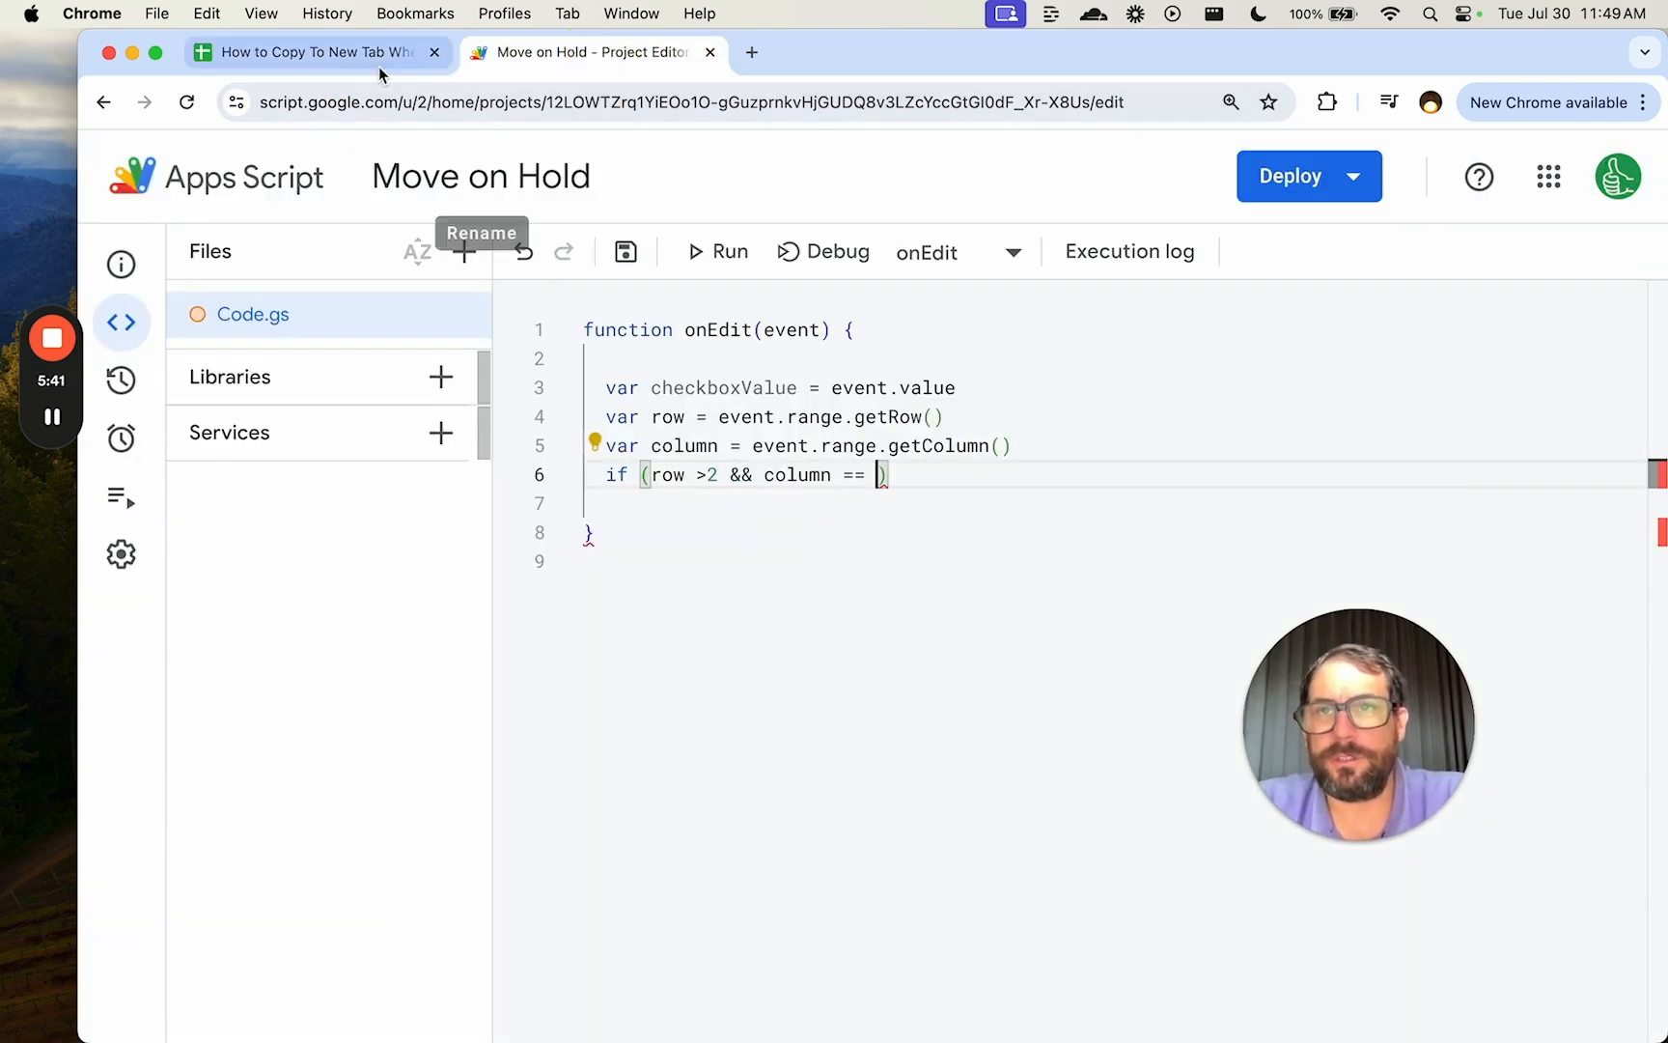
{"action": "left_click", "coordinate": [309, 52]}
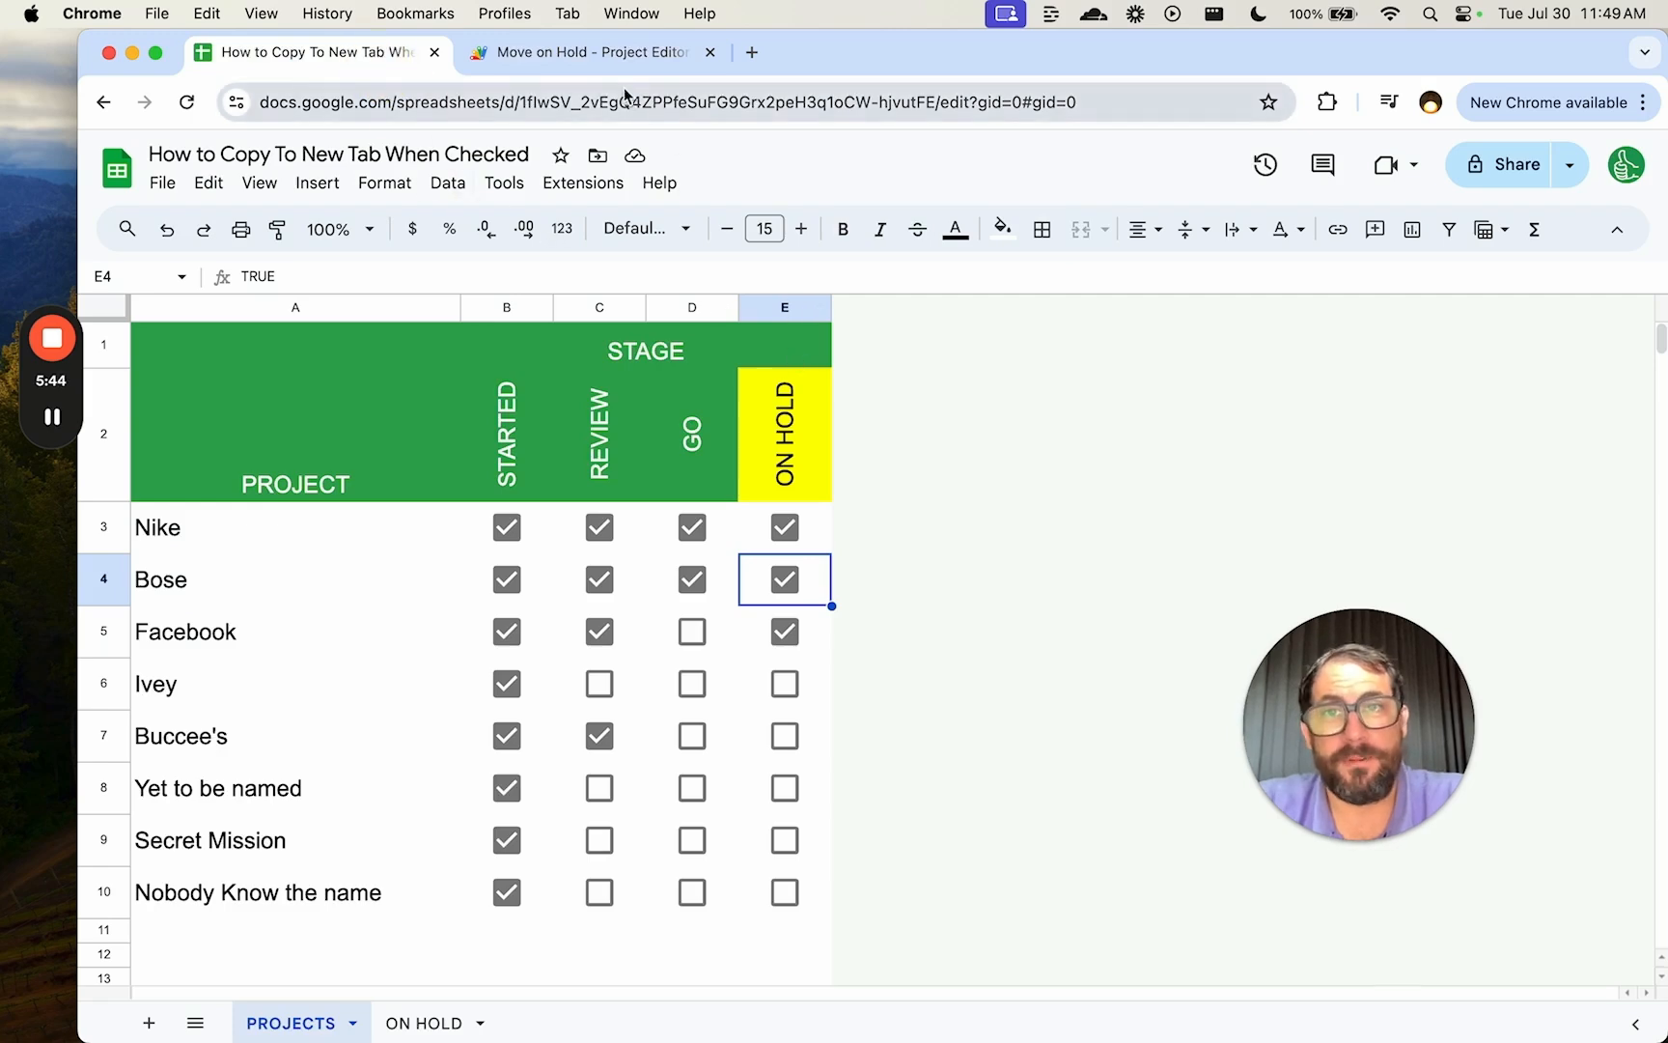
{"action": "left_click", "coordinate": [585, 52]}
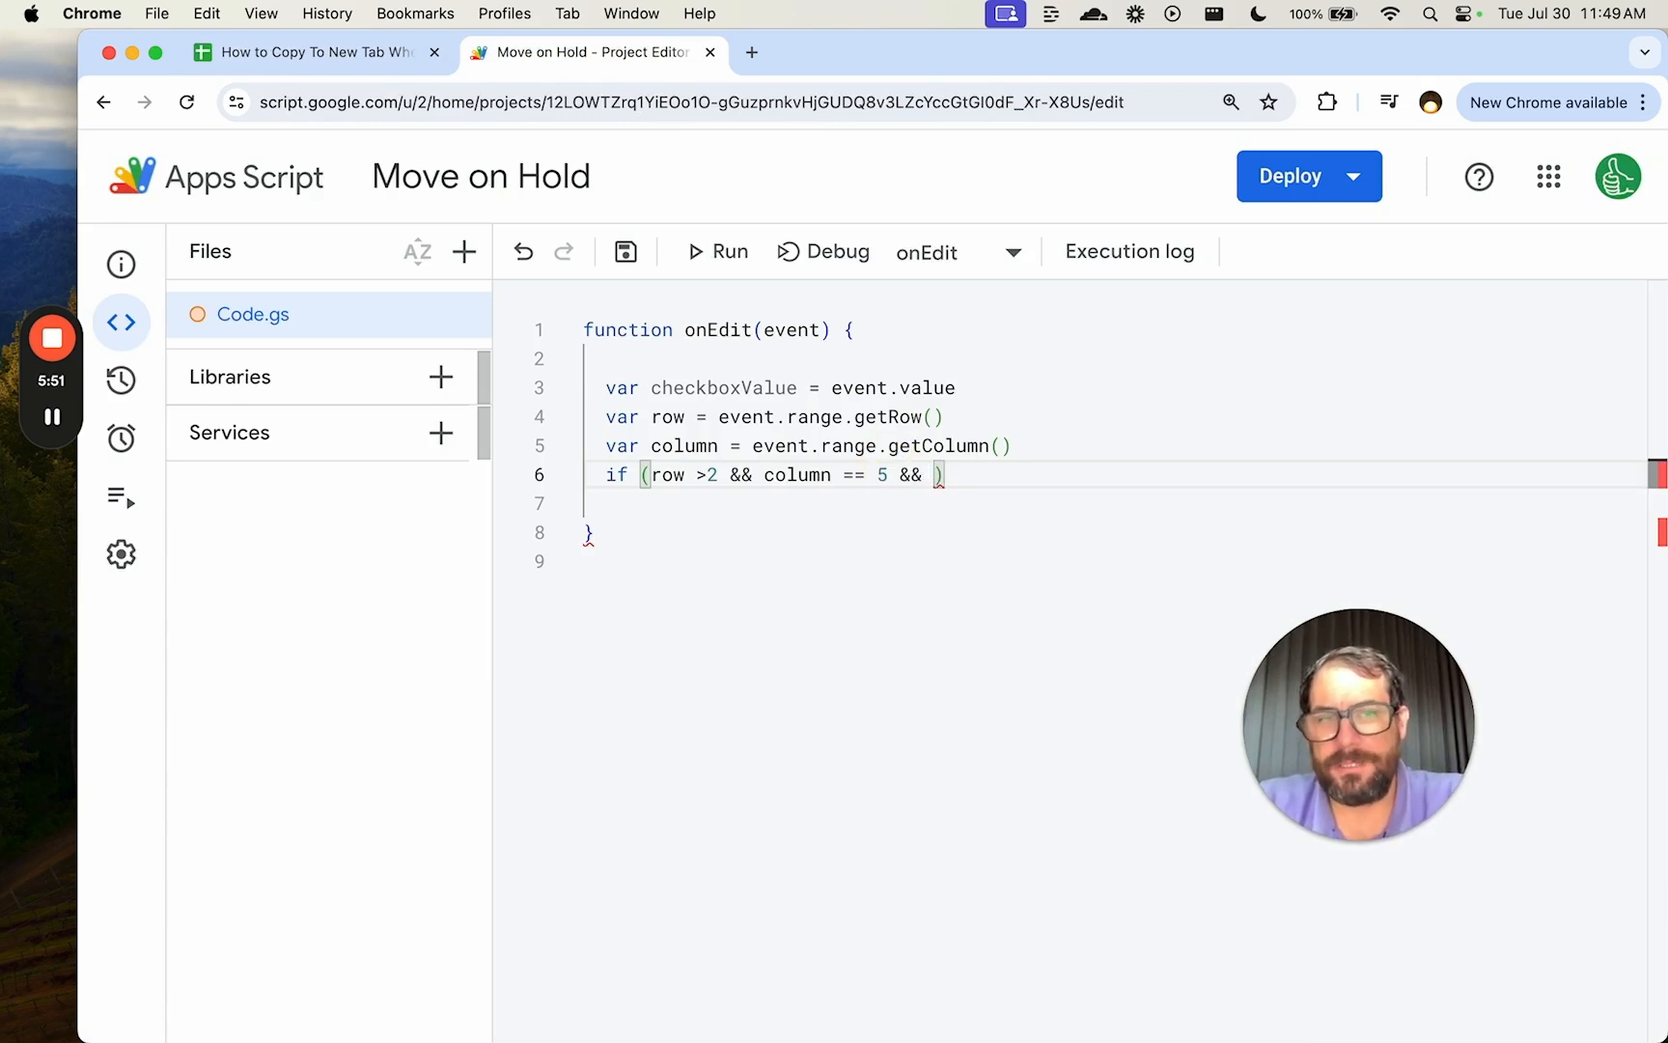
{"action": "type", "text": "checkboxValue ==\"TRUE"}
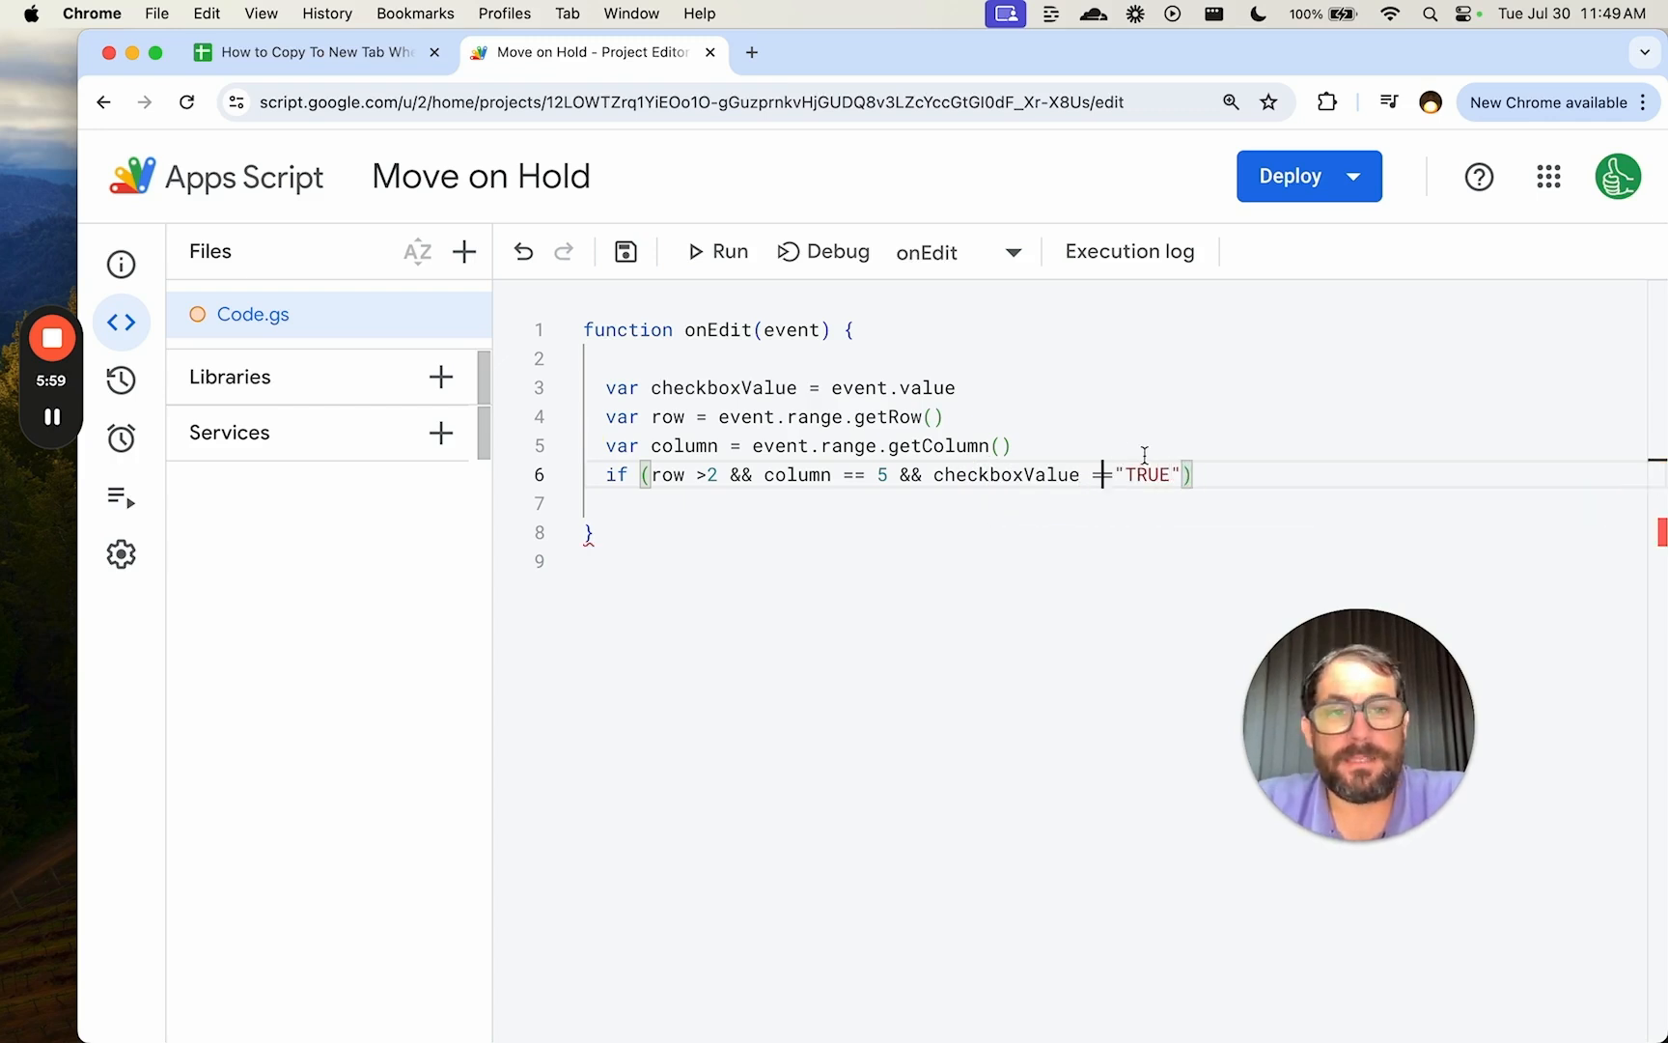
{"action": "type", "text": "="}
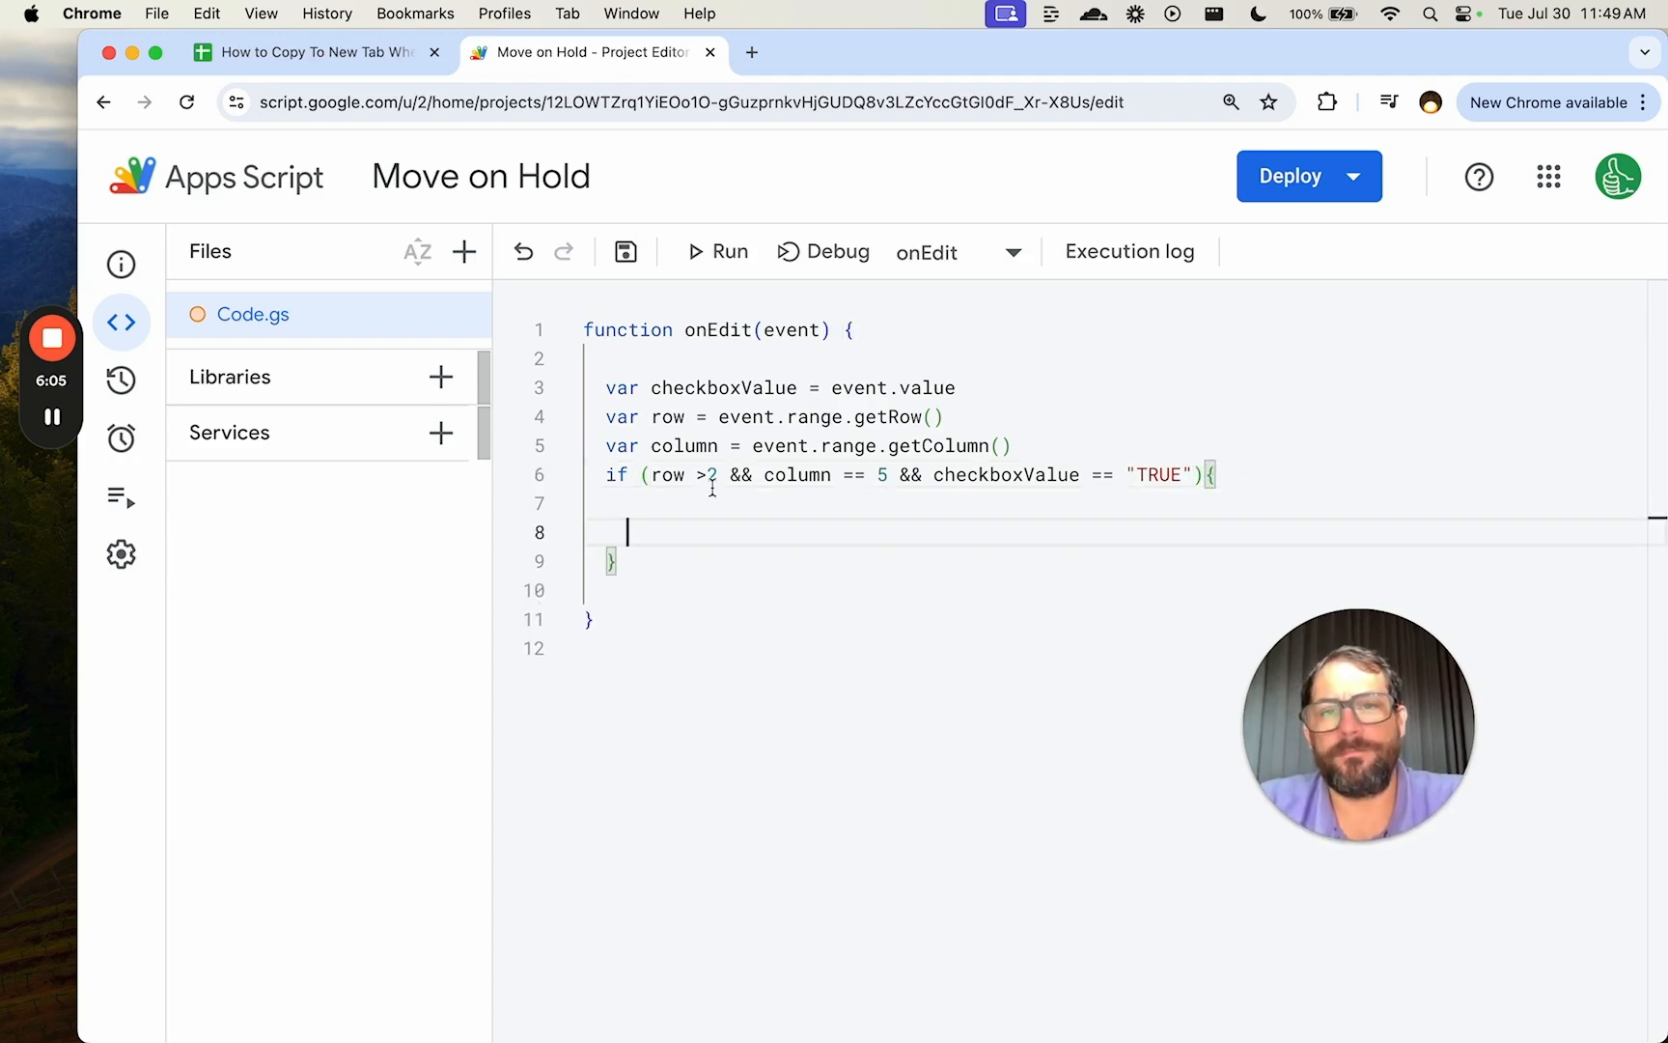
Check the sheet name and add var sheet from SpreadsheetApp's active sheet.
{"action": "type", "text": "SpreadsheetApp"}
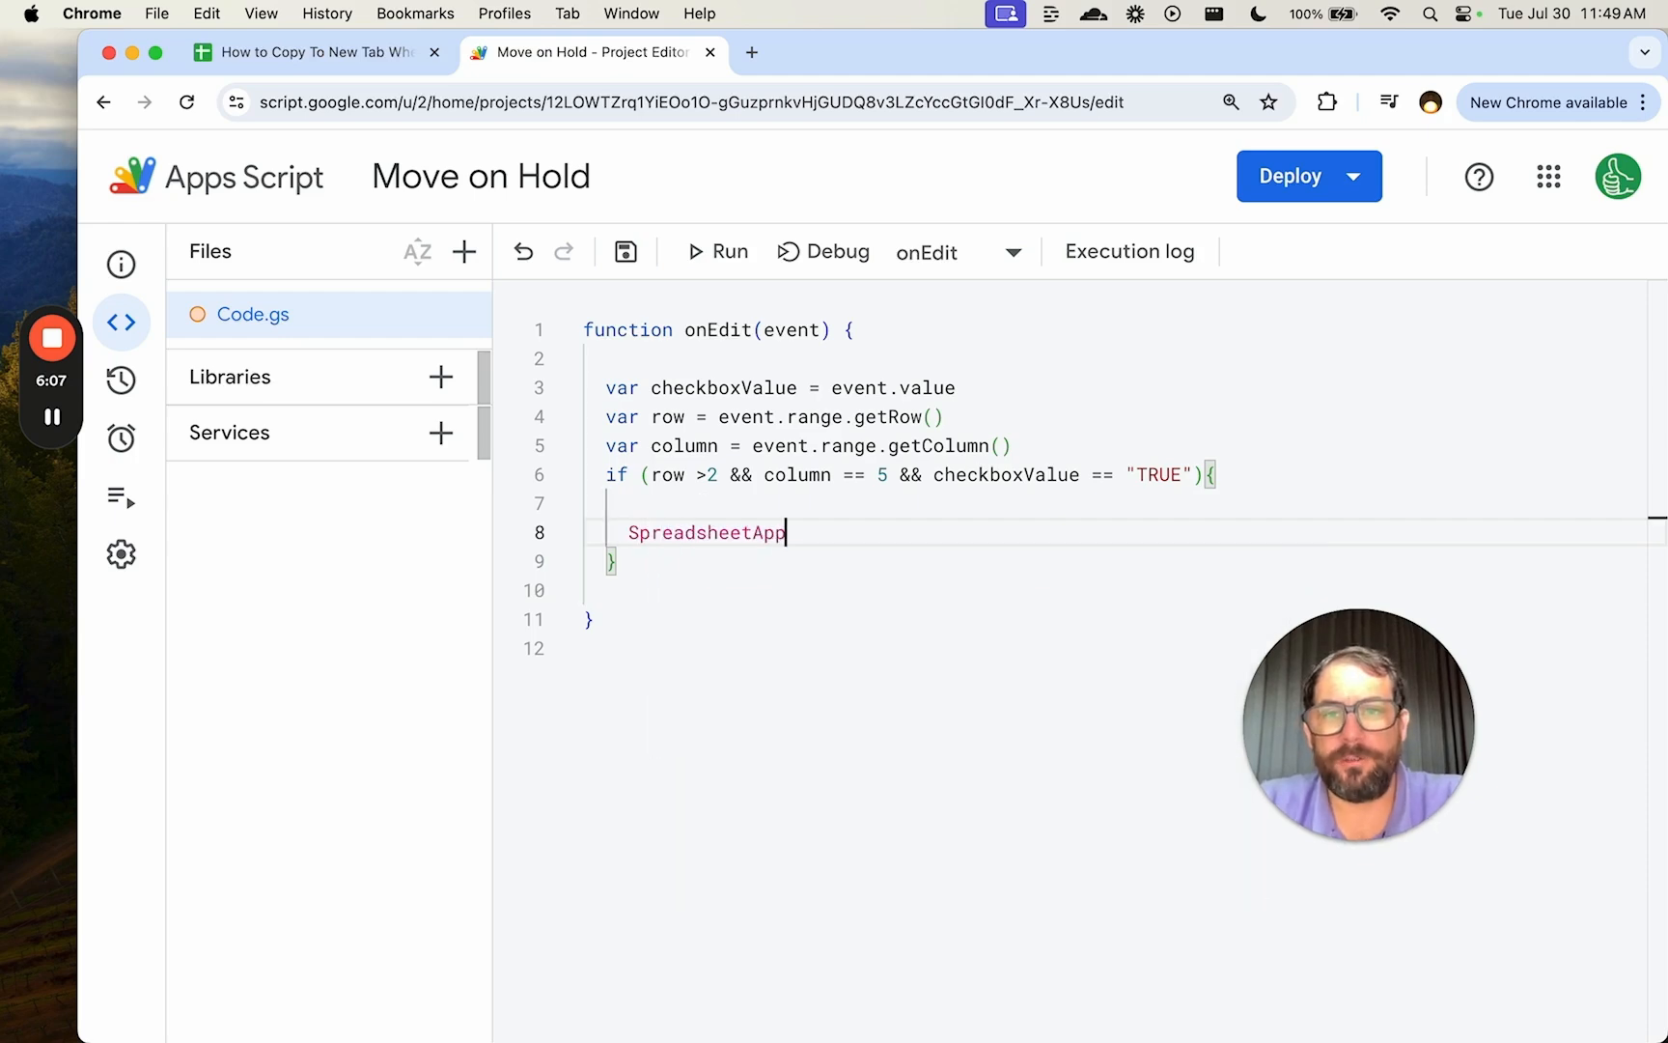
{"action": "left_click", "coordinate": [309, 52]}
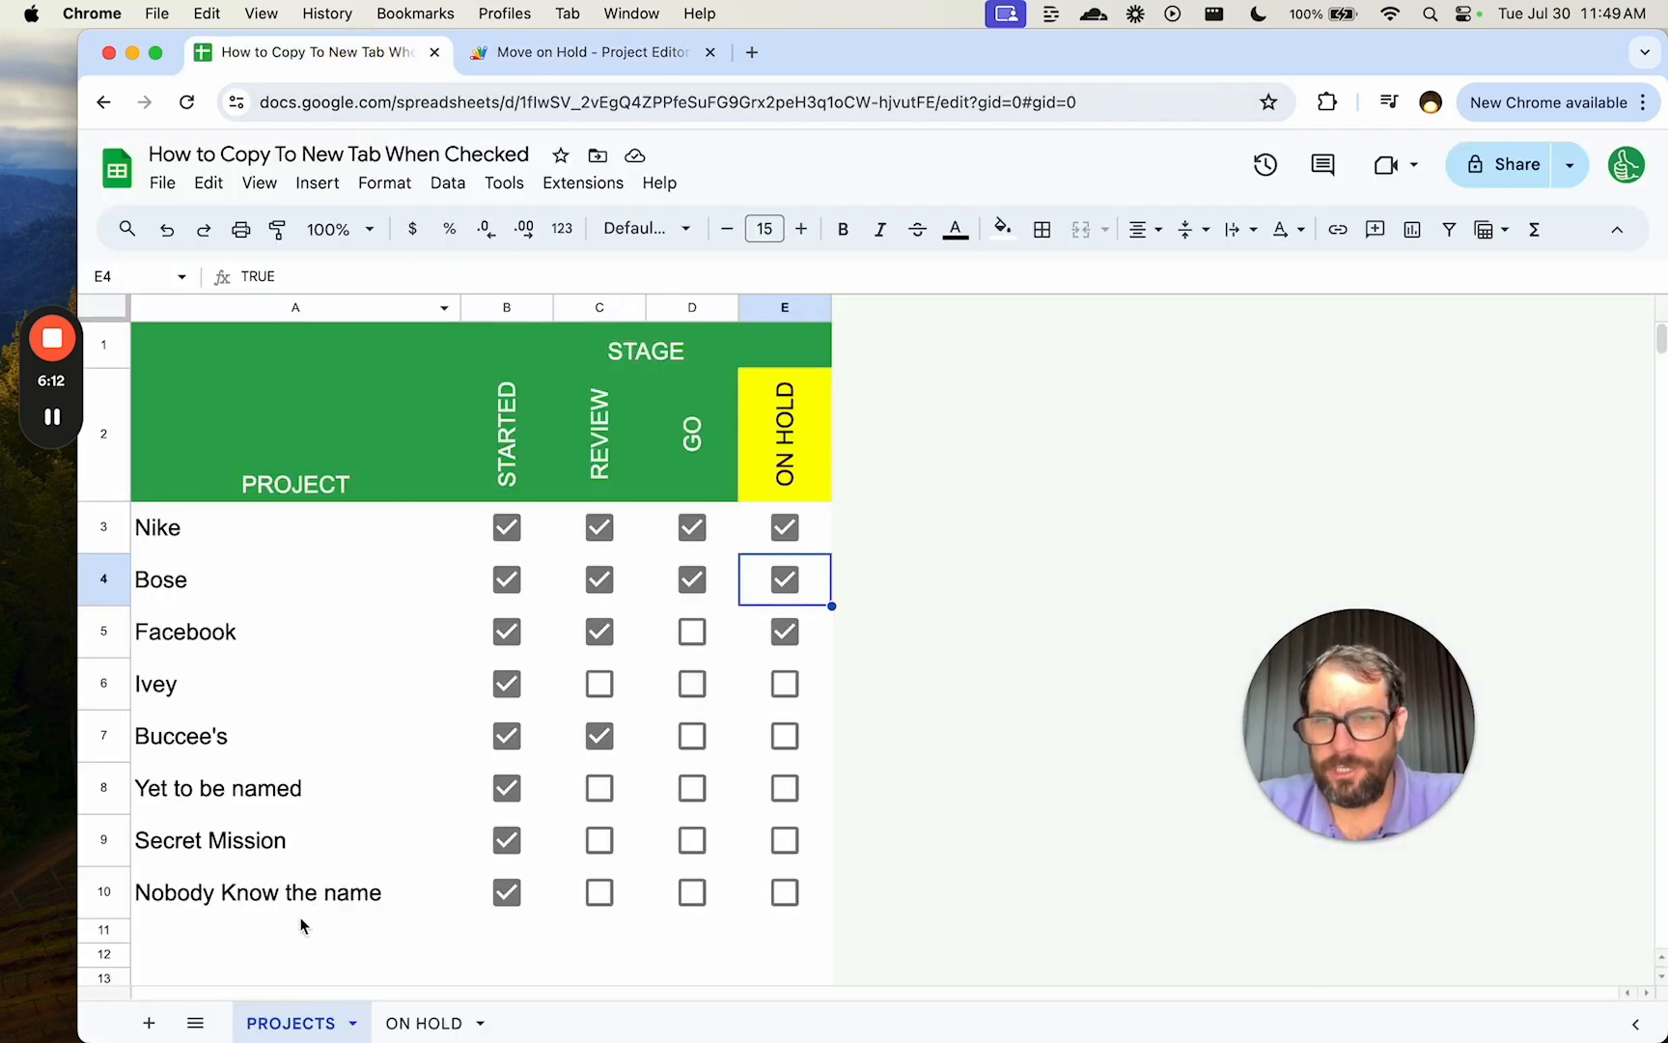
{"action": "left_click", "coordinate": [583, 50]}
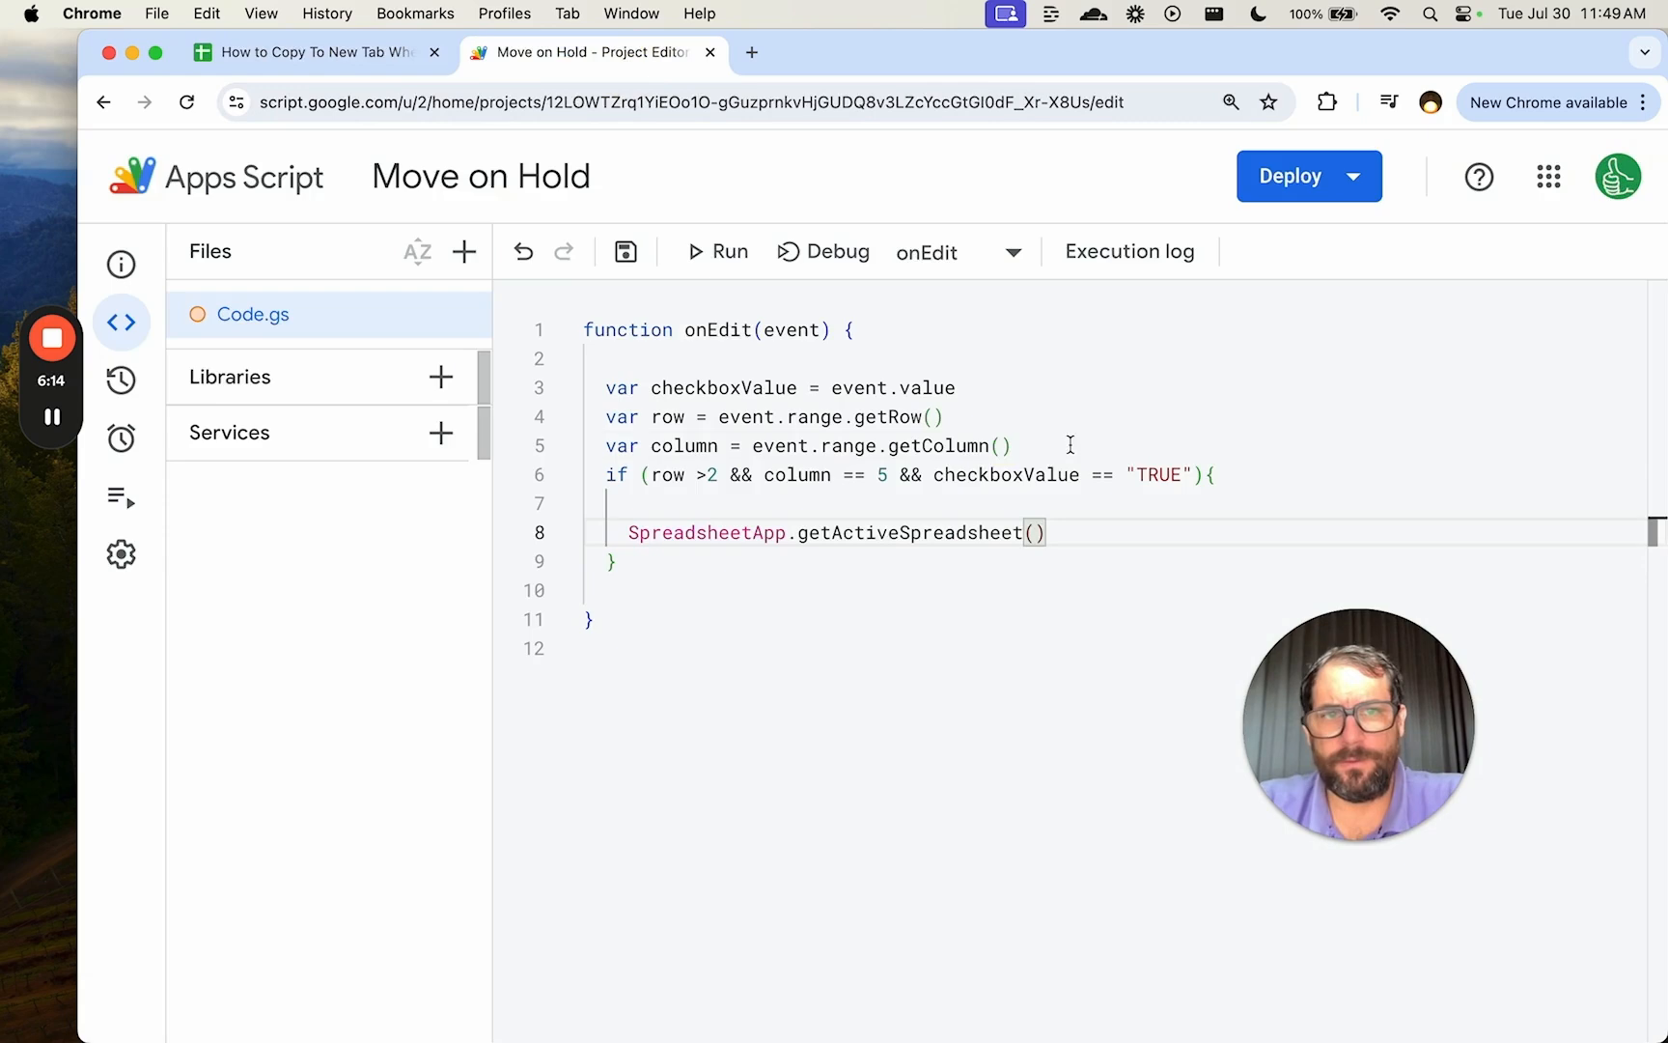
{"action": "type", "text": "var"}
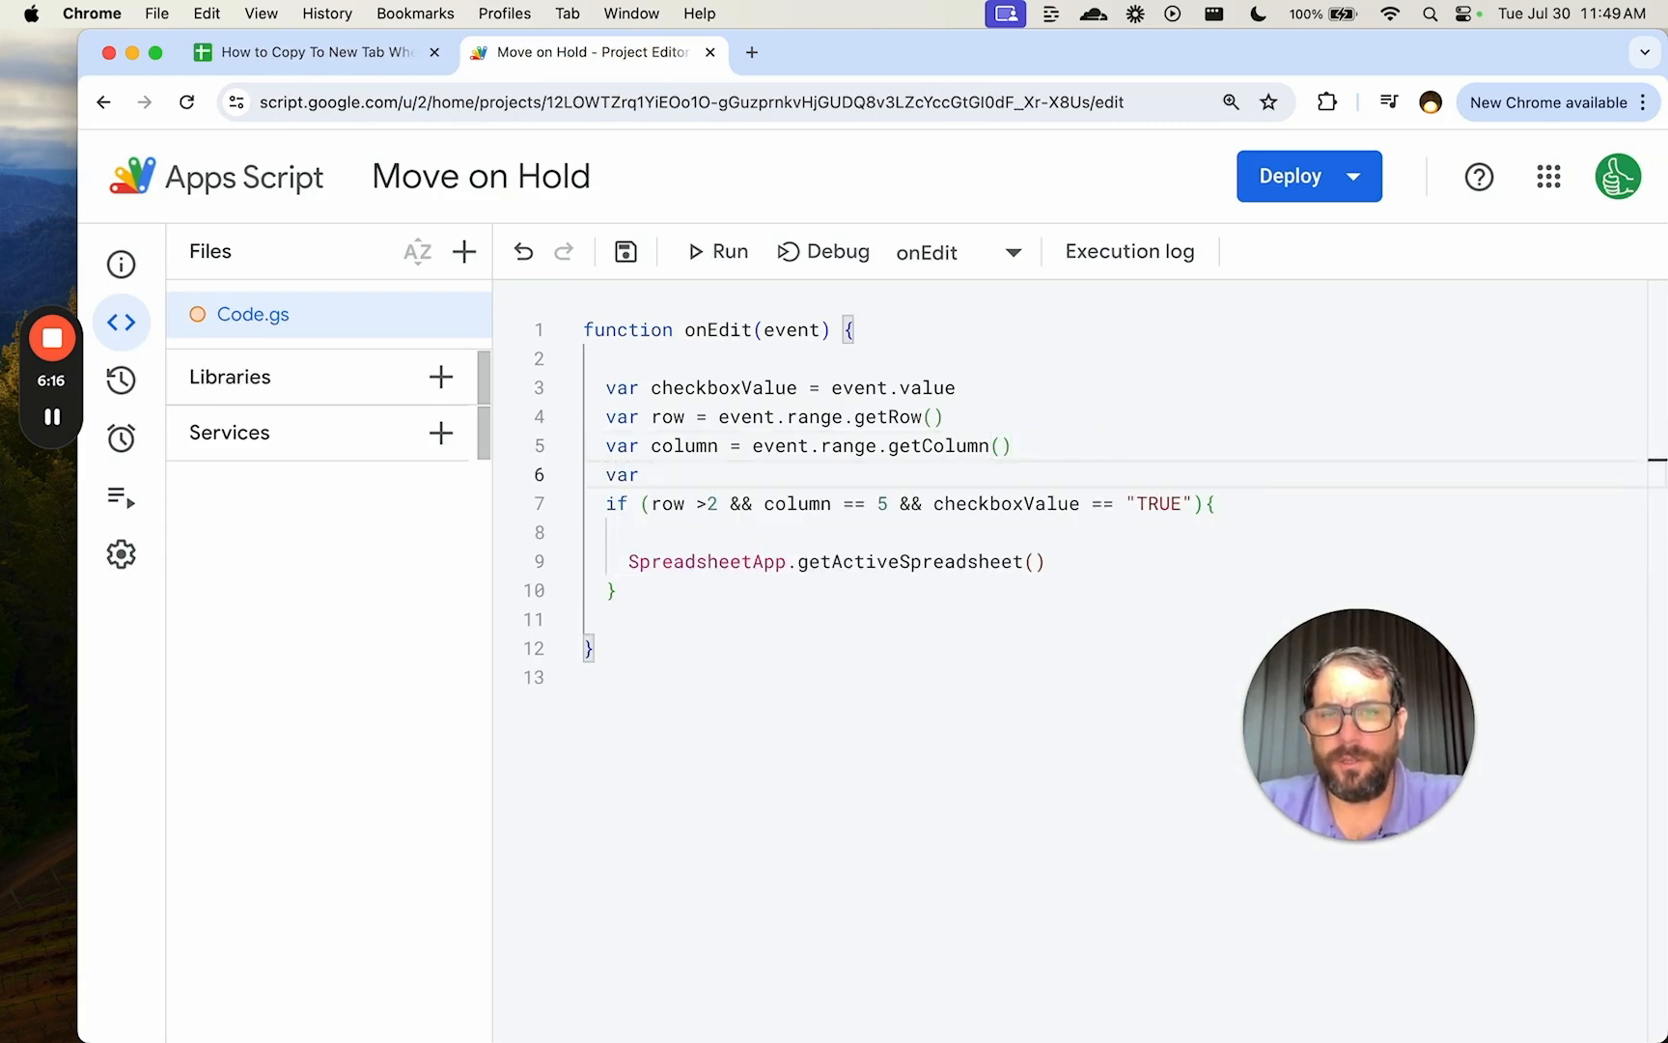
{"action": "type", "text": "sheet = SpreadsheetApp.getActiveSheet().getSheetName("}
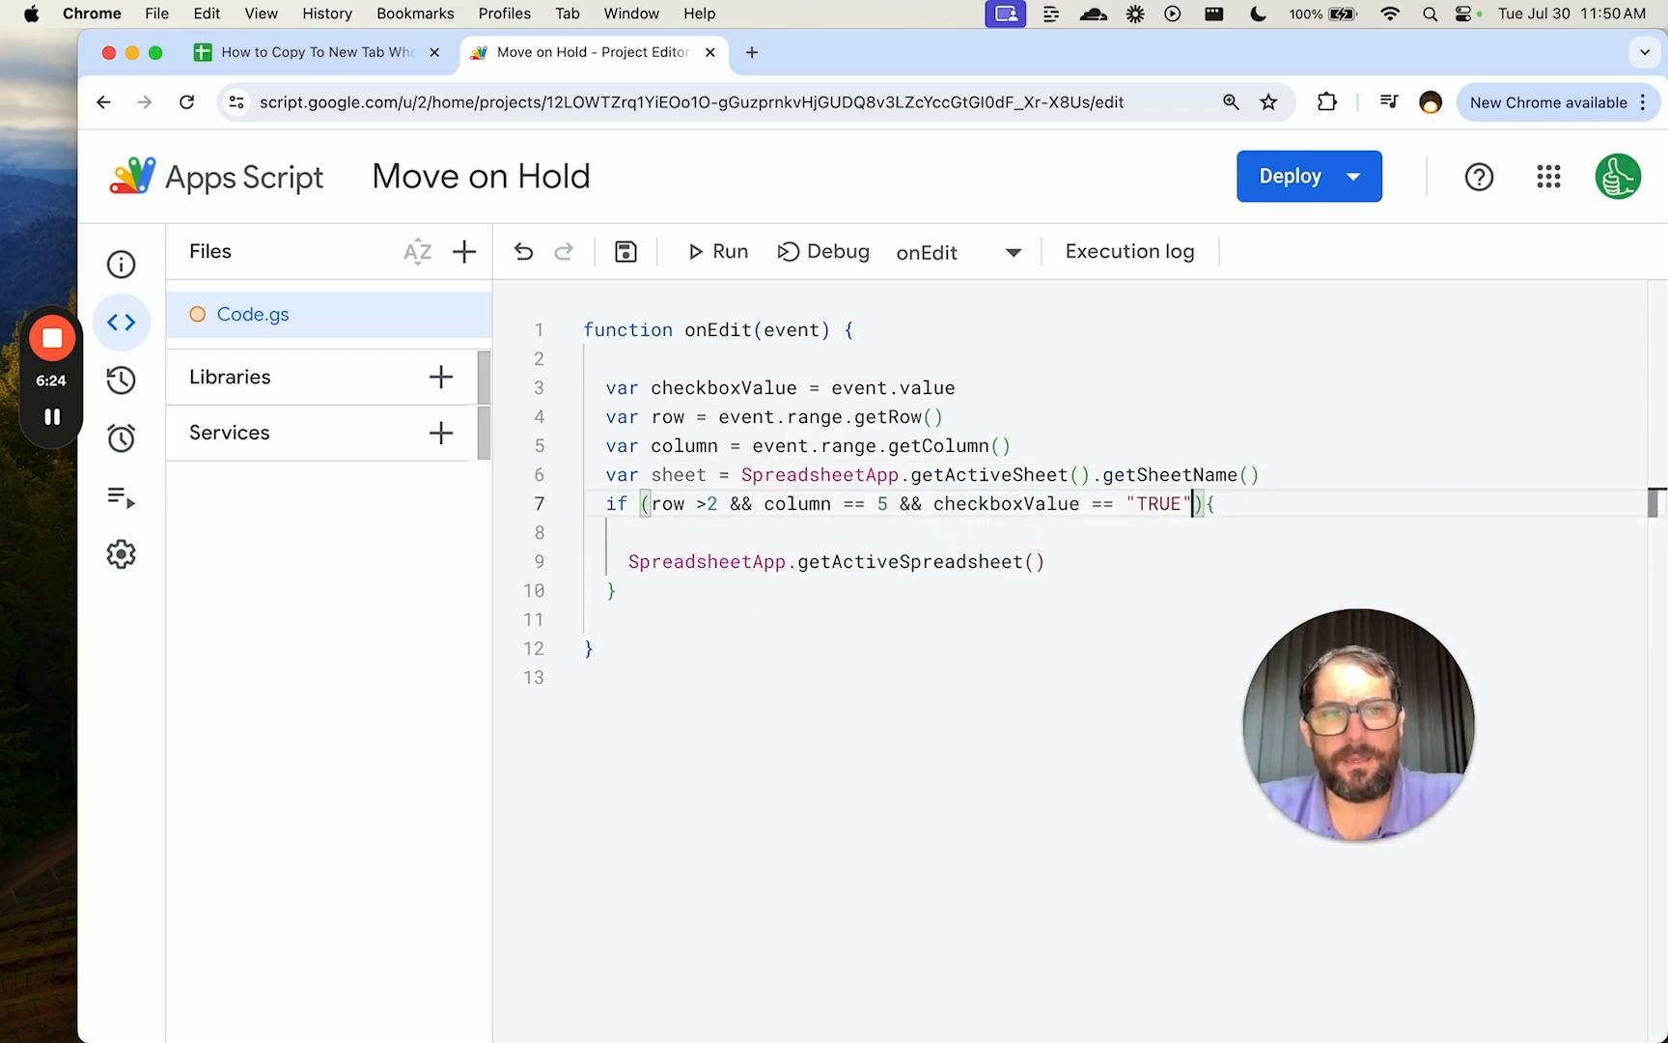
Require sheet == "PROJECTS" and store getRange(row,1,1,1) in var projectName.
{"action": "type", "text": "&&"}
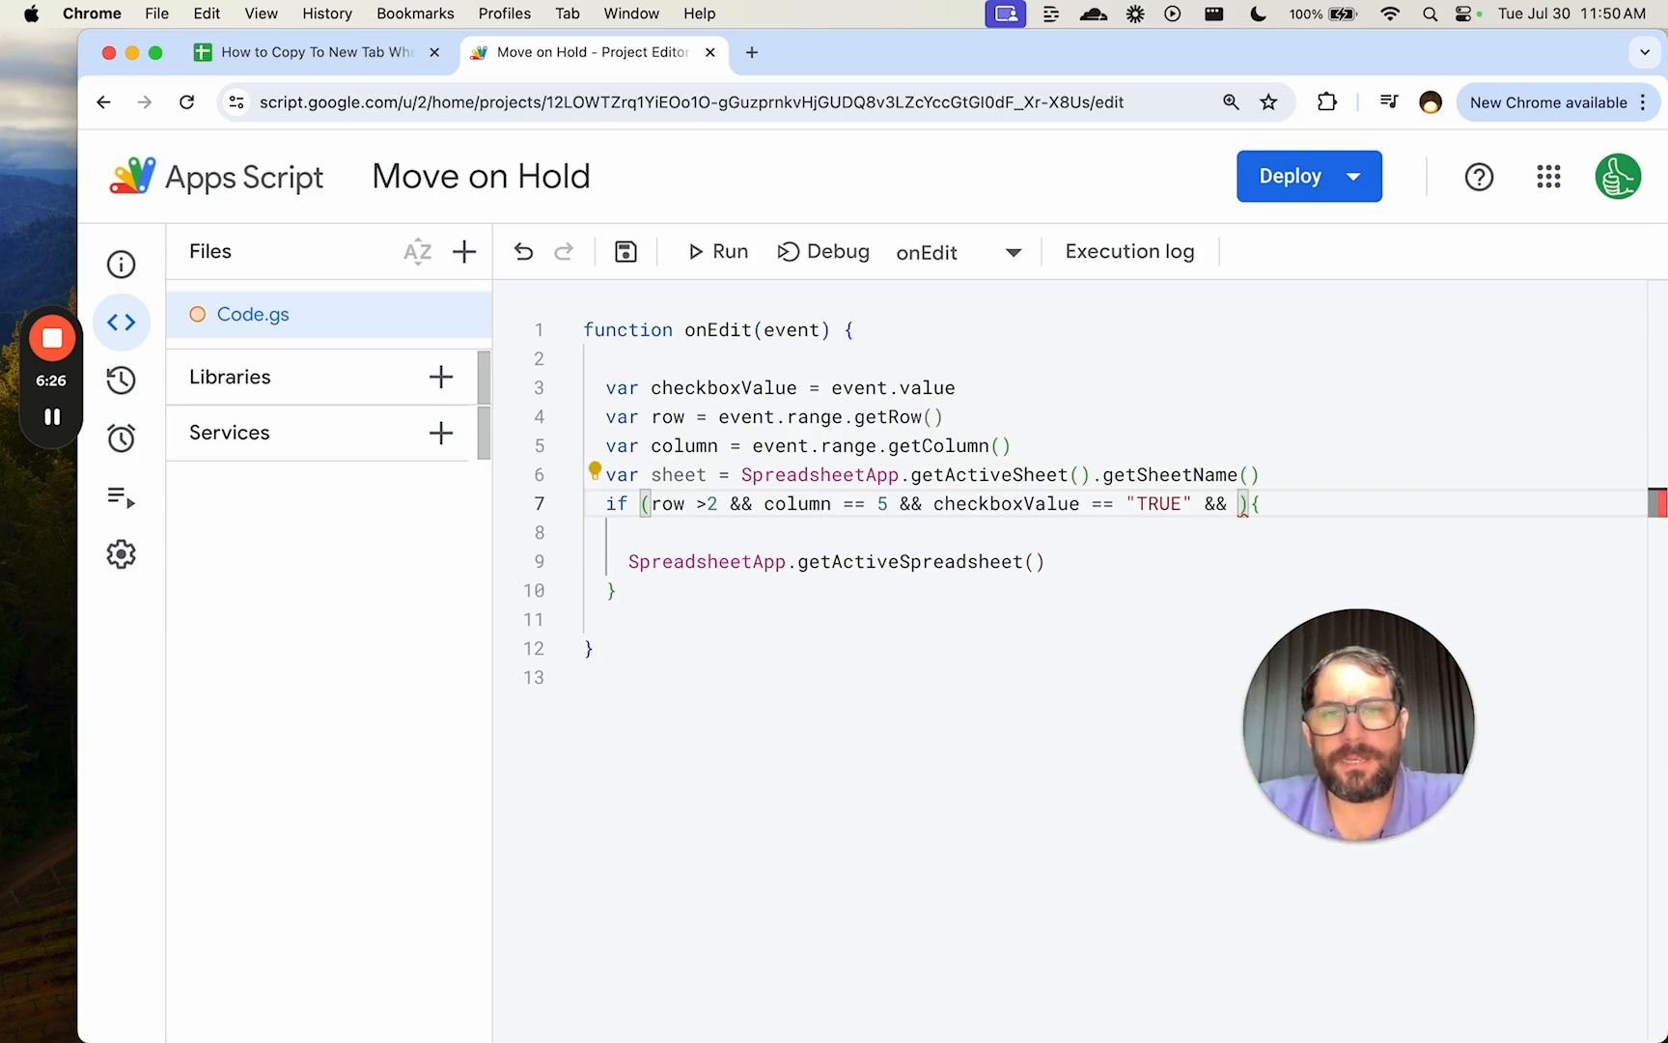
{"action": "type", "text": "sheet =="}
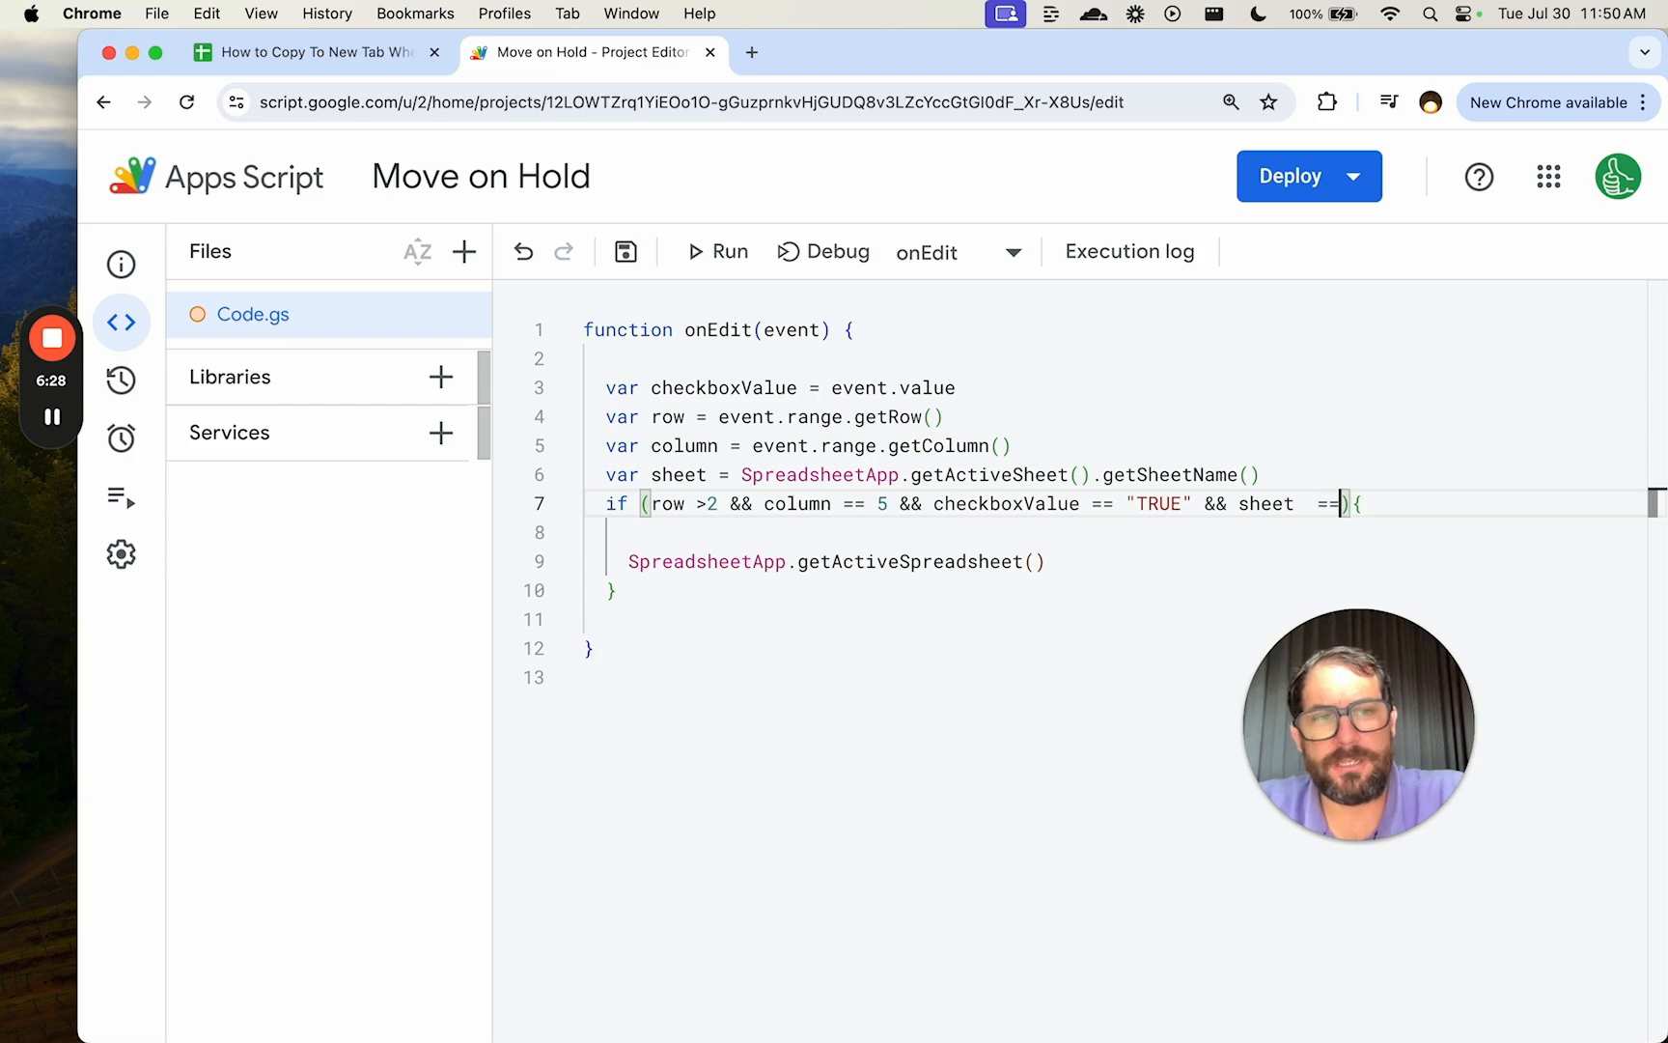
{"action": "type", "text": "\"PROJECTS\""}
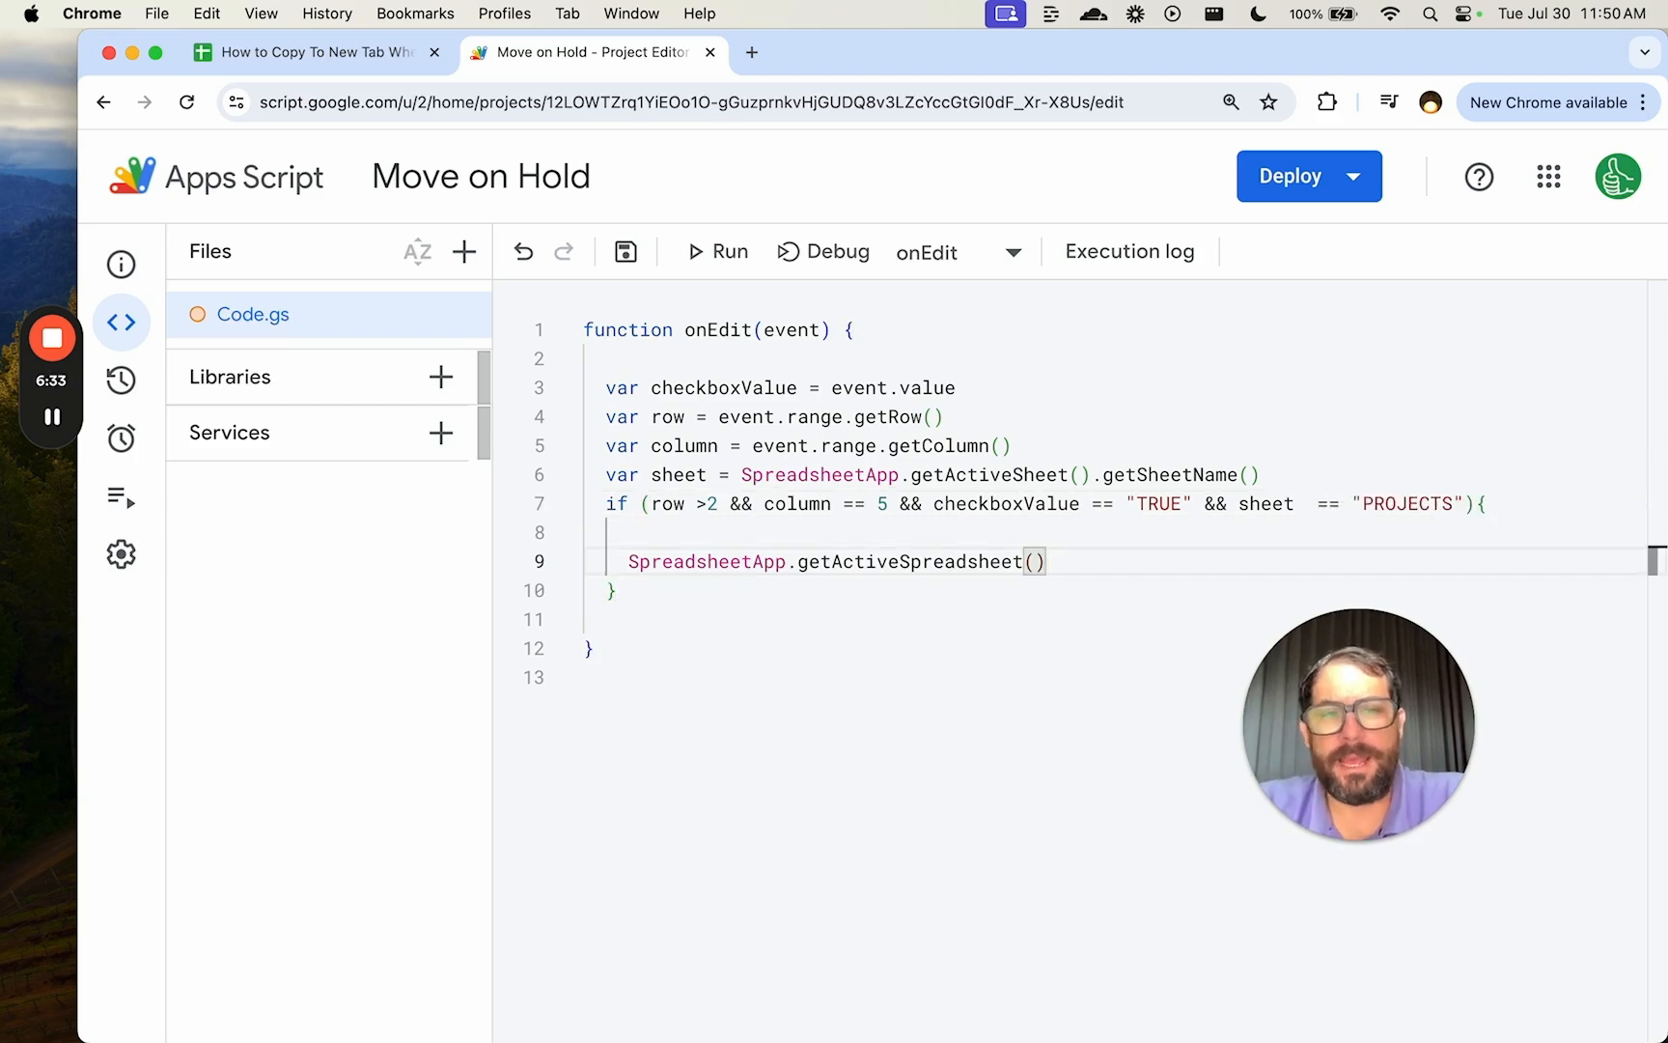
{"action": "type", "text": ".getRange(row,1,1,1"}
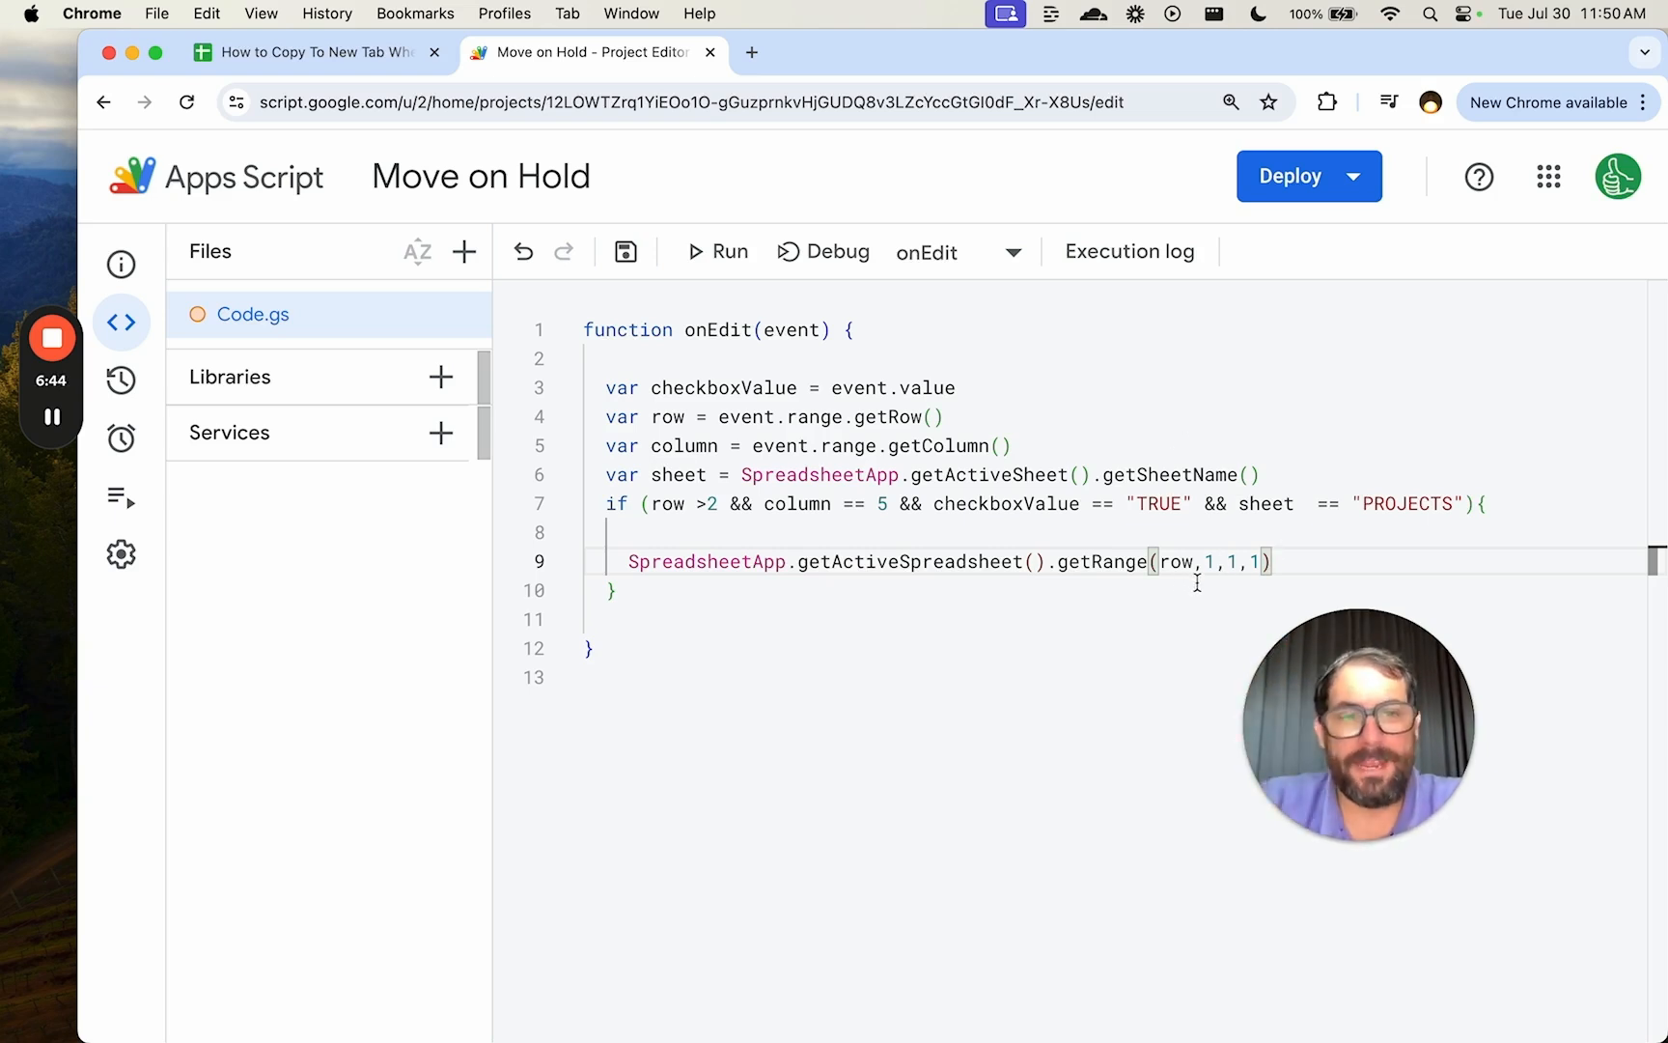
{"action": "type", "text": "var projectName ="}
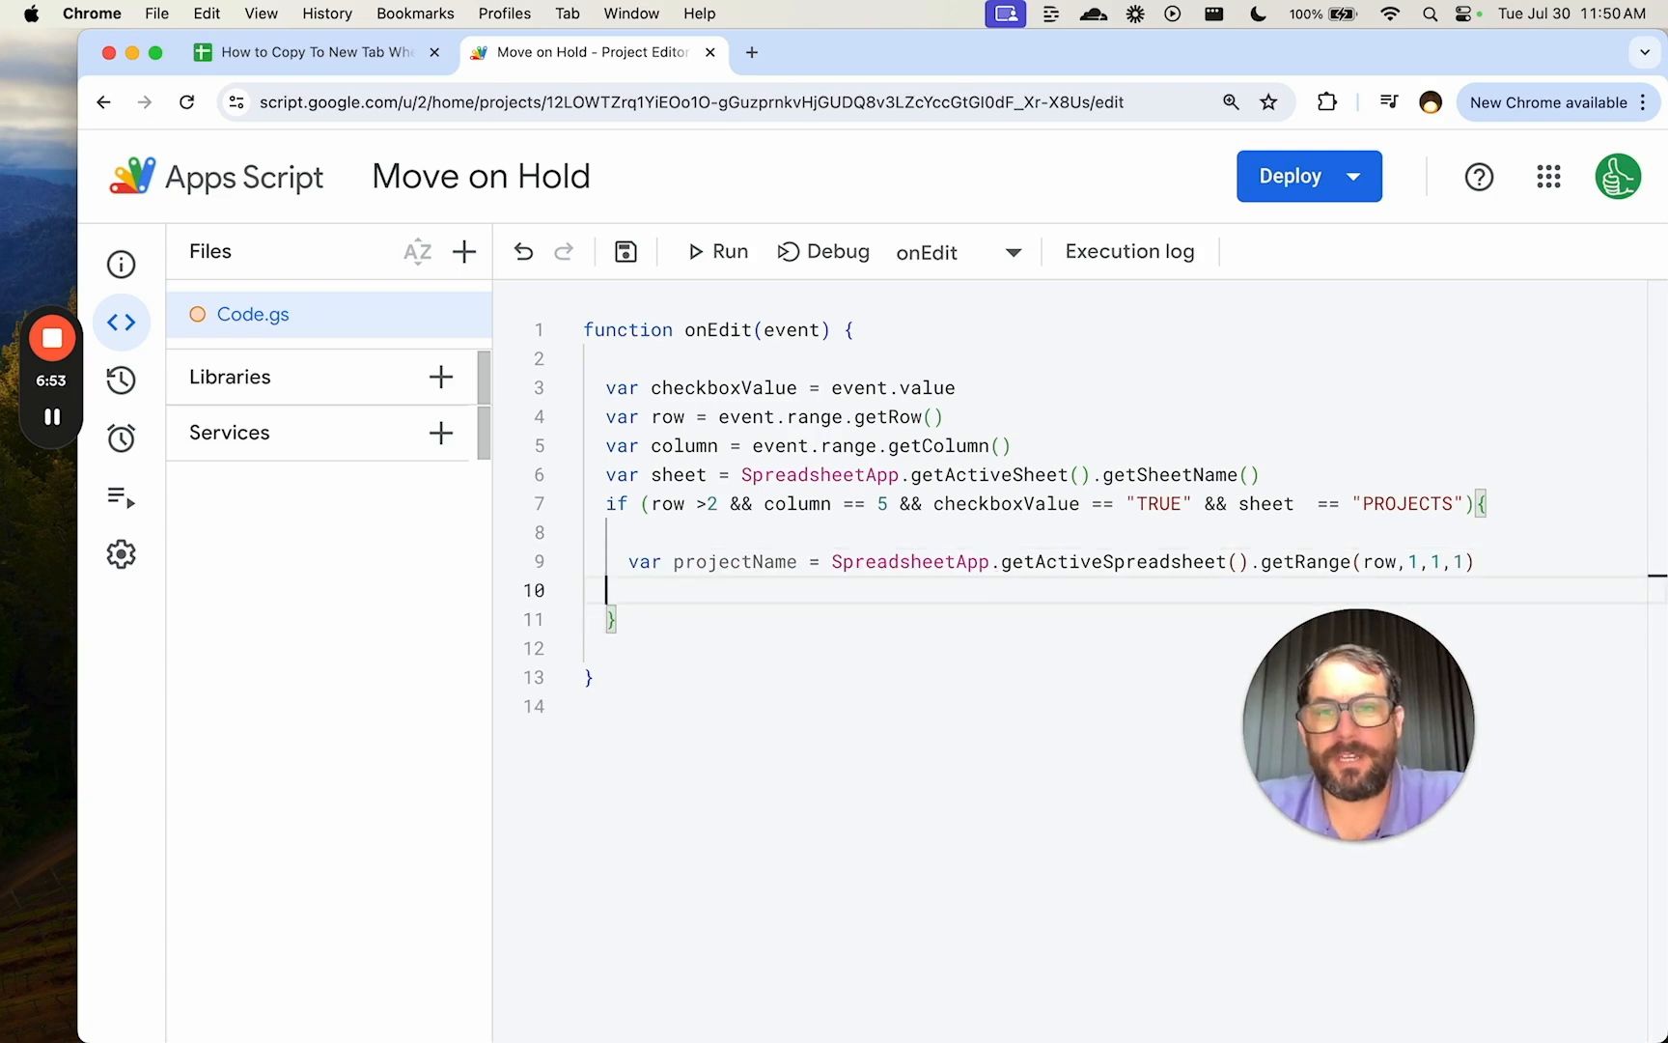
Add a SpreadsheetApp.getActiveSpreadsheet().getSheetByName("ON HOLD") line to reach the ON HOLD sheet.
{"action": "left_click", "coordinate": [315, 52]}
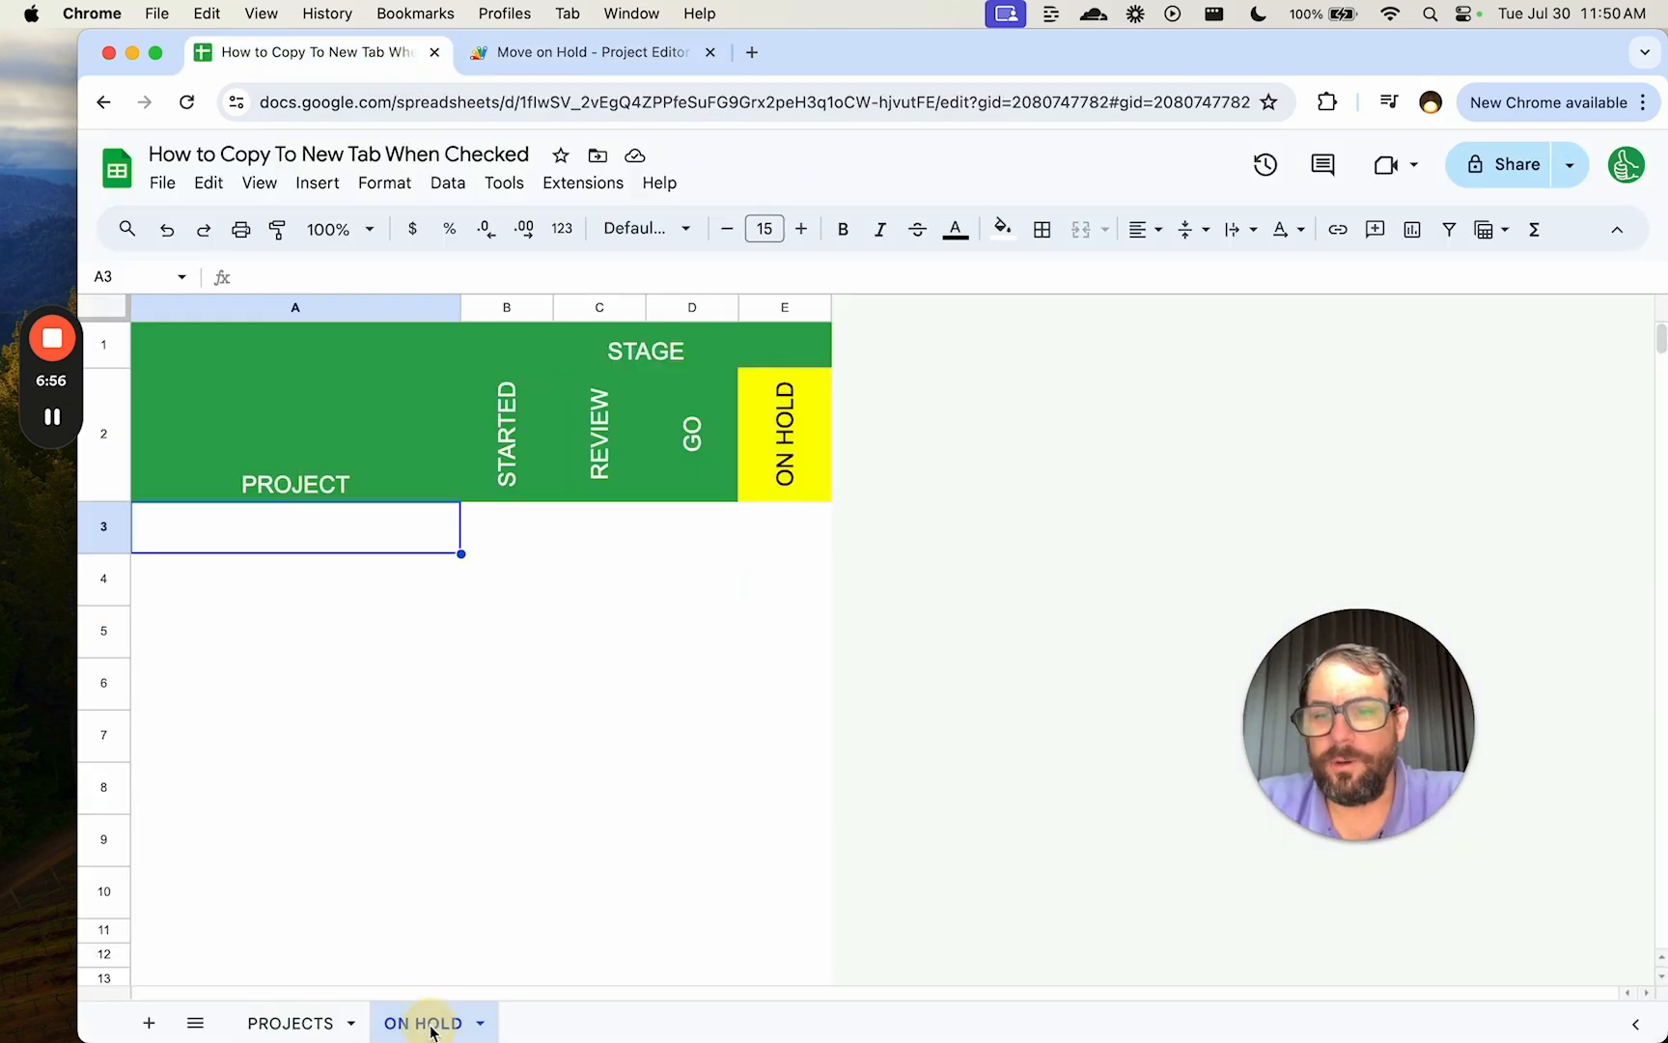
{"action": "left_click", "coordinate": [585, 52]}
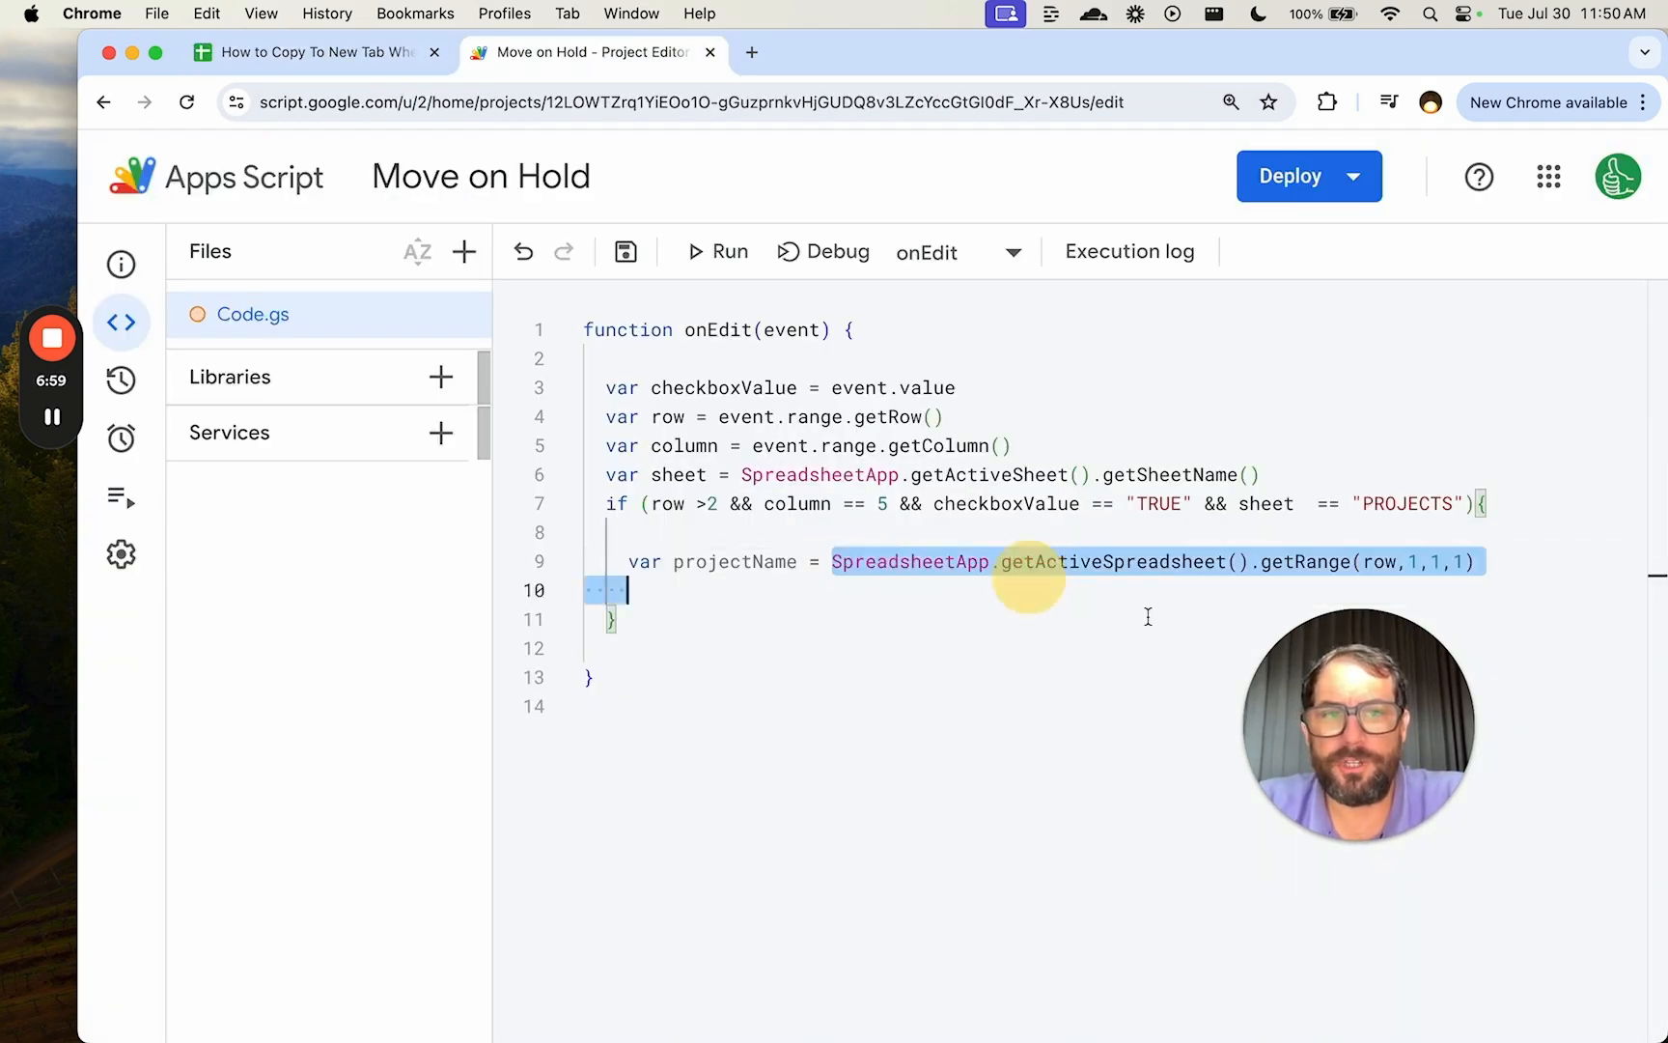
{"action": "type", "text": "getSheetByName(\"Projects\").get"}
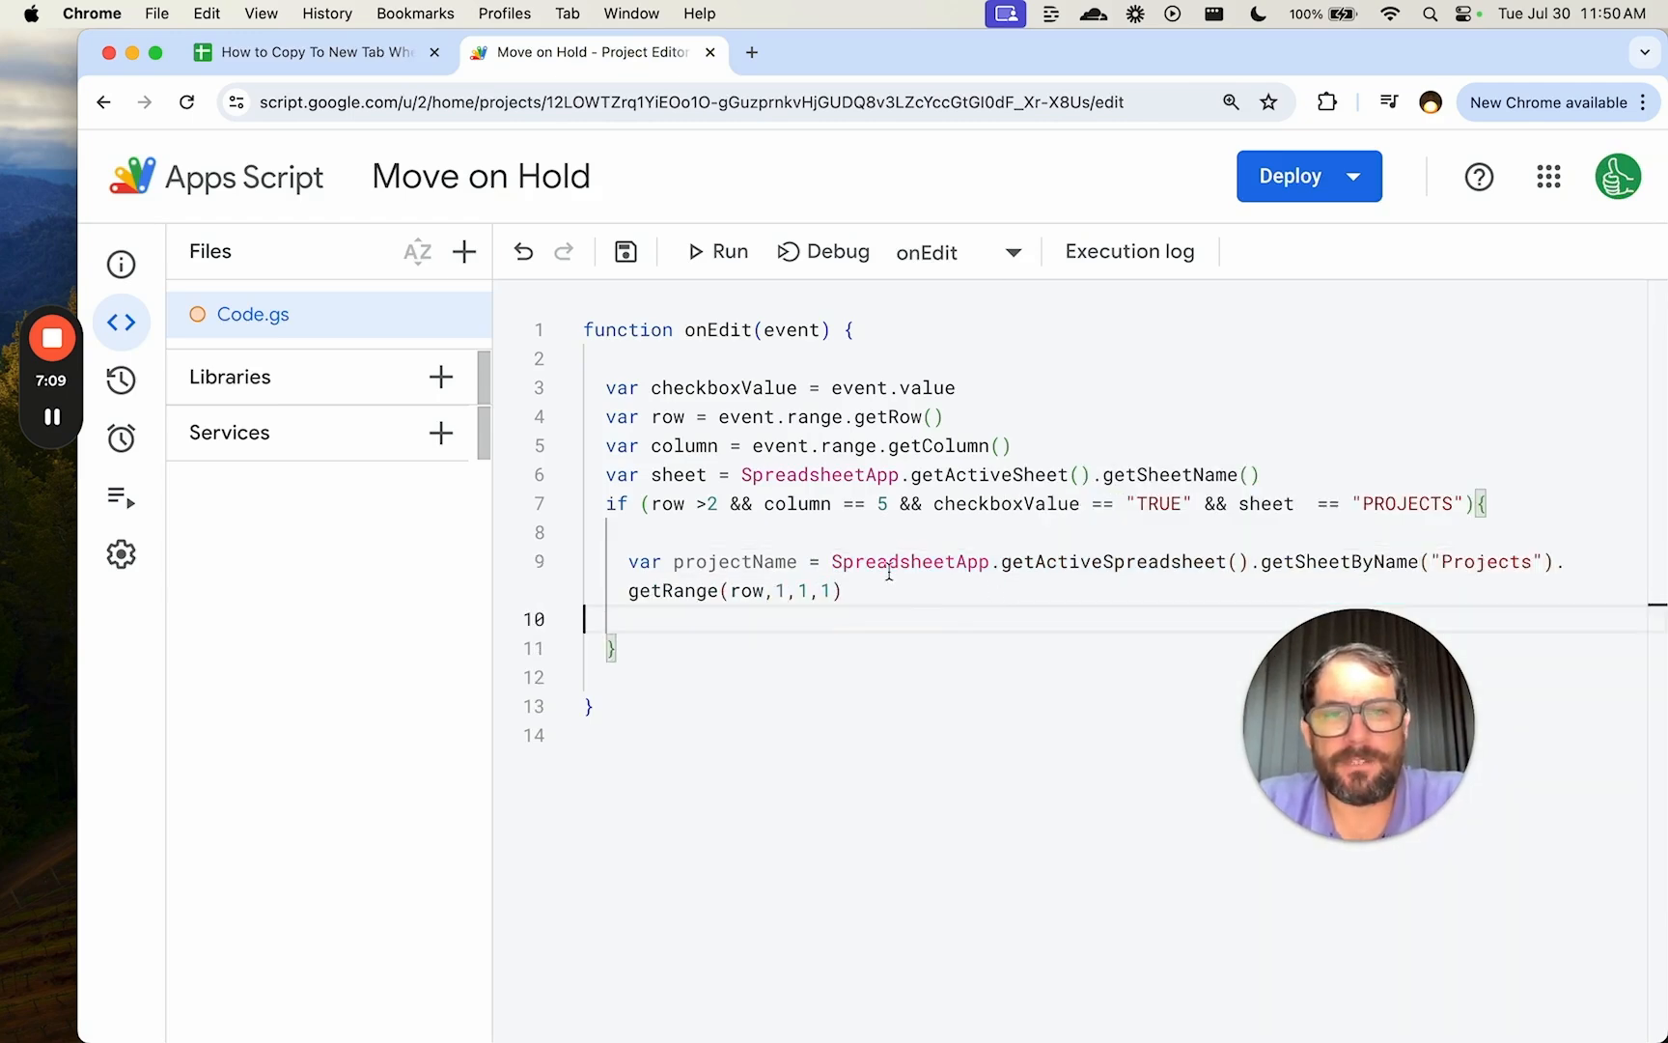
{"action": "type", "text": "SpreadsheetApp"}
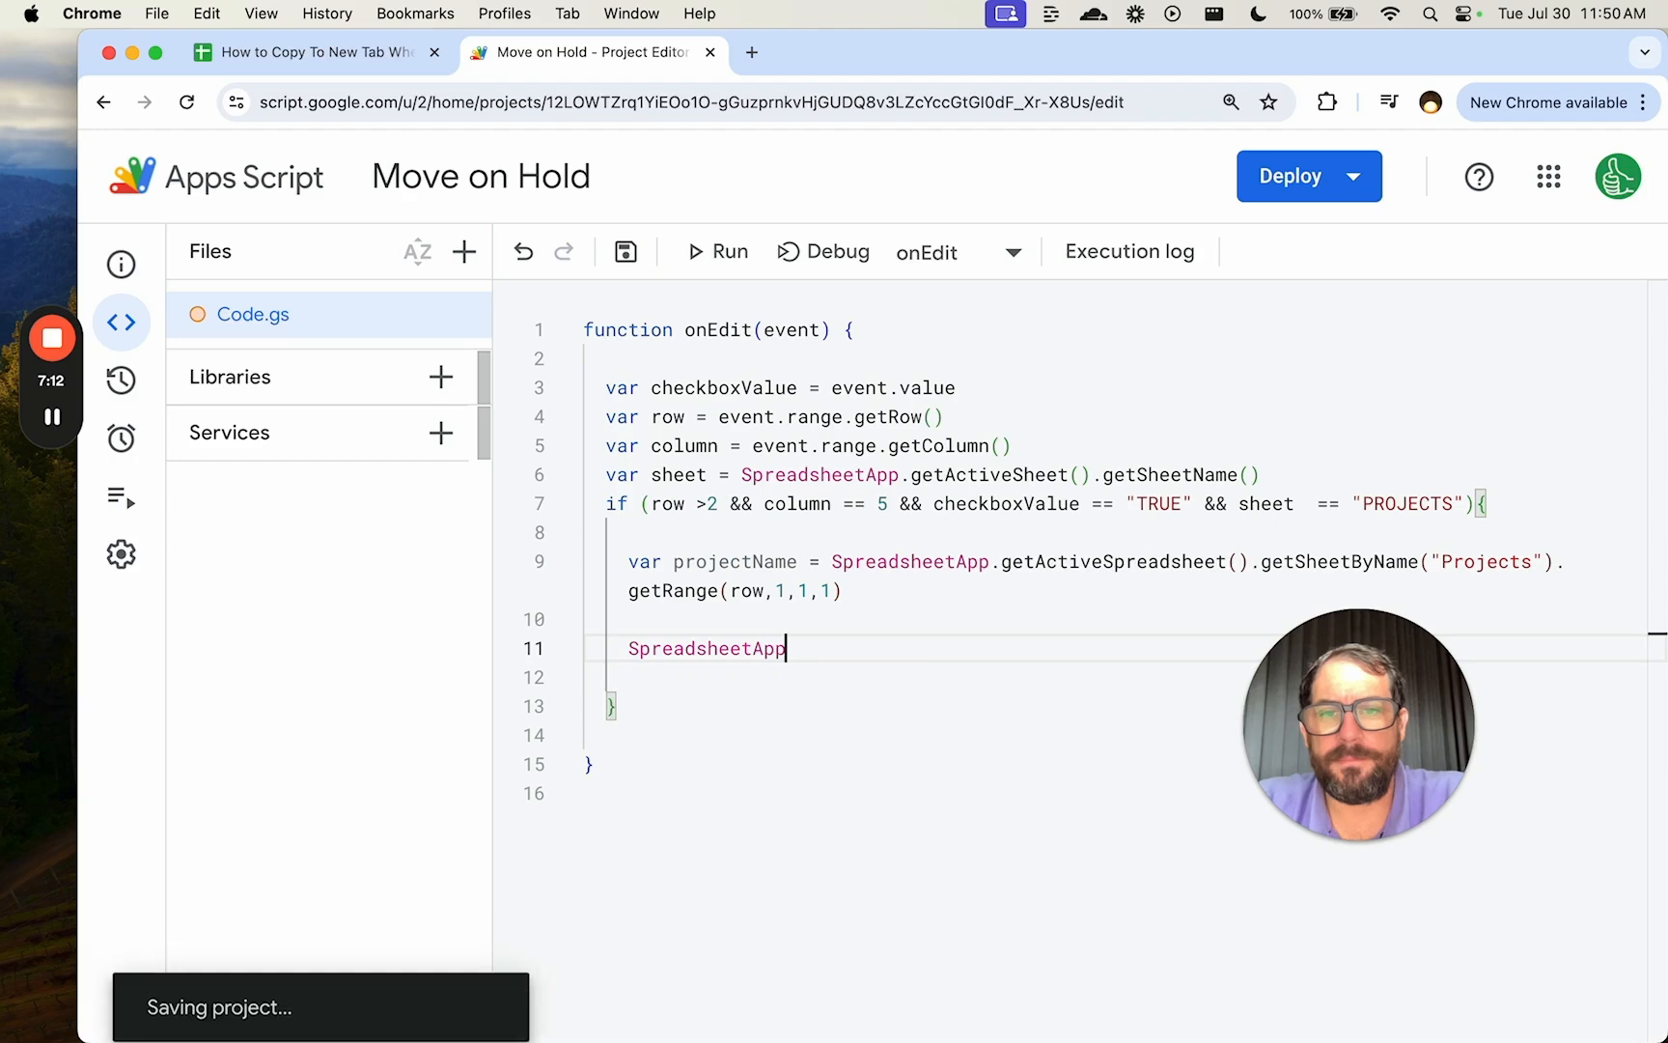
{"action": "type", "text": ".getActiveSpreadsheet().getSheetByName"}
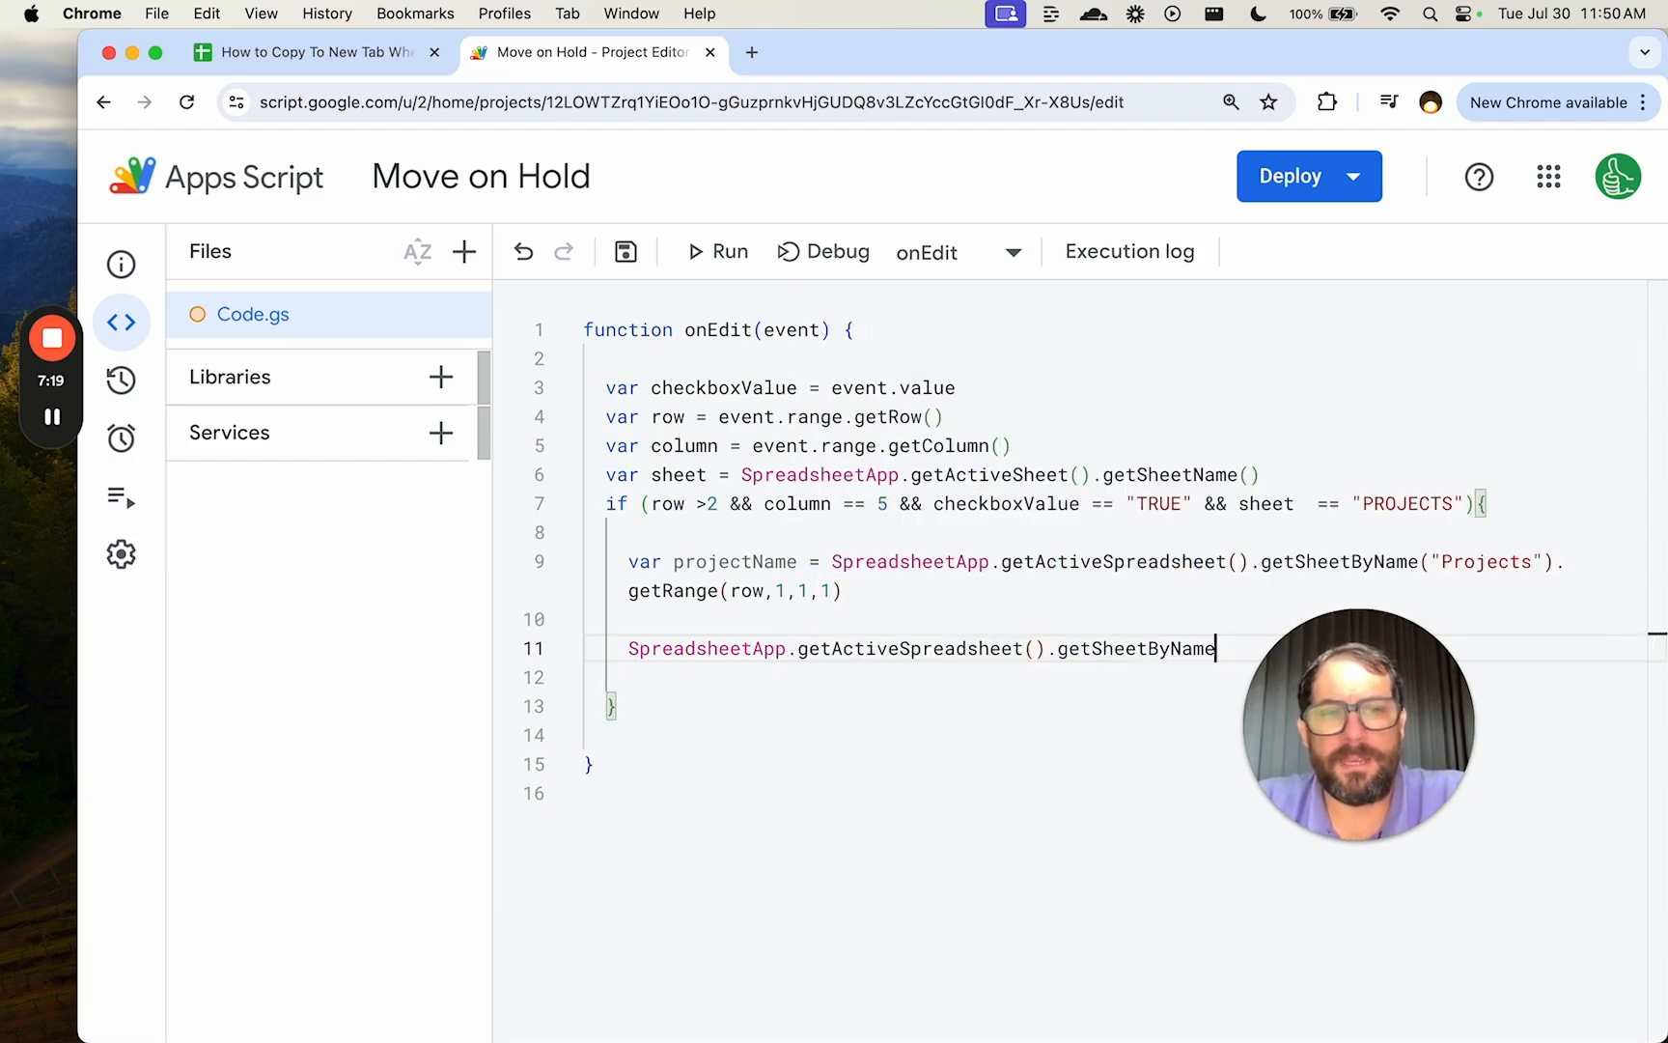
{"action": "type", "text": "(\"On\")"}
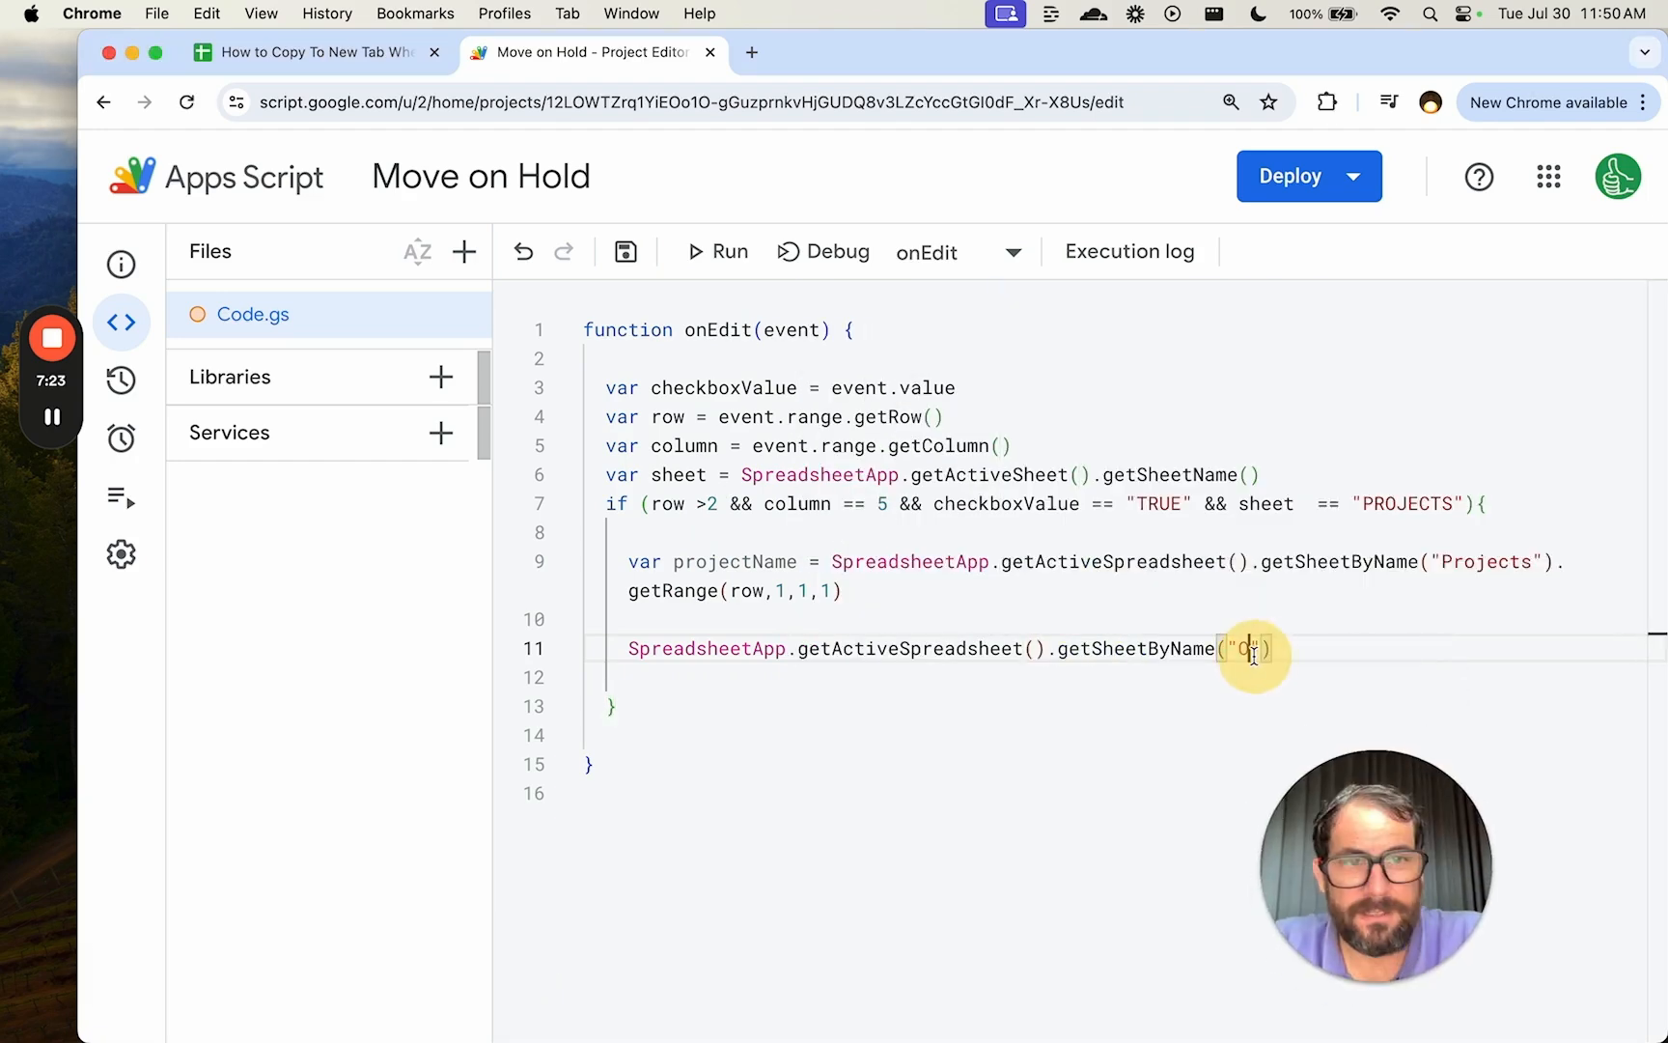
{"action": "type", "text": "On Hold"}
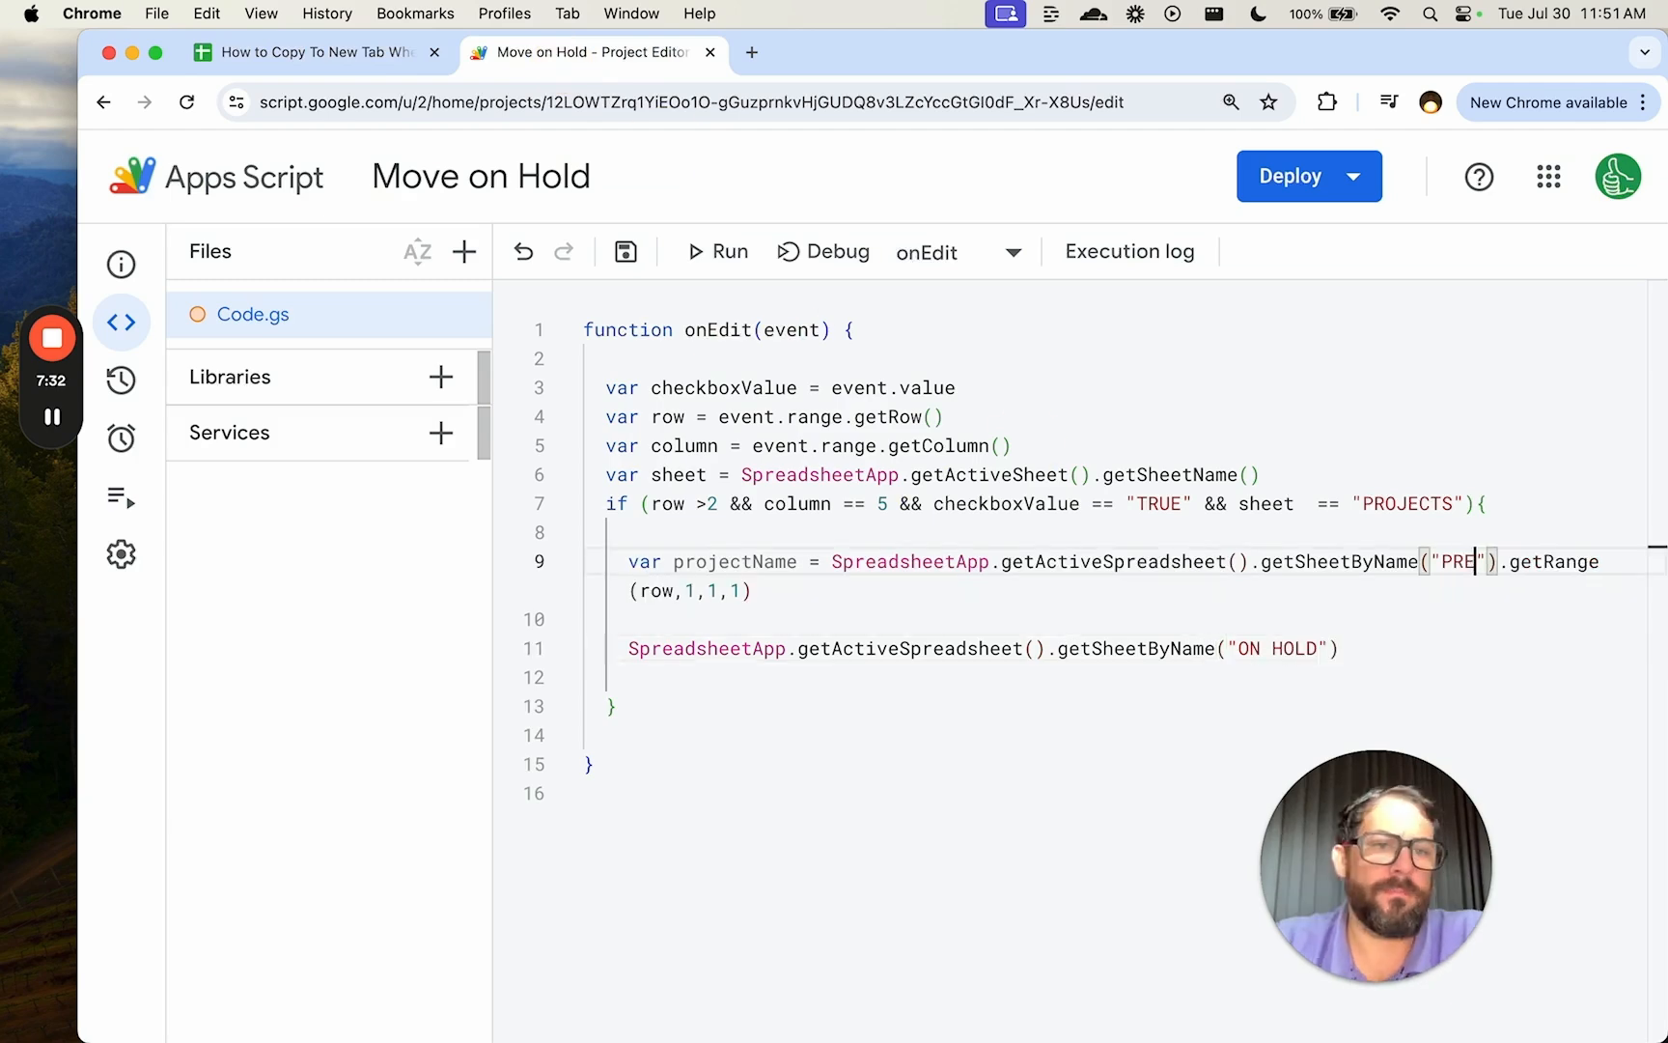
{"action": "type", "text": ".getSh"}
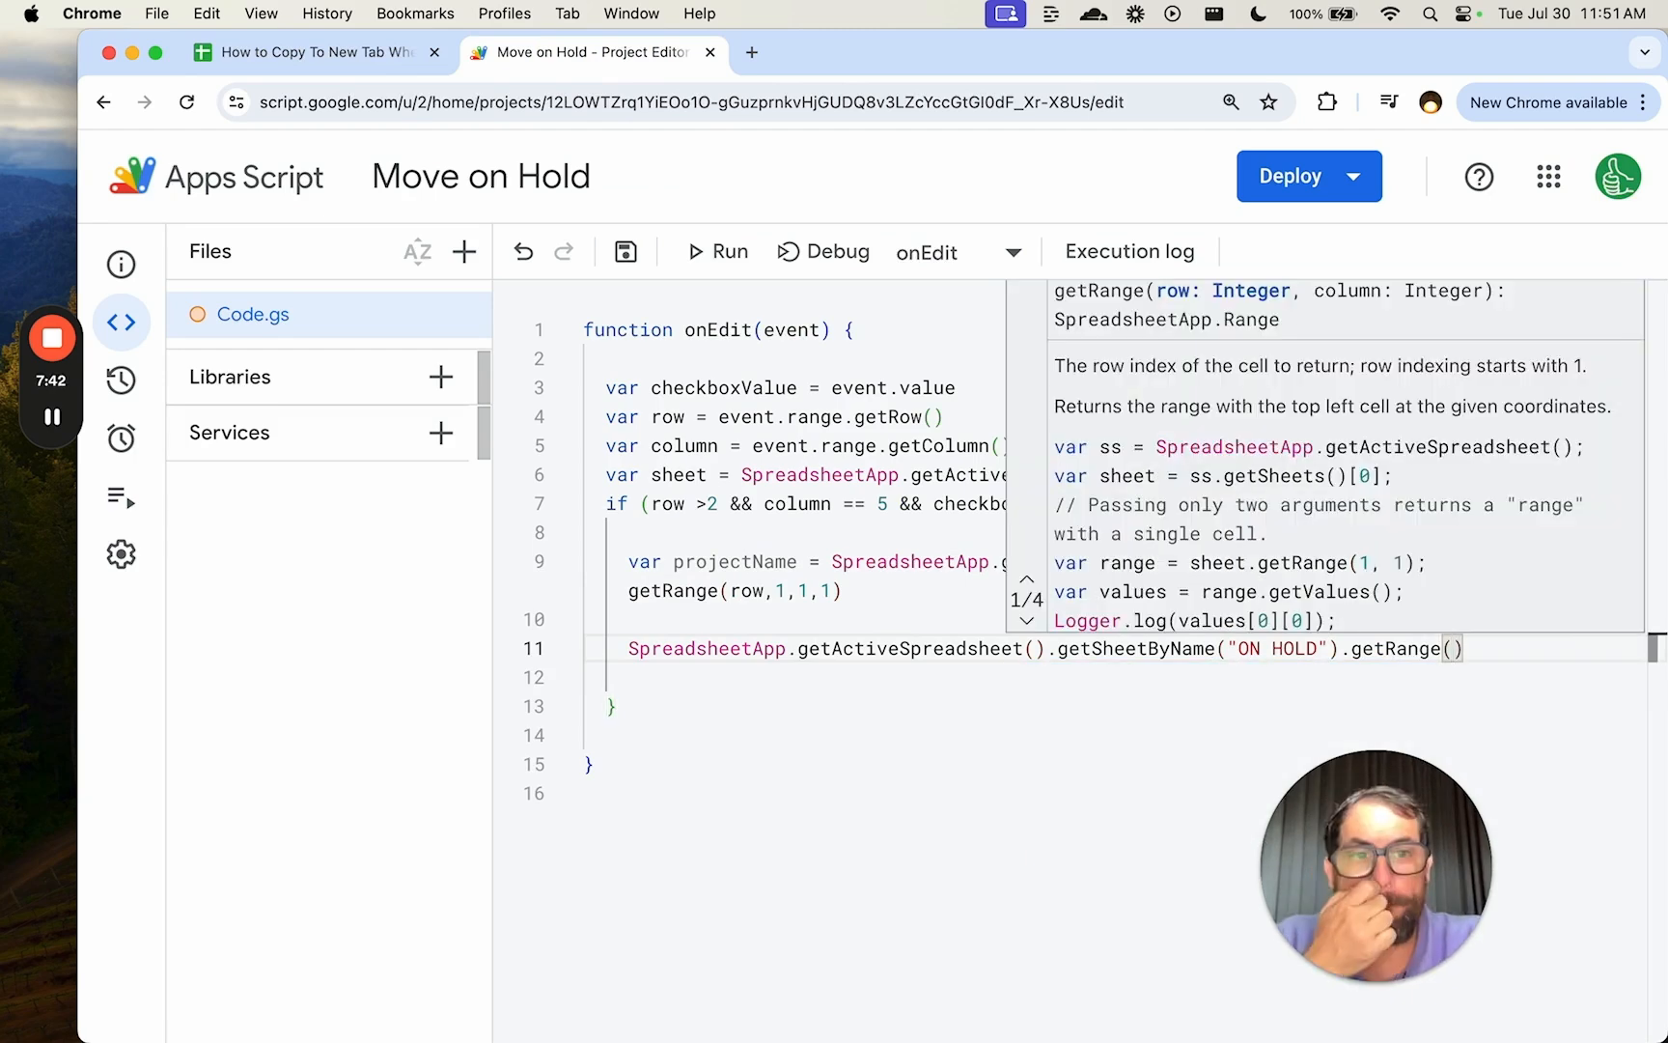
Get ON HOLD's last row and start setValue on getRange(lastRow + 1,1,1,1) below it.
{"action": "type", "text": "lastRow + 1,1"}
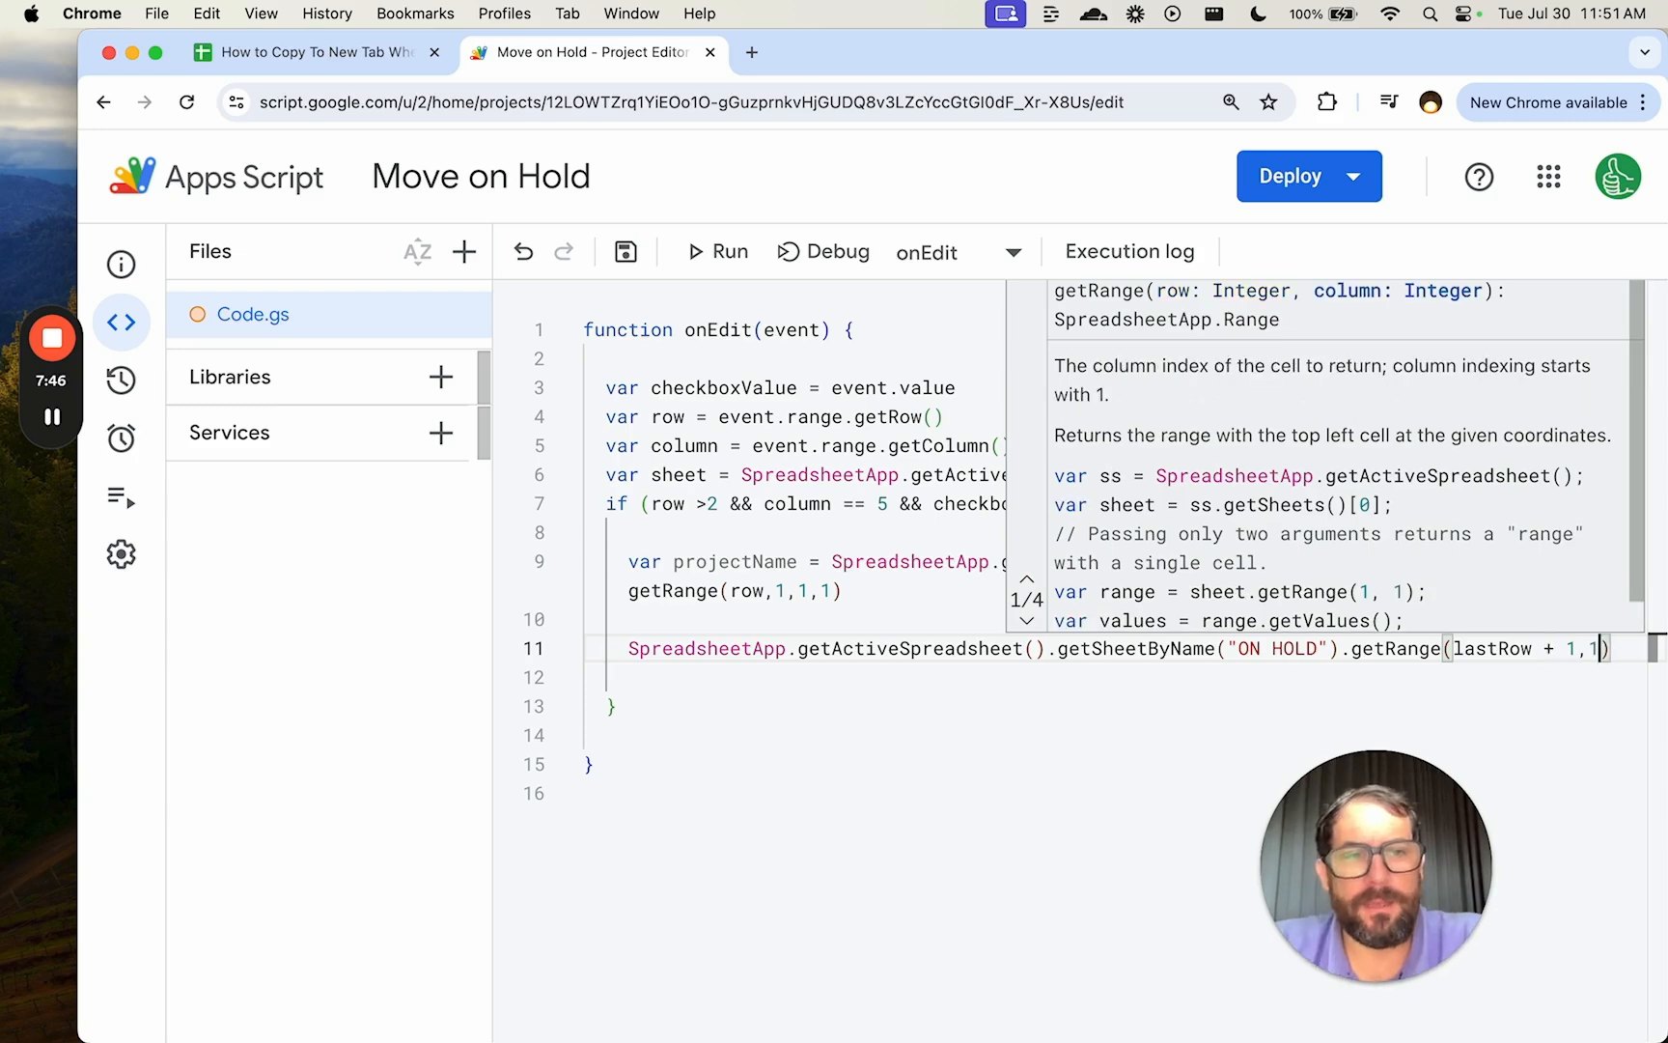
{"action": "type", "text": "1,1"}
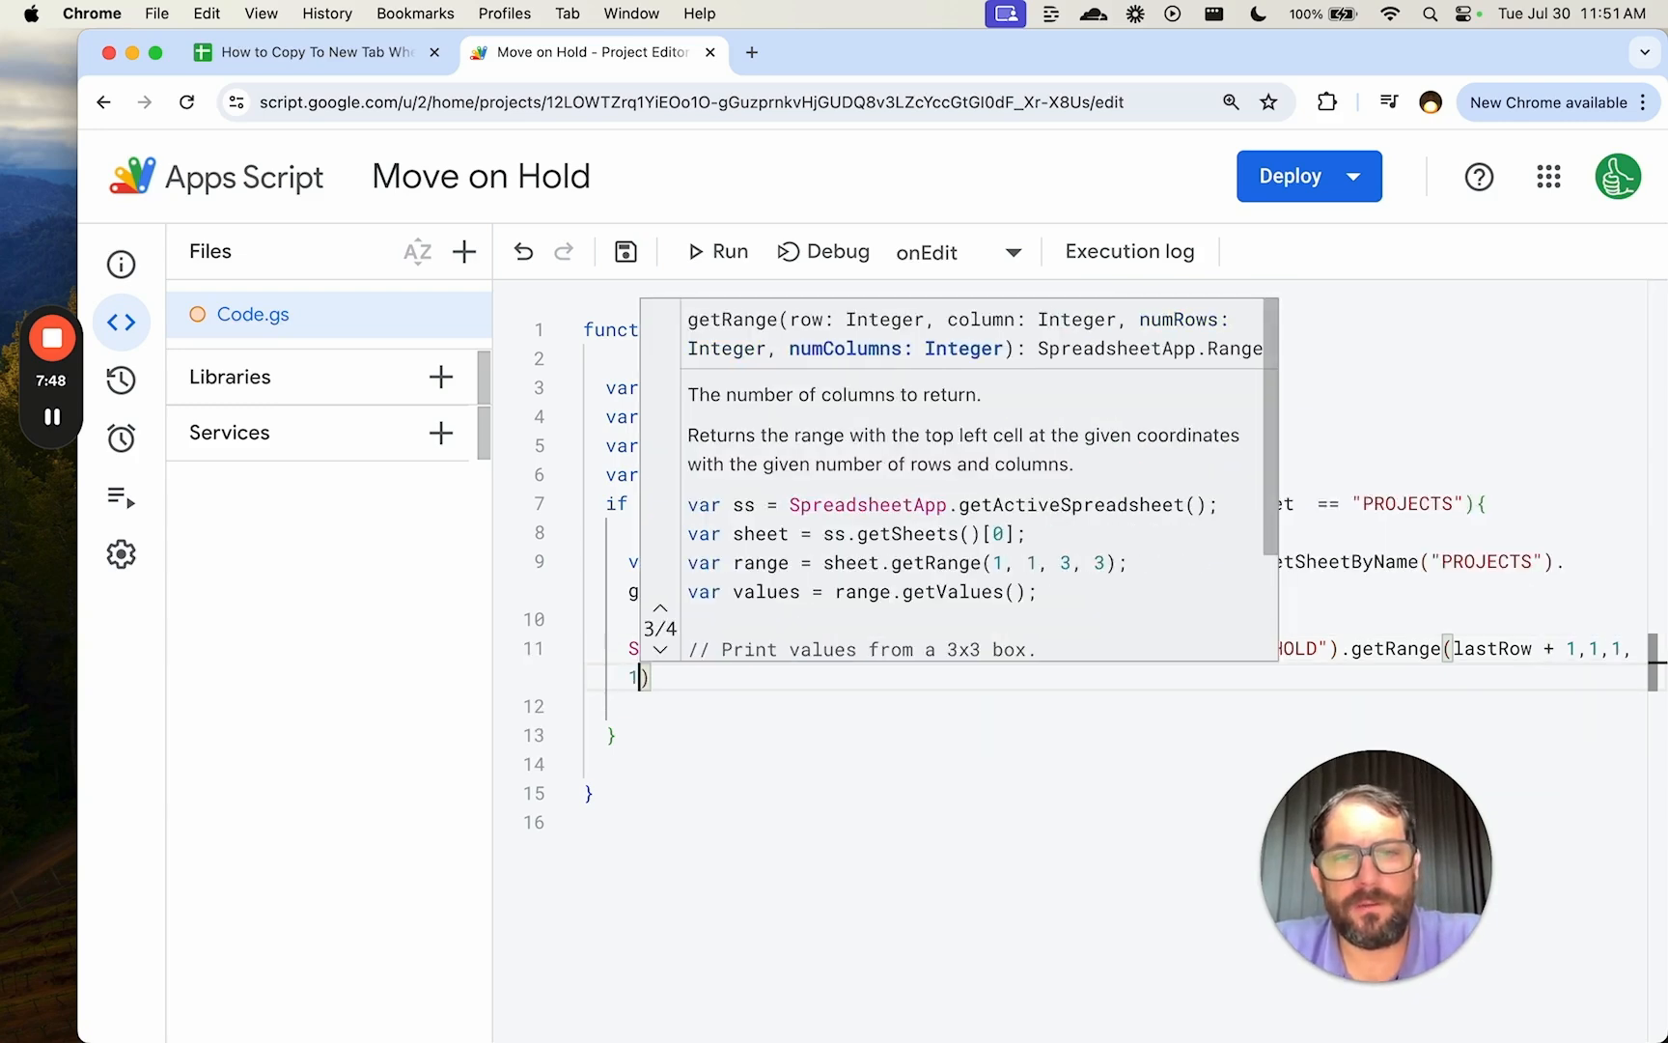
{"action": "left_click", "coordinate": [660, 649]}
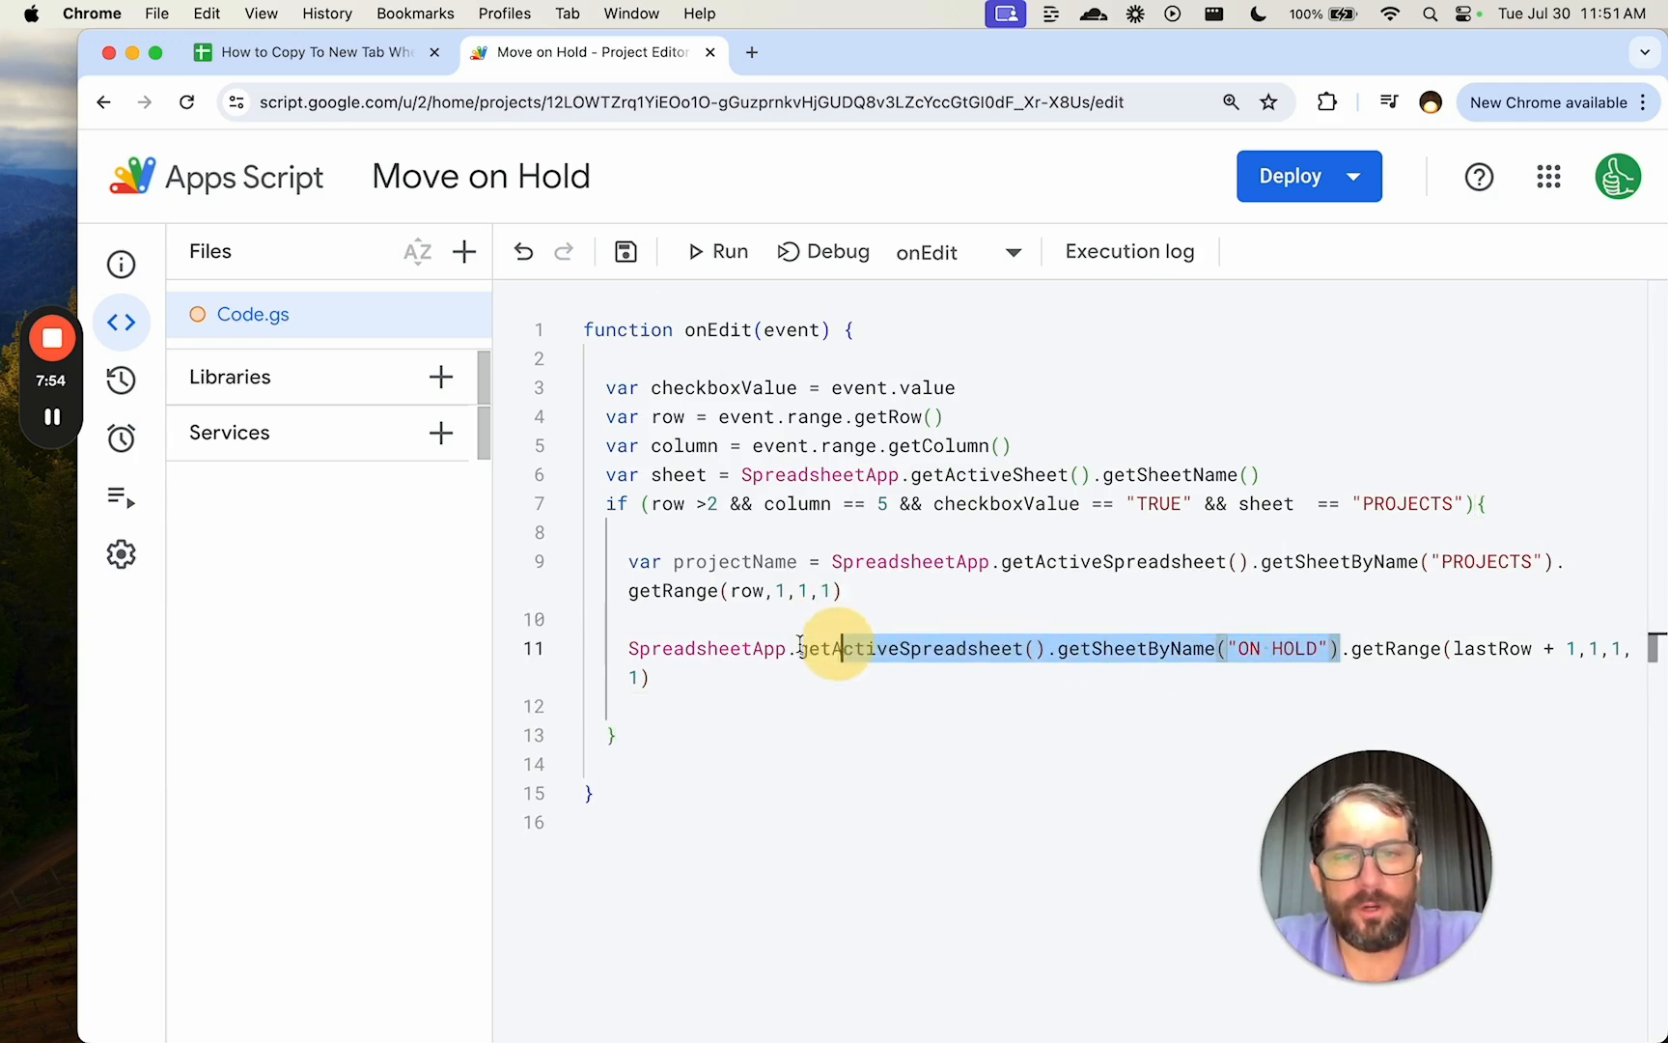
{"action": "type", "text": "SpreadsheetApp.getActiveSpreadsheet().getSheetByName(\"ON HOLD\").getLastRow("}
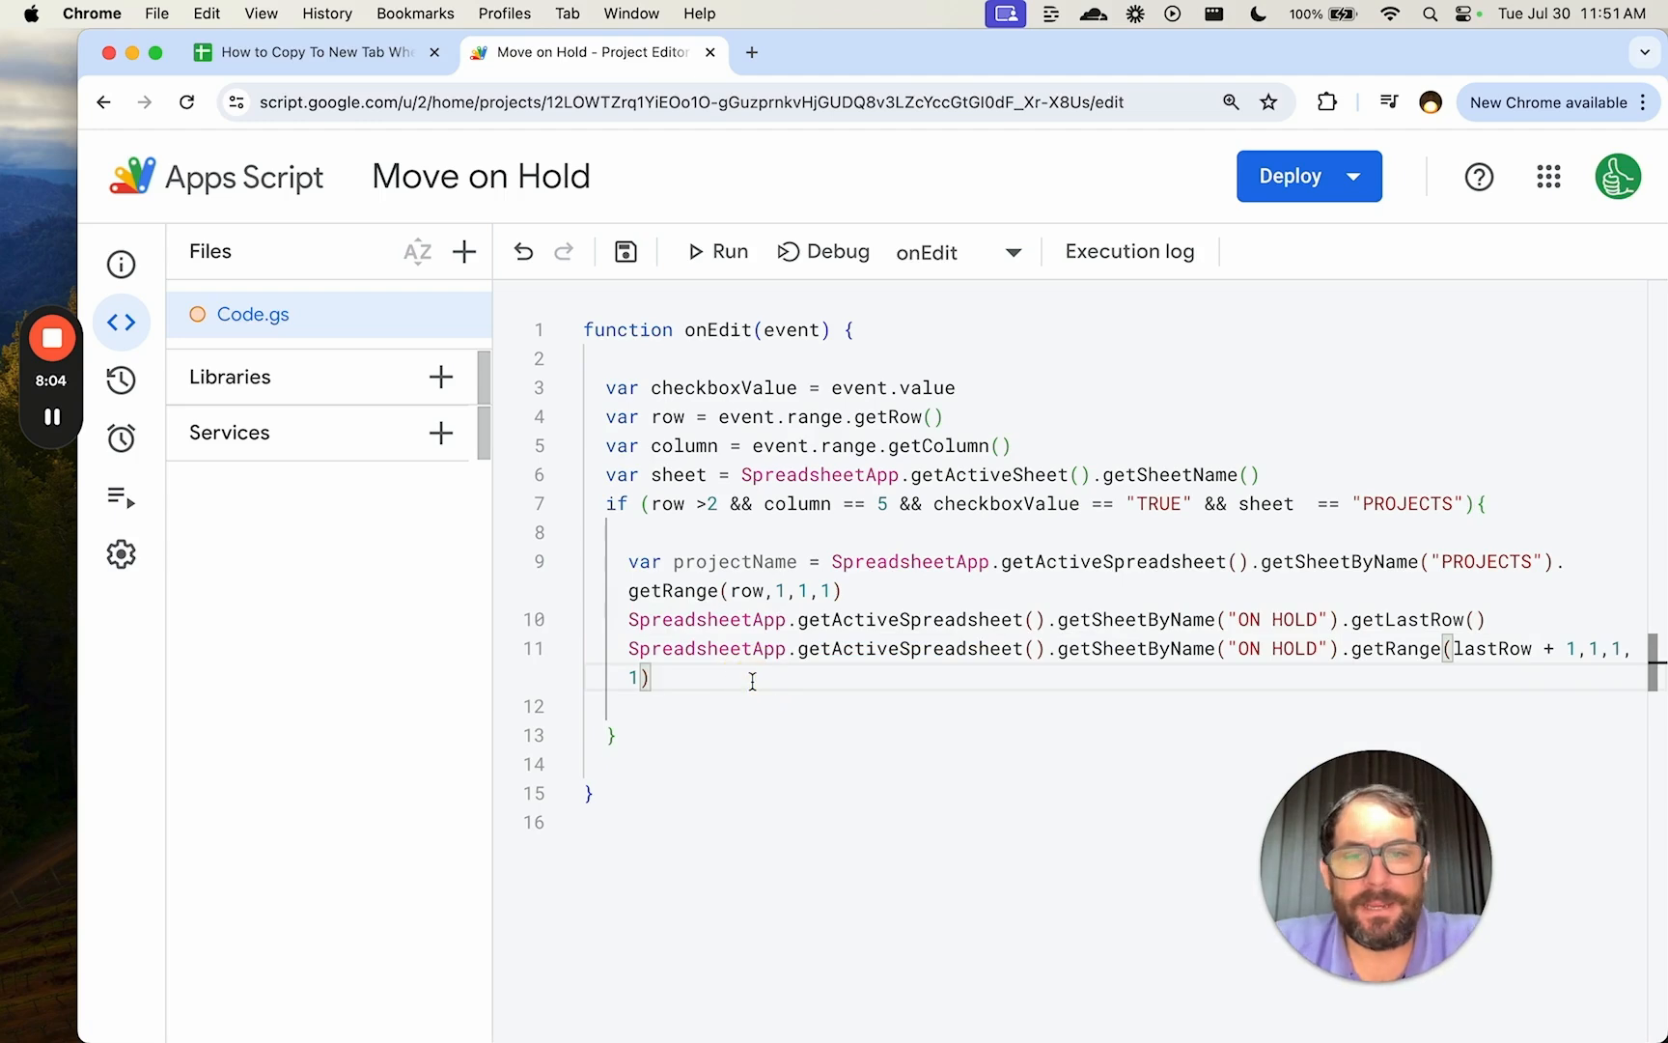
{"action": "type", "text": ".setValue("}
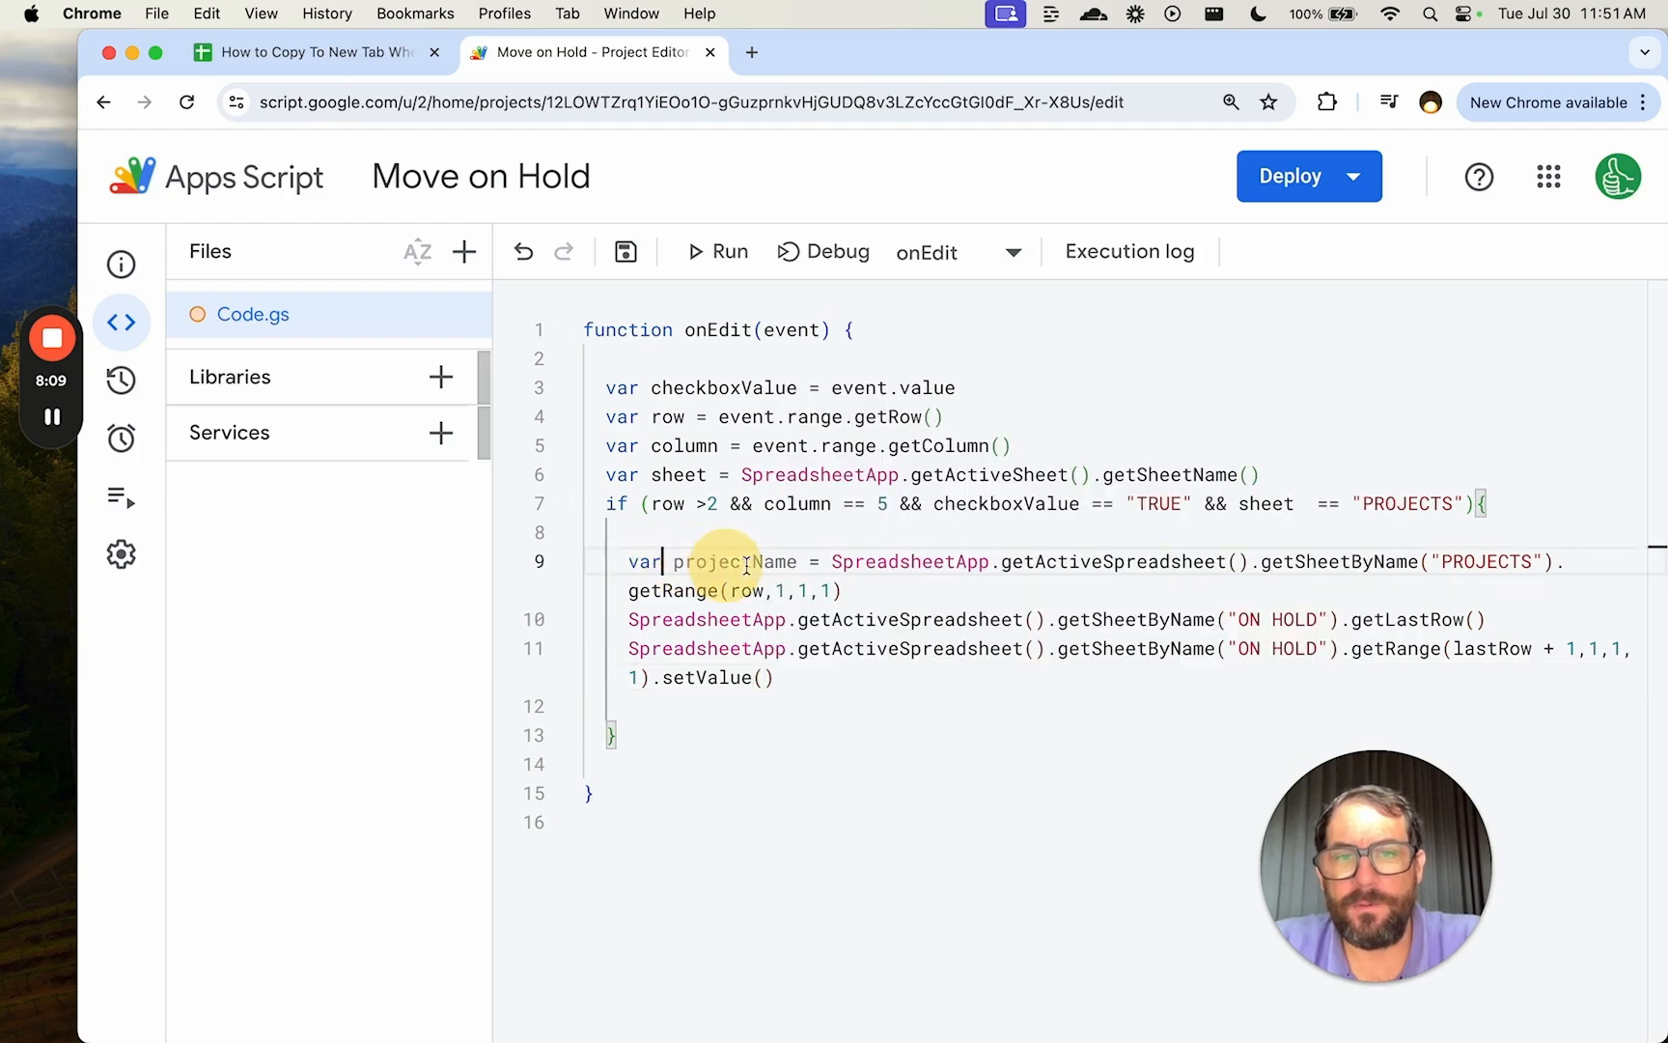
Store the ON HOLD last row in var lastRow and pass projectName to setValue.
{"action": "left_click", "coordinate": [309, 52]}
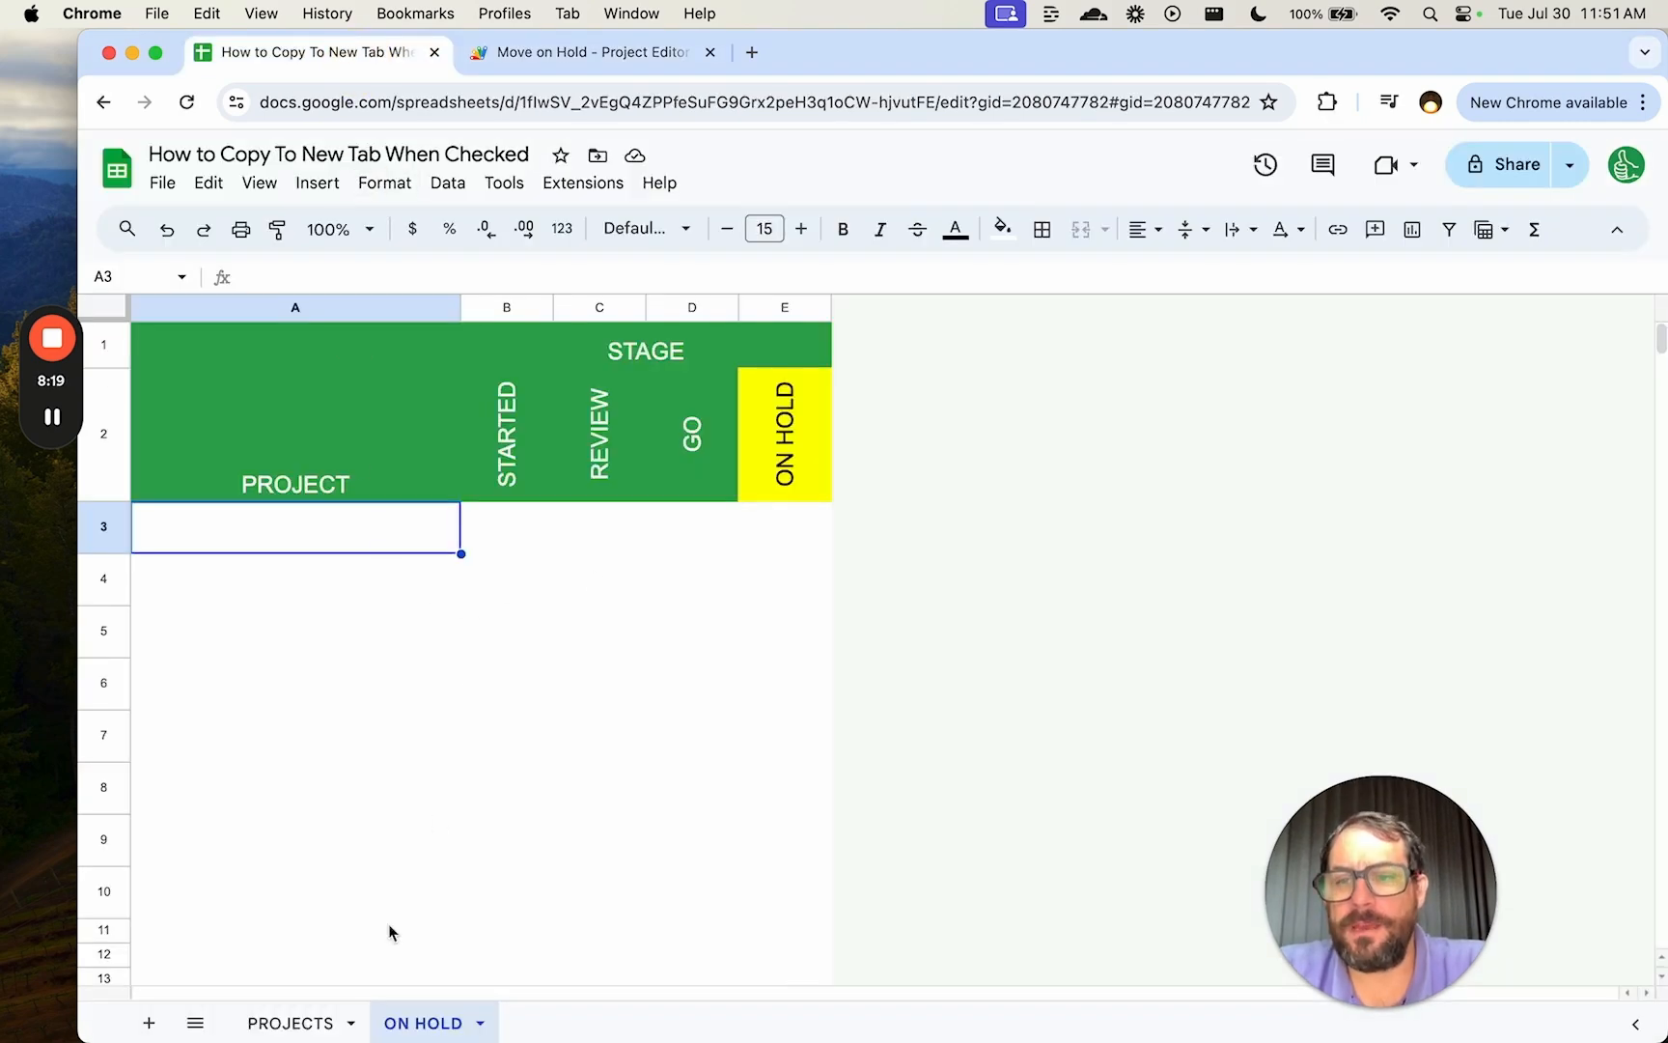
{"action": "left_click", "coordinate": [290, 1023]}
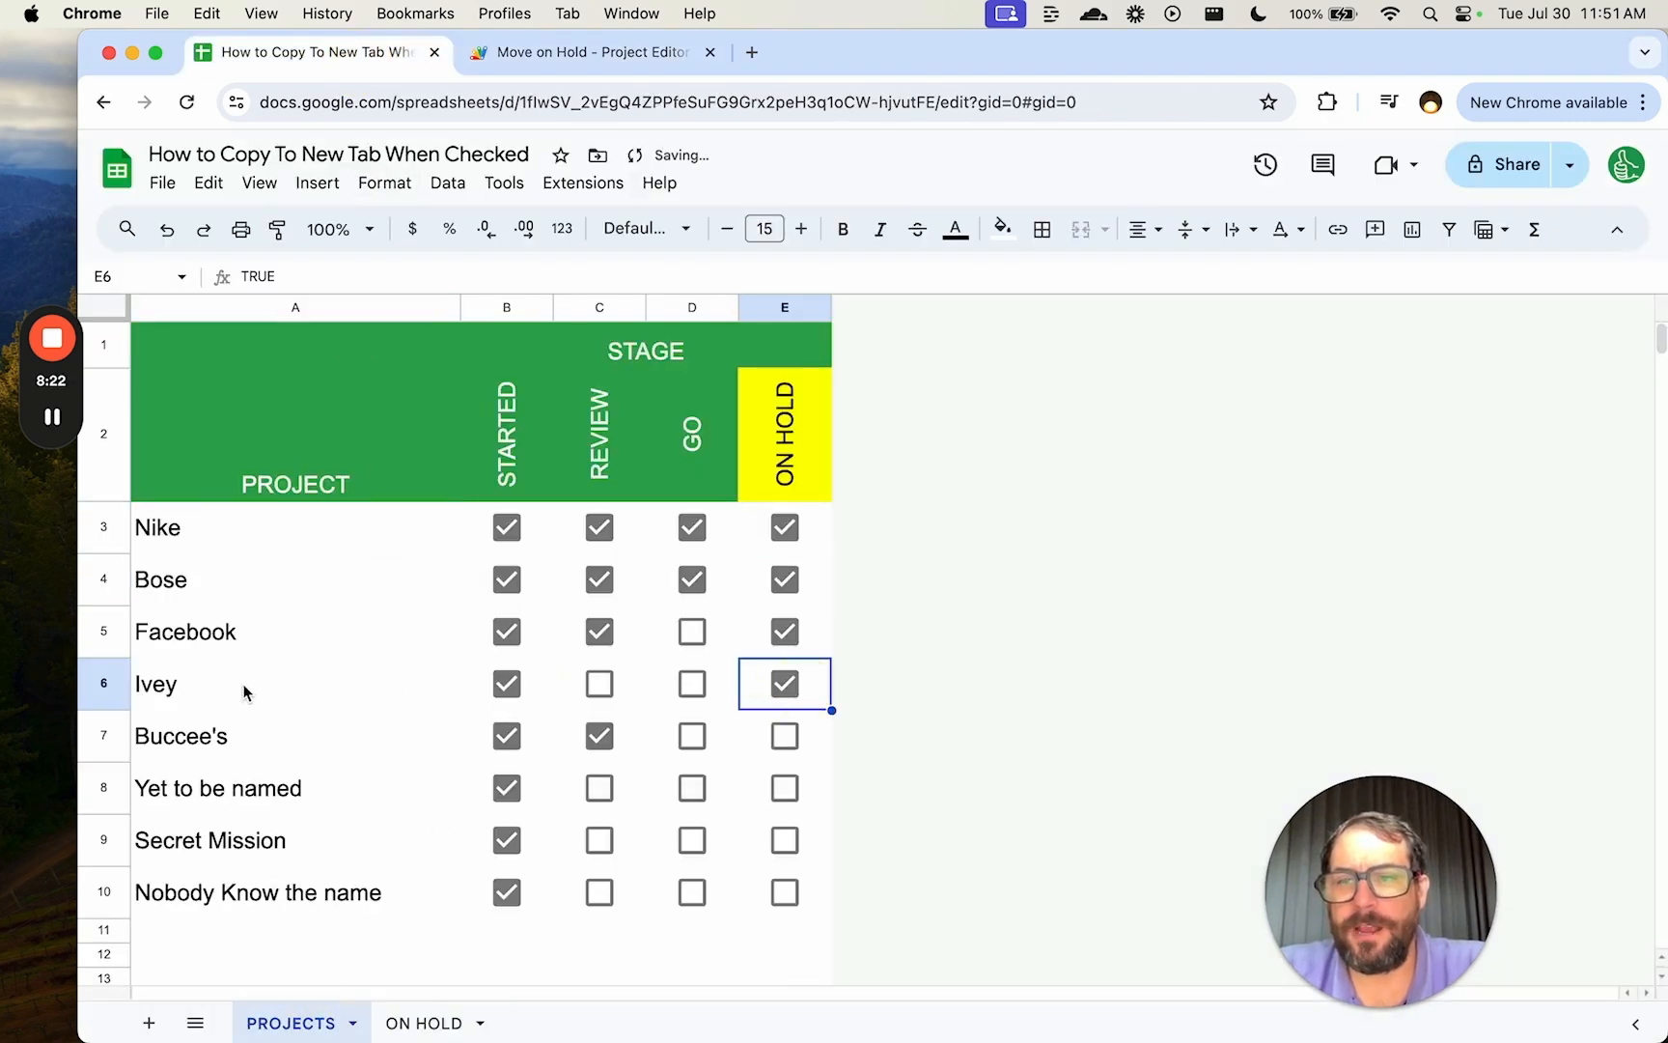
{"action": "left_click", "coordinate": [579, 52]}
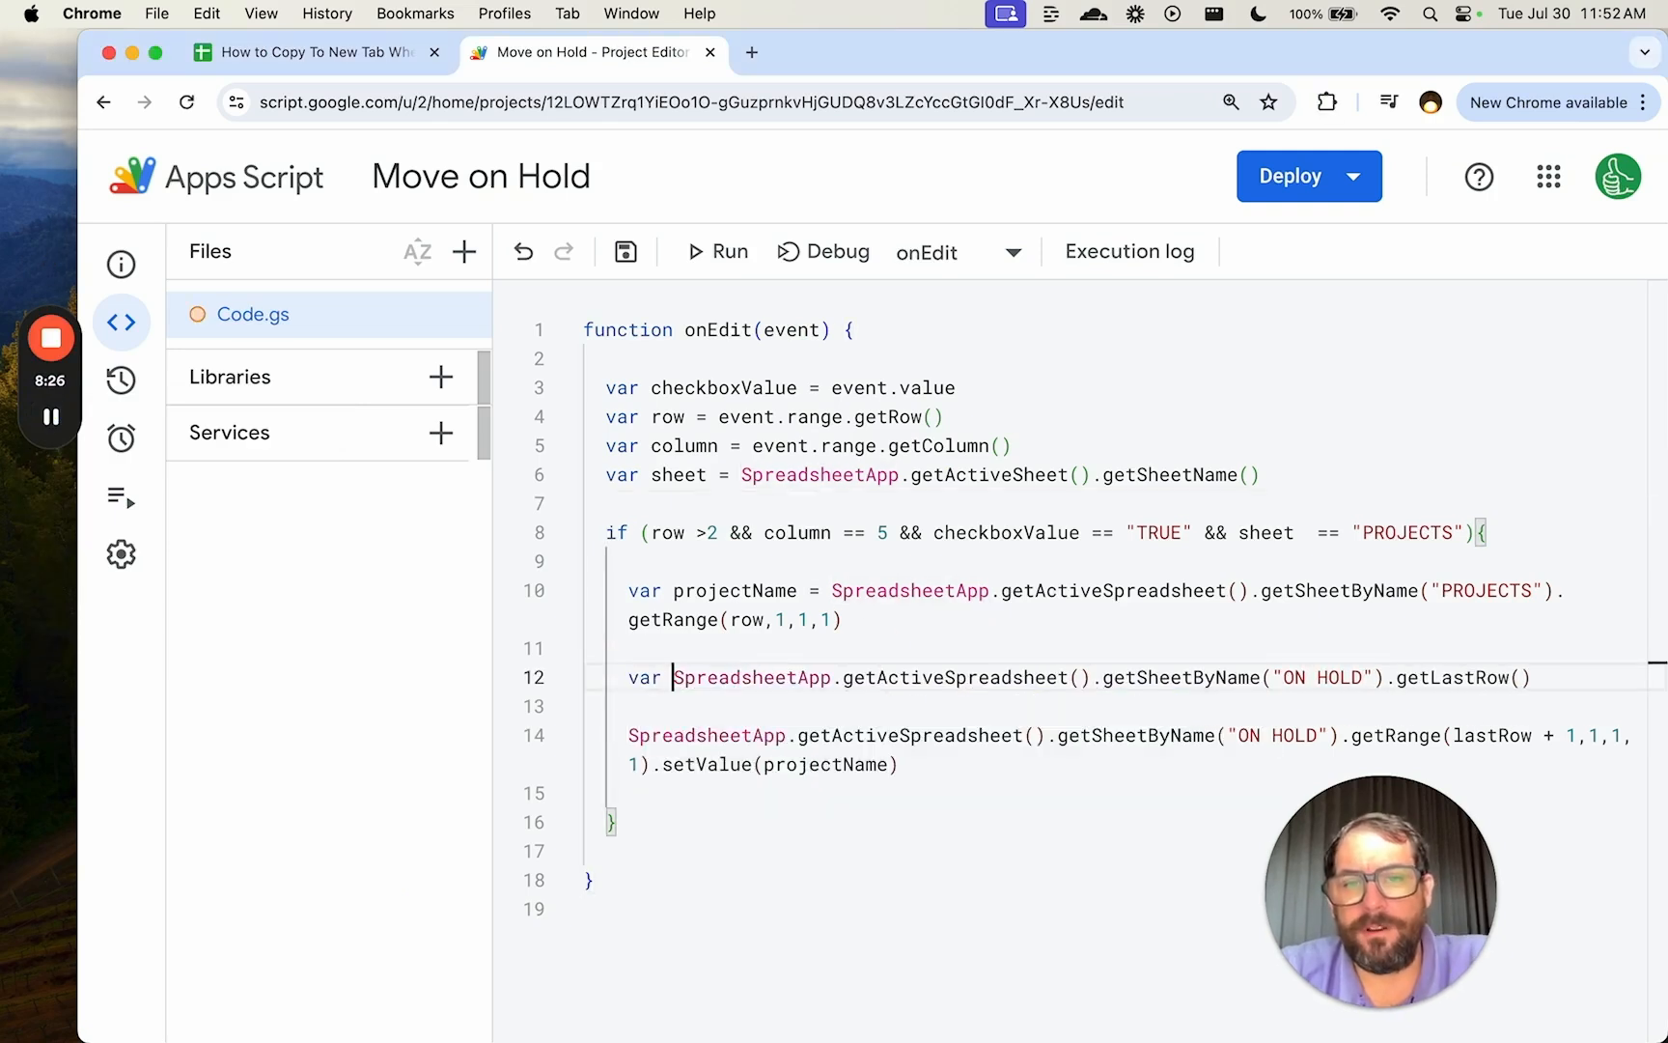
{"action": "type", "text": "lastRow ="}
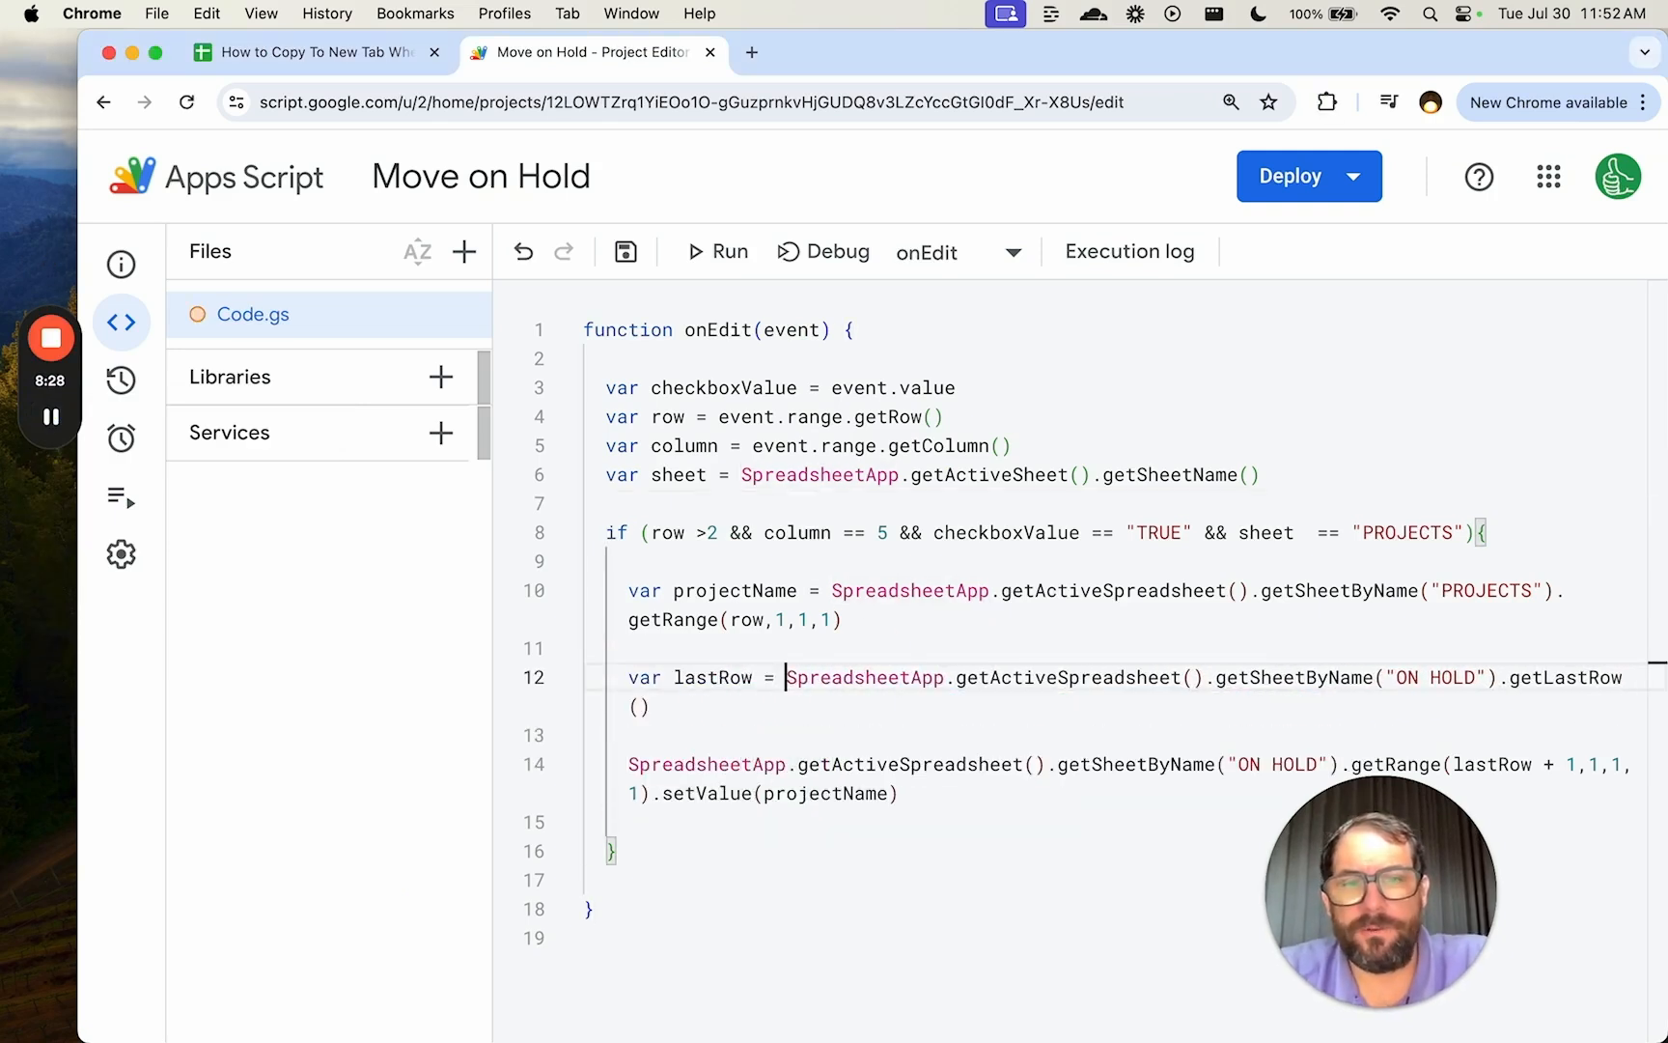
Test by ticking Nike's ON HOLD box, see "Range" copied, and append .getValue() to the projectName line.
{"action": "left_click", "coordinate": [309, 52]}
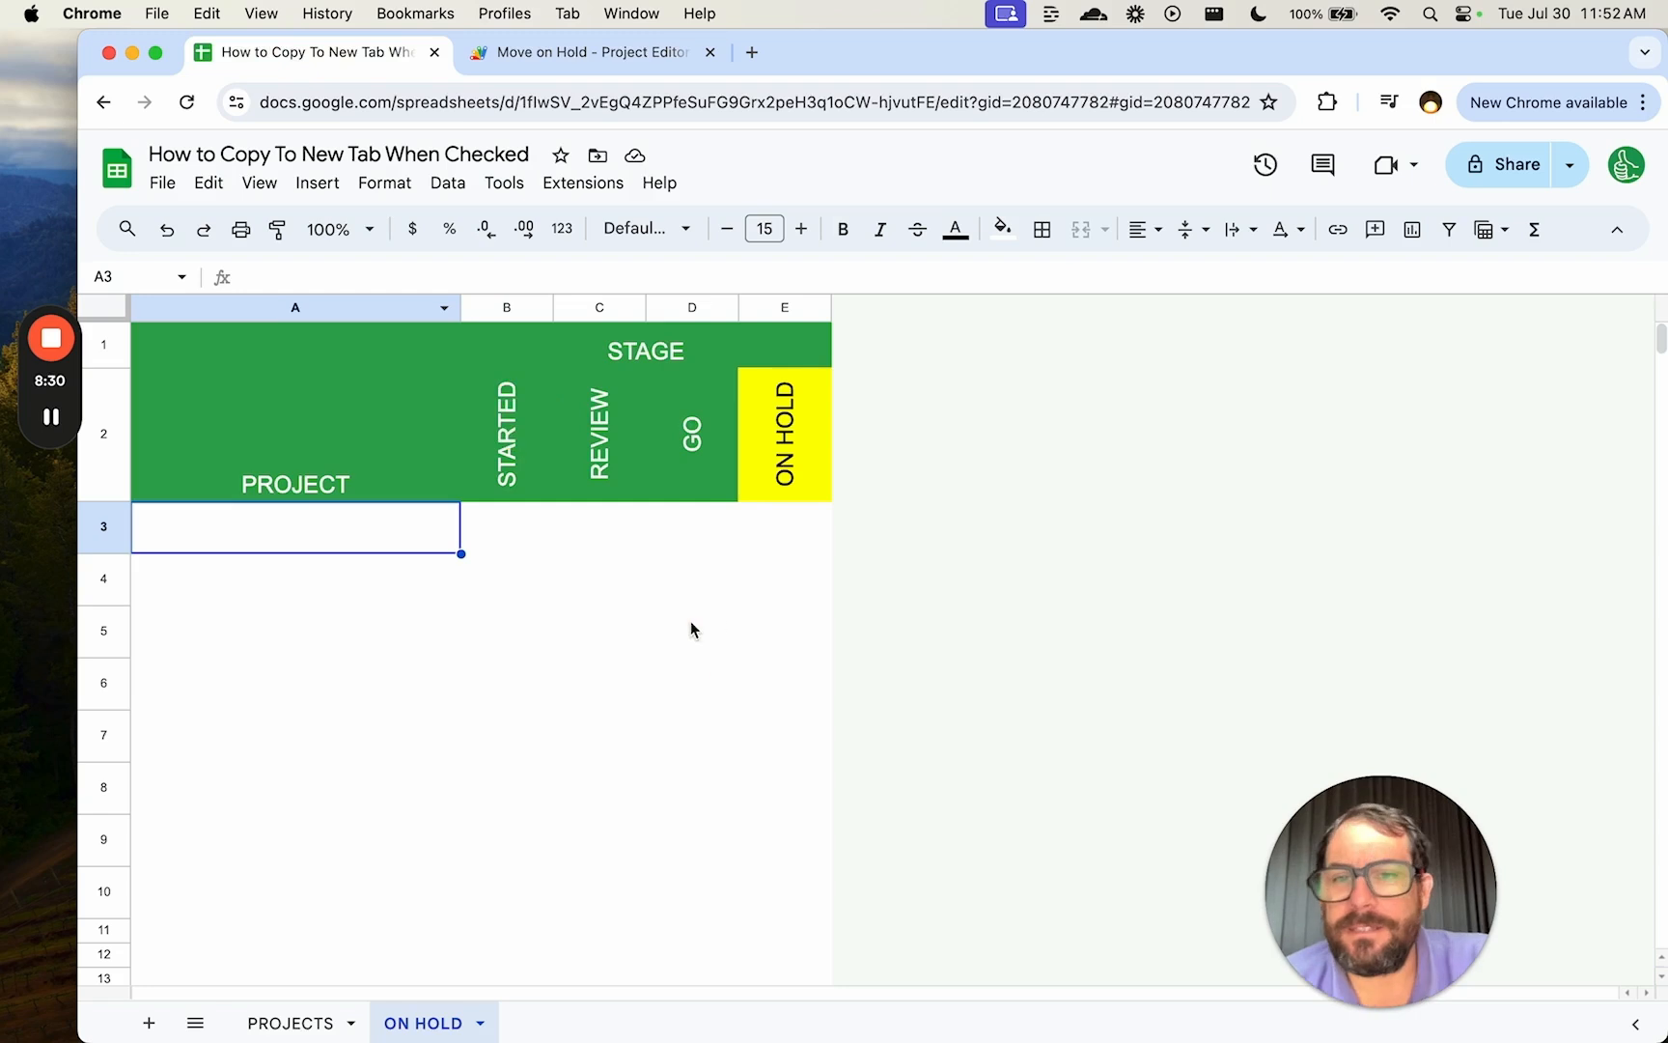
{"action": "left_click", "coordinate": [290, 1023]}
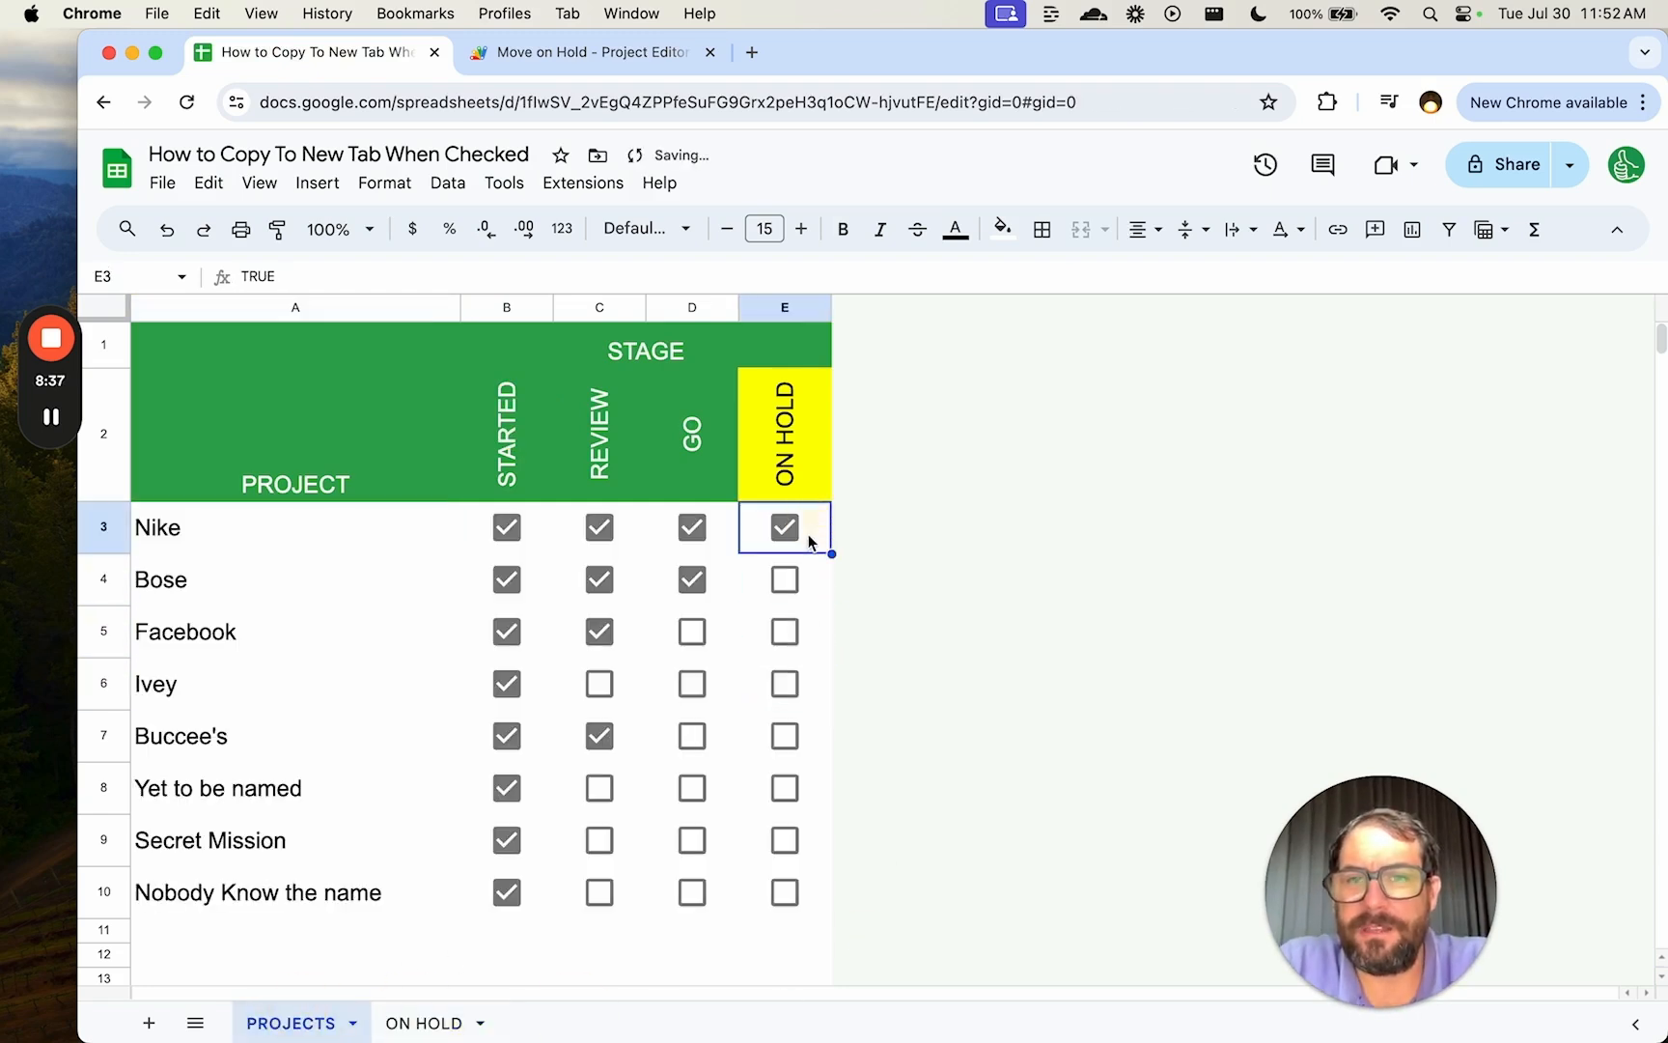
{"action": "left_click", "coordinate": [422, 1024]}
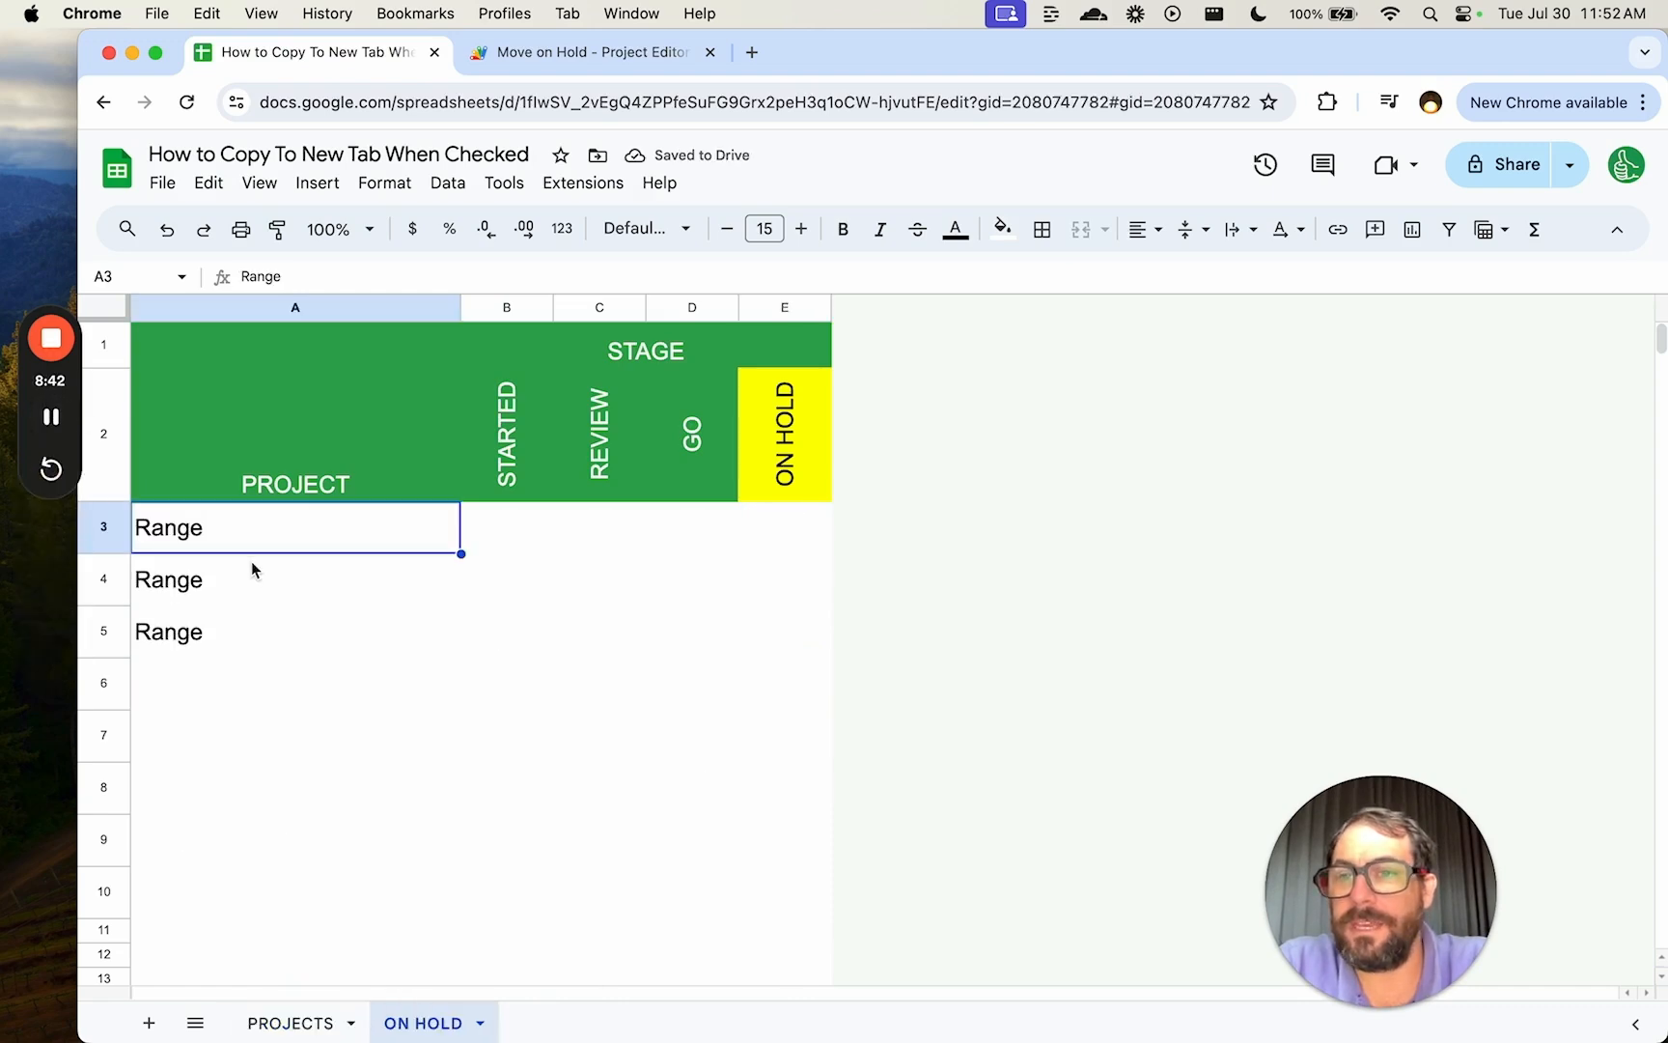
{"action": "left_click", "coordinate": [583, 52]}
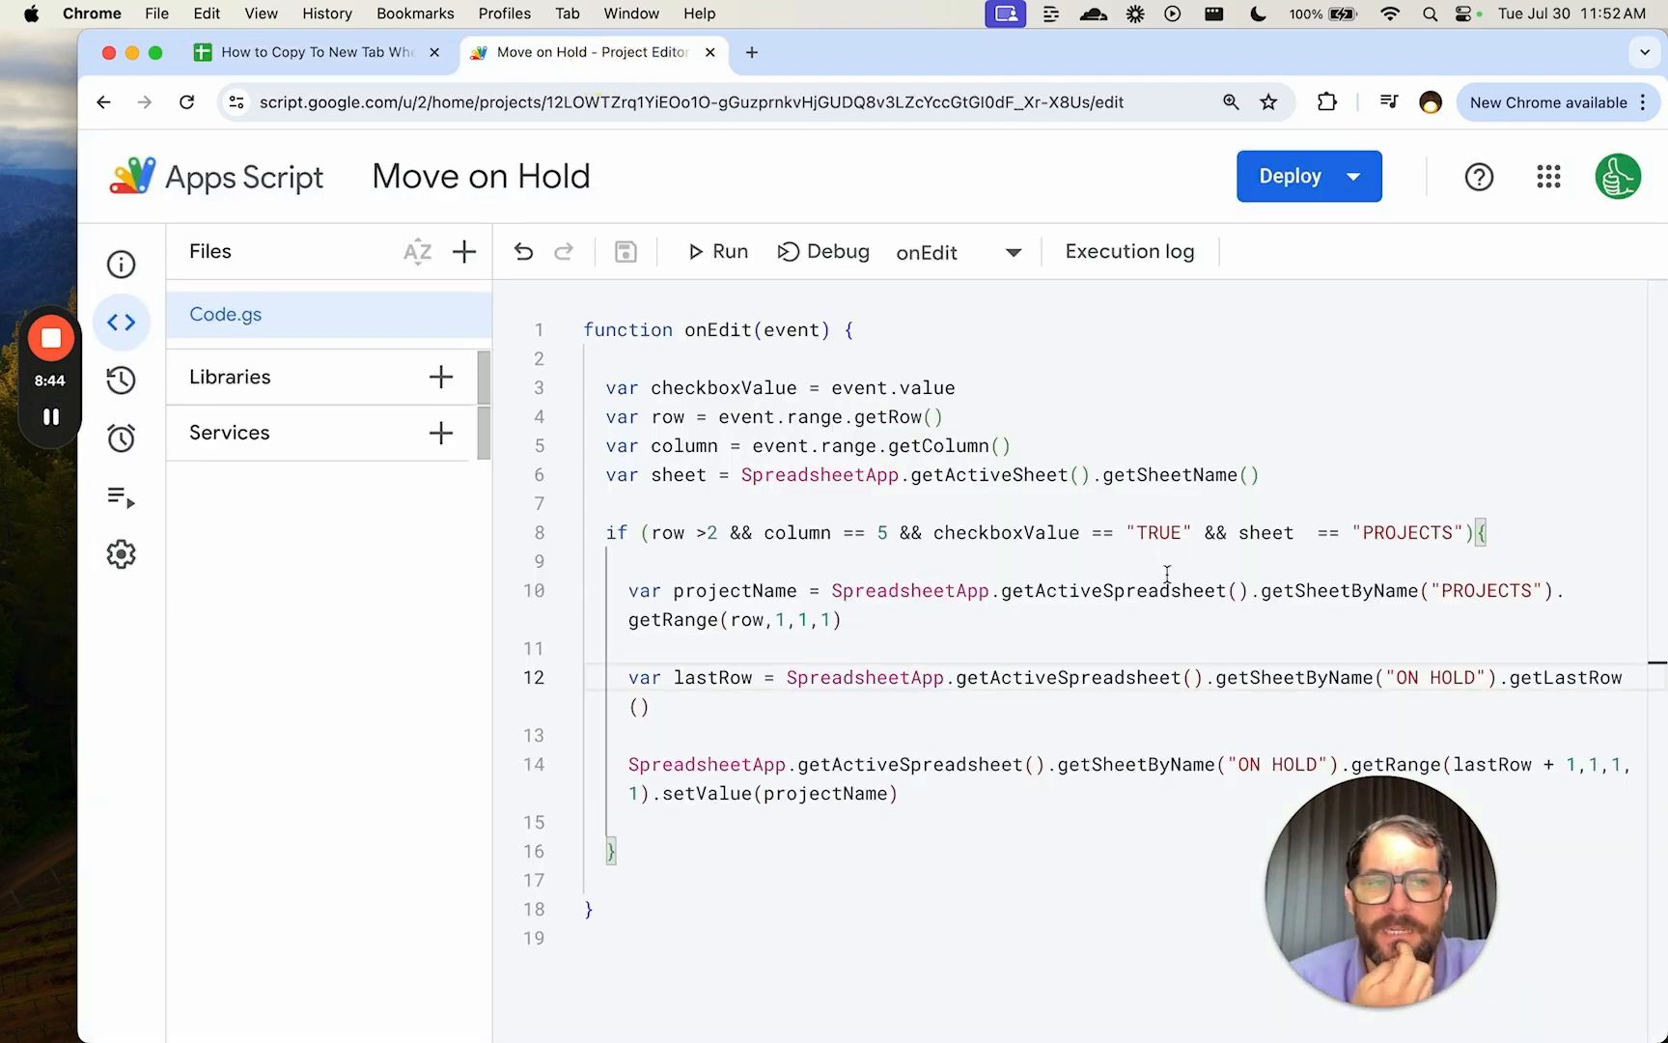
{"action": "left_click", "coordinate": [840, 620]}
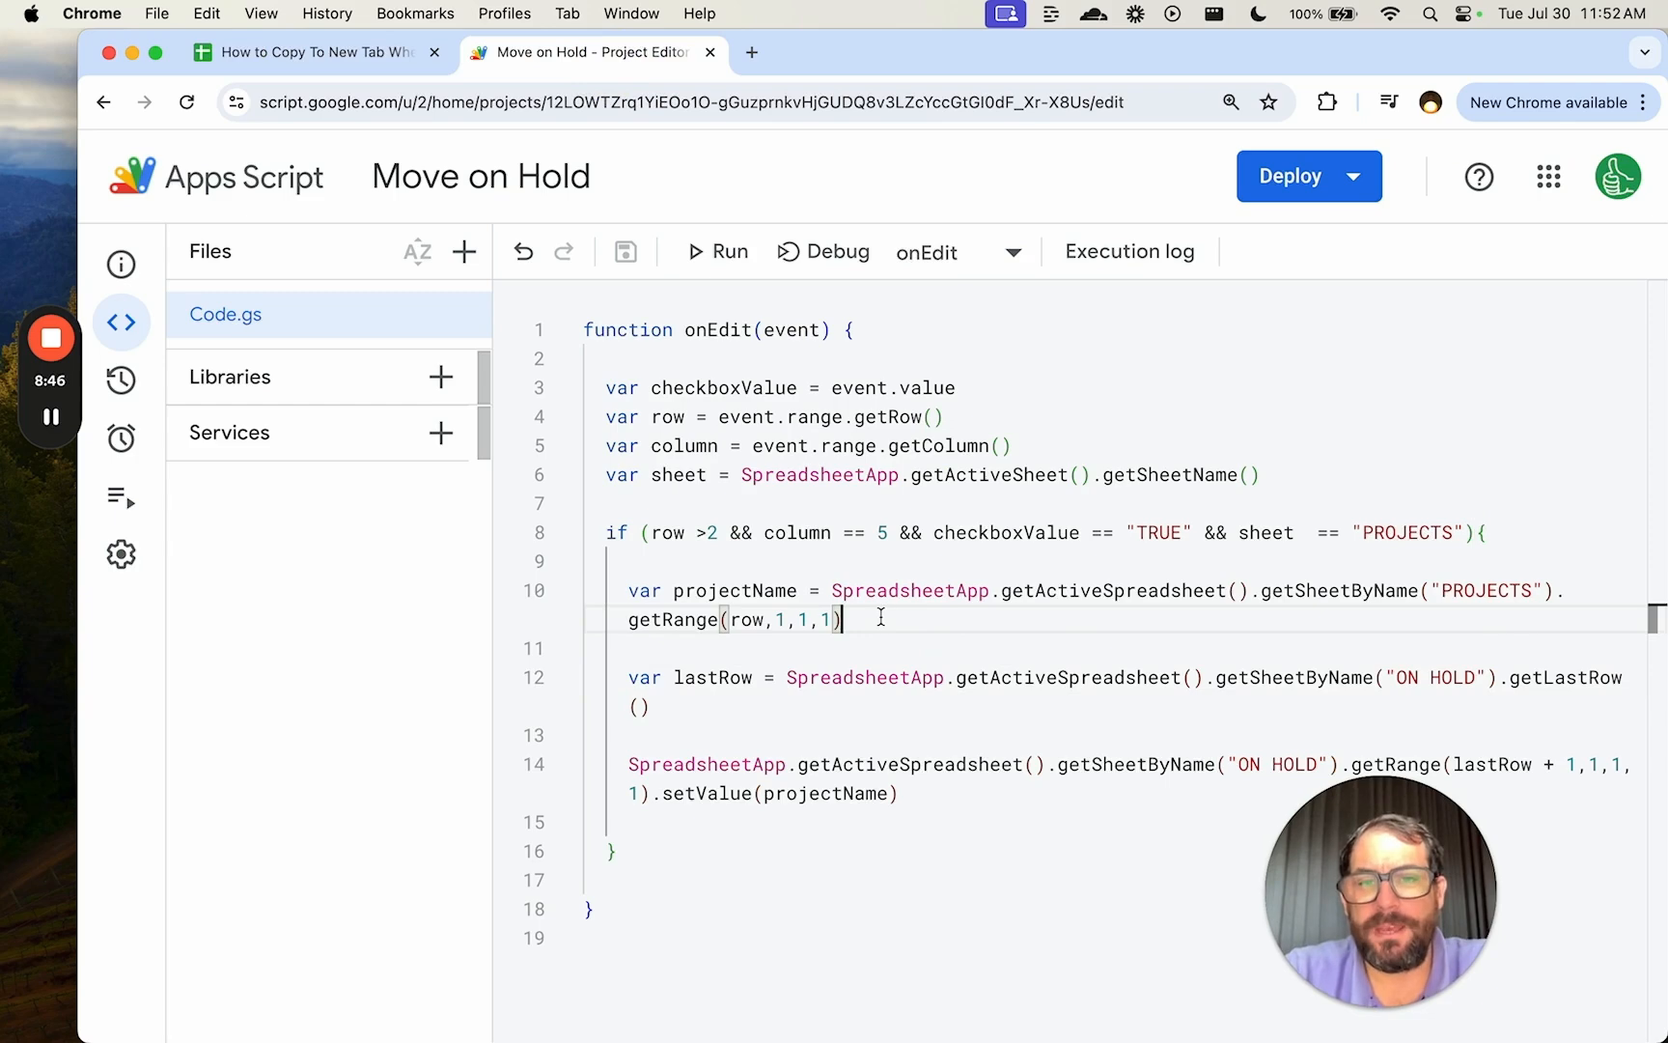
{"action": "type", "text": ".getValue("}
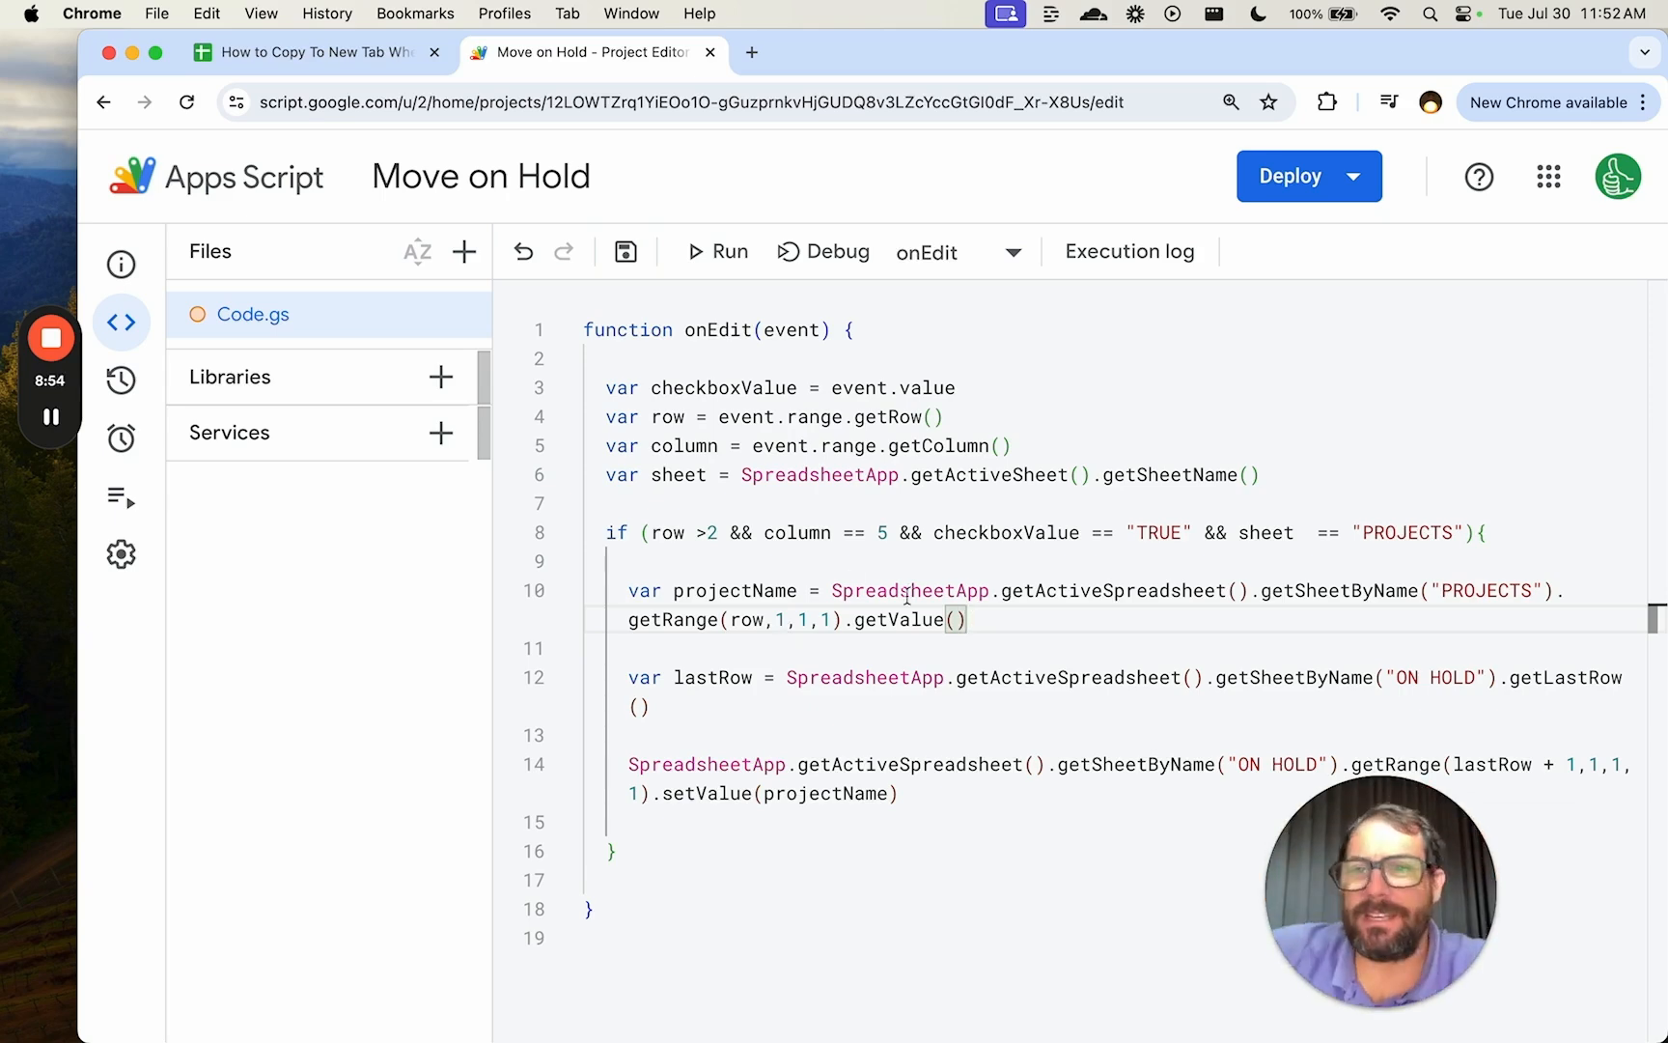
Clear the ON HOLD list, tick Facebook's box and confirm Facebook is copied to ON HOLD.
{"action": "left_click", "coordinate": [309, 52]}
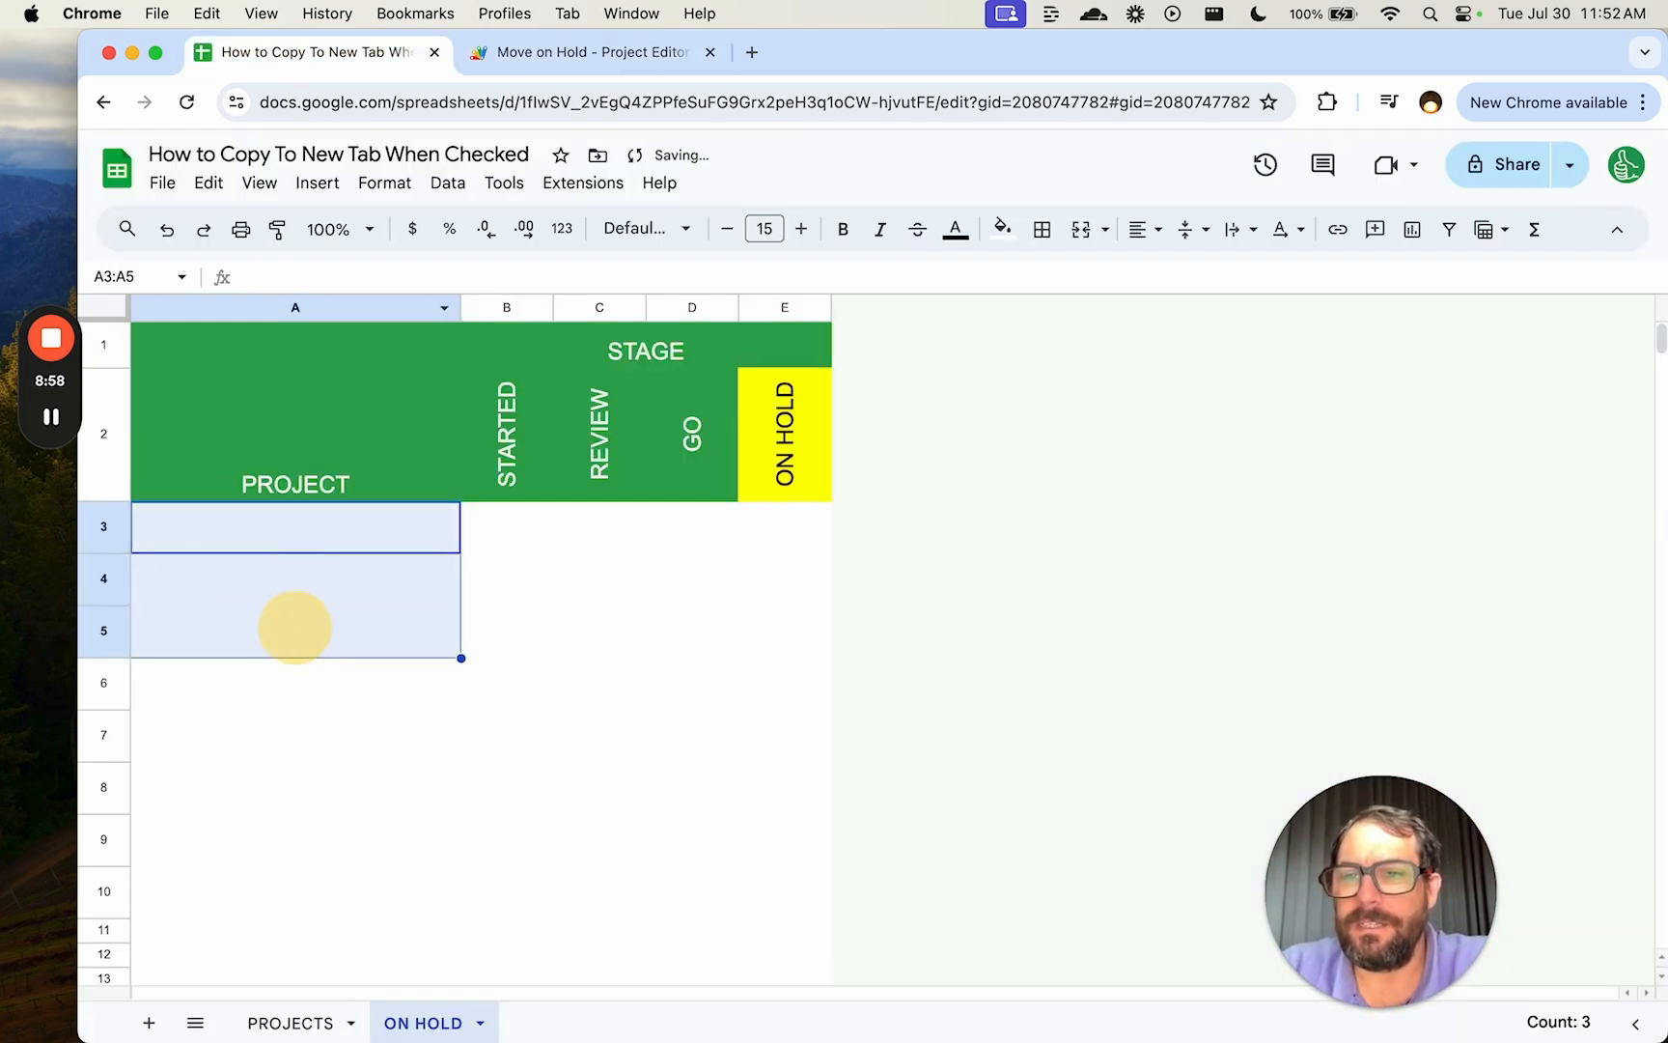
{"action": "left_click", "coordinate": [294, 1024]}
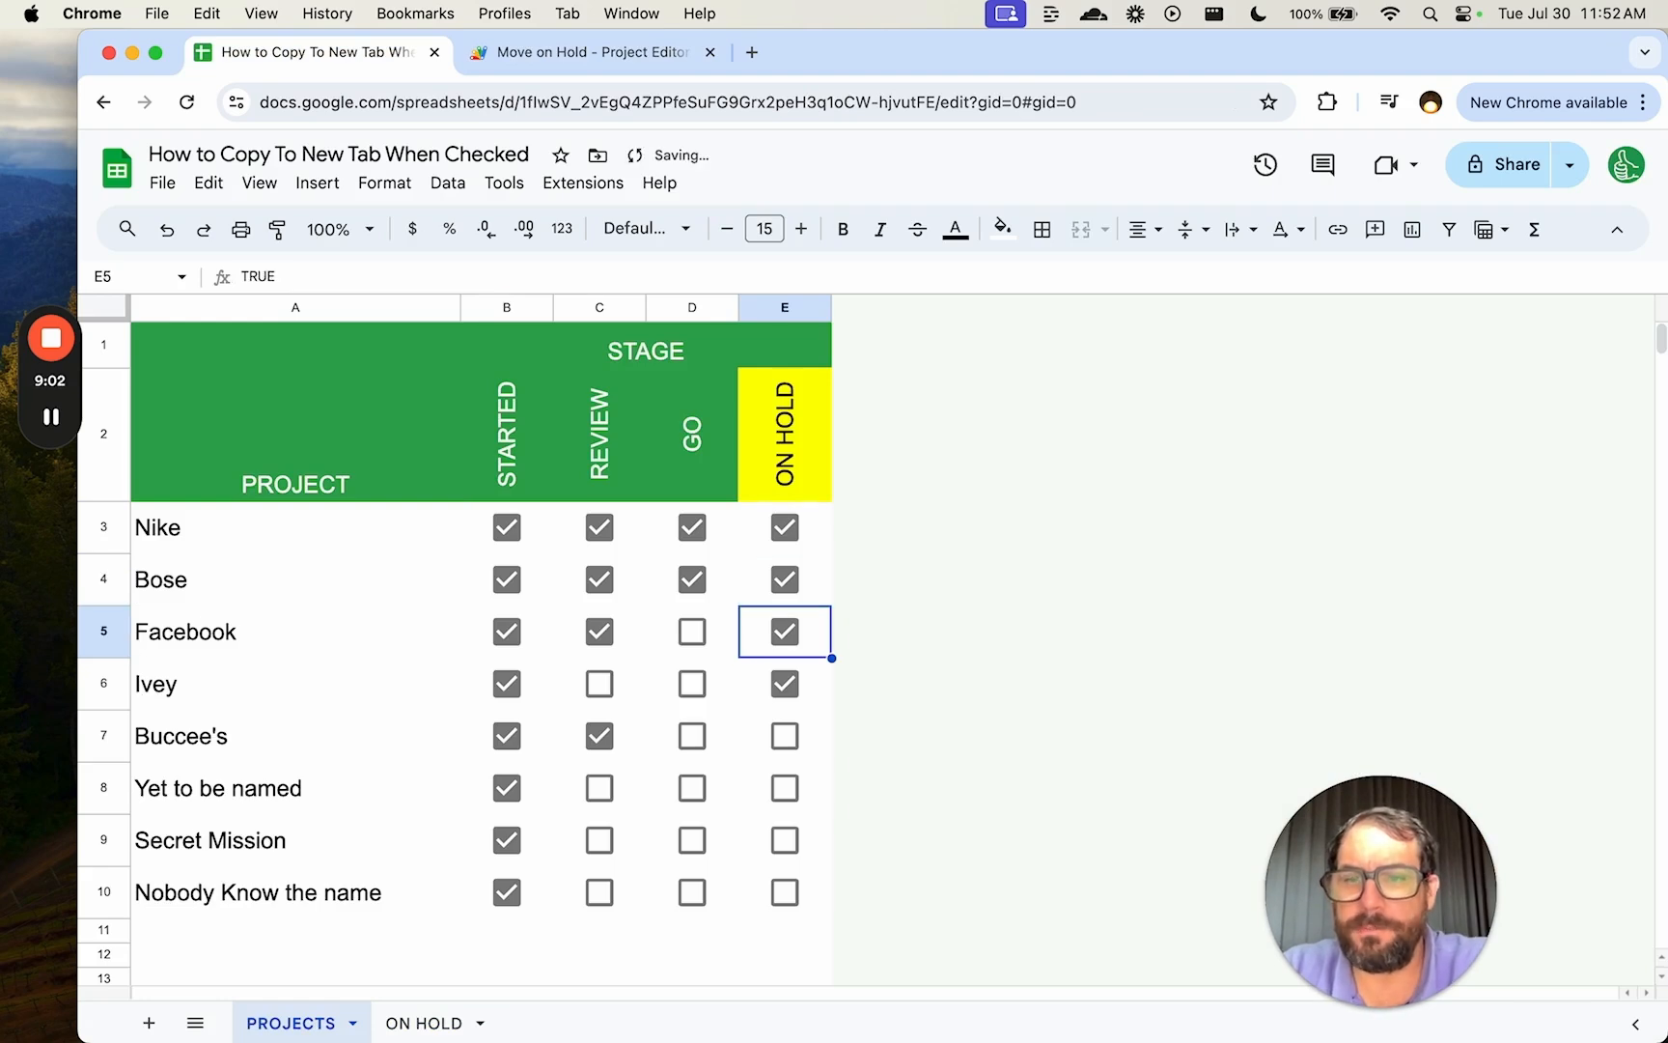
{"action": "left_click", "coordinate": [423, 1023]}
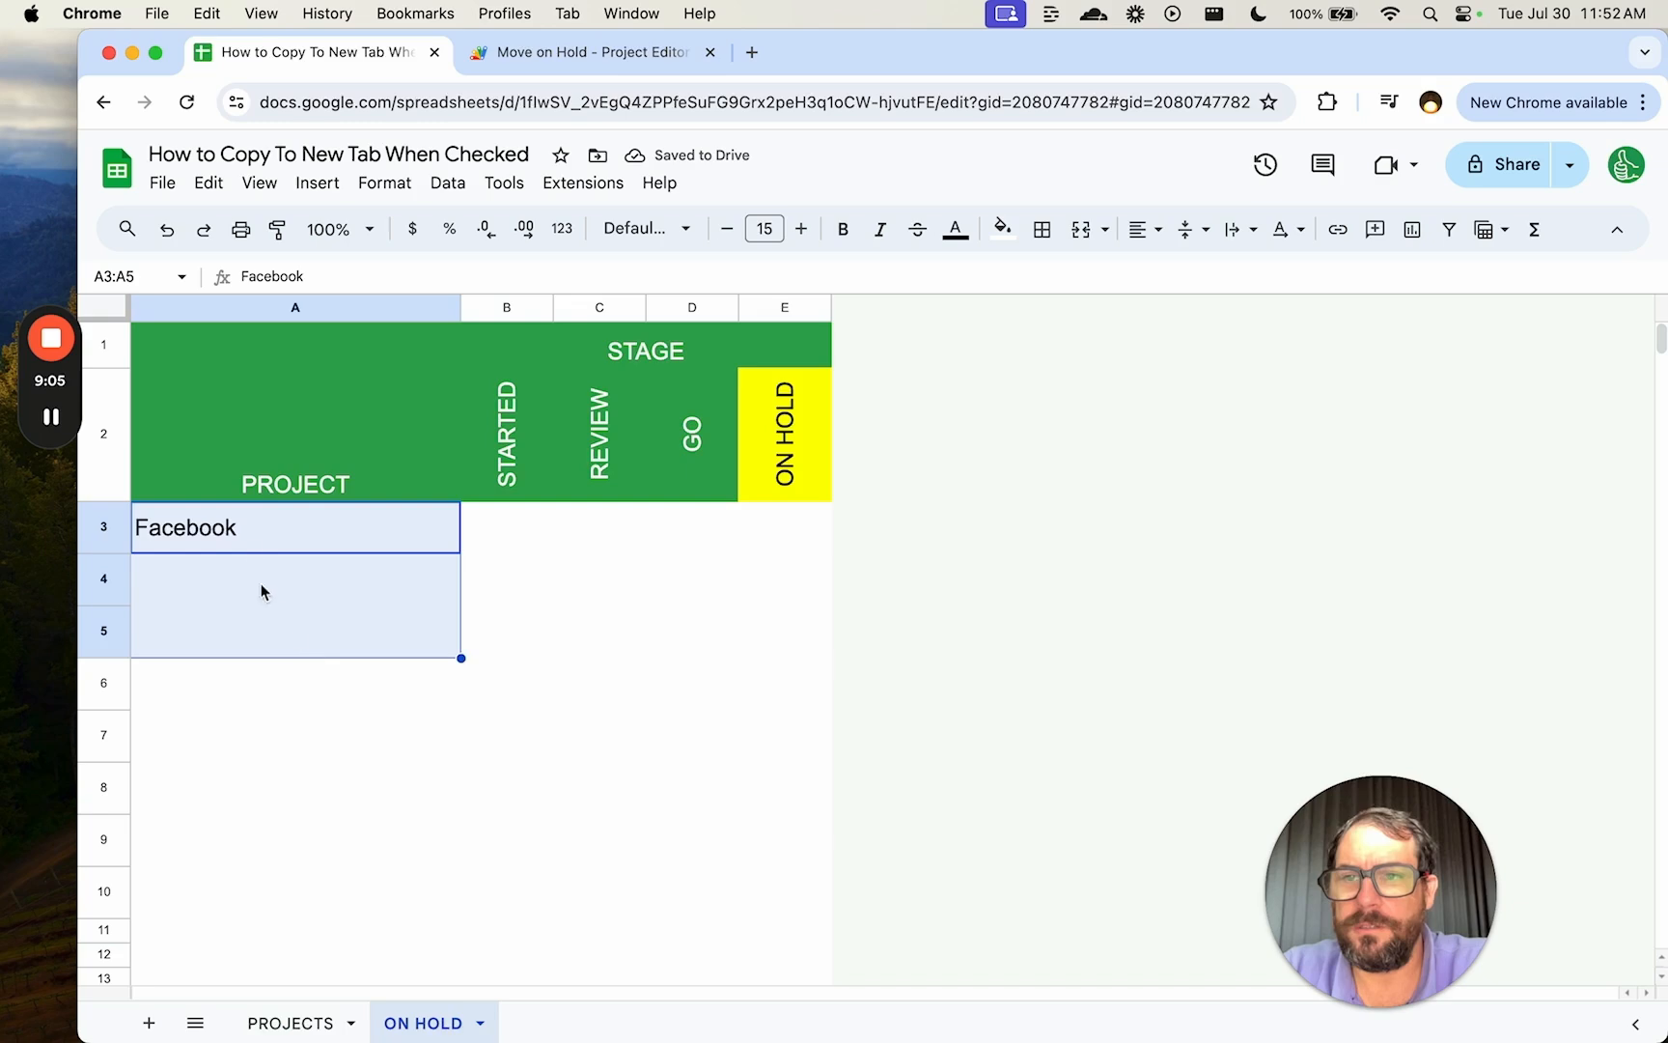
{"action": "left_click", "coordinate": [289, 1023]}
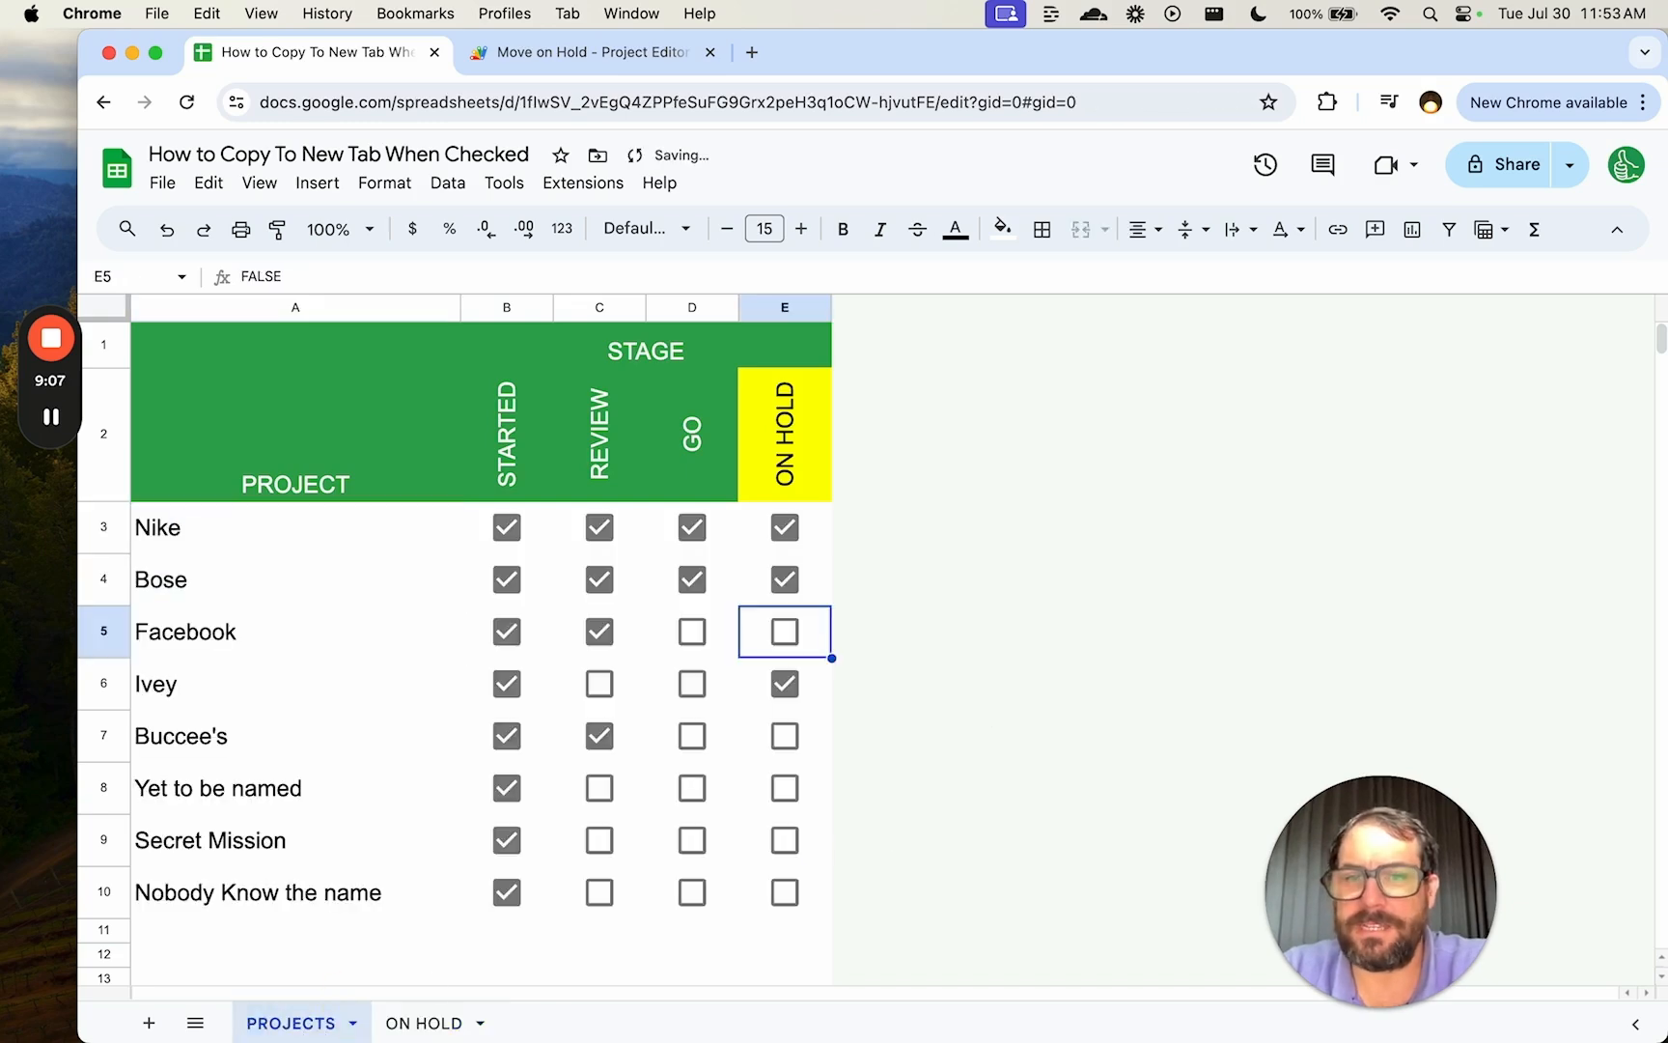
Tick Yet to be named and Nike and confirm their names appear on the ON HOLD tab.
{"action": "left_click", "coordinate": [784, 787]}
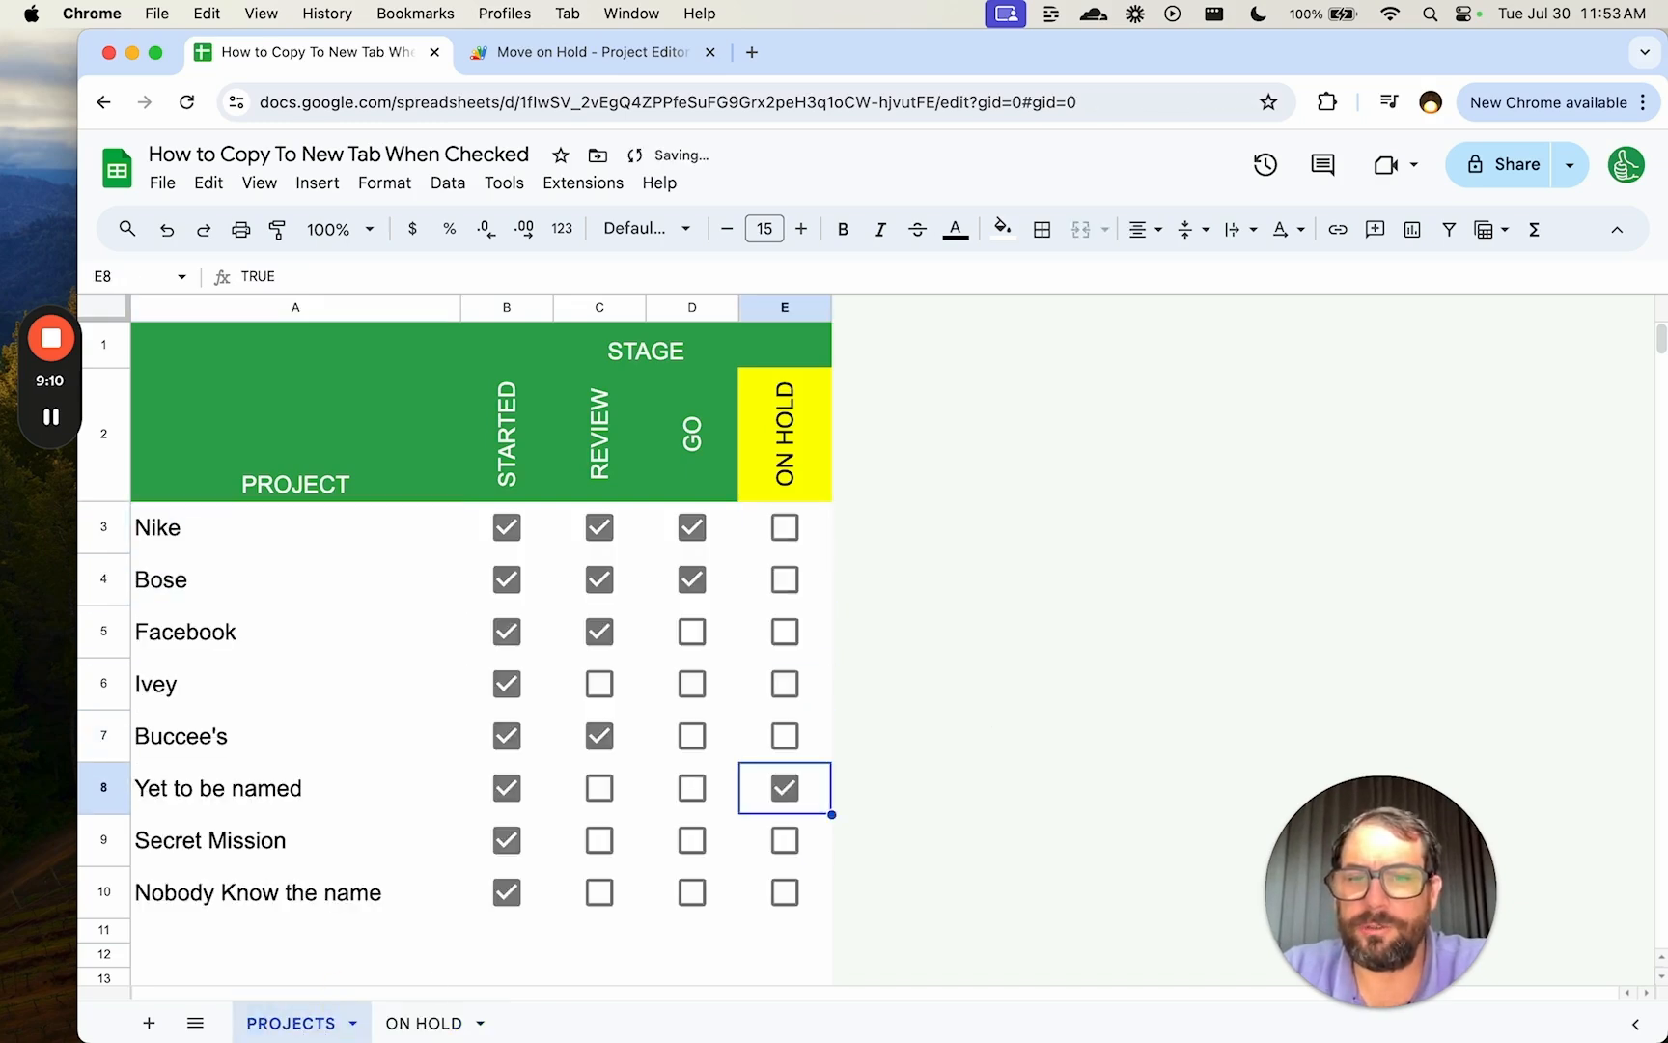
{"action": "left_click", "coordinate": [423, 1023]}
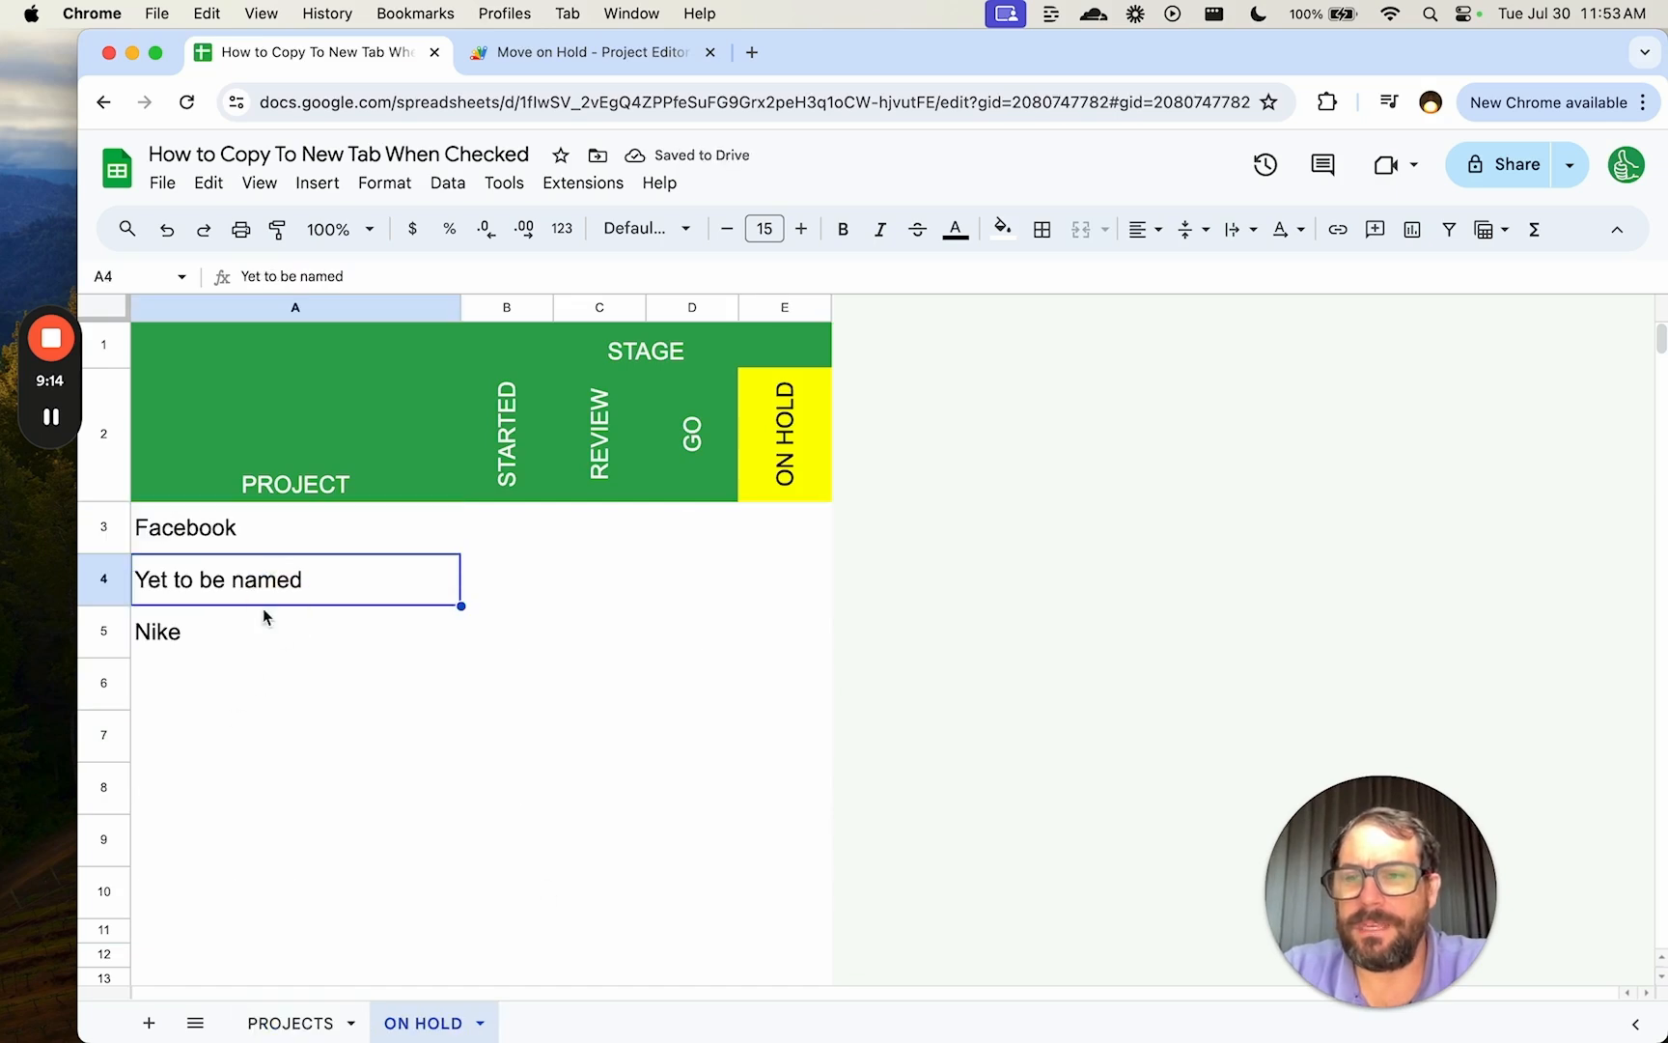
{"action": "left_click", "coordinate": [338, 155]}
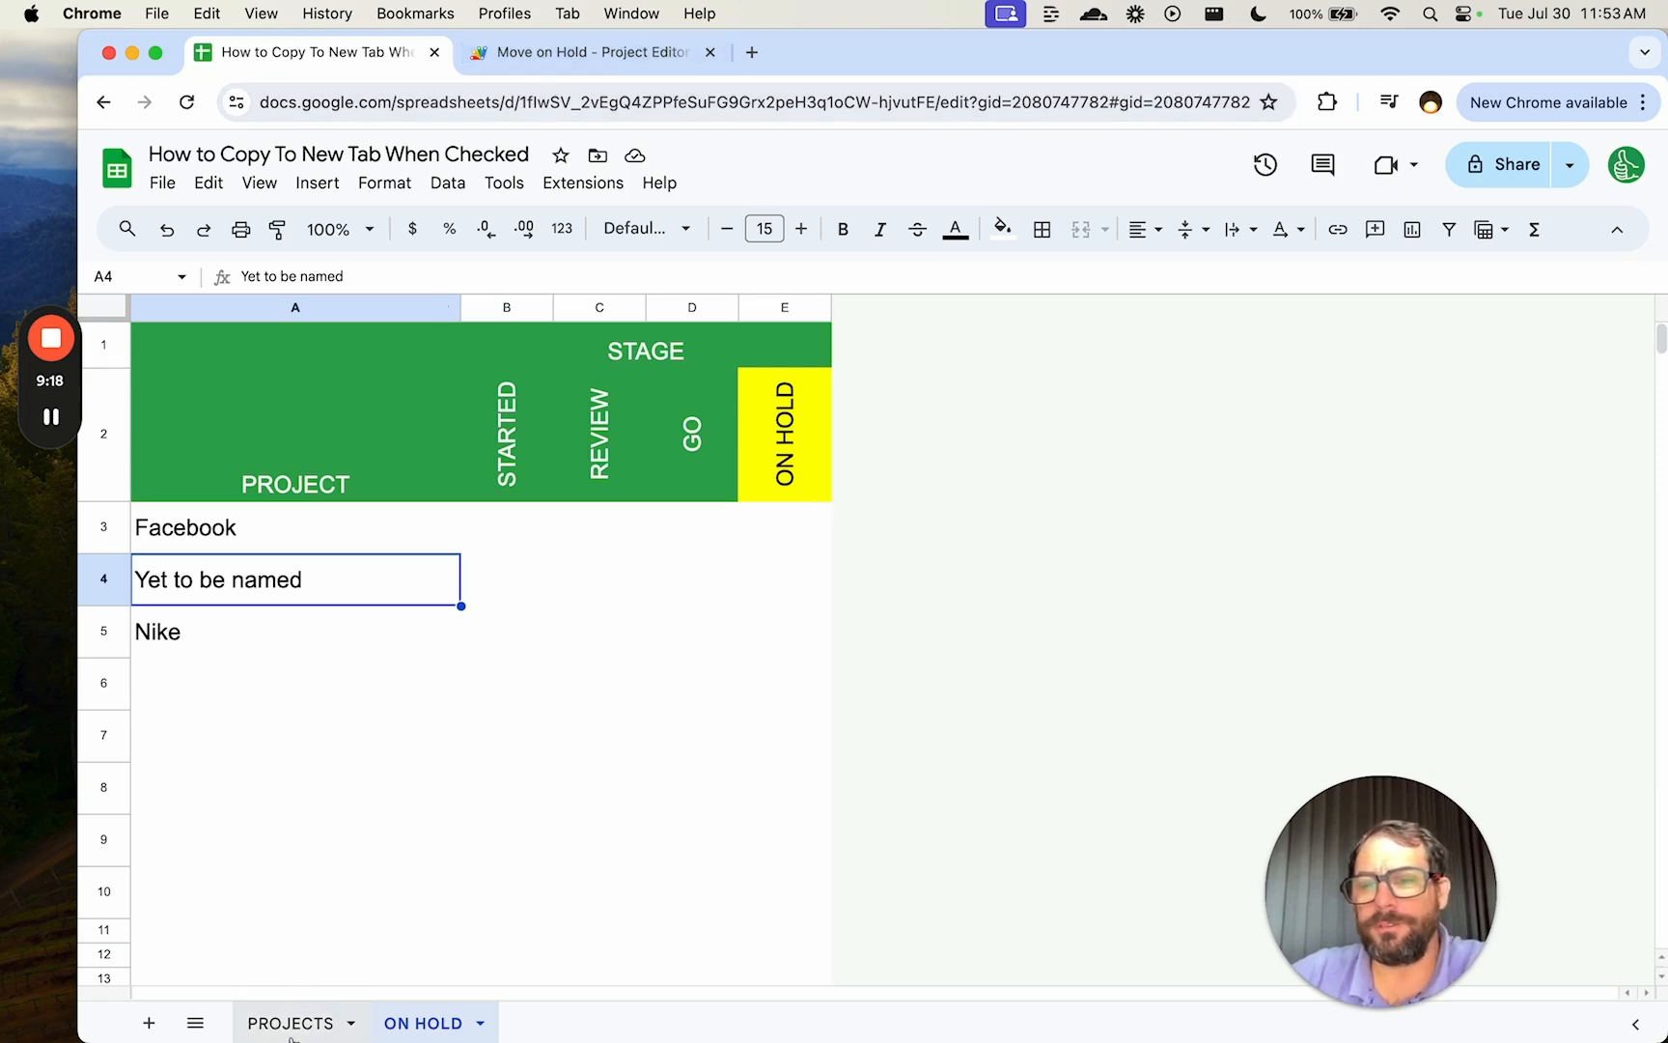
{"action": "left_click", "coordinate": [289, 1024]}
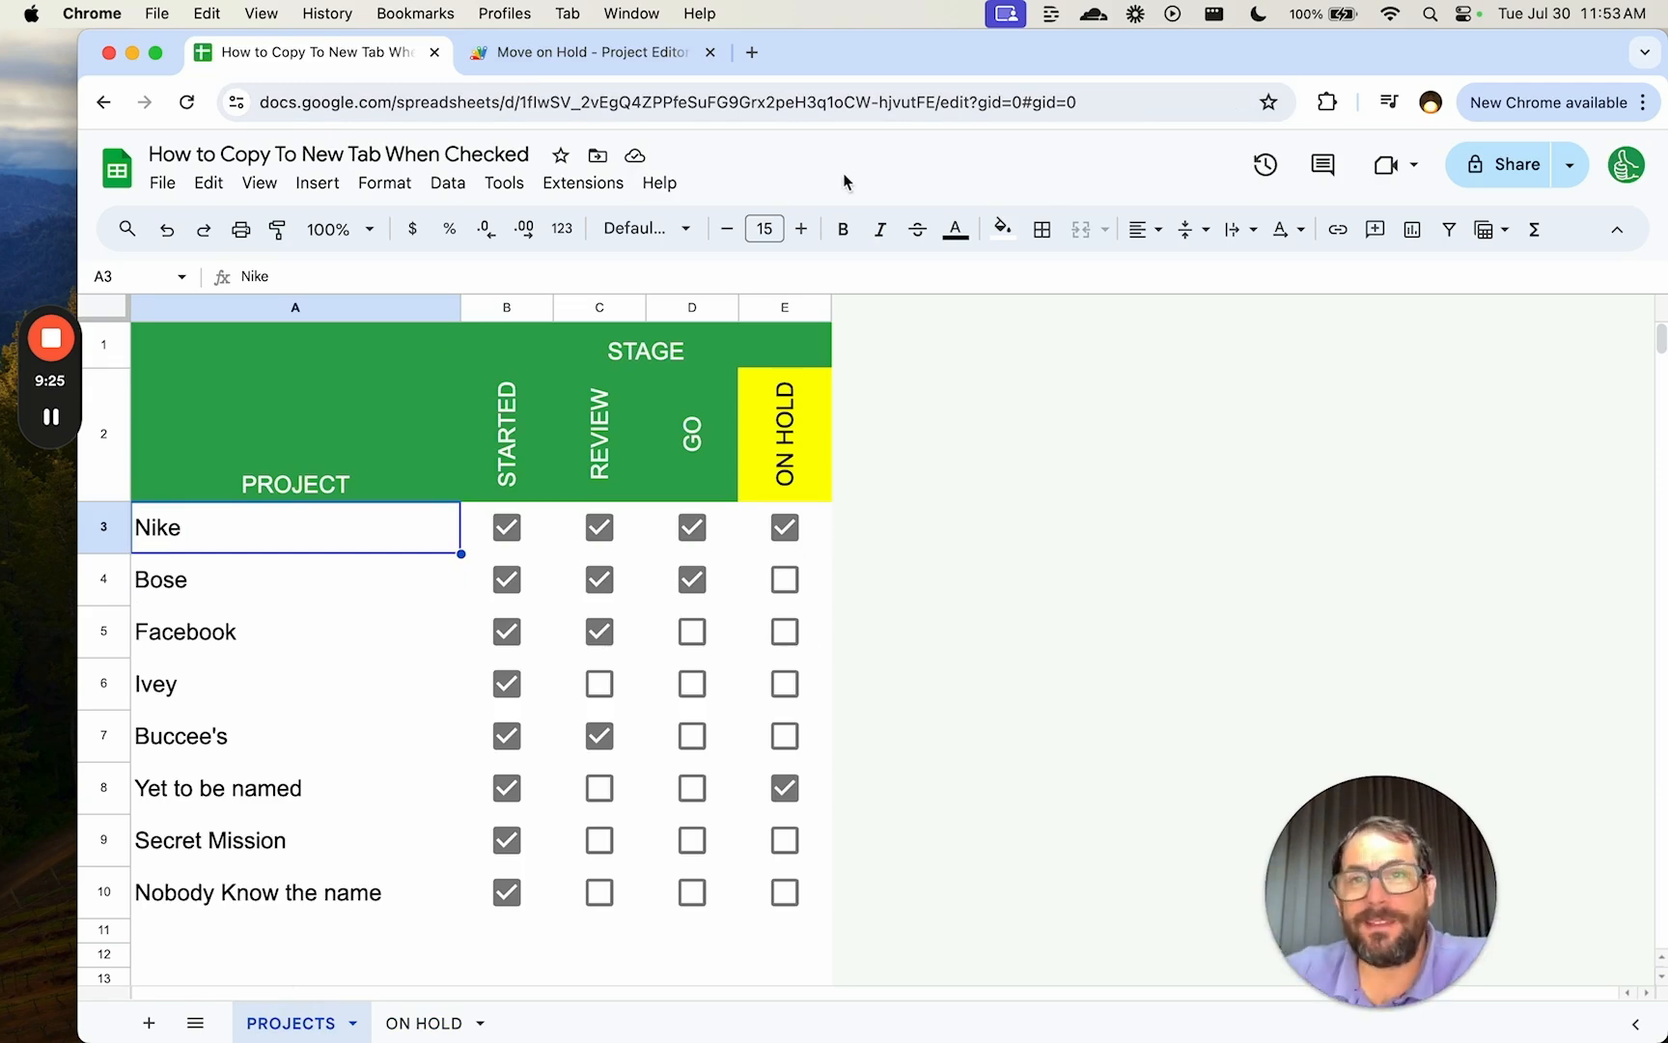
{"action": "left_click", "coordinate": [579, 52]}
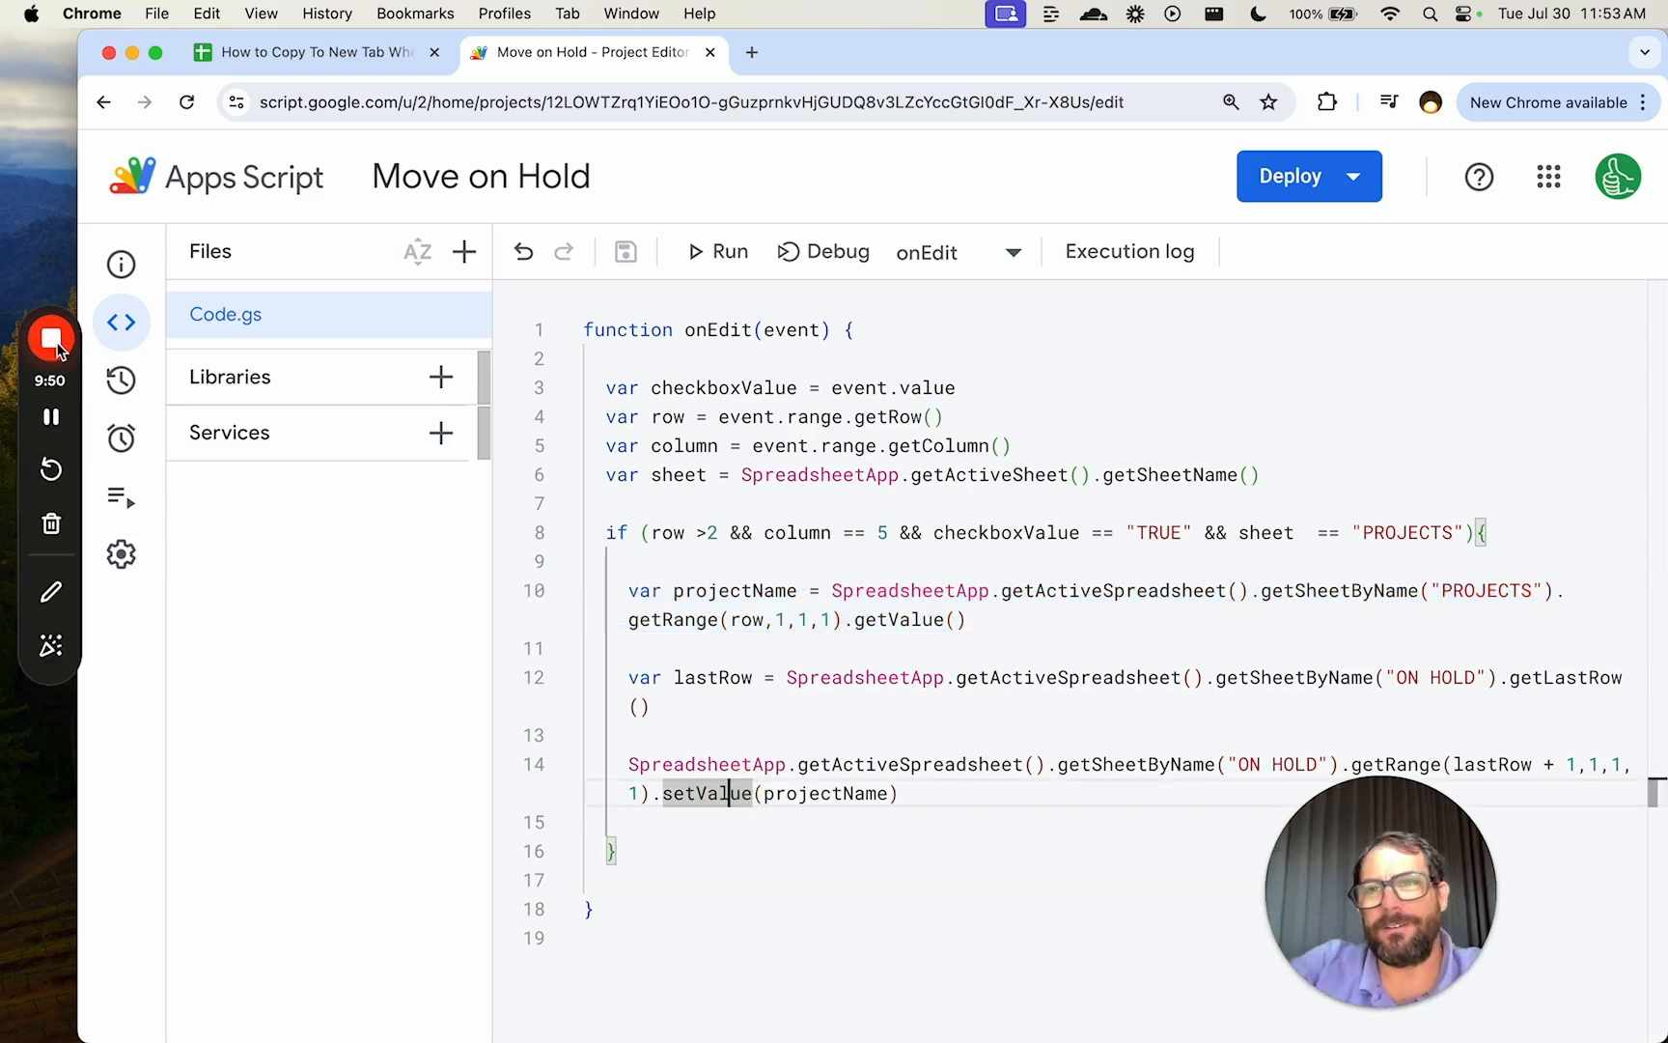
{"action": "left_click", "coordinate": [308, 52]}
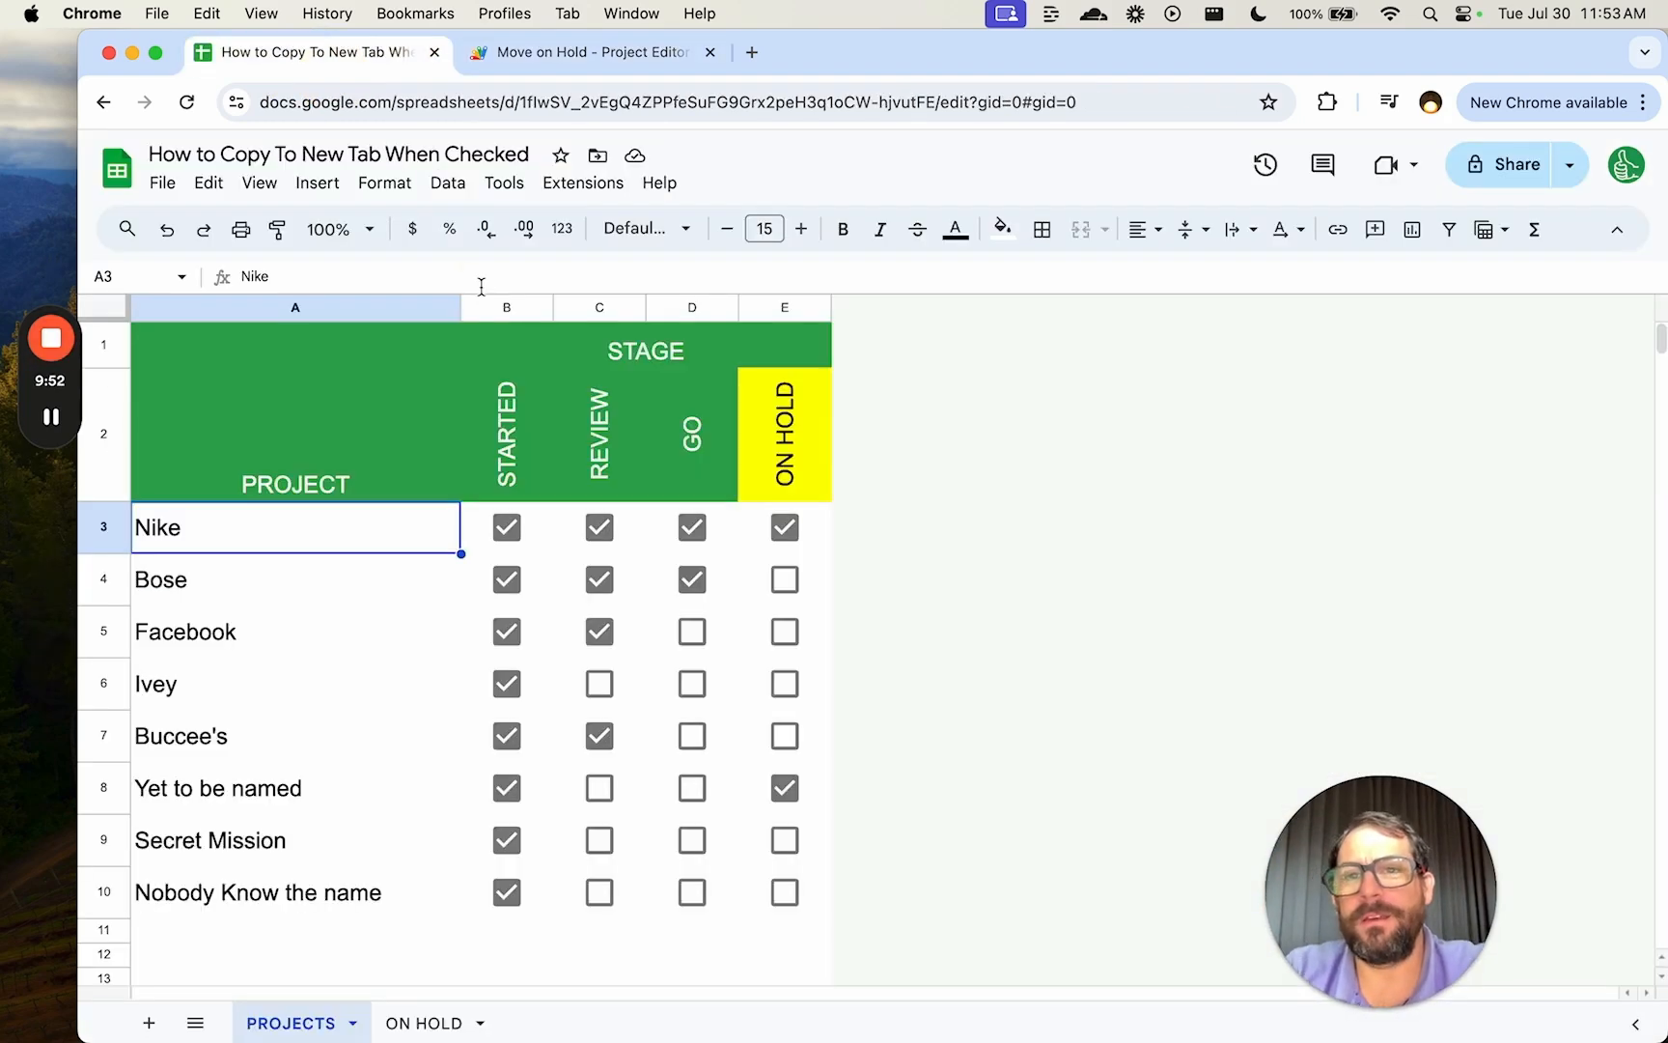
{"action": "mouse_move", "coordinate": [374, 662]}
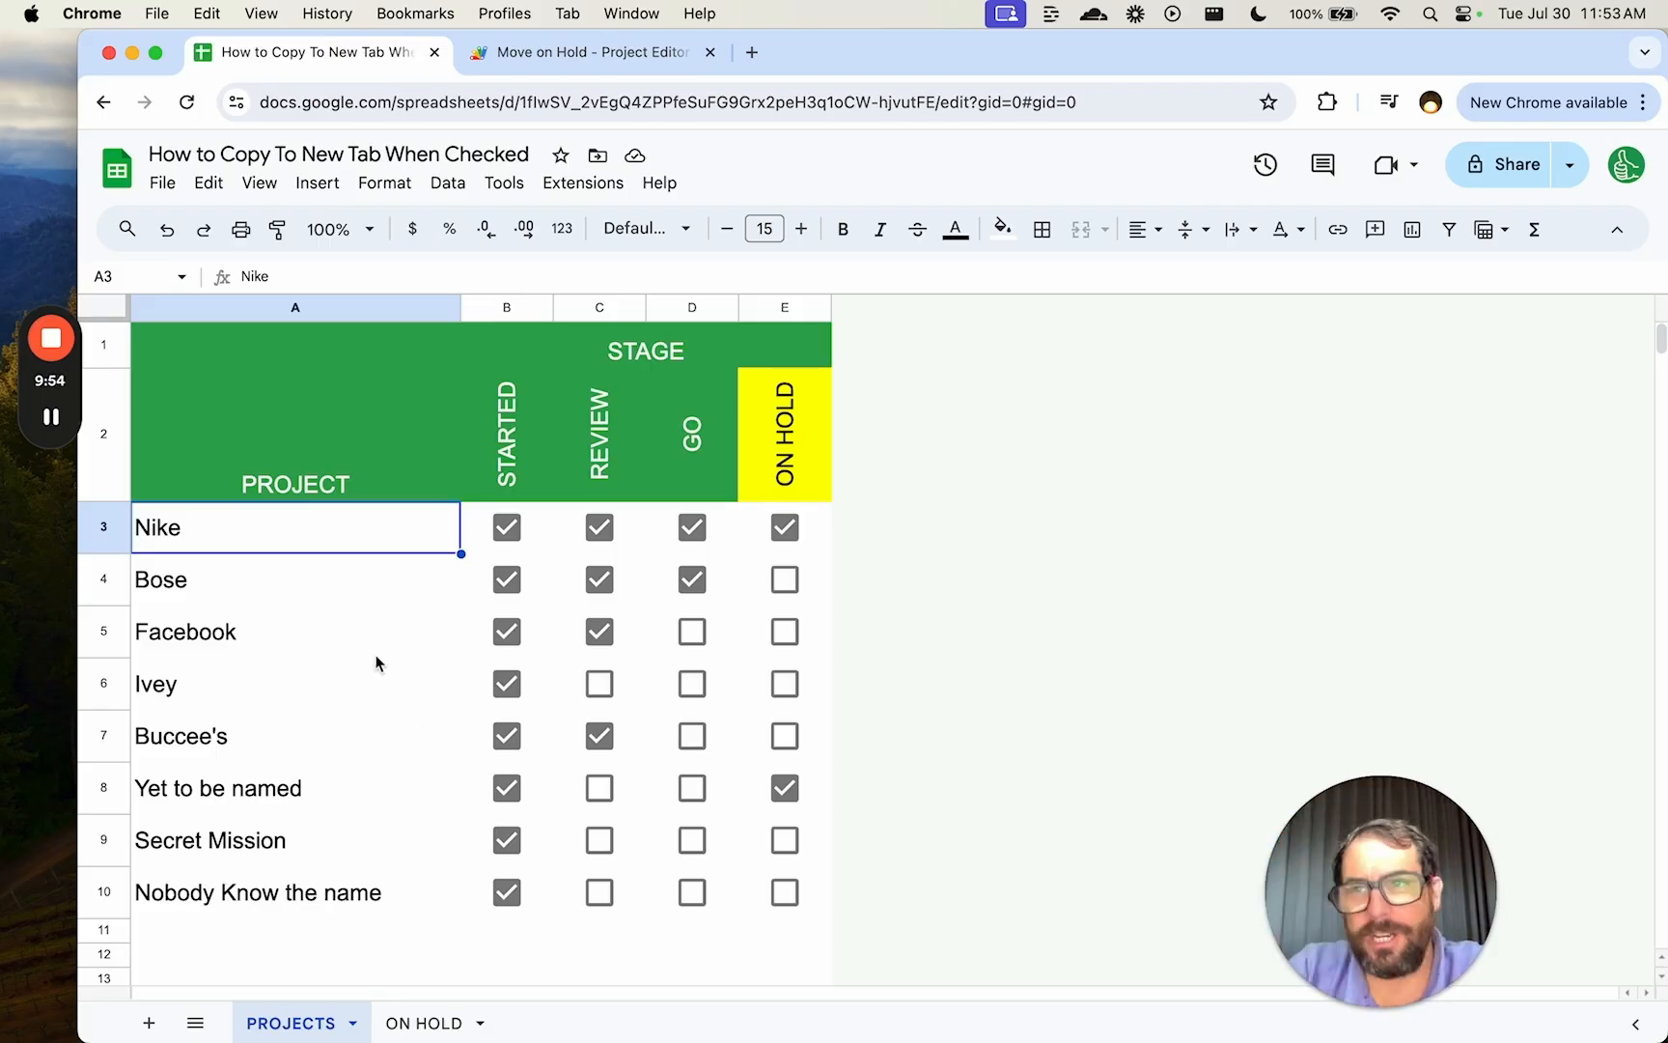